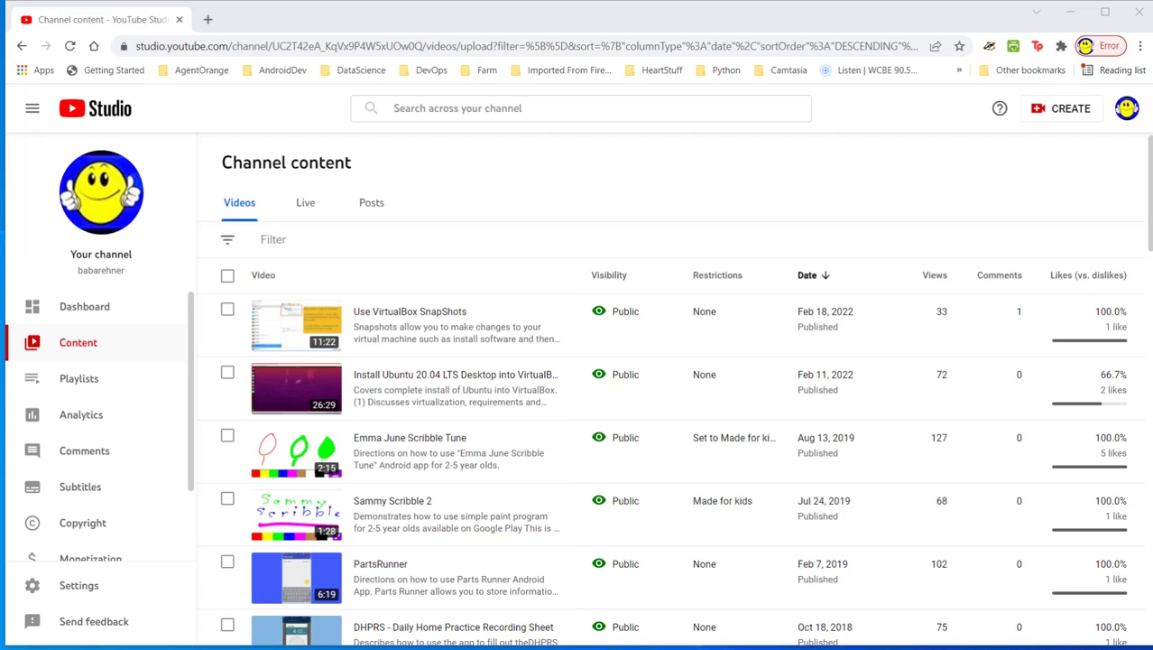
mouse_move(204, 194)
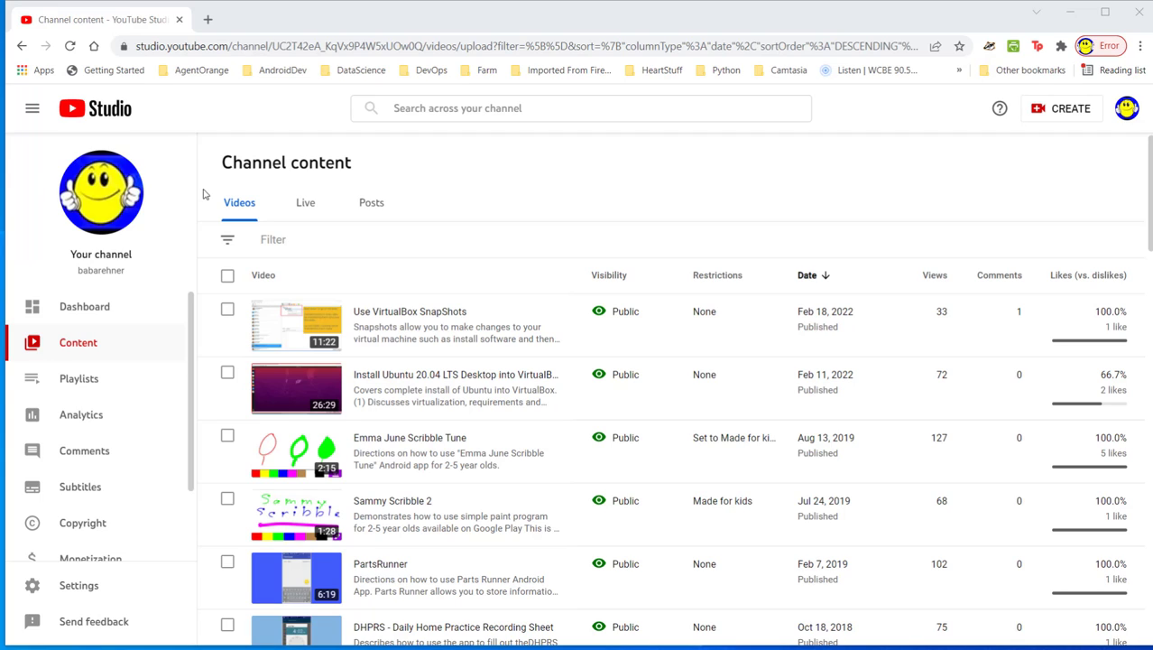
mouse_move(1116, 191)
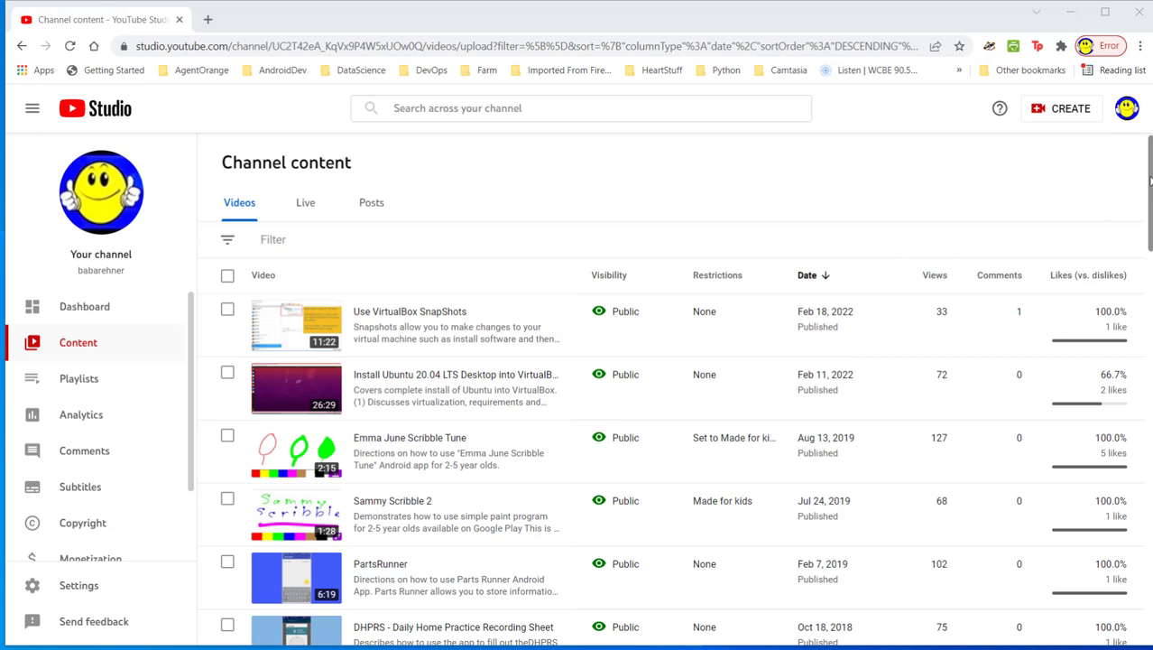
Step: Scroll the content list and move to the last page, showing videos 101–123 of 123
scroll(down, 3)
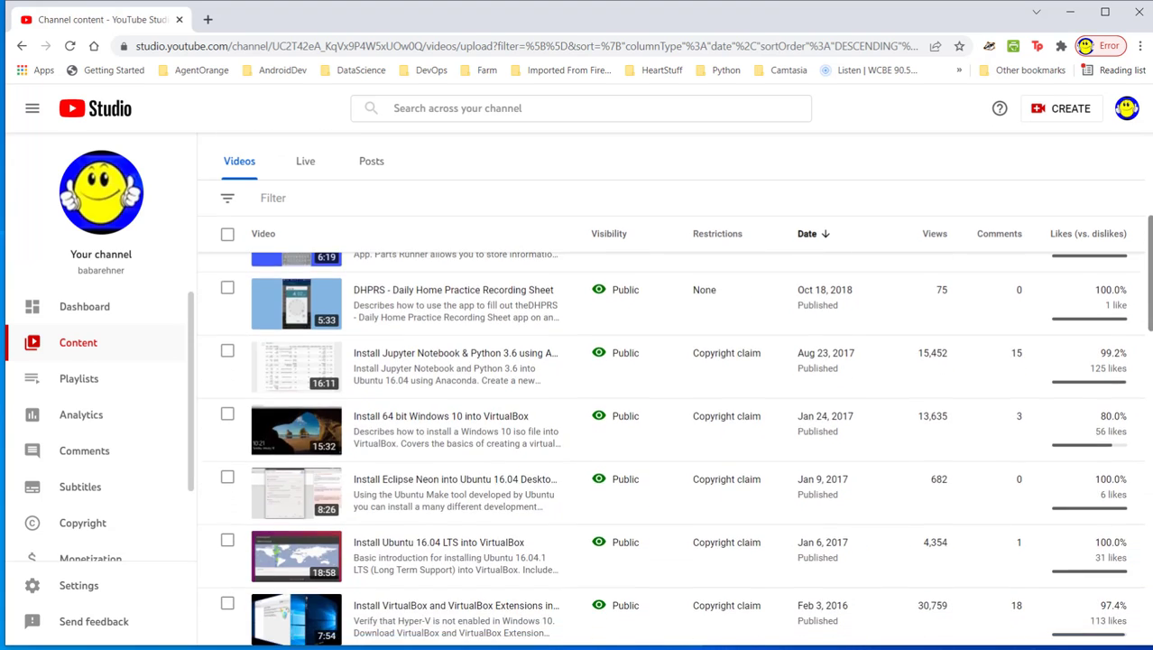
scroll(down, 3)
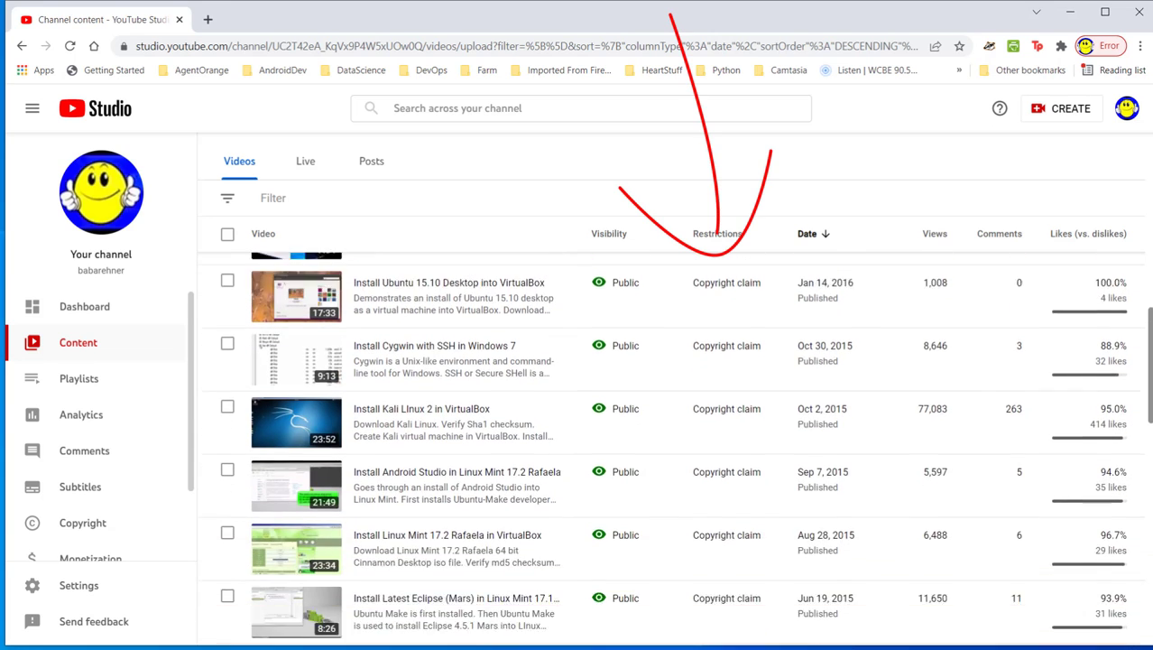
scroll(down, 3)
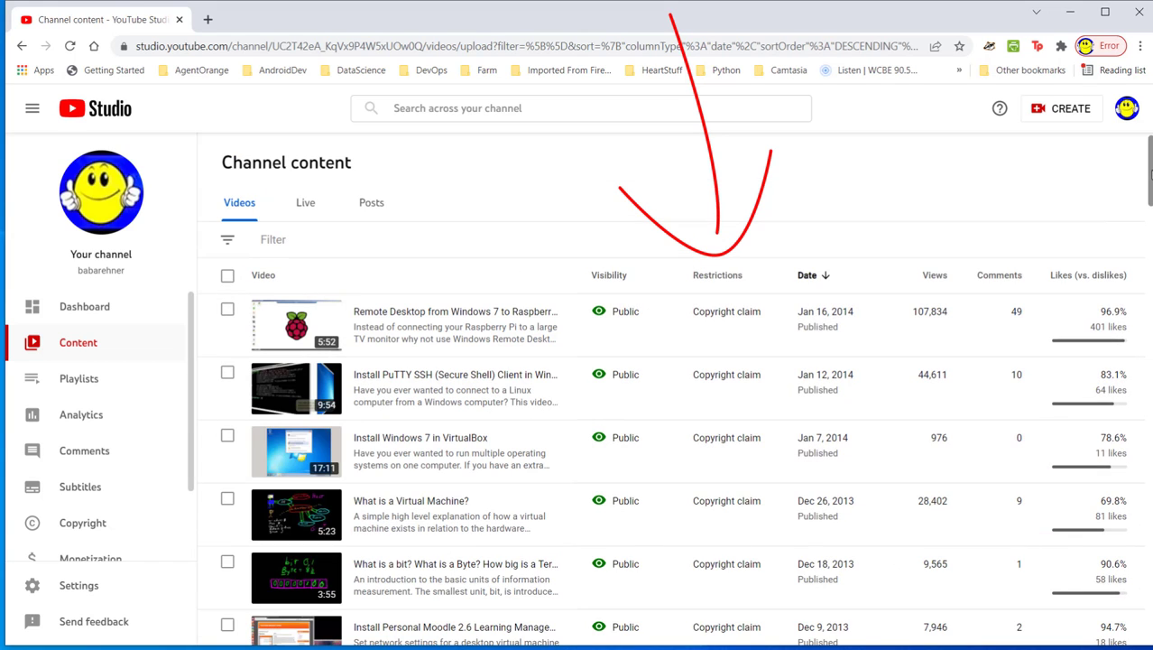
scroll(down, 3)
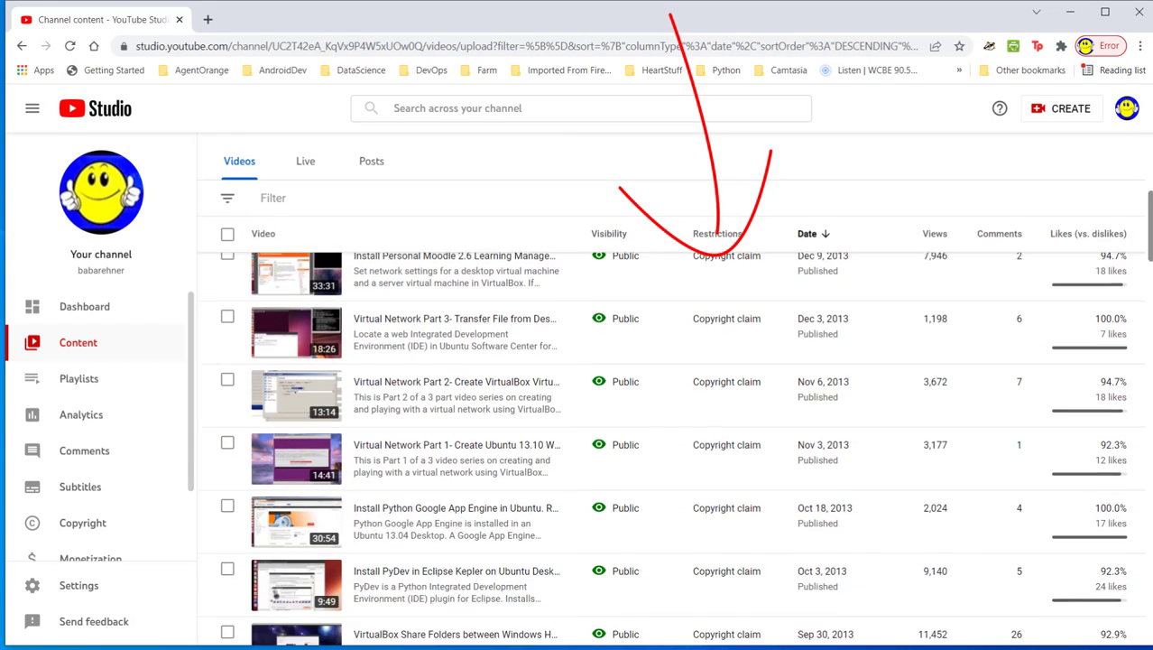
scroll(down, 3)
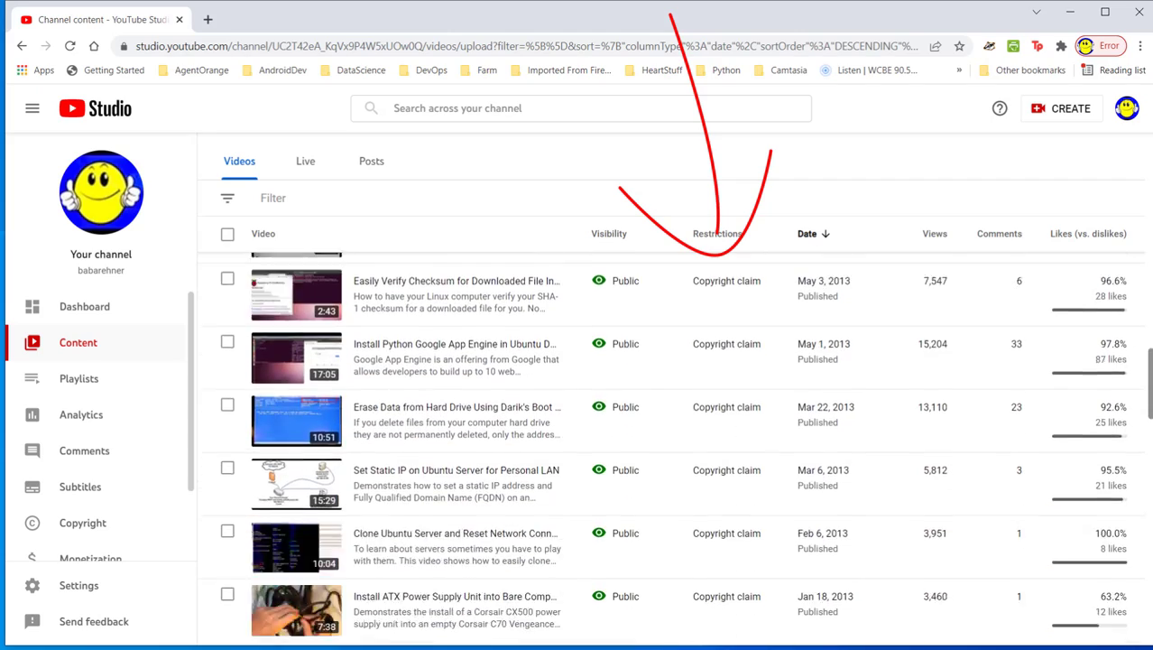
scroll(down, 3)
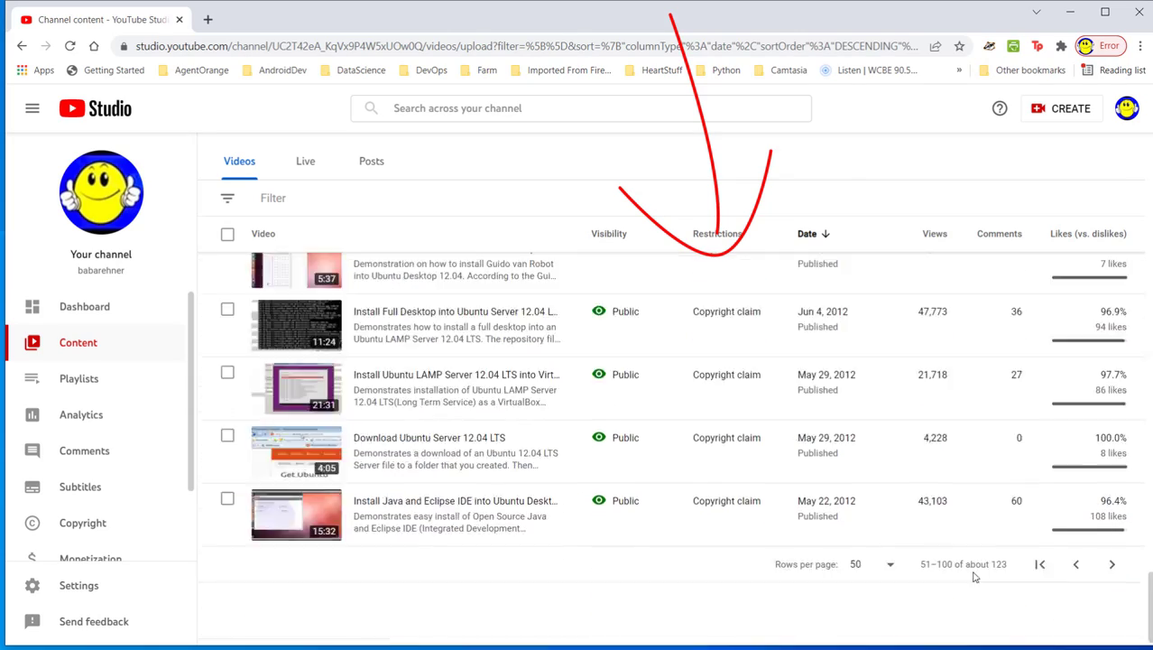
mouse_move(1113, 564)
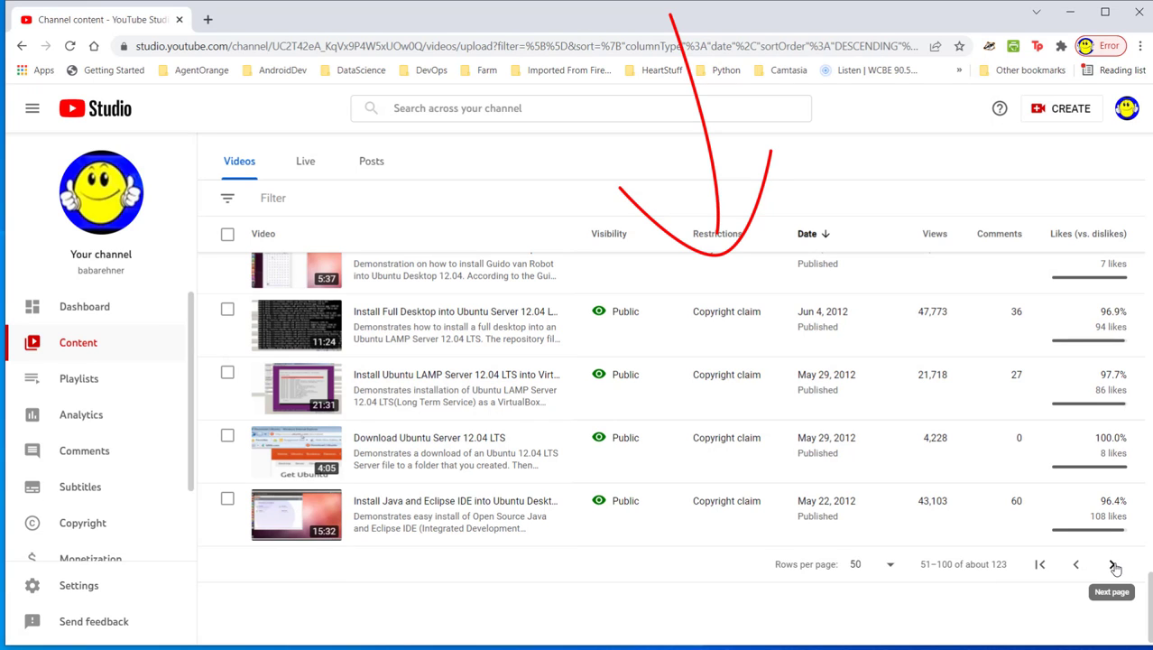
click(1112, 564)
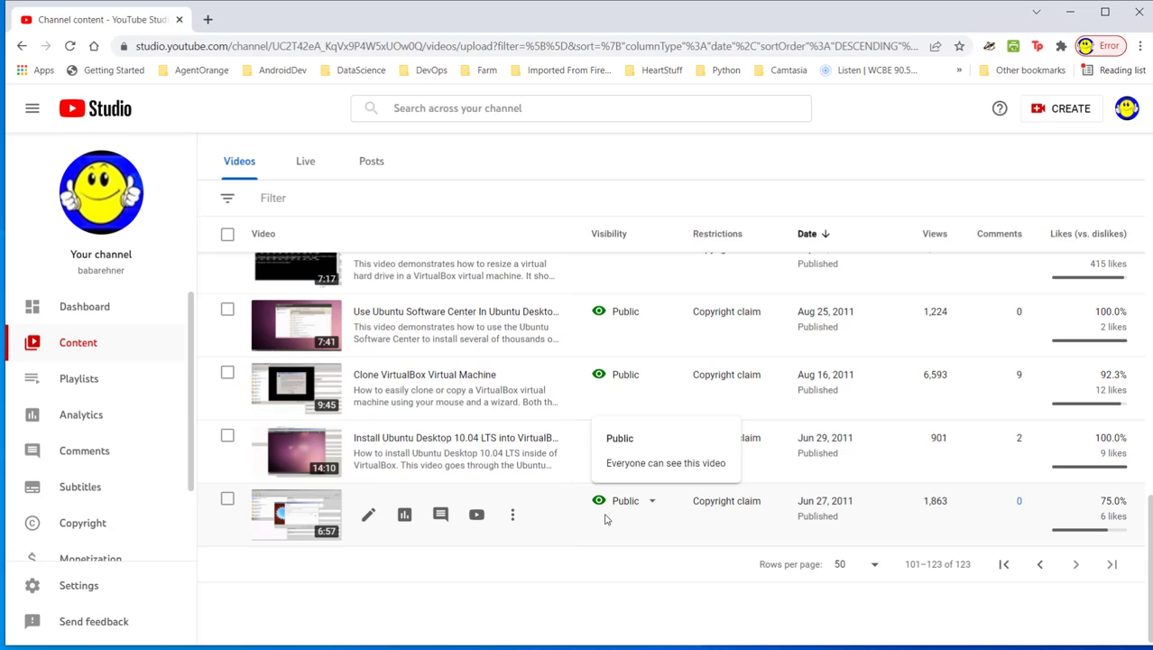
mouse_move(726, 501)
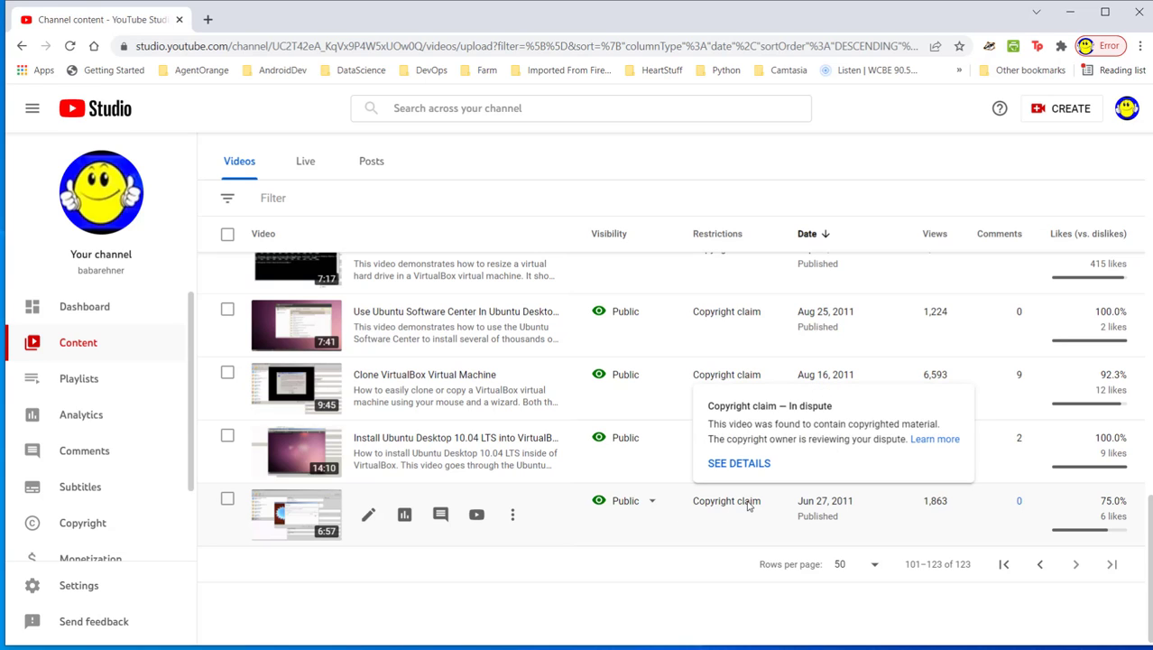
mouse_move(715, 503)
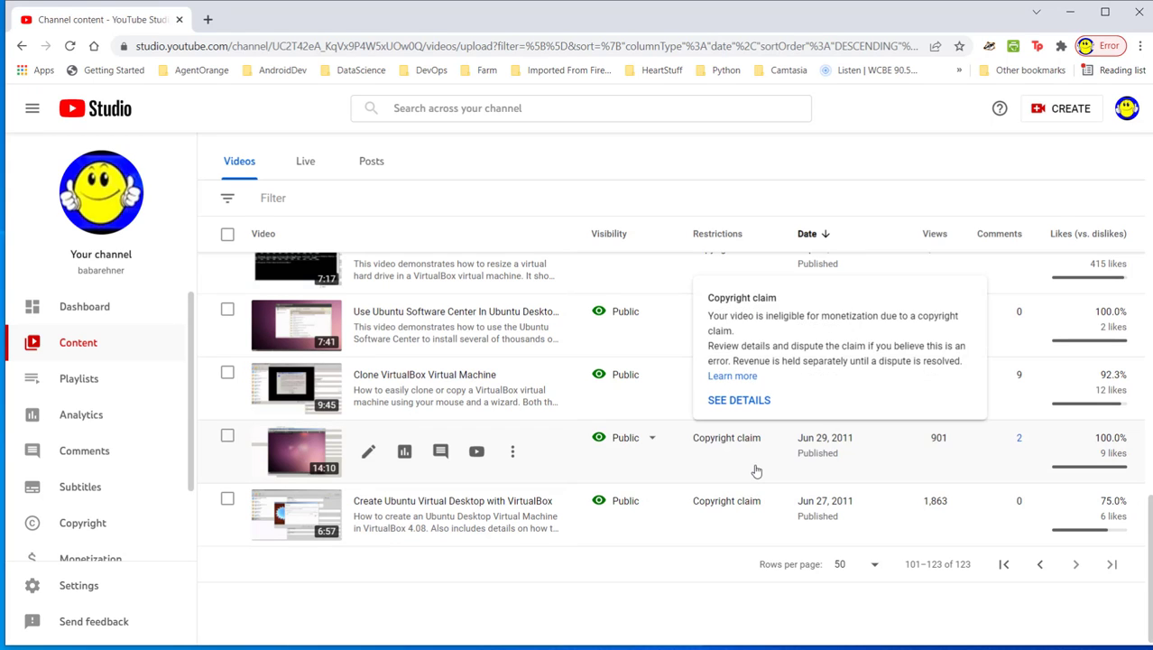
Step: Open SEE DETAILS for the Ubuntu VirtualBox video, revealing its dispute under review
click(739, 400)
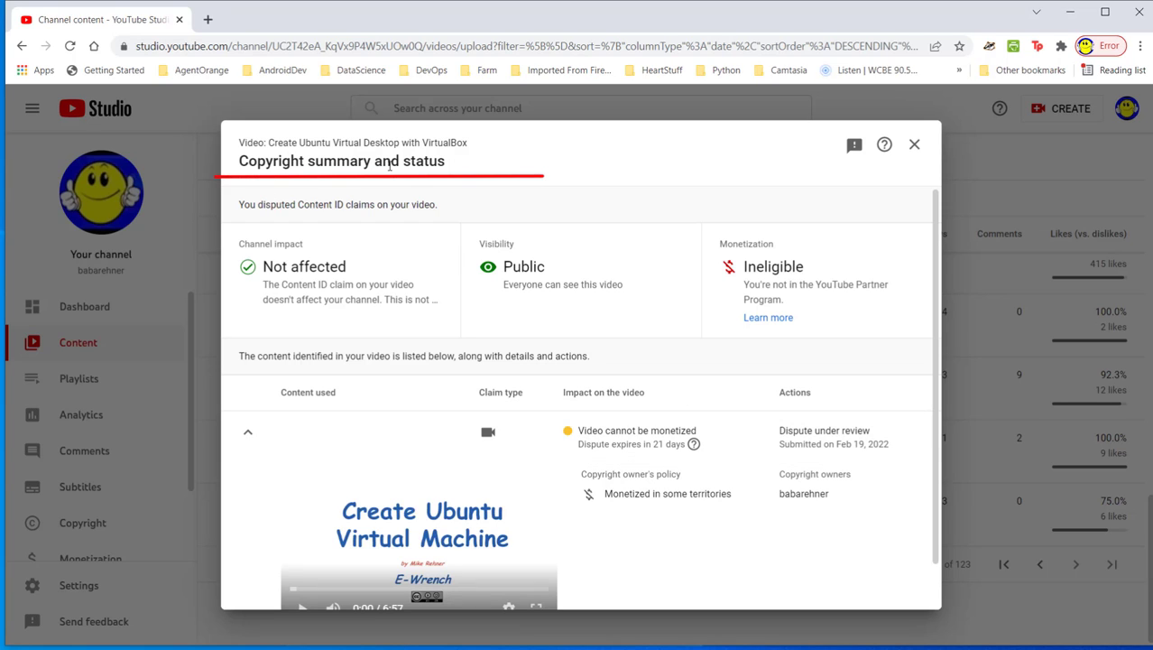
mouse_move(888, 262)
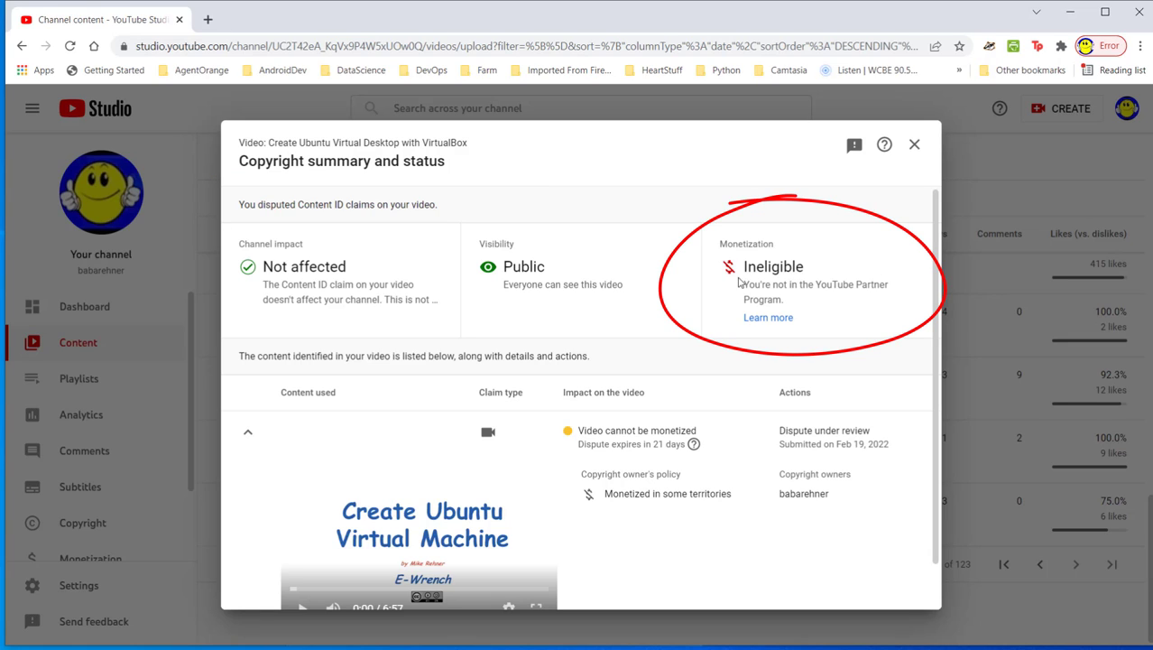
mouse_move(821, 302)
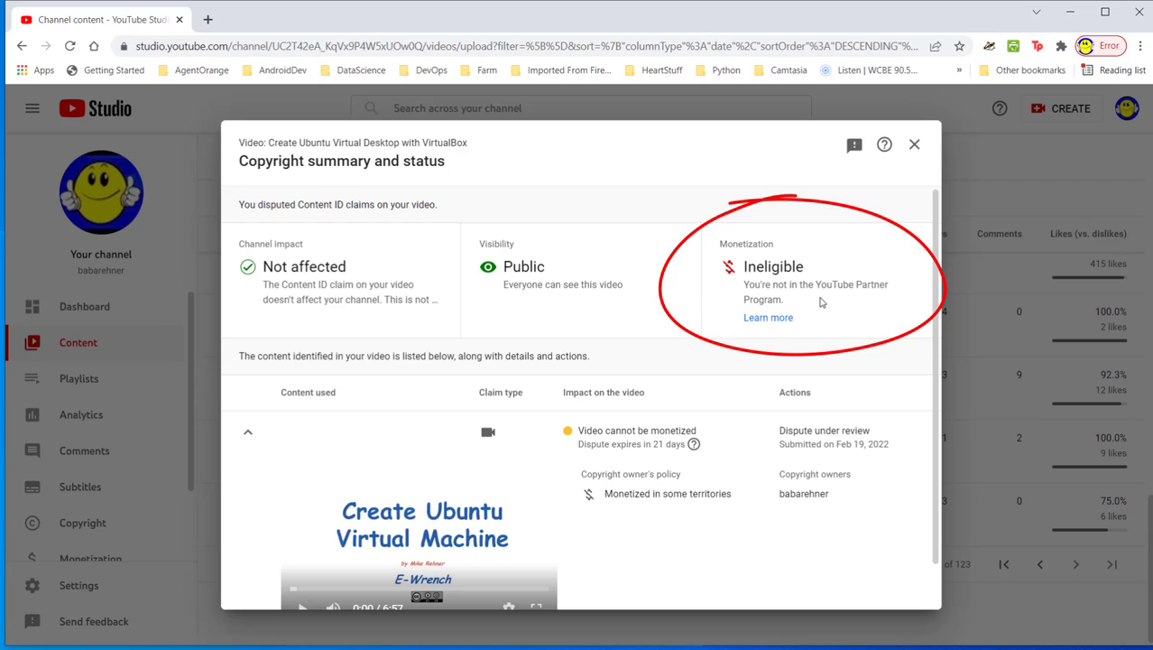
mouse_move(746, 269)
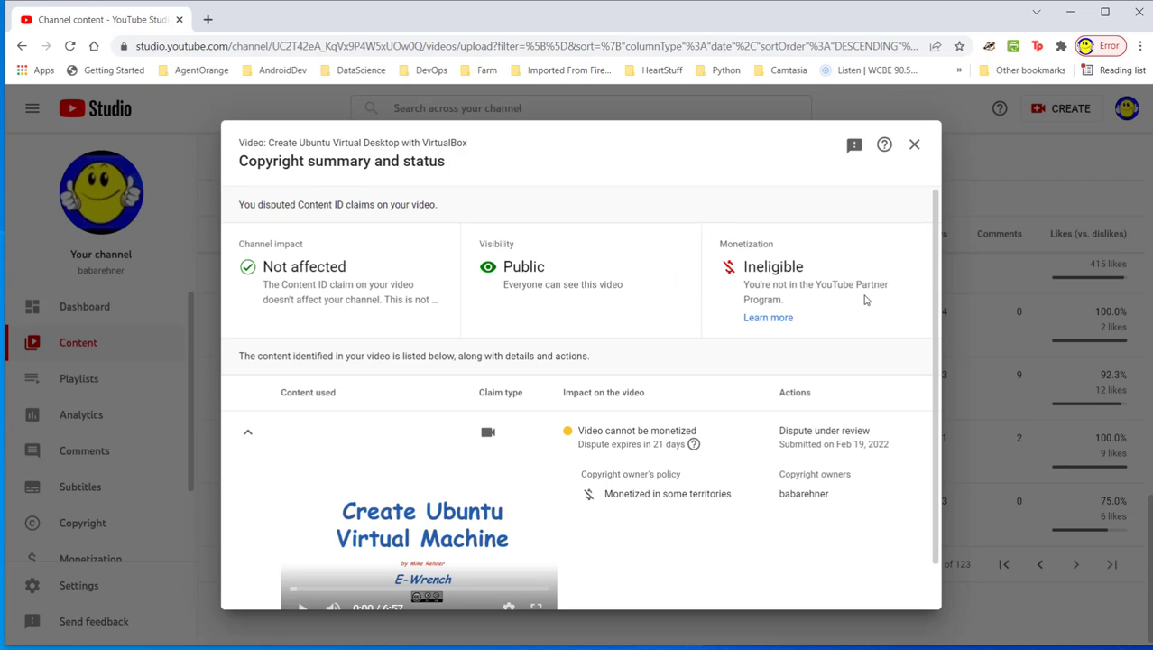
mouse_move(941, 324)
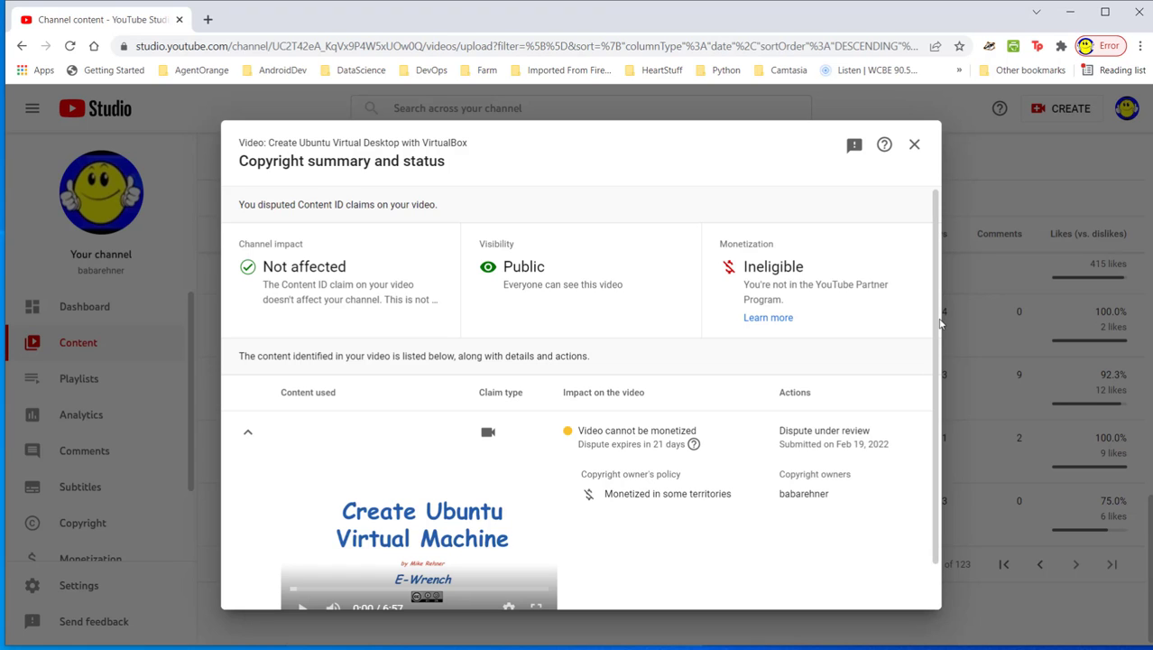
scroll(down, 3)
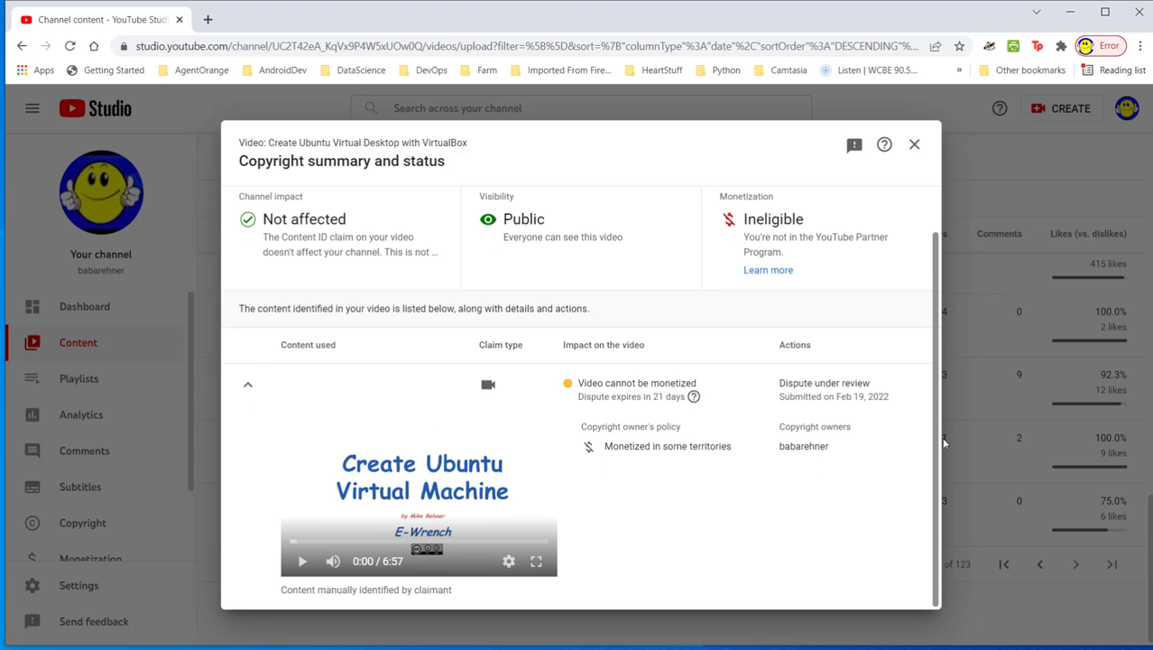
mouse_move(475, 476)
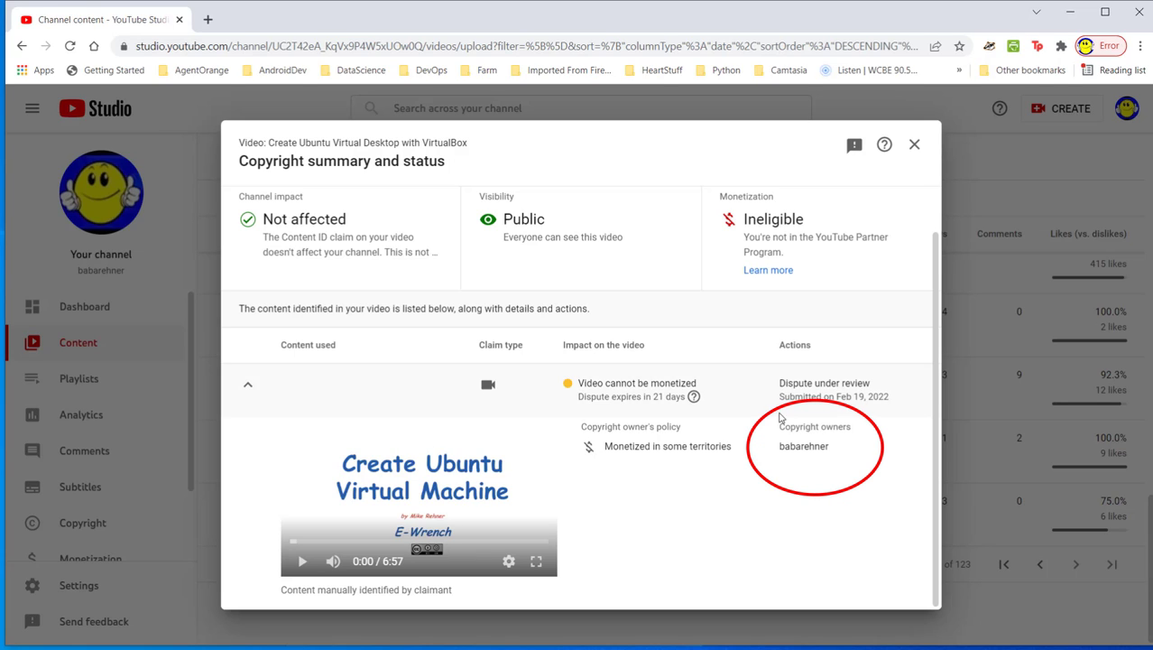
mouse_move(803, 462)
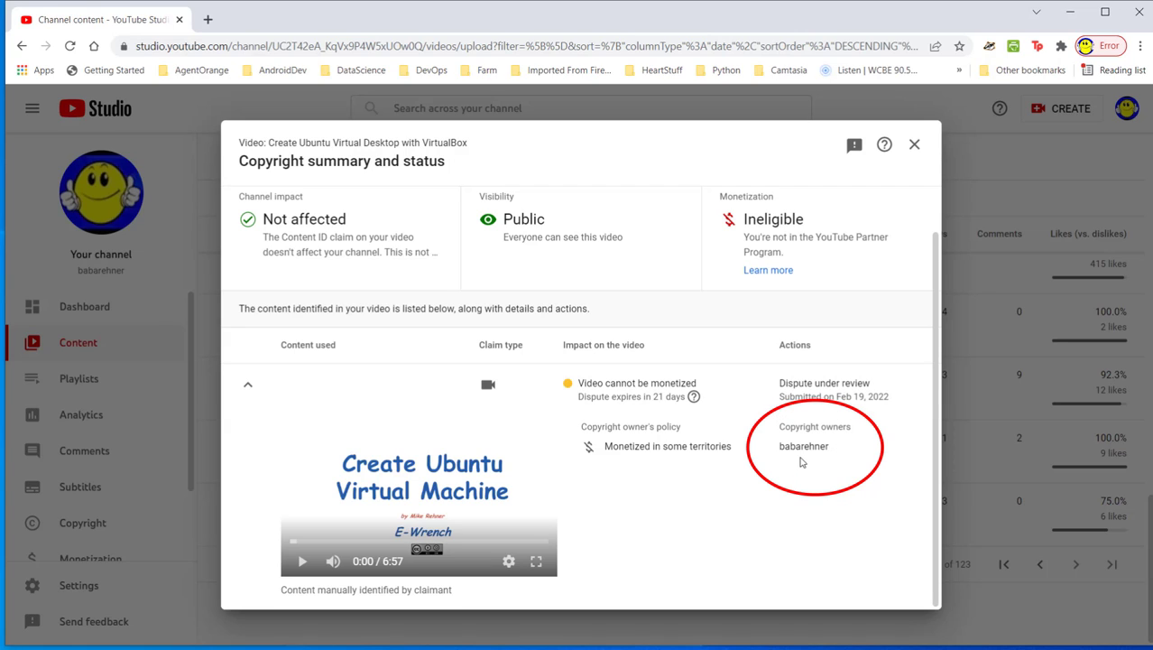
mouse_move(822, 449)
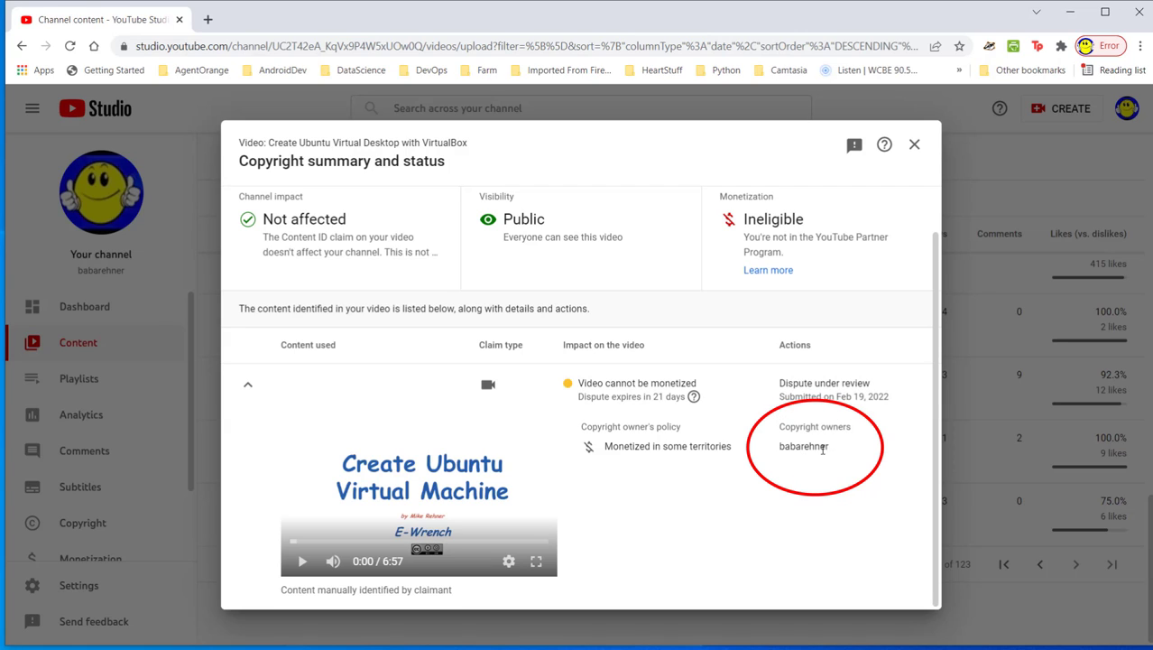
mouse_move(811, 448)
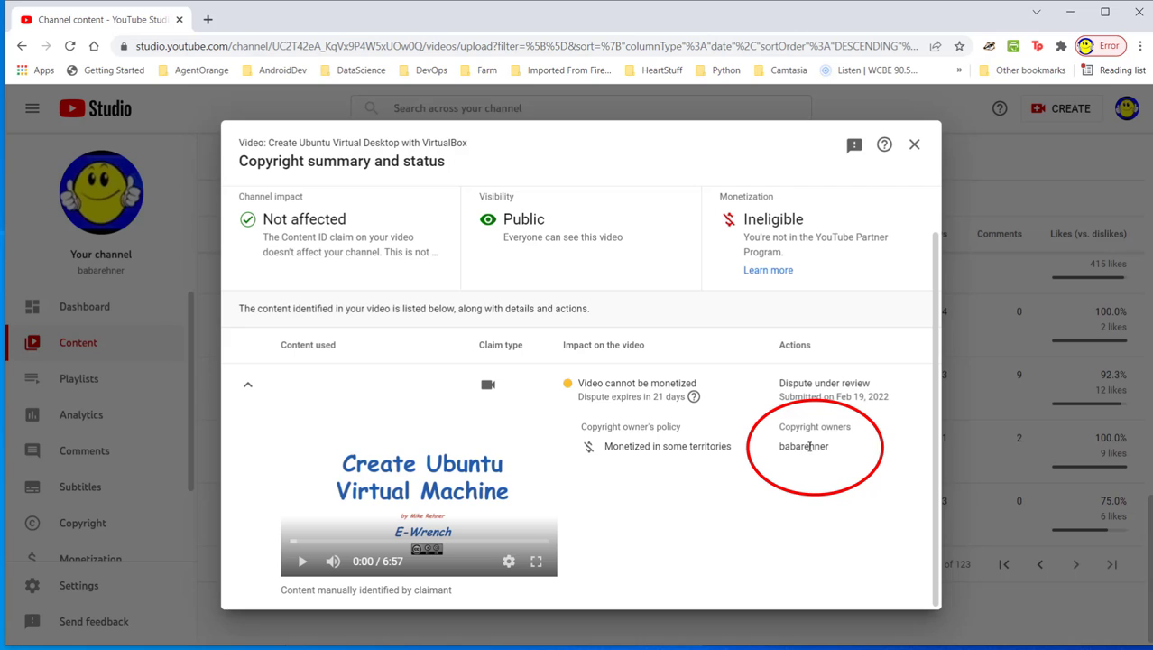
mouse_move(836, 441)
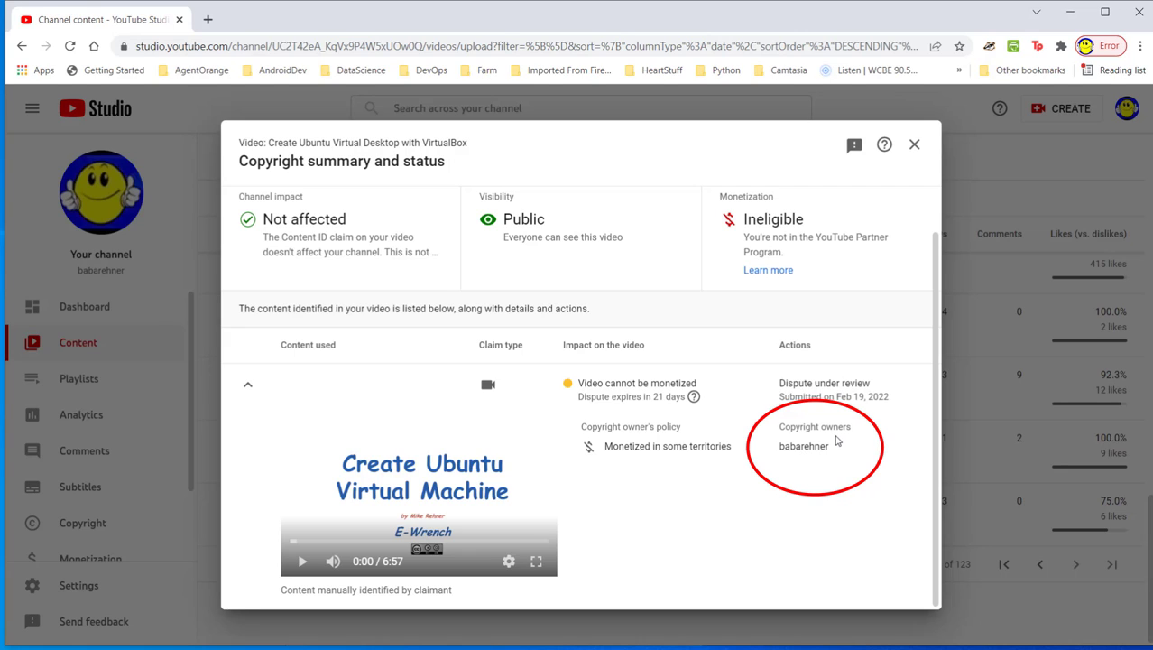
mouse_move(773, 445)
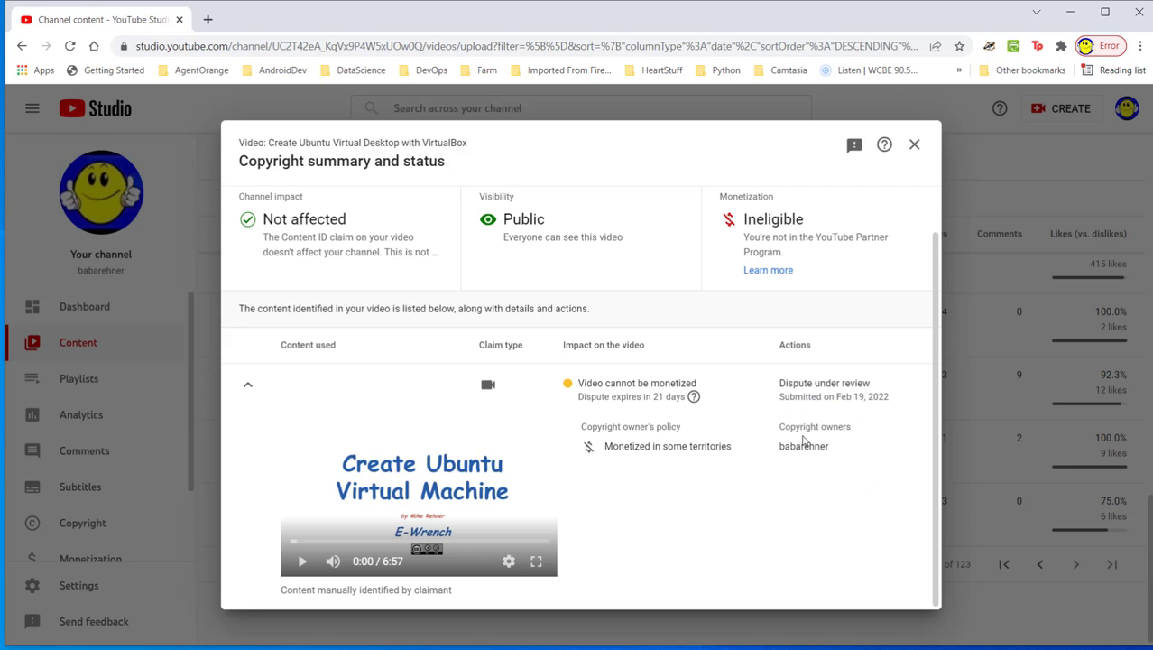
mouse_move(492, 561)
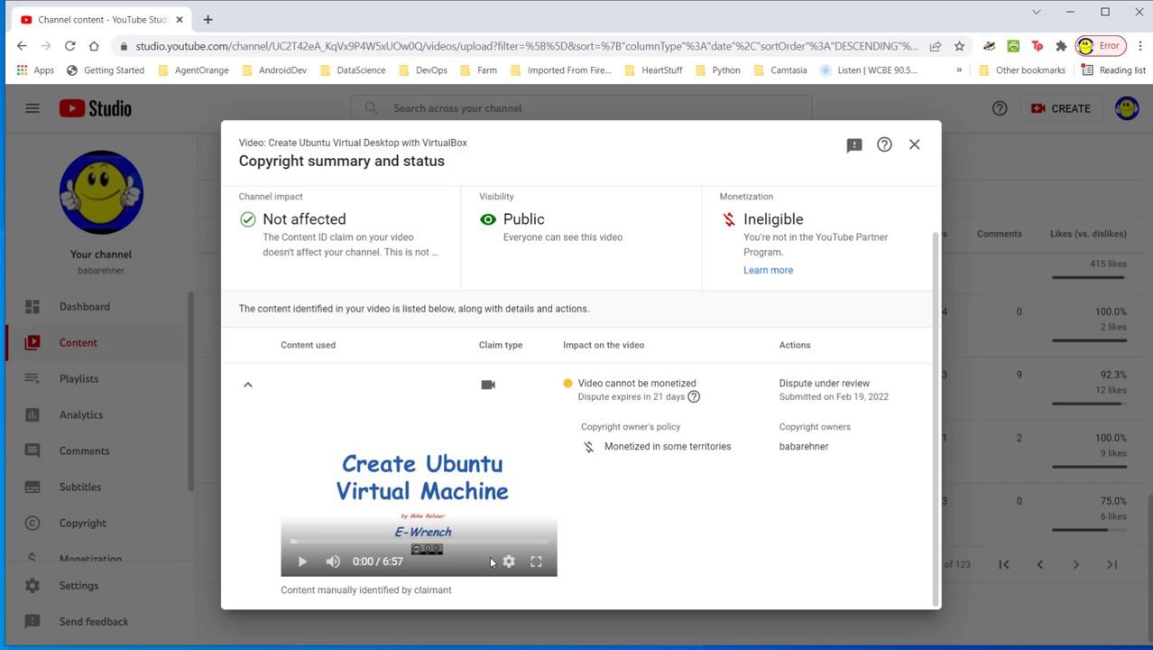
mouse_move(425, 557)
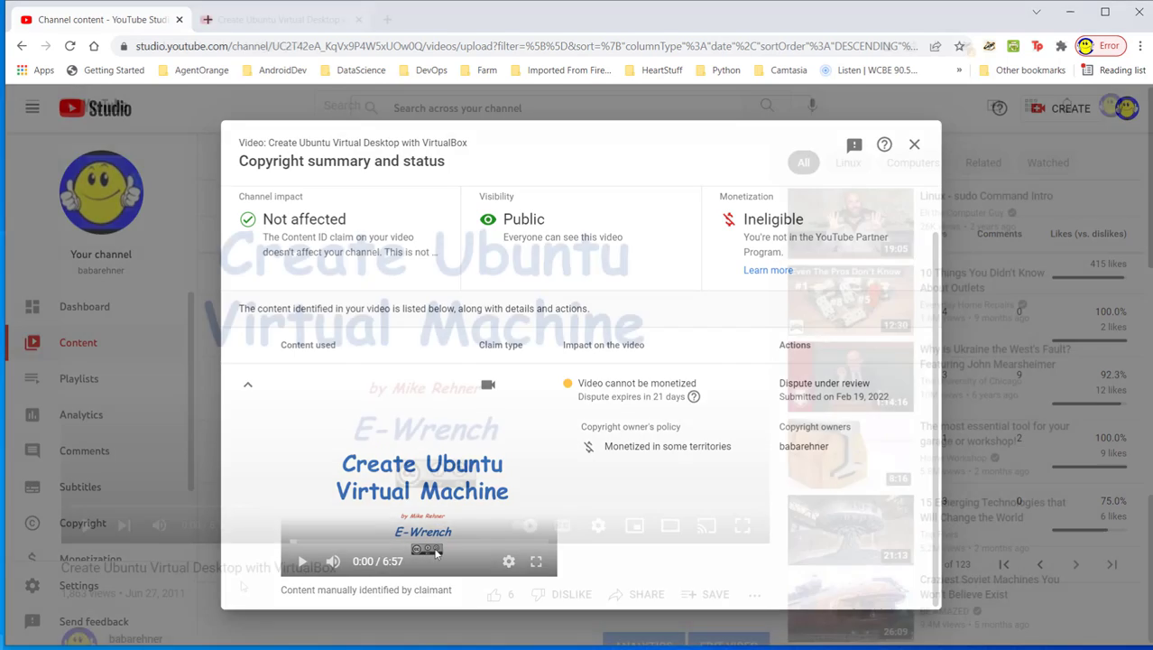
Step: Open the Ubuntu VirtualBox video's watch page, showing 1,863 views
click(914, 145)
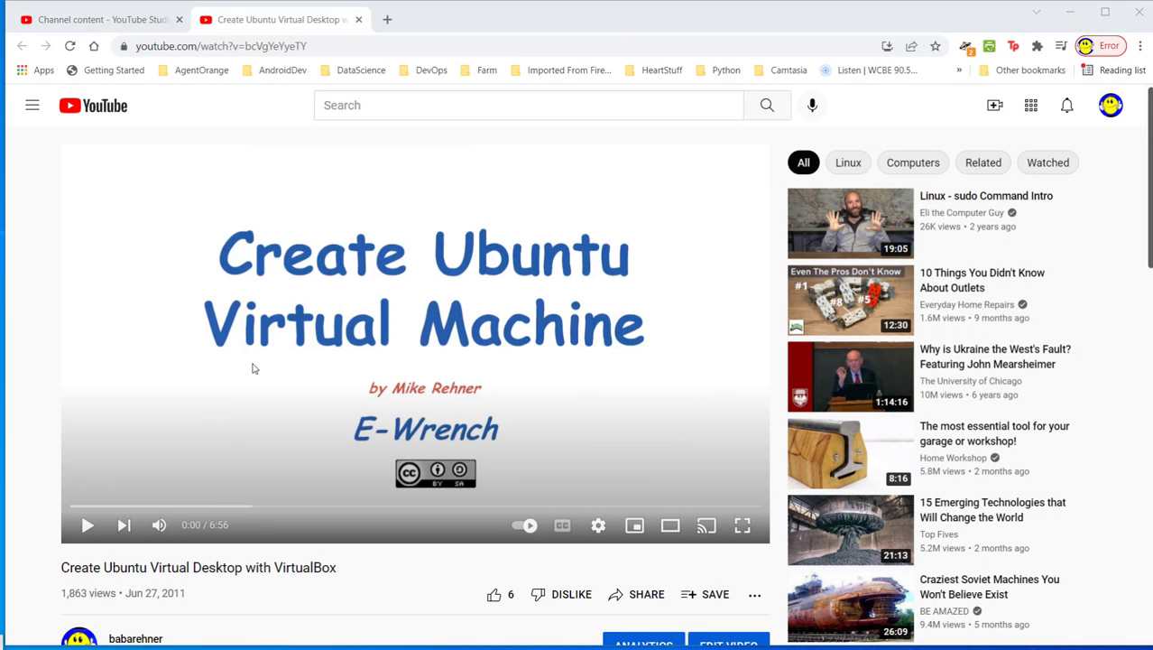
mouse_move(523, 376)
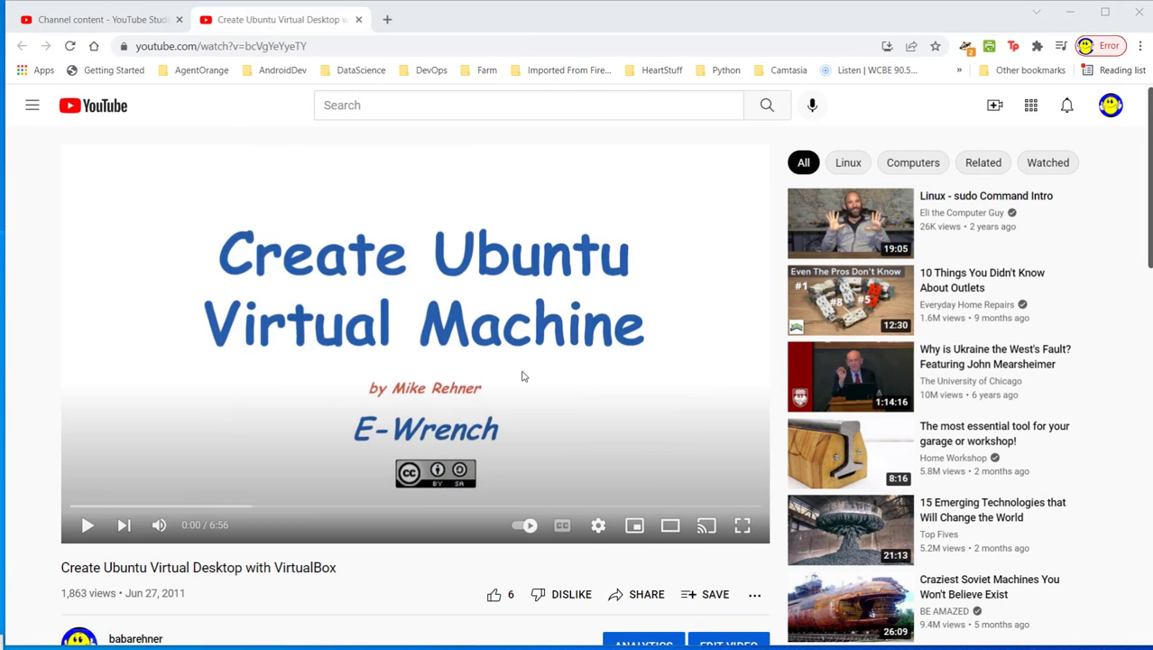
mouse_move(270, 417)
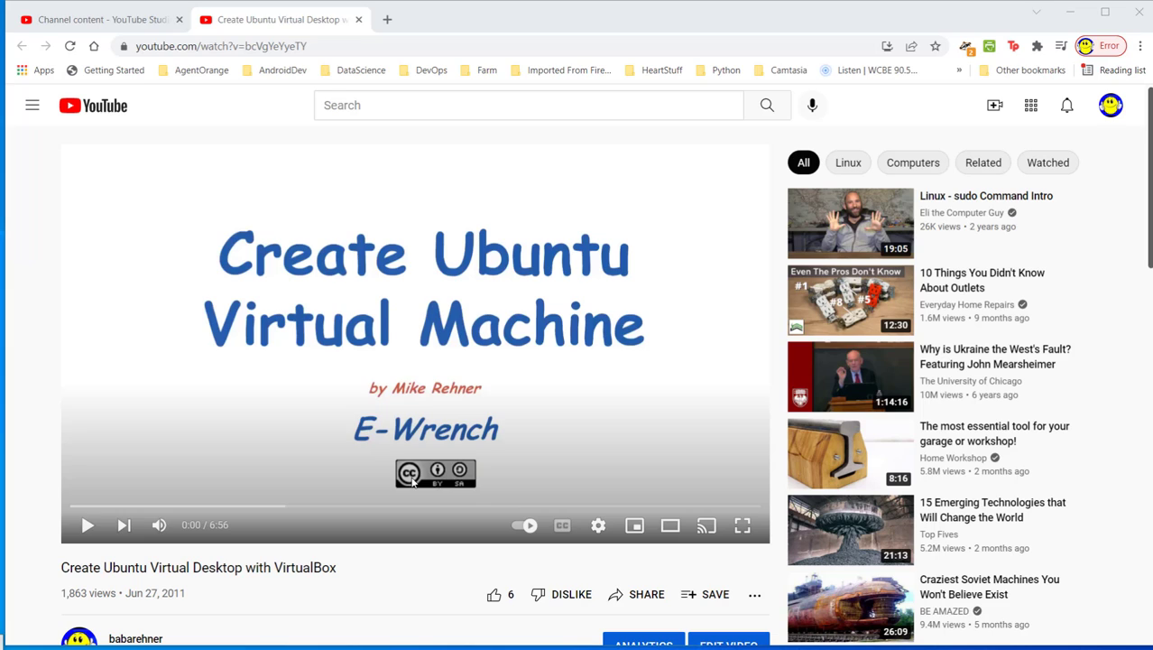
mouse_move(390, 406)
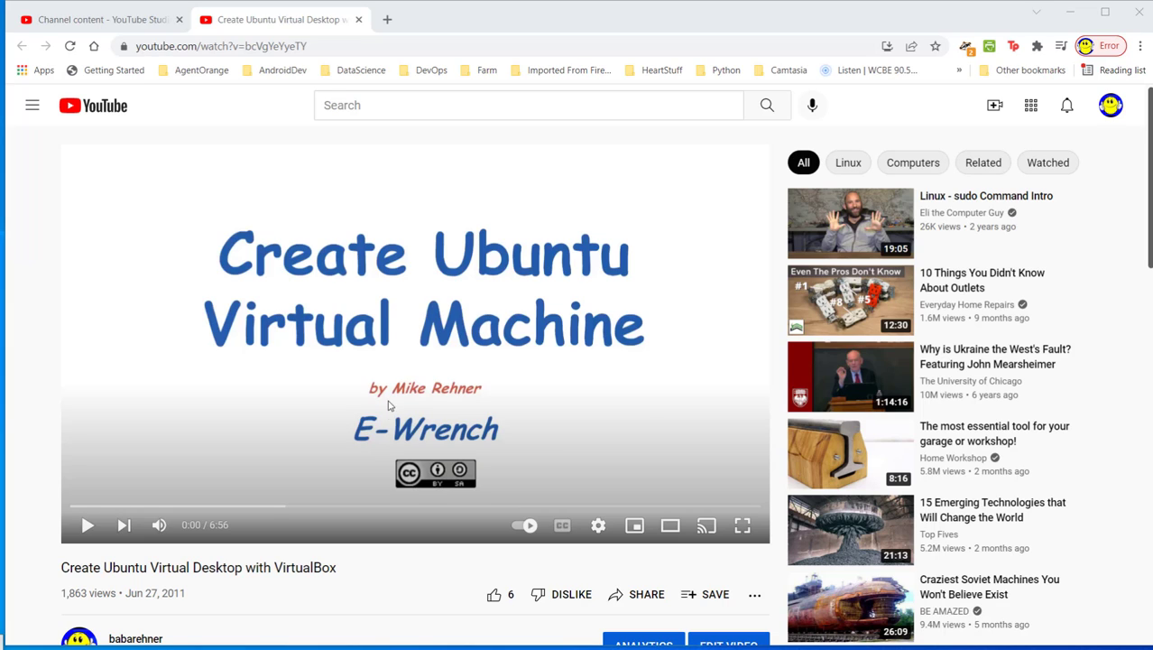
mouse_move(514, 405)
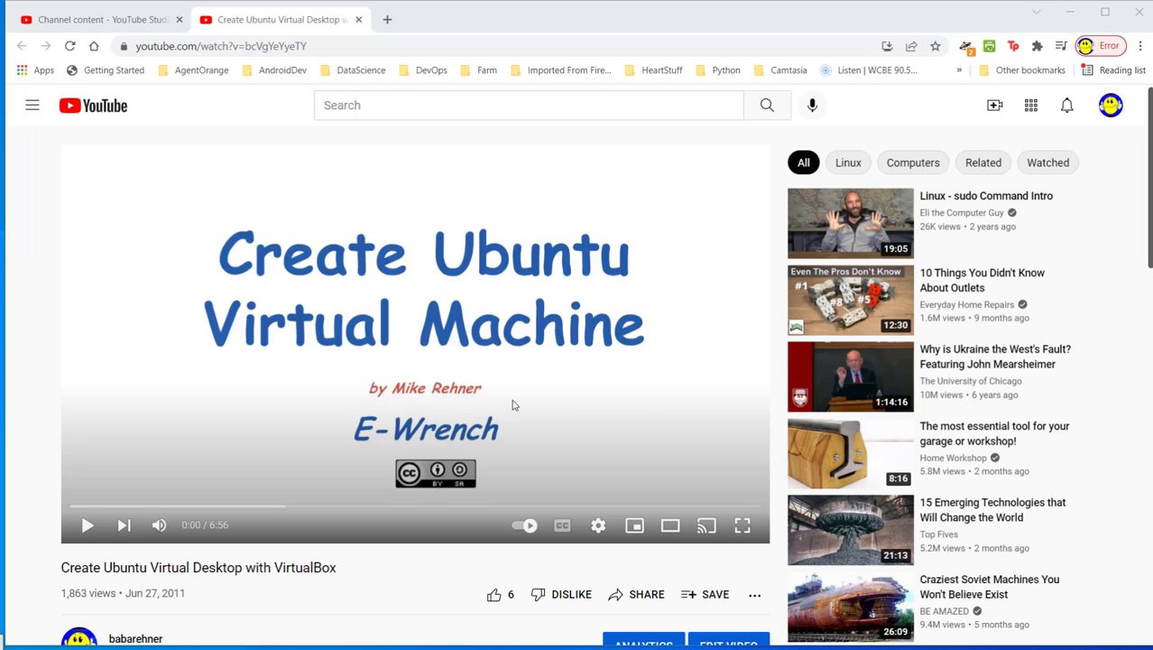
mouse_move(506, 461)
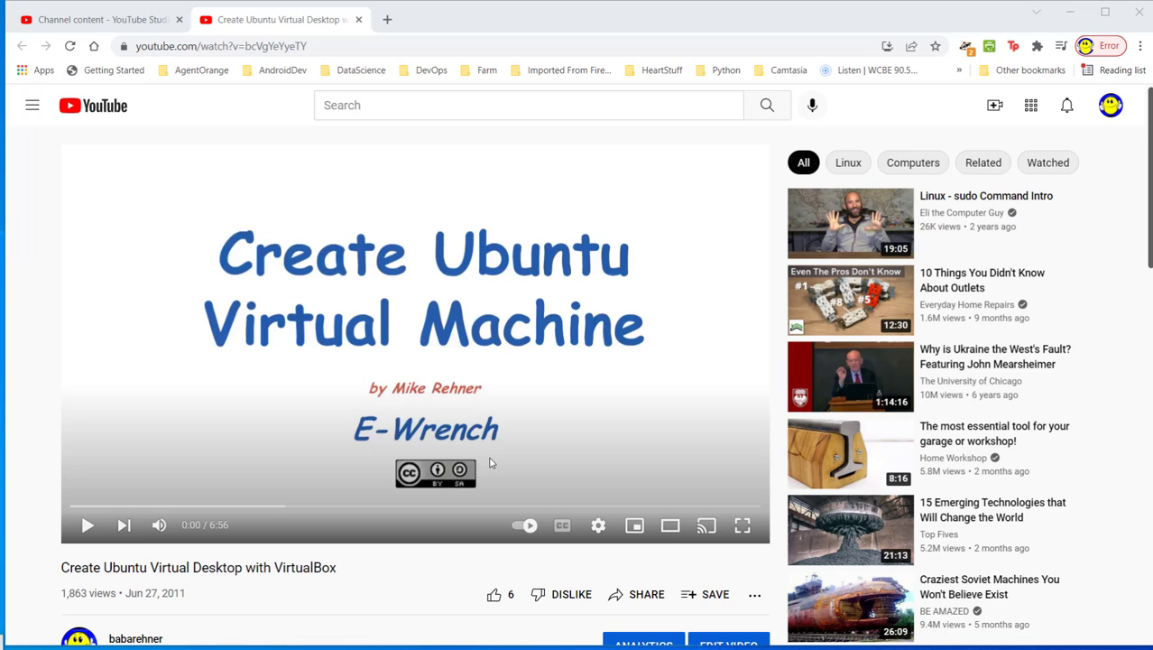
mouse_move(542, 462)
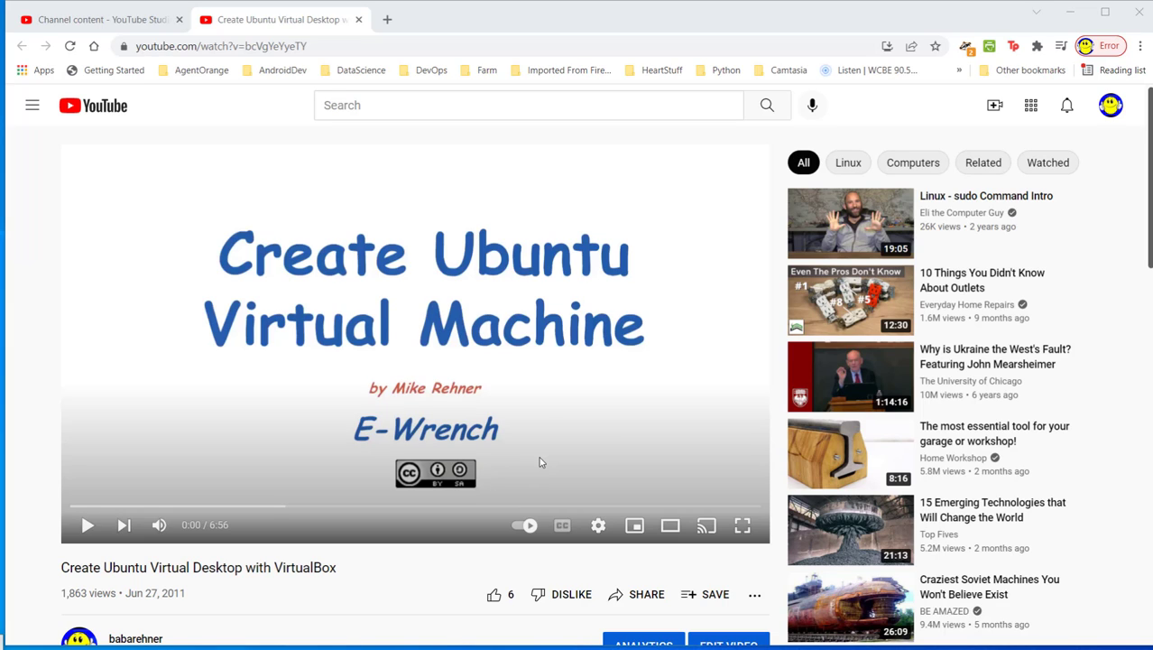
mouse_move(555, 417)
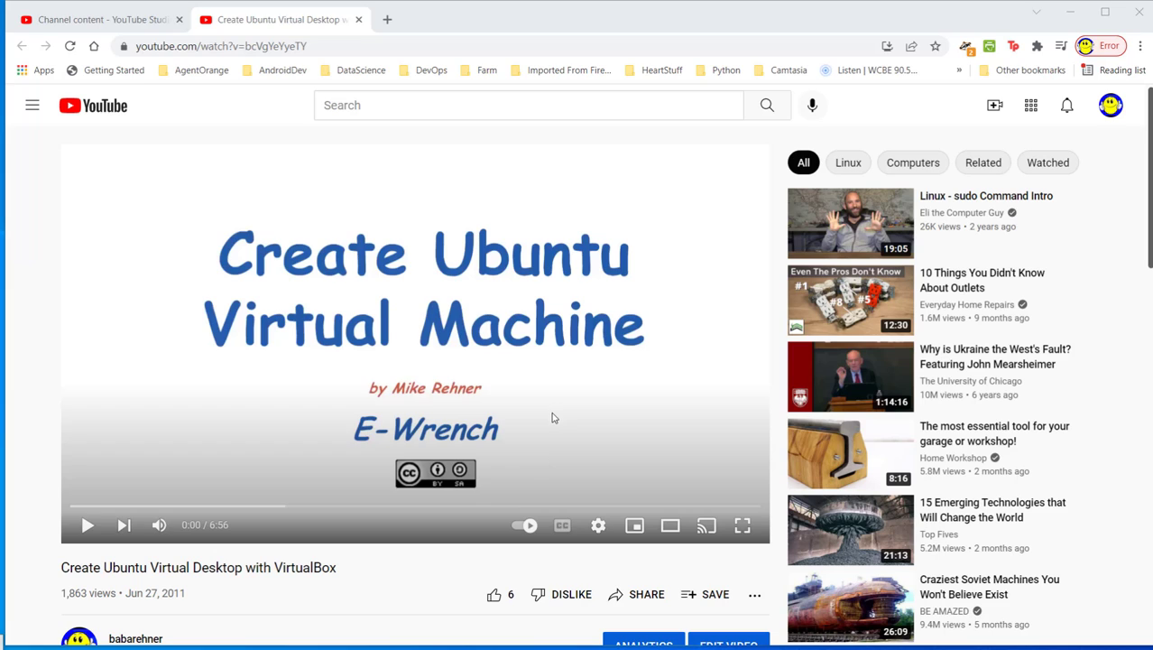
mouse_move(208, 334)
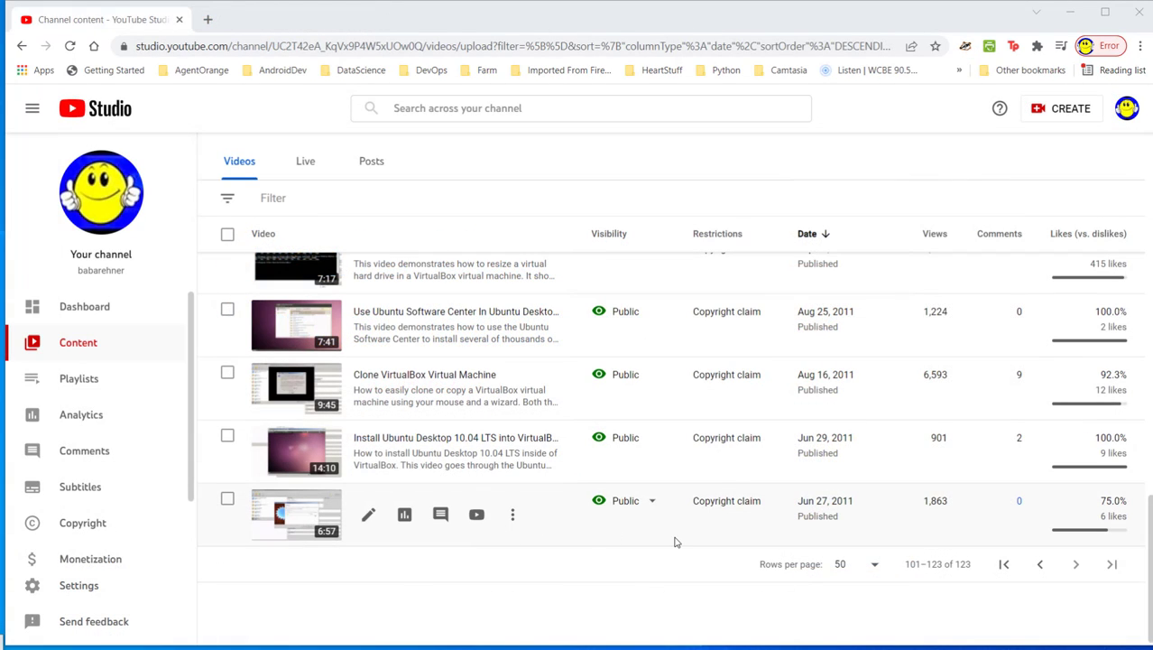
mouse_move(567, 532)
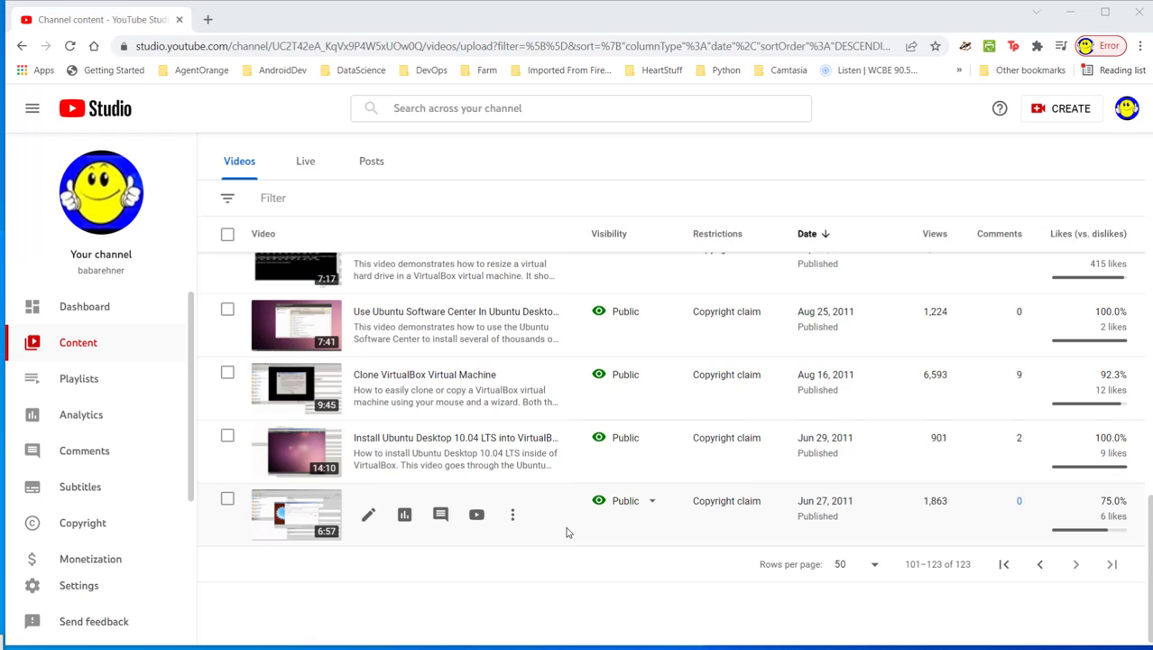
mouse_move(564, 534)
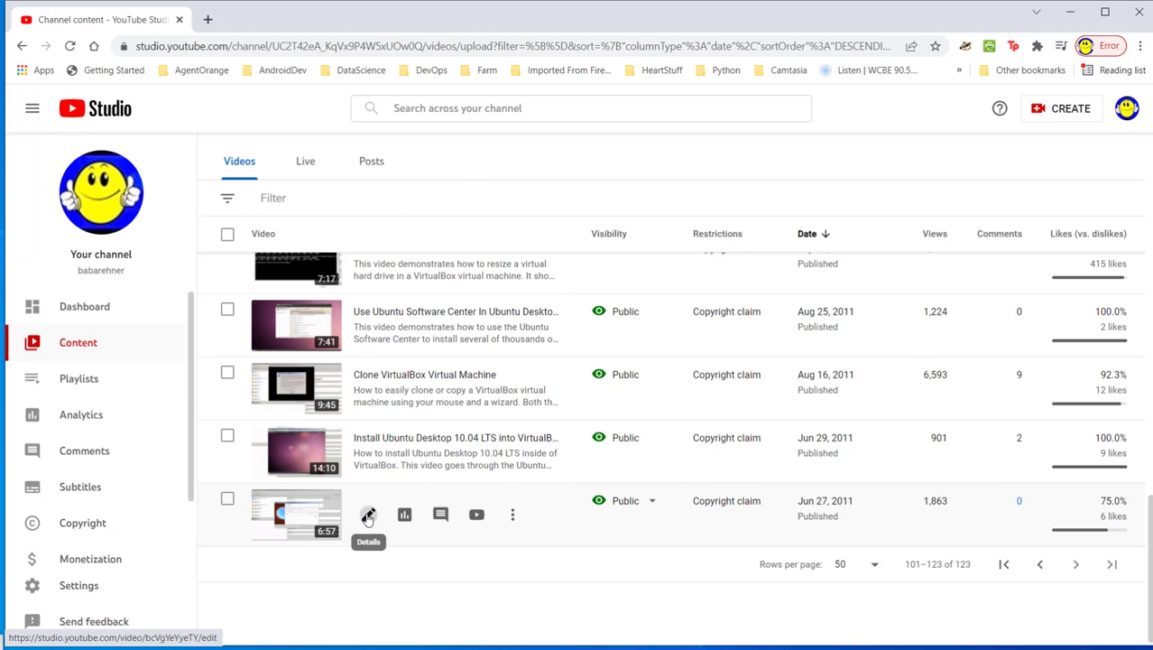
Step: Open the Jun 27, 2011 video's details, expand SHOW MORE, and scroll to the Standard License
click(368, 514)
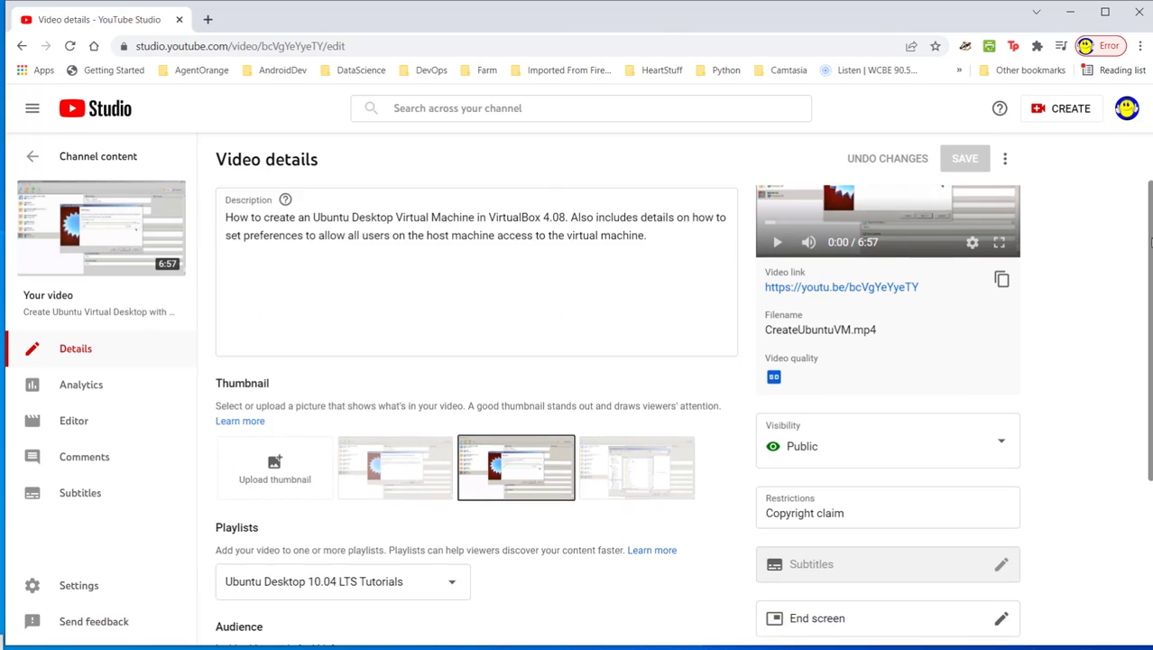
click(223, 521)
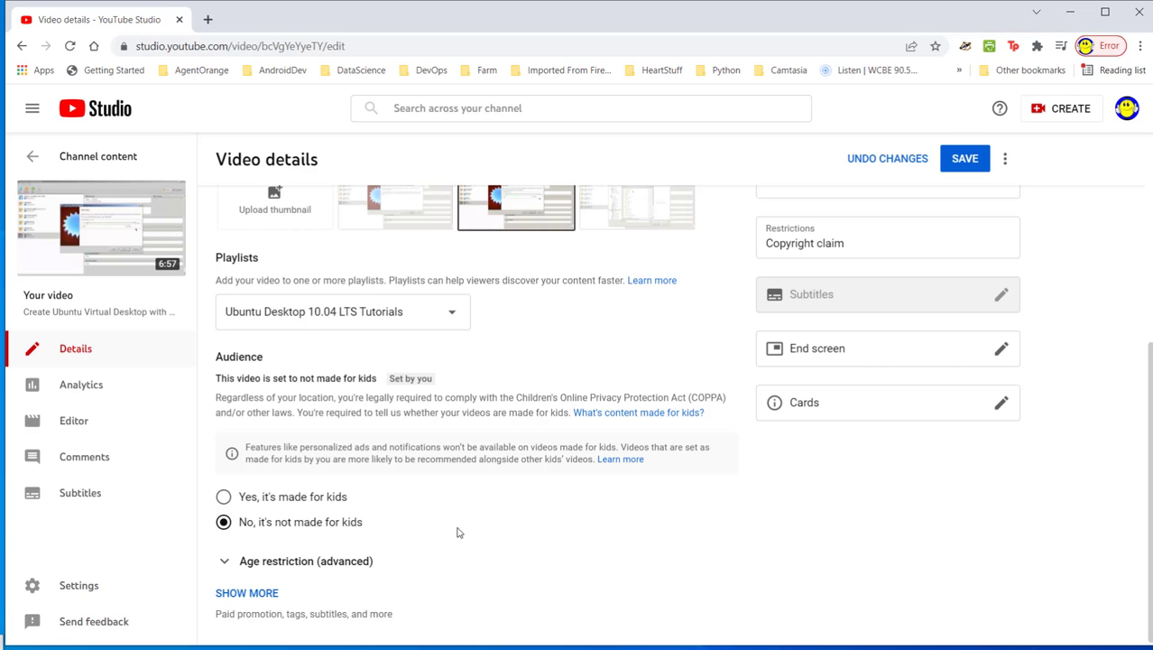
mouse_move(451, 557)
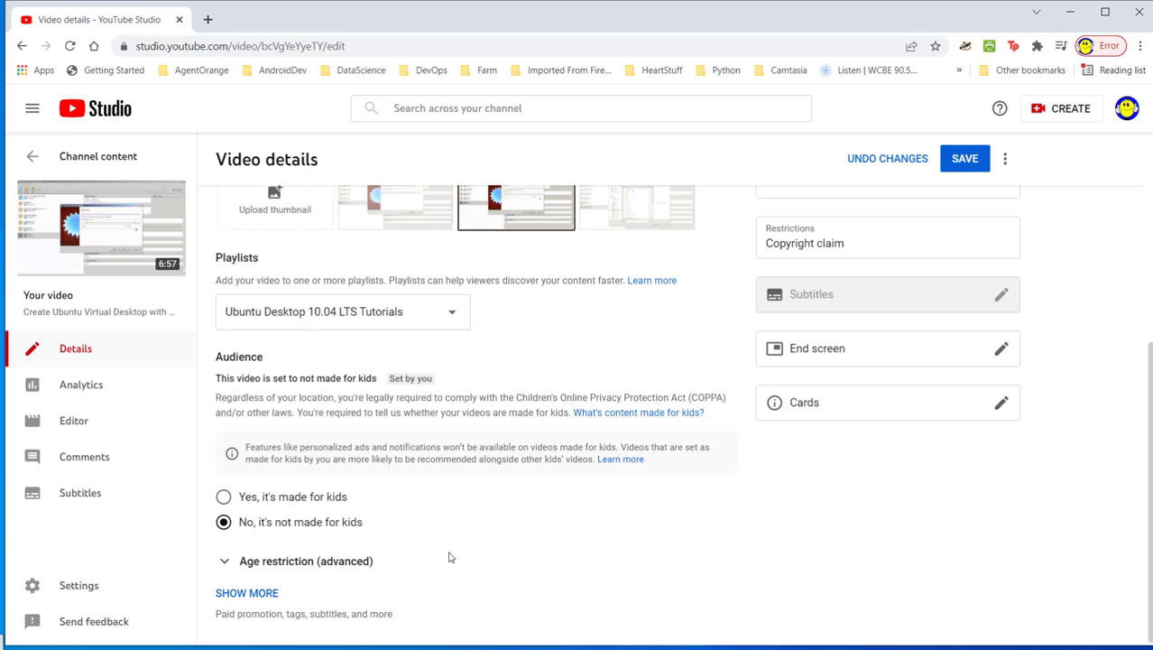
click(246, 593)
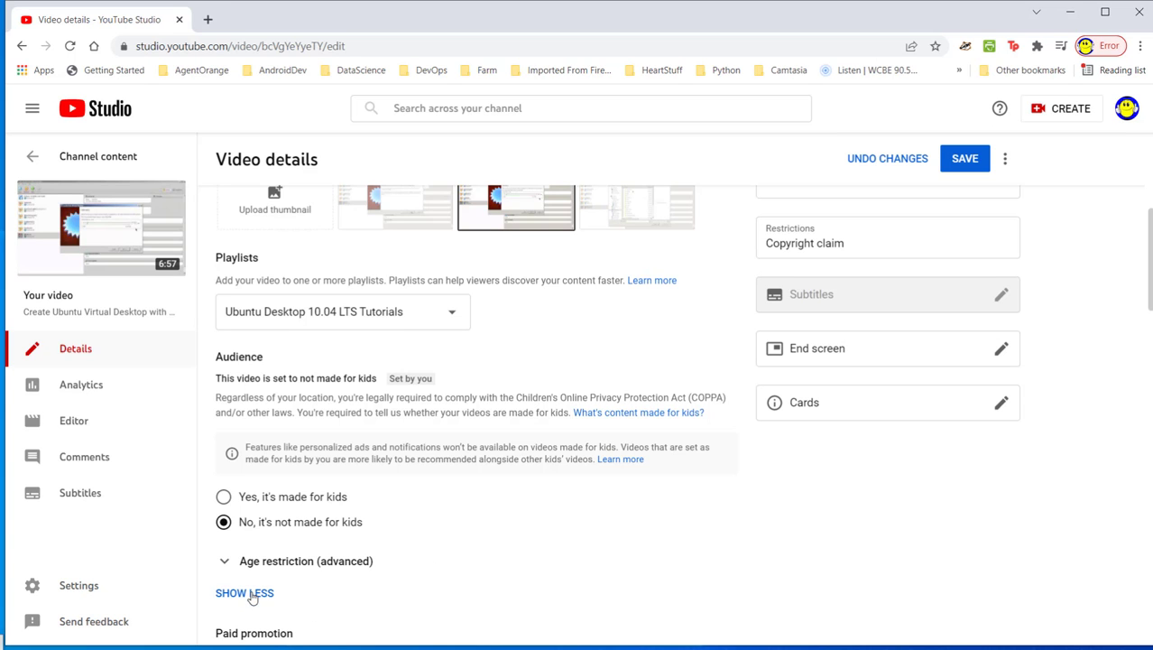
scroll(down, 3)
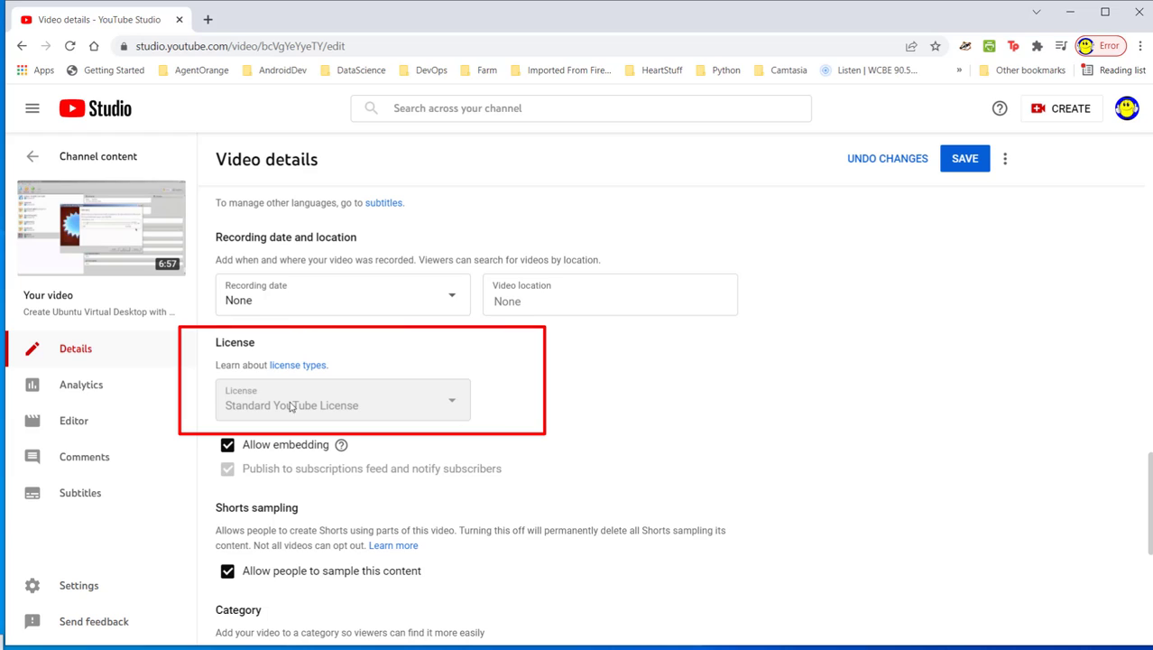
mouse_move(392, 409)
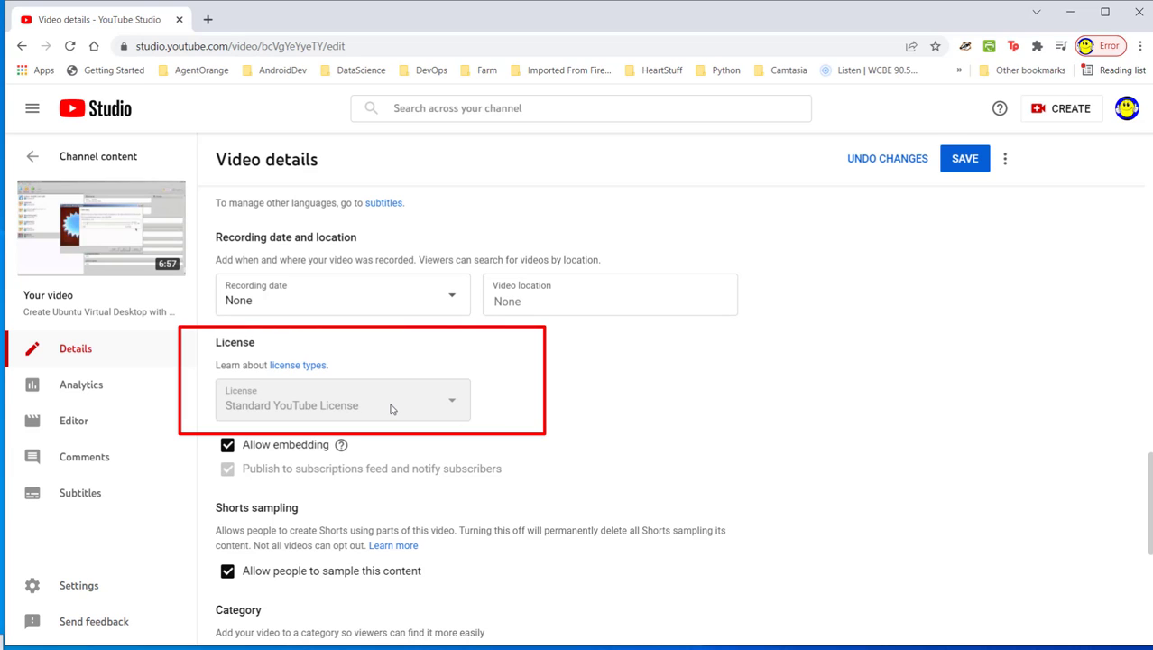
mouse_move(535, 408)
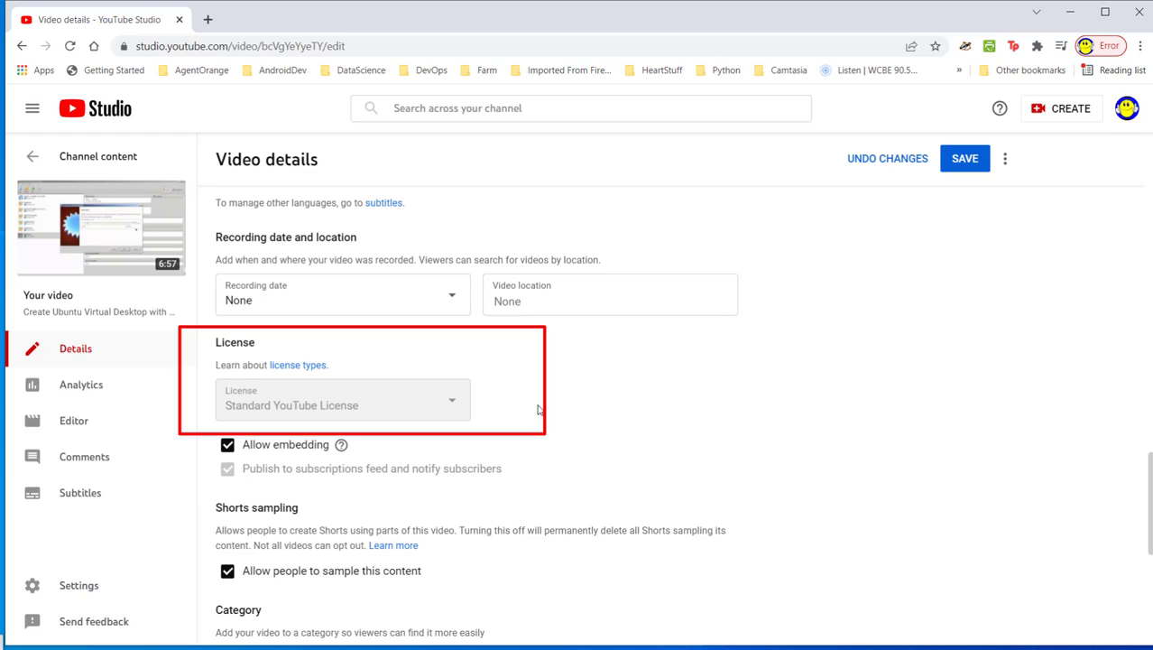
mouse_move(312, 382)
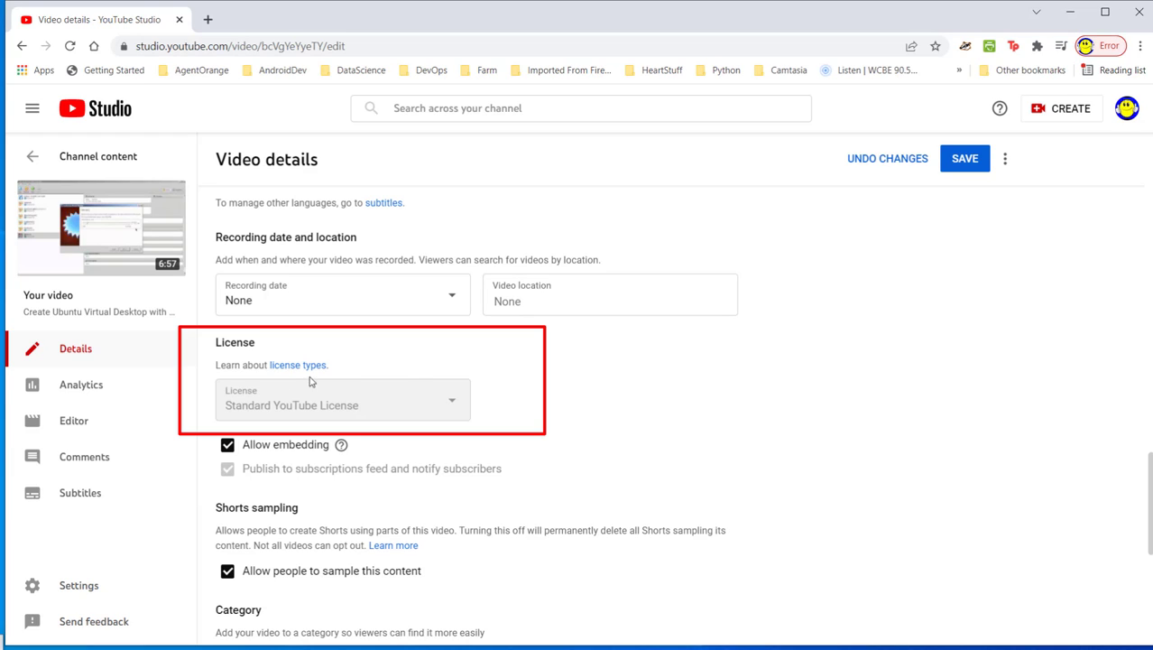
mouse_move(447, 408)
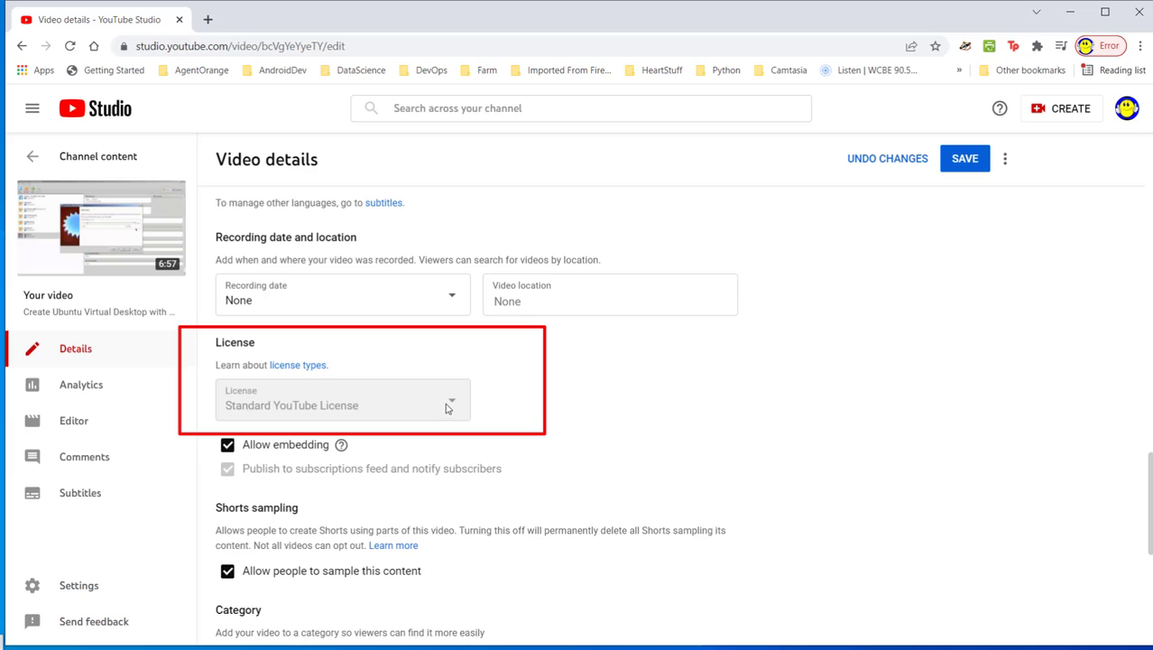
mouse_move(506, 412)
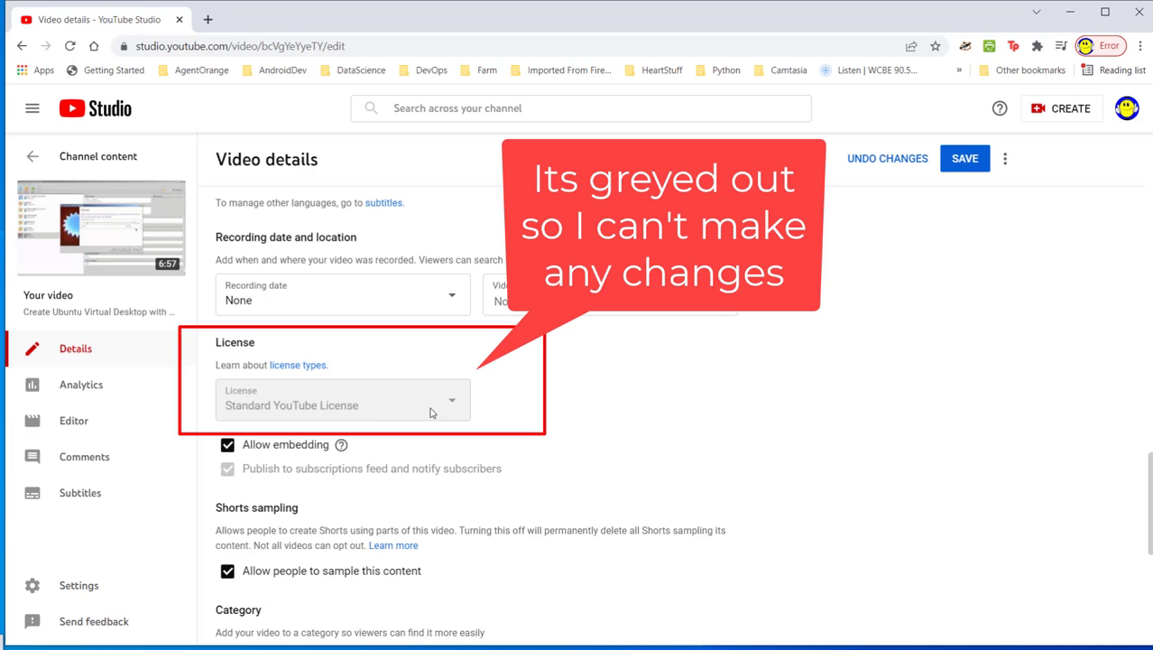
mouse_move(469, 411)
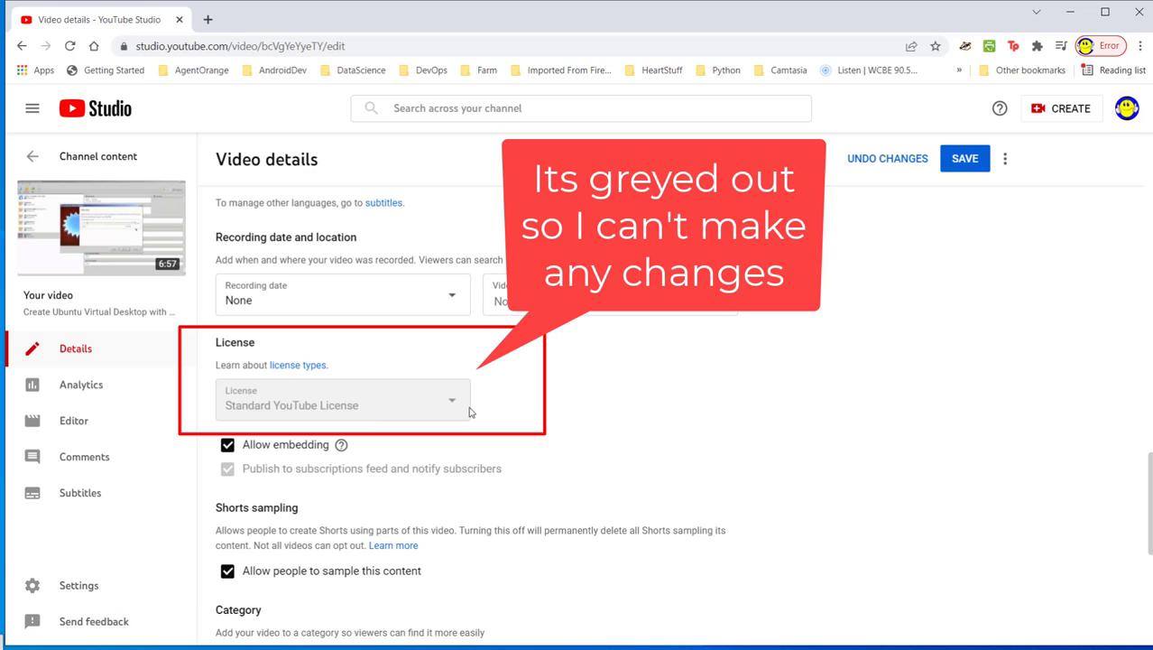
mouse_move(599, 393)
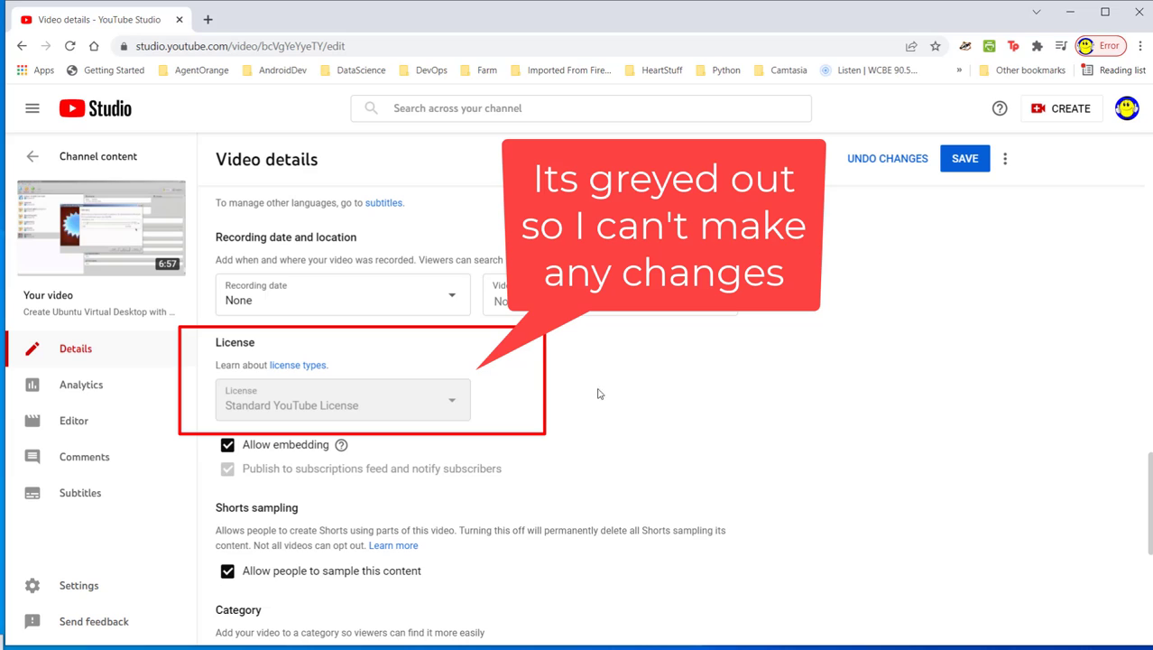
mouse_move(541, 399)
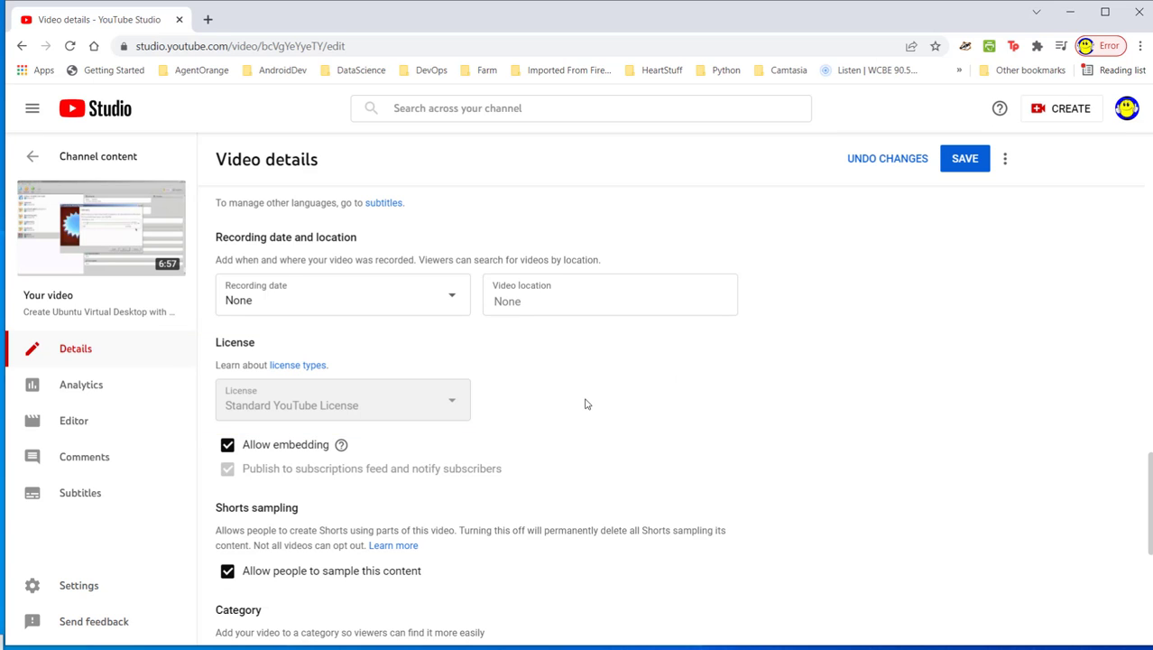
mouse_move(521, 331)
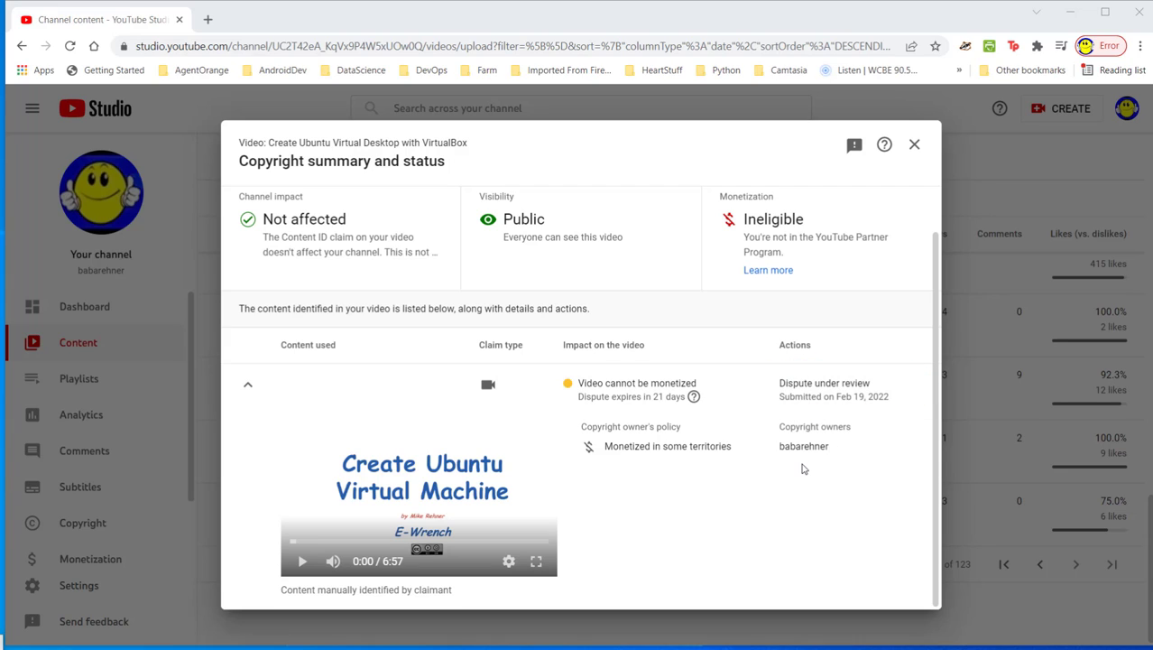
mouse_move(784, 458)
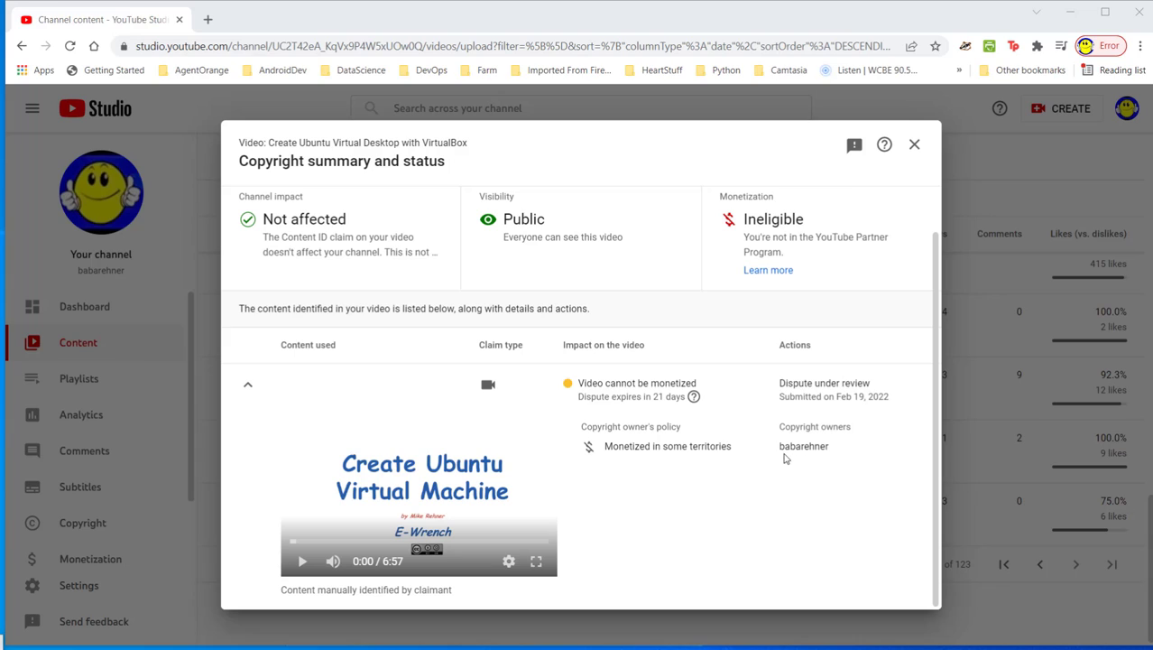
mouse_move(835, 449)
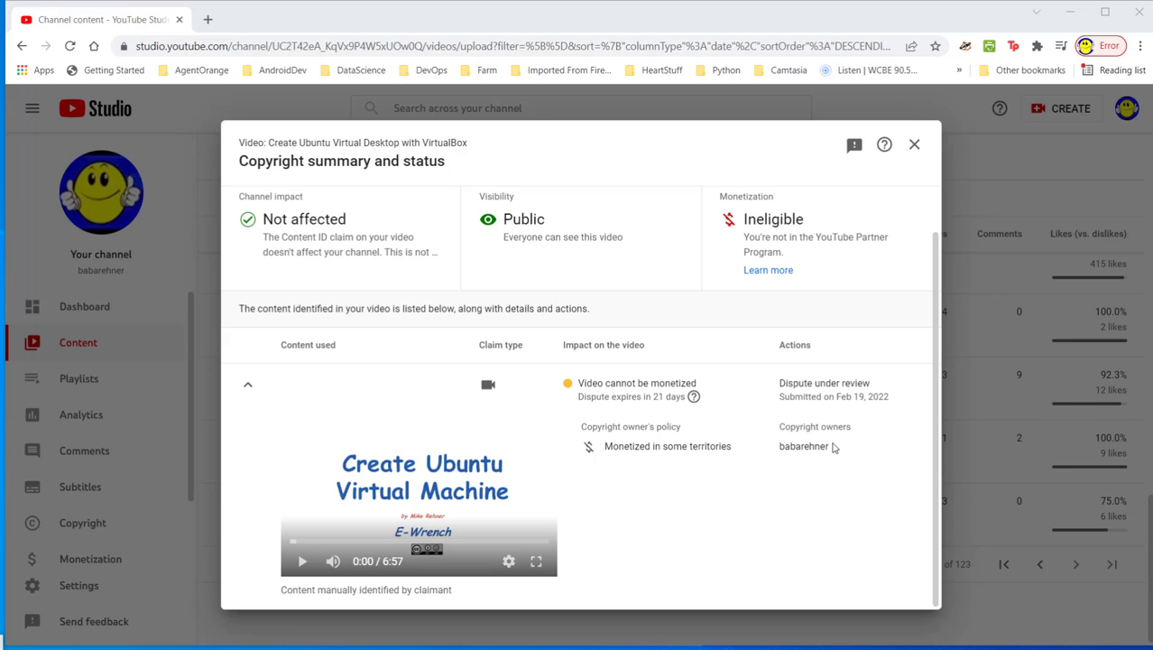
mouse_move(815, 465)
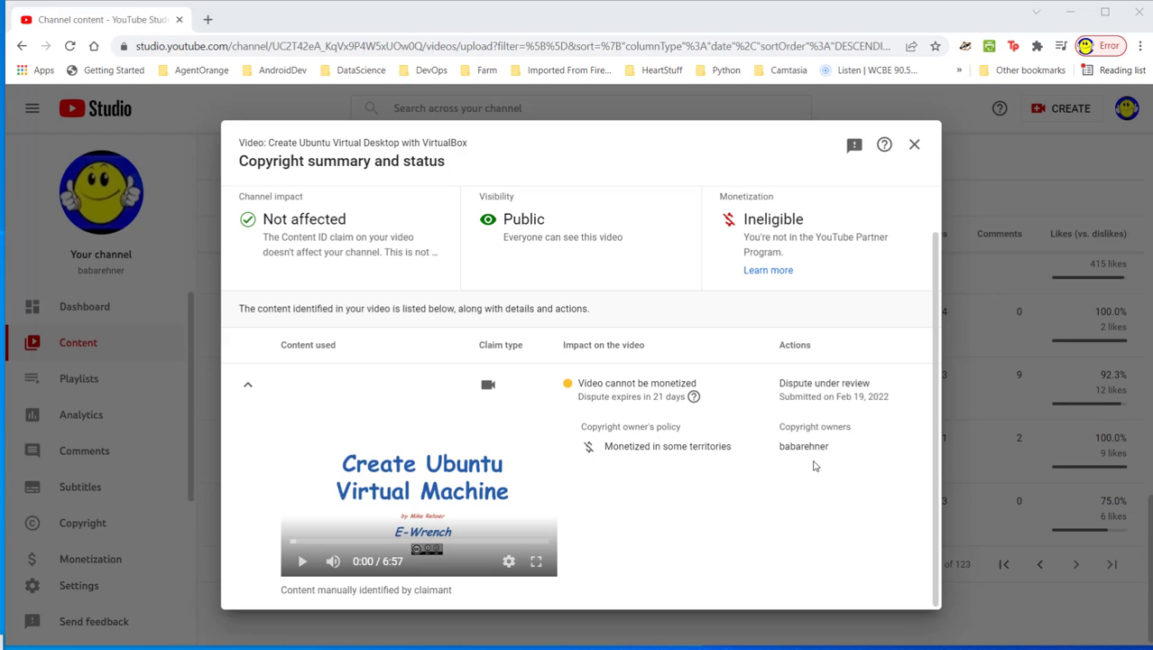
mouse_move(830, 444)
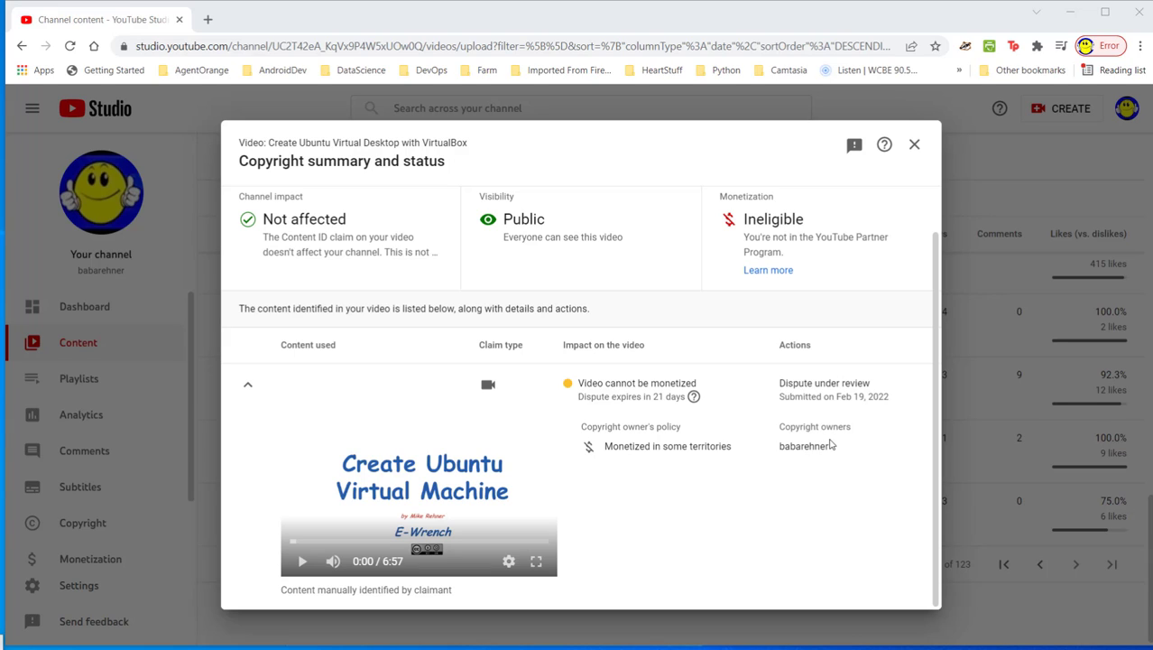
mouse_move(813, 447)
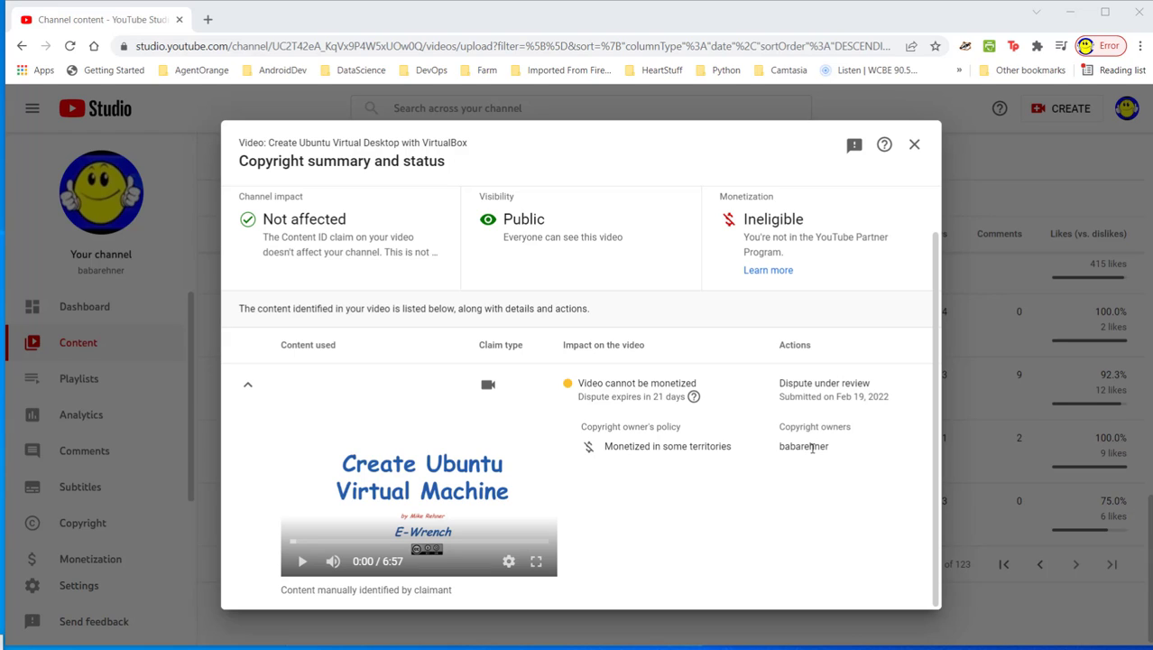
mouse_move(839, 452)
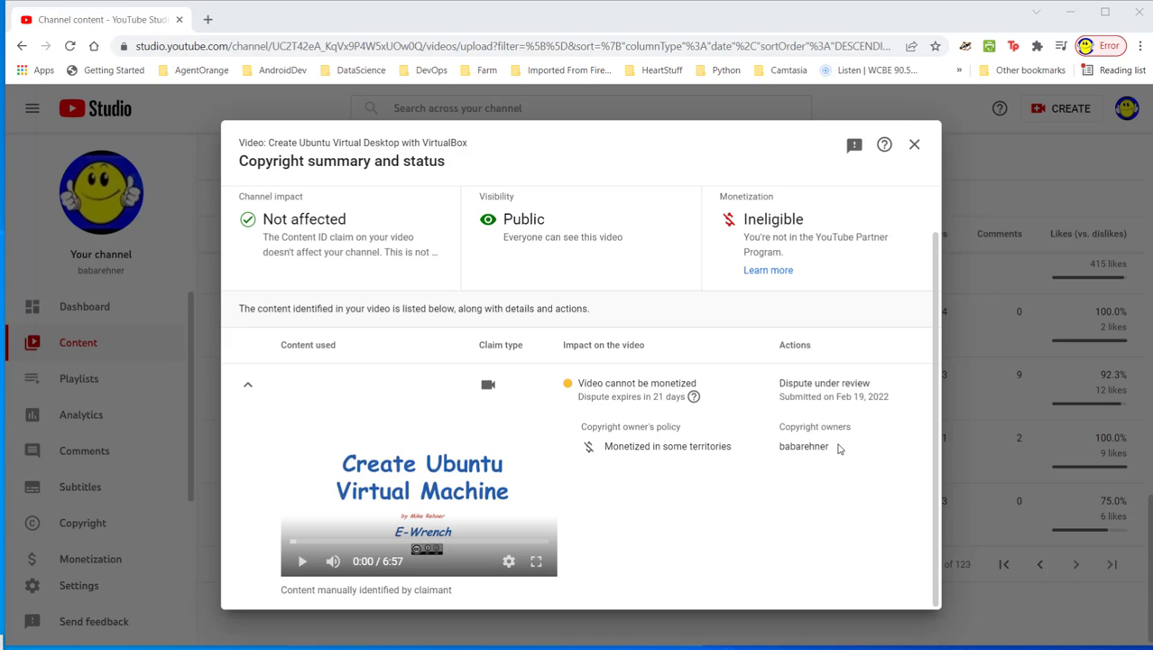
mouse_move(839, 383)
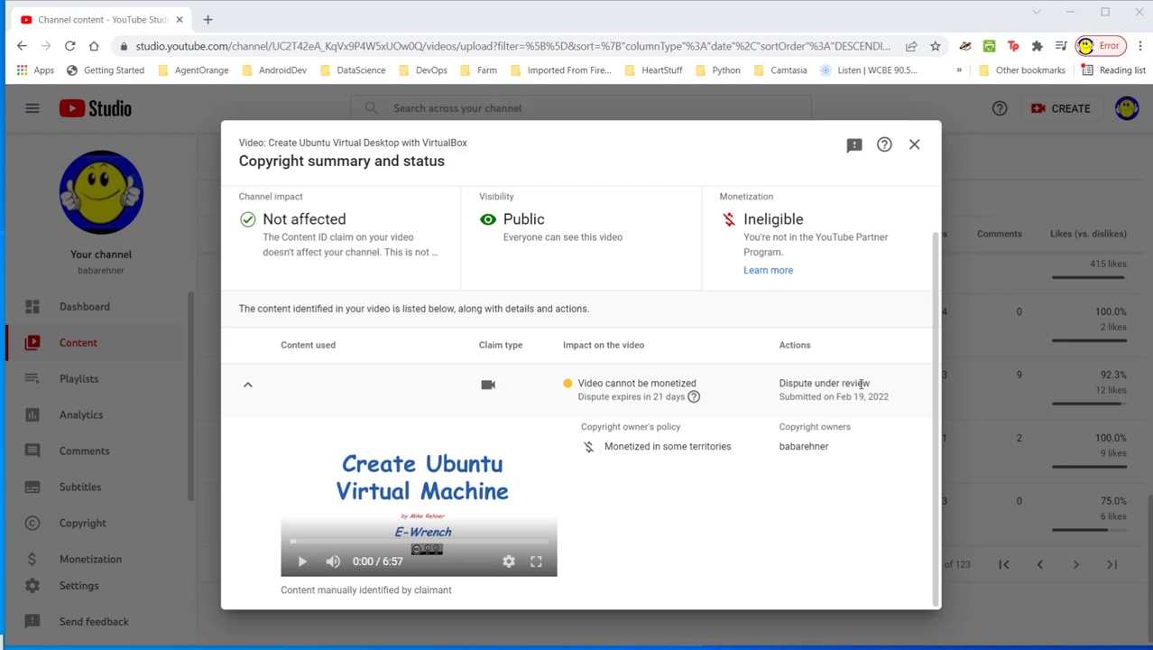
mouse_move(824, 383)
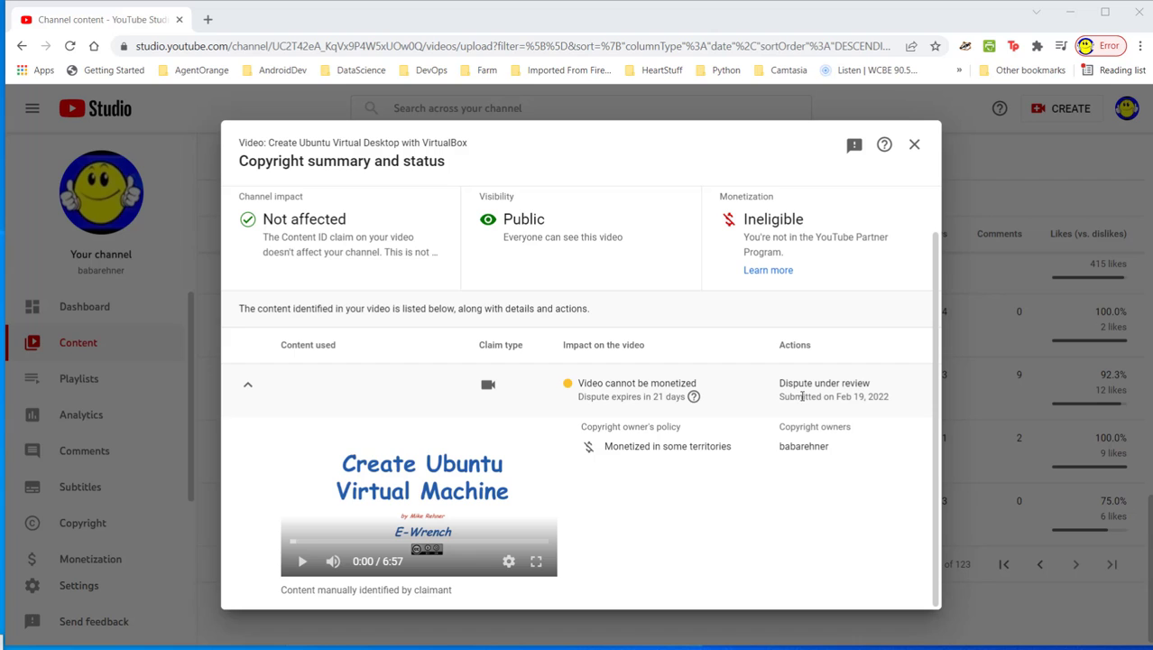
mouse_move(884, 356)
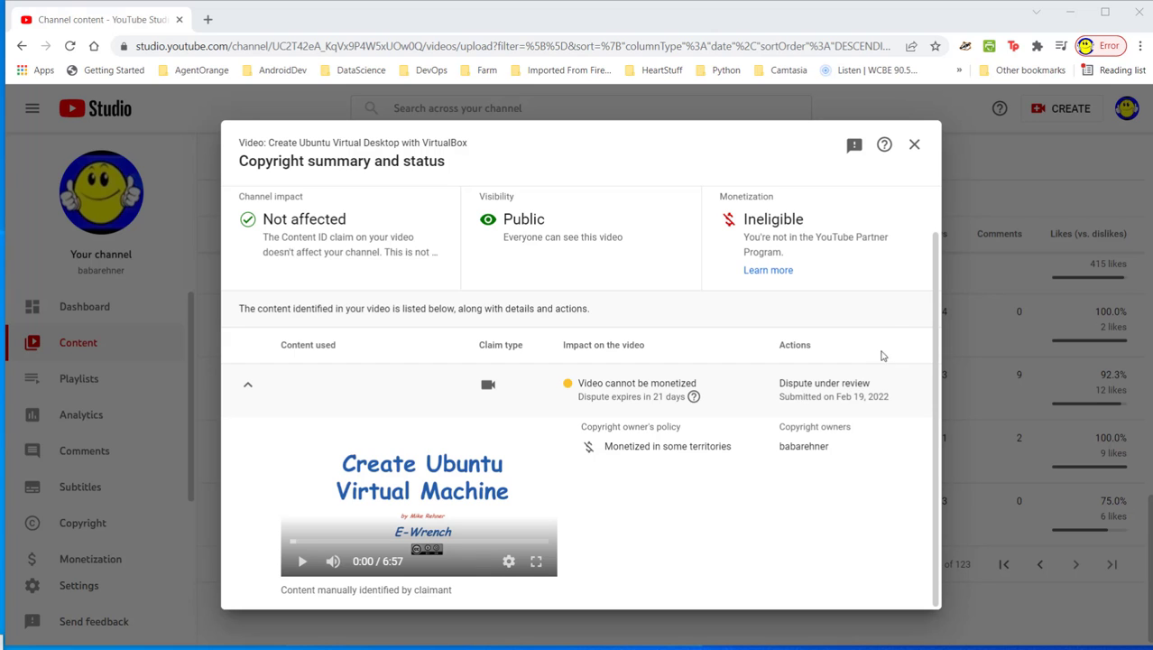
Step: Close the current summary and open claim details for Install Ubuntu Desktop 10.04 LTS
click(914, 144)
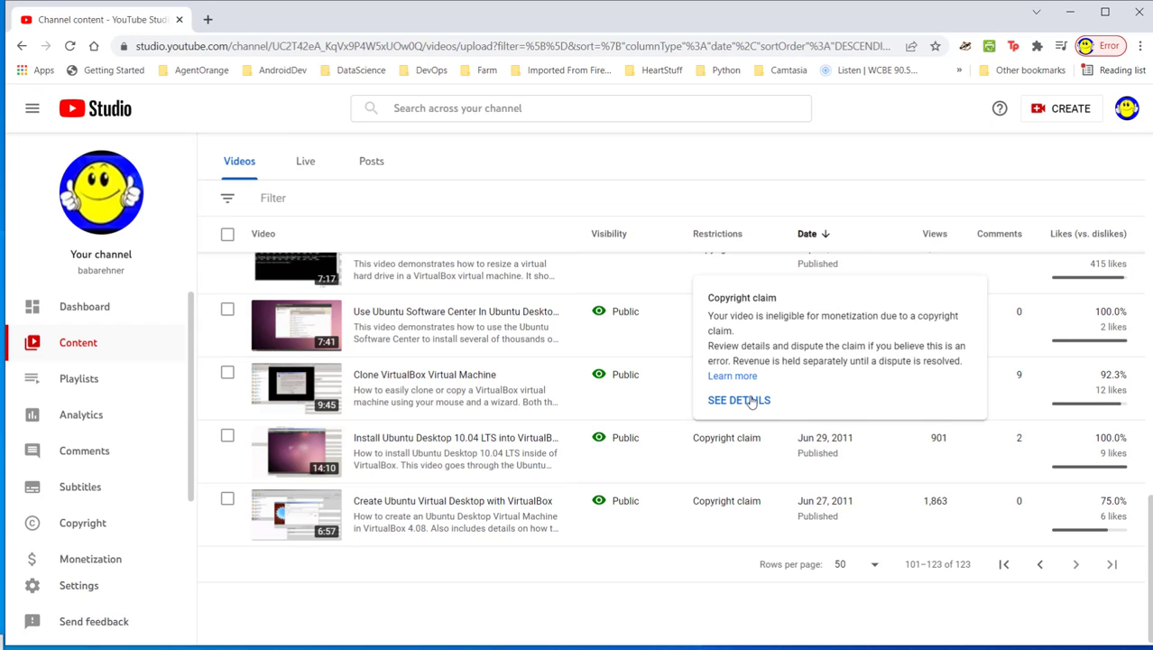
click(739, 400)
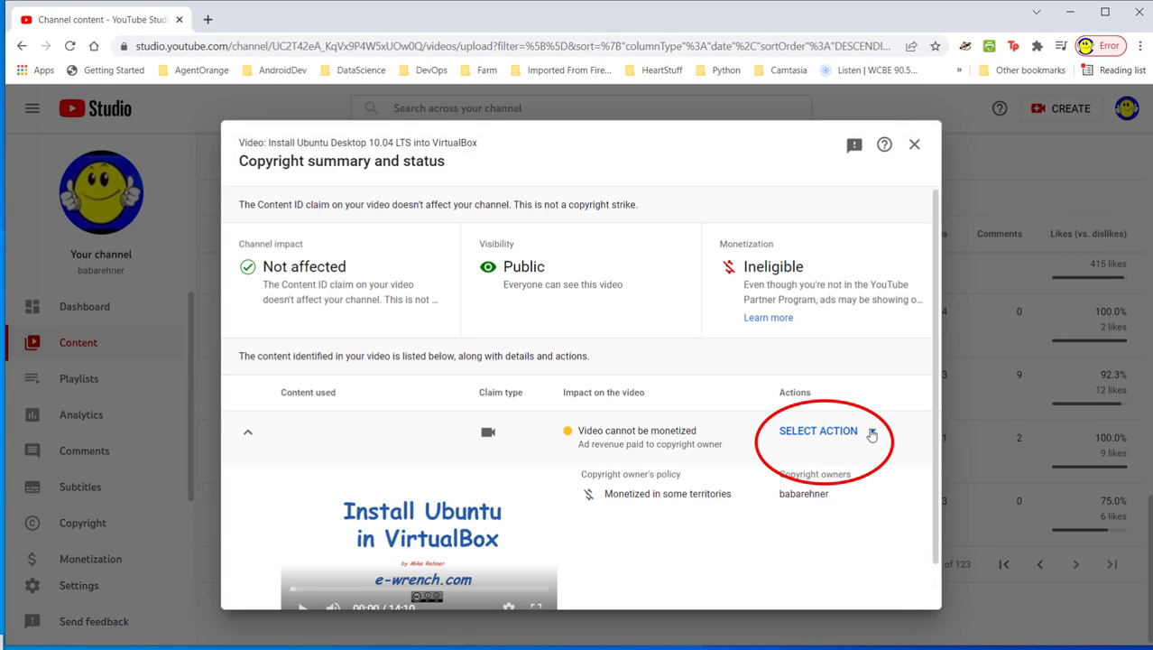
Step: Choose Dispute and tick 'My dispute isn't based on any of the reasons above'
click(817, 430)
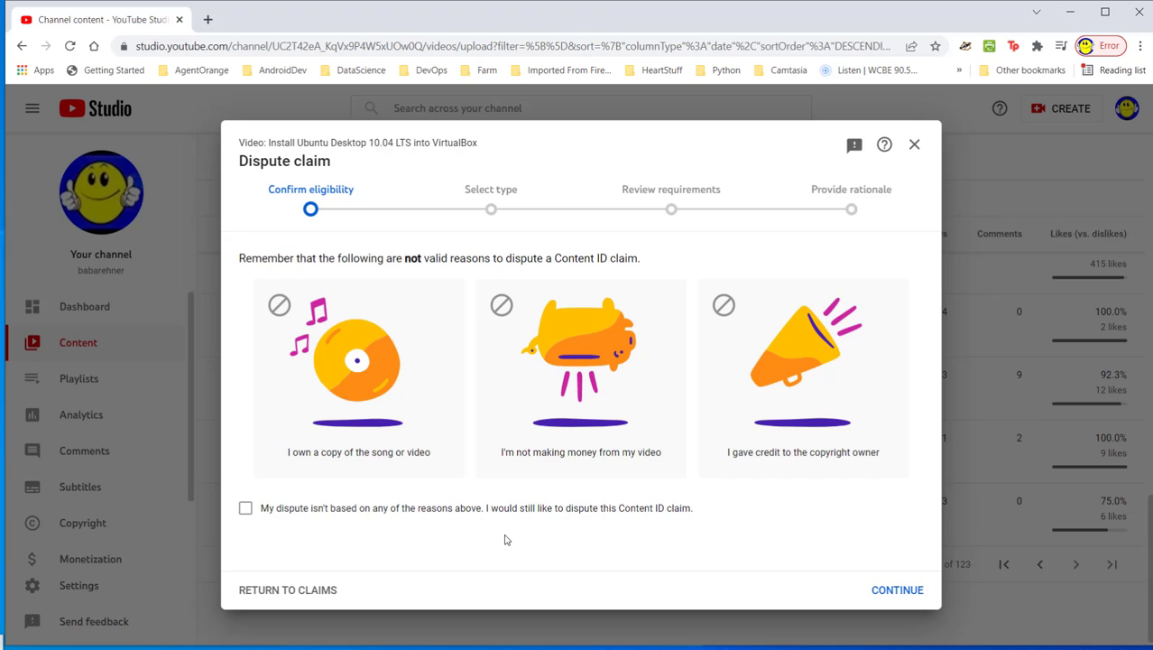
mouse_move(491, 494)
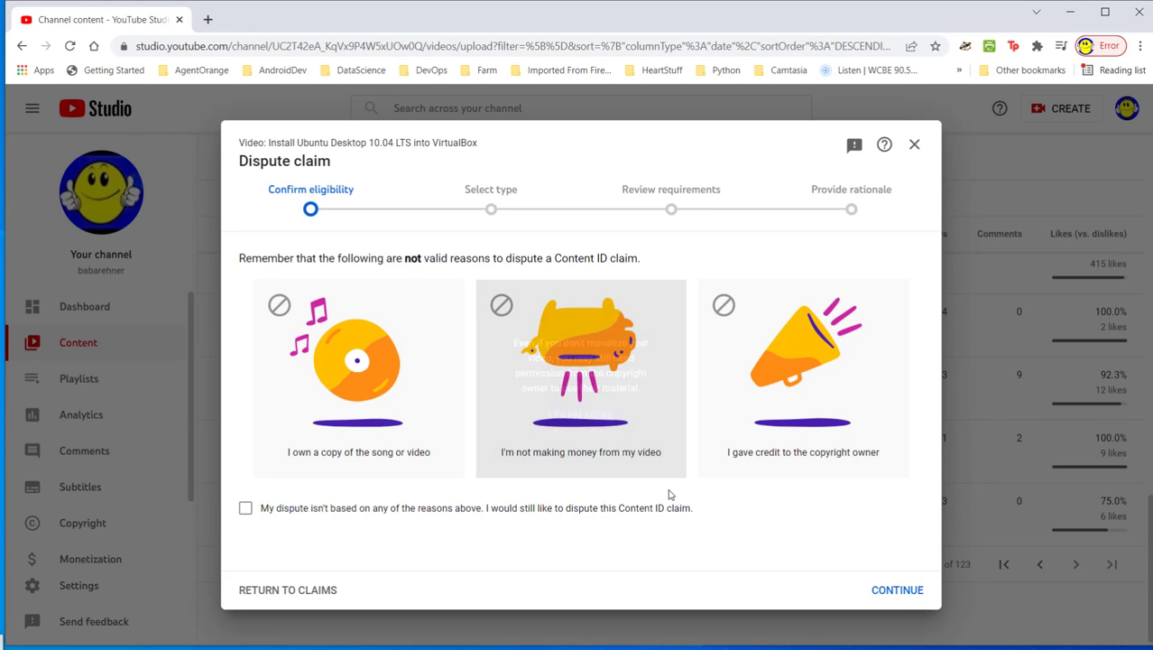
mouse_move(770, 482)
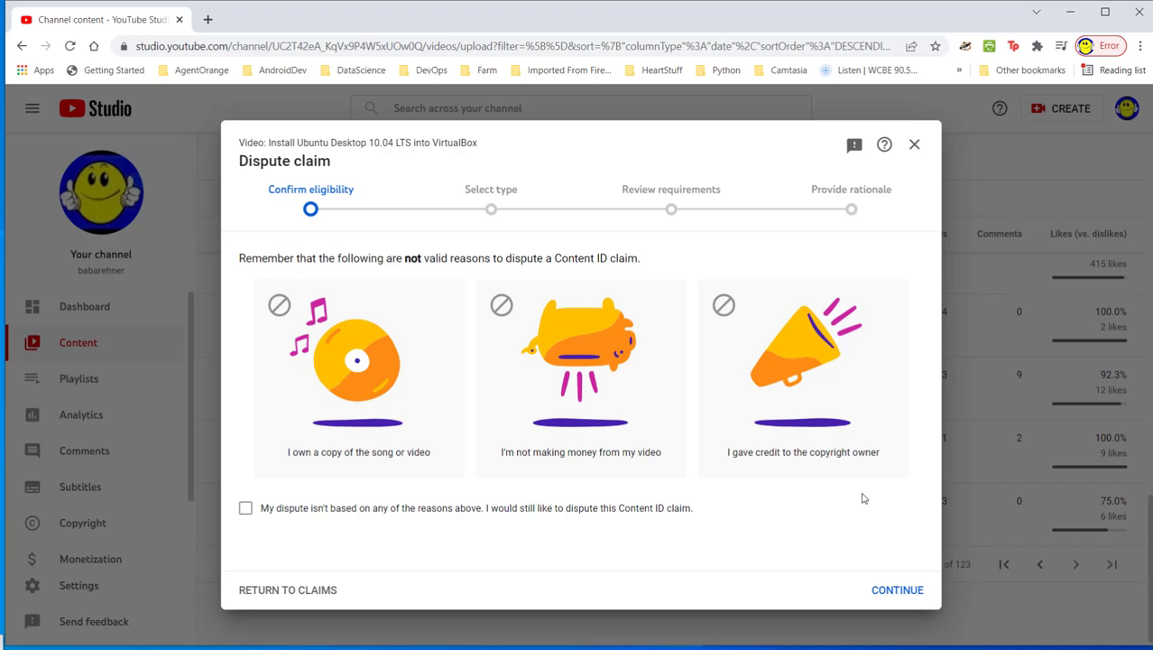
mouse_move(316, 519)
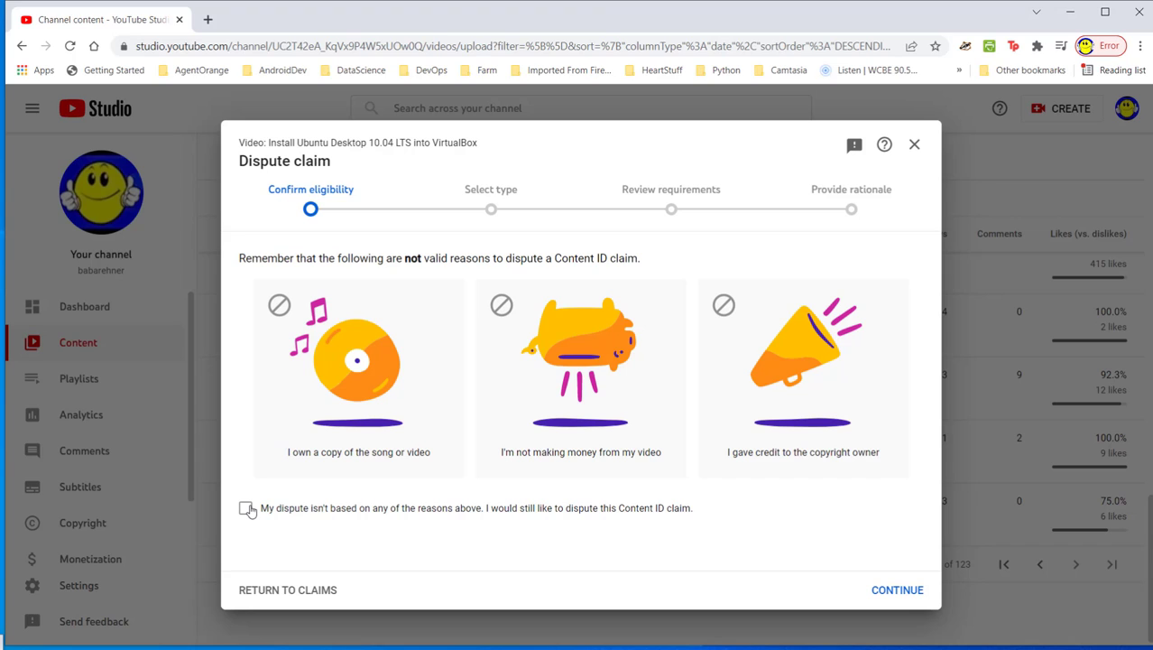
click(245, 508)
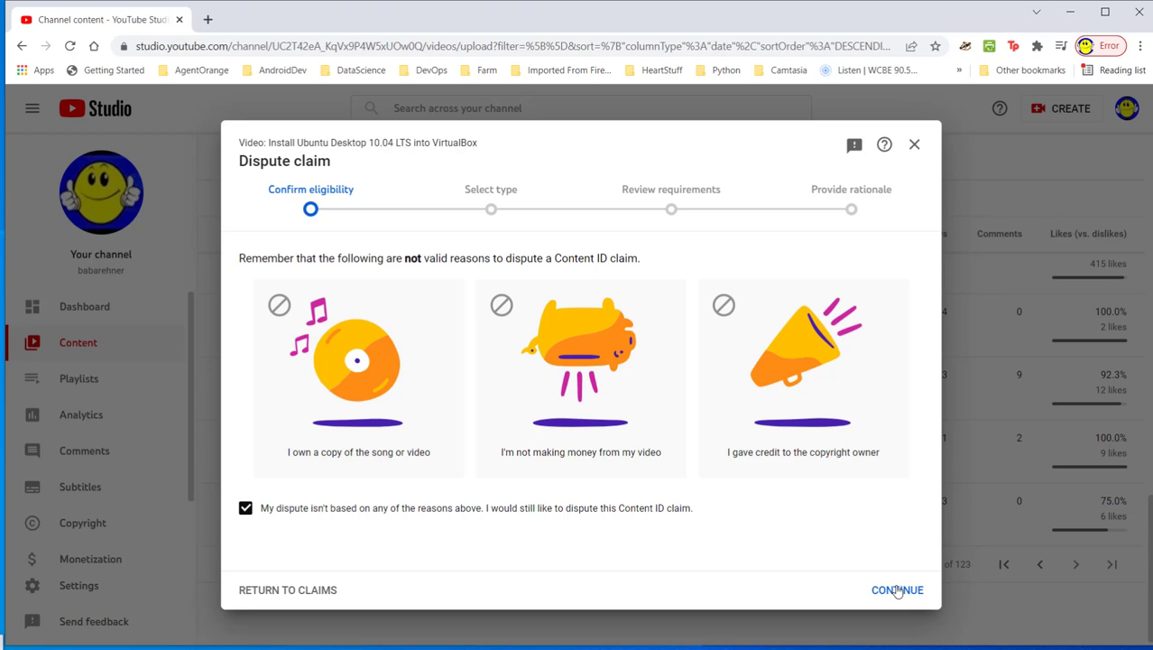
Step: Continue to Select type and pick Original content as the dispute reason
click(896, 590)
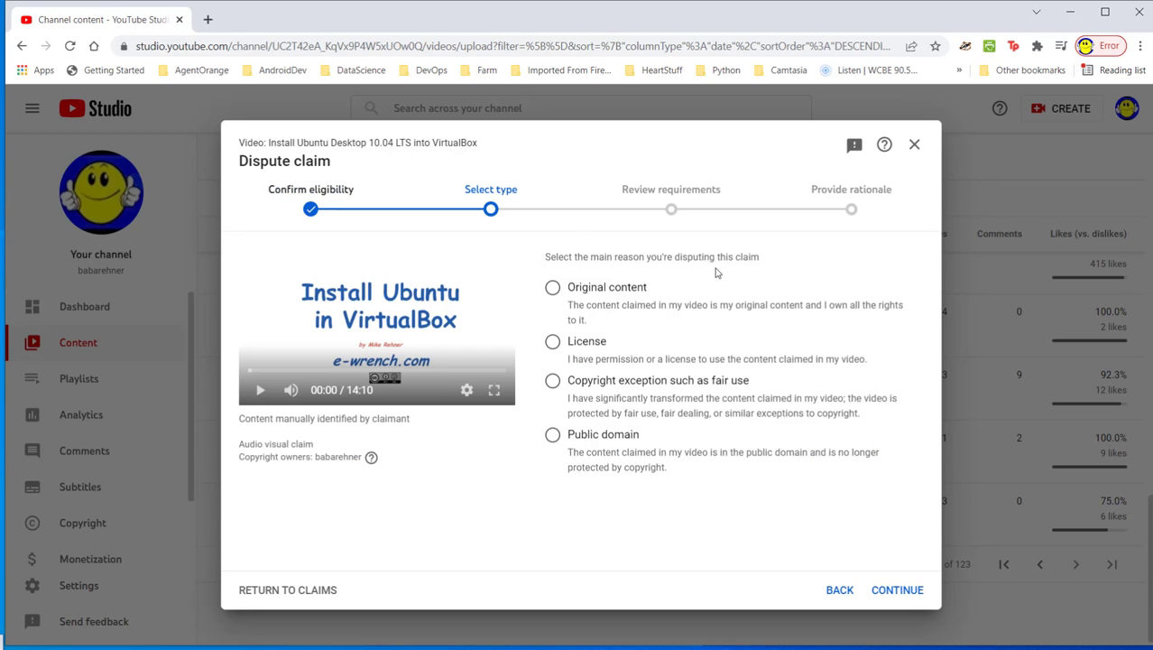
mouse_move(584, 313)
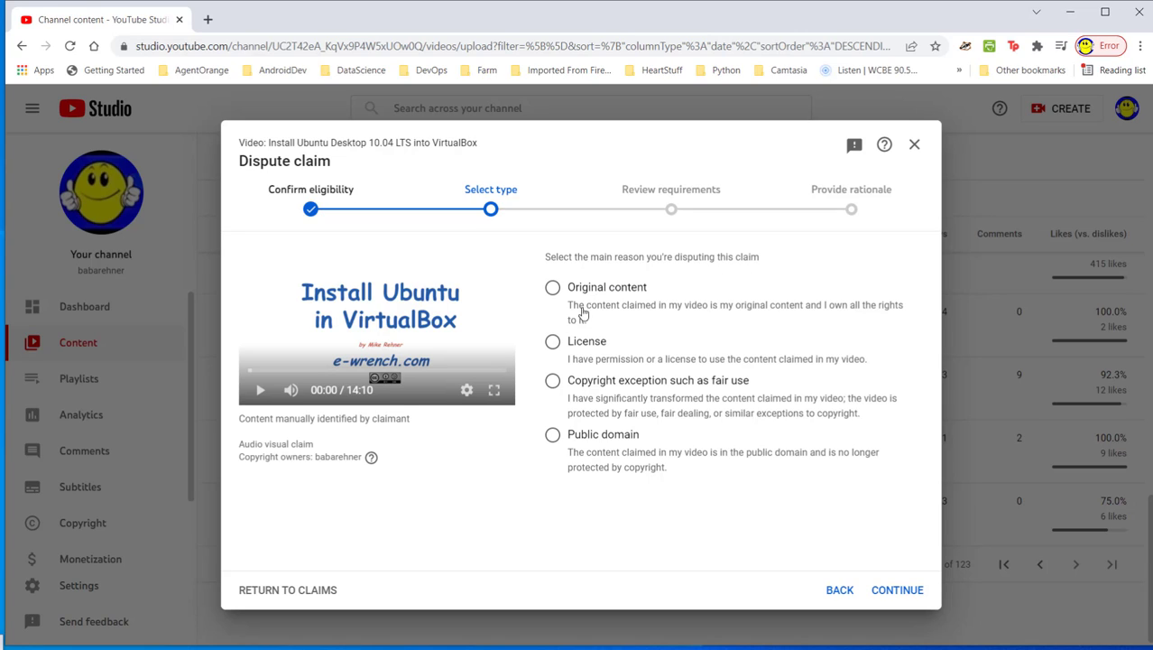
mouse_move(695, 316)
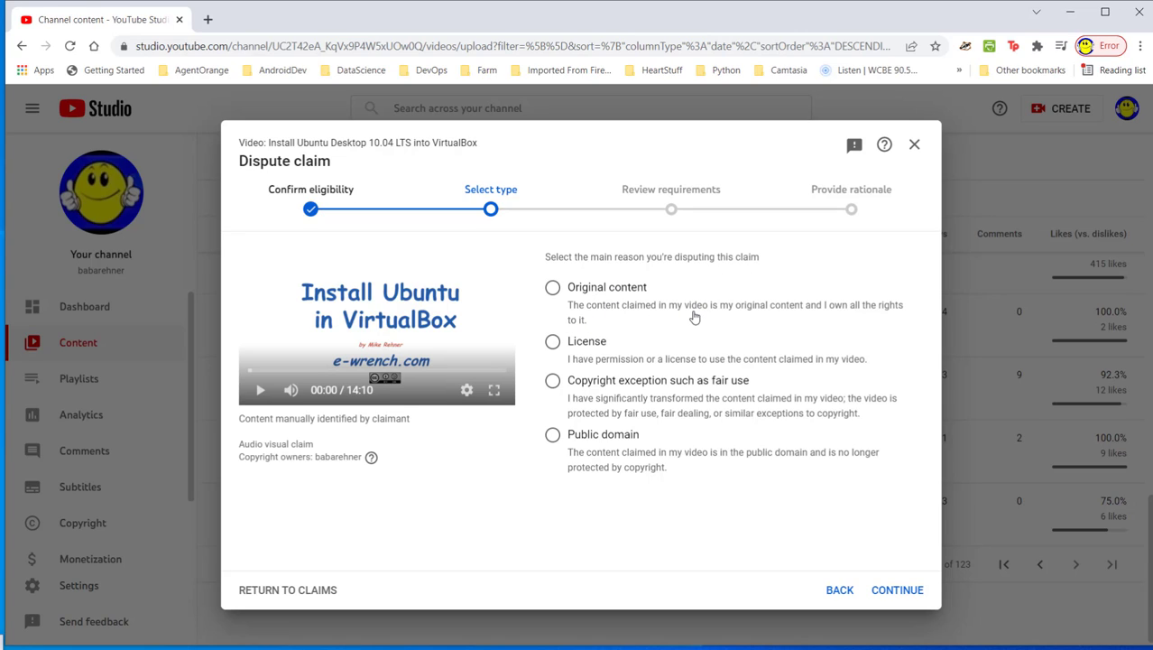
mouse_move(836, 317)
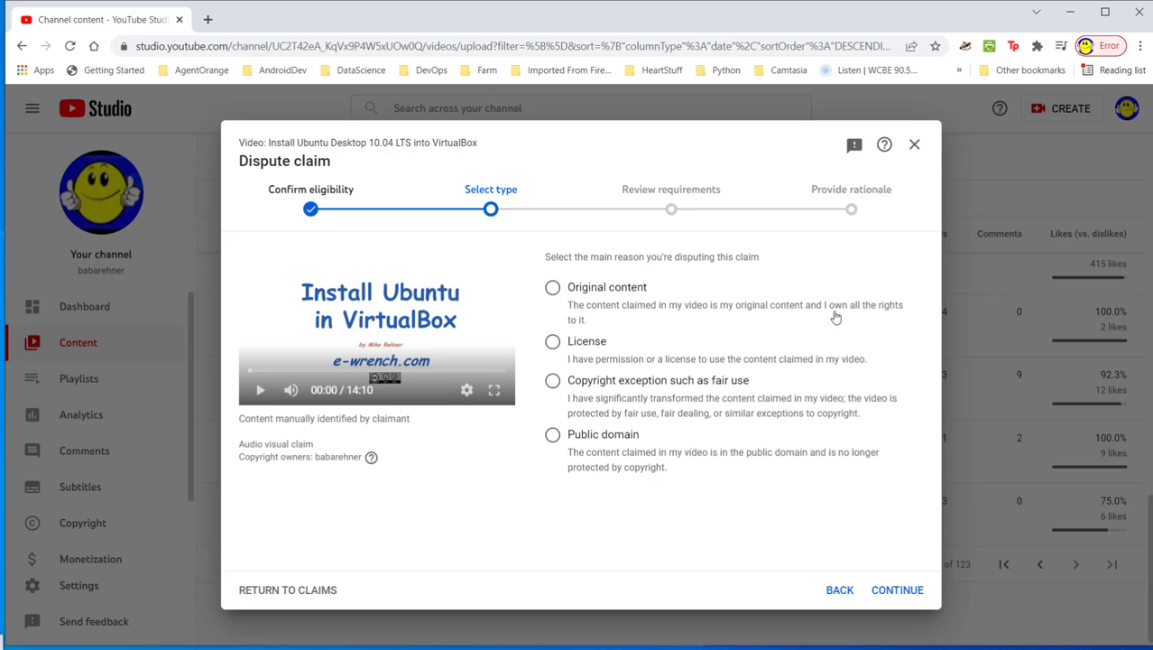
mouse_move(617, 330)
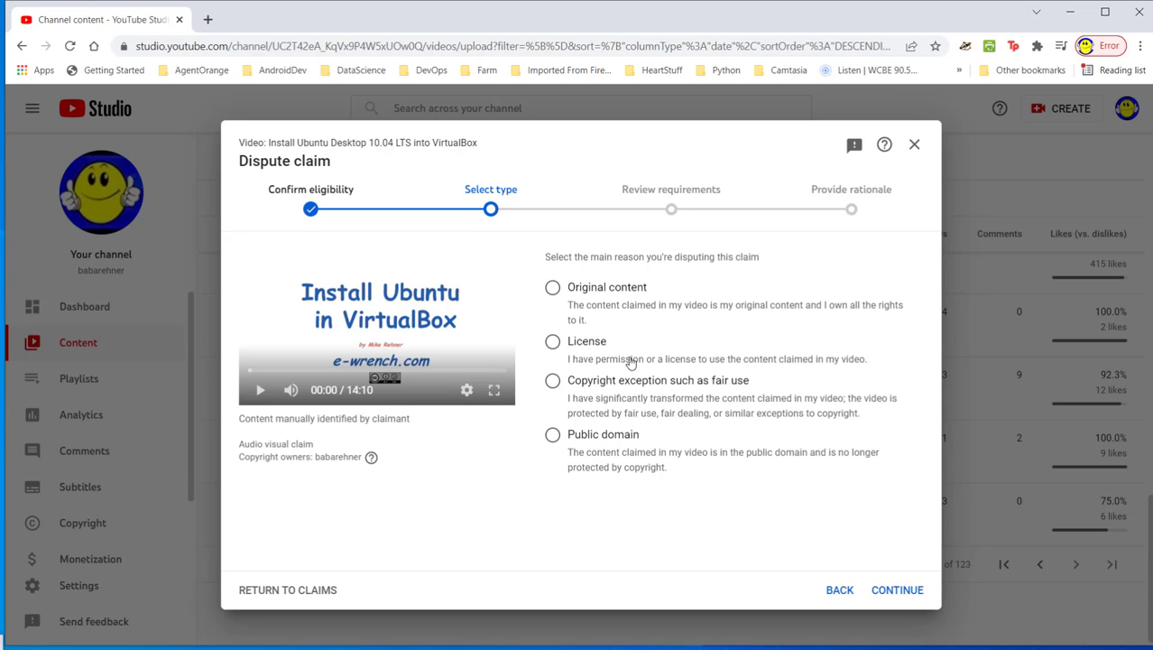
mouse_move(836, 365)
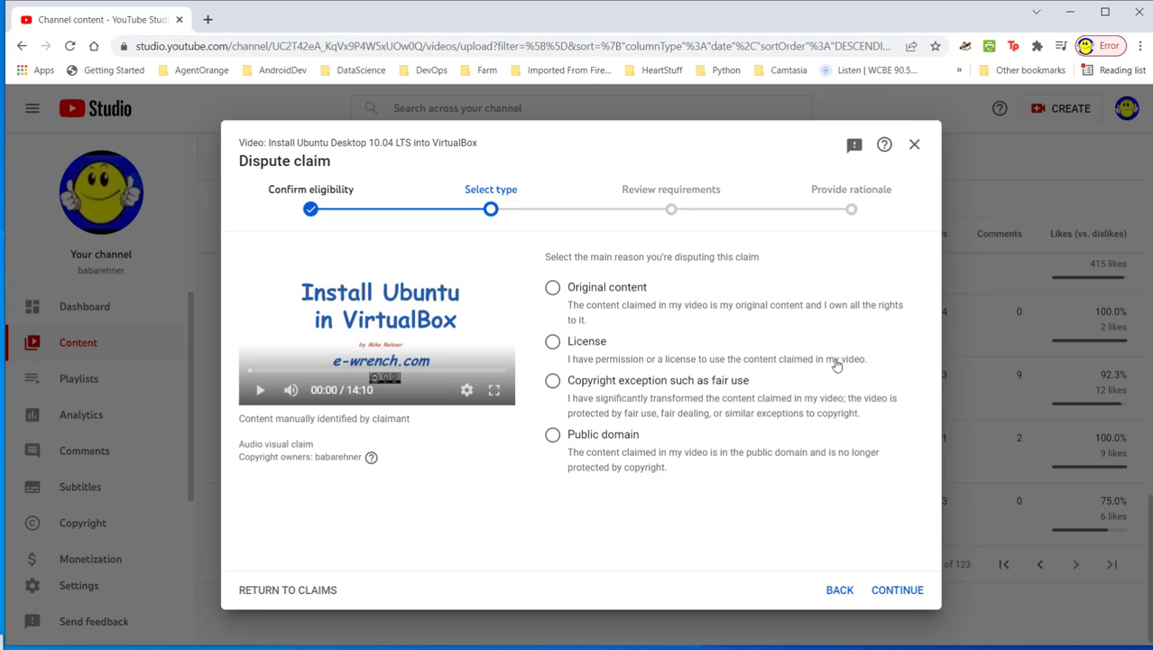
mouse_move(612, 300)
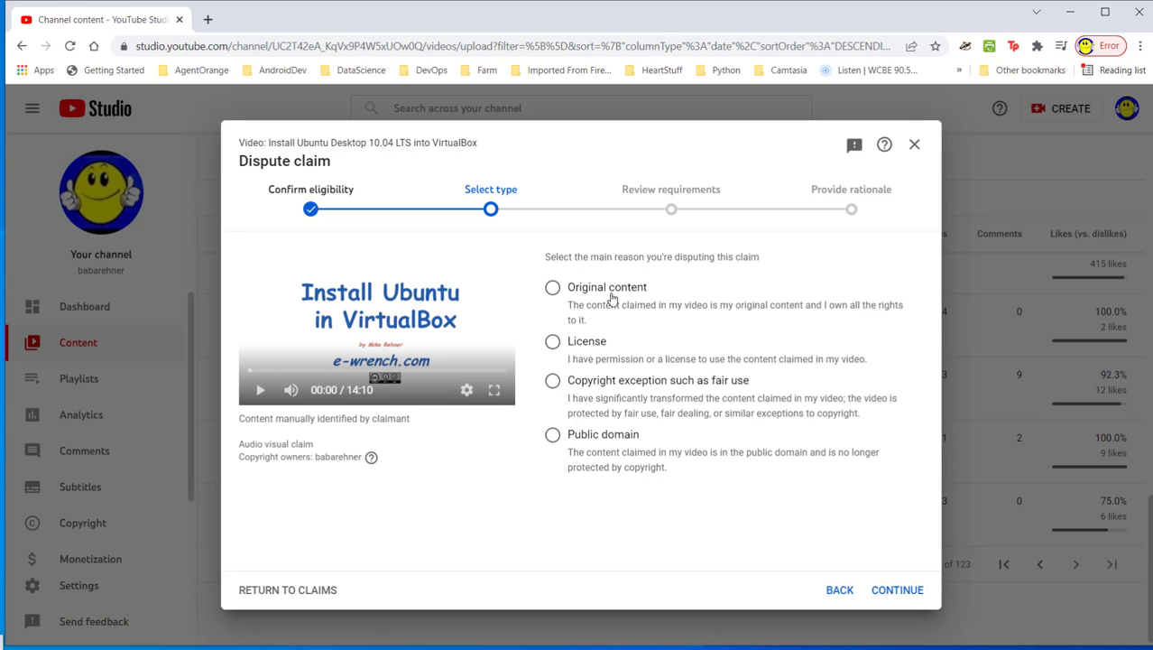
click(553, 287)
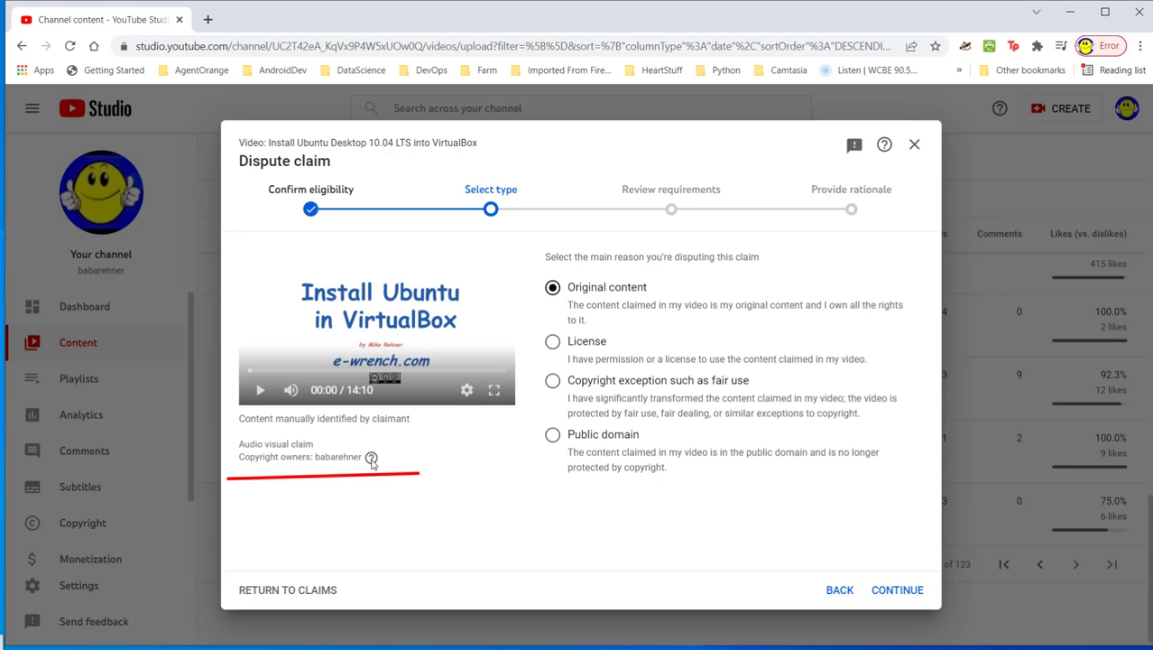
mouse_move(889, 577)
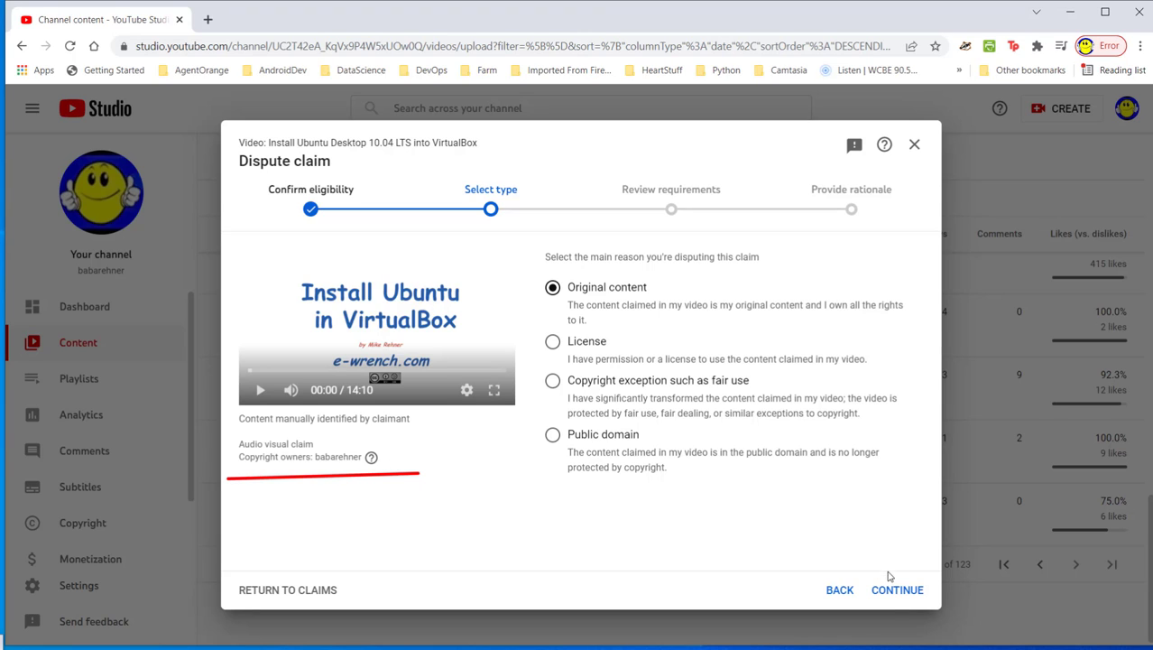
Step: Continue to Review requirements and tick the original-creation confirmation checkbox
click(897, 589)
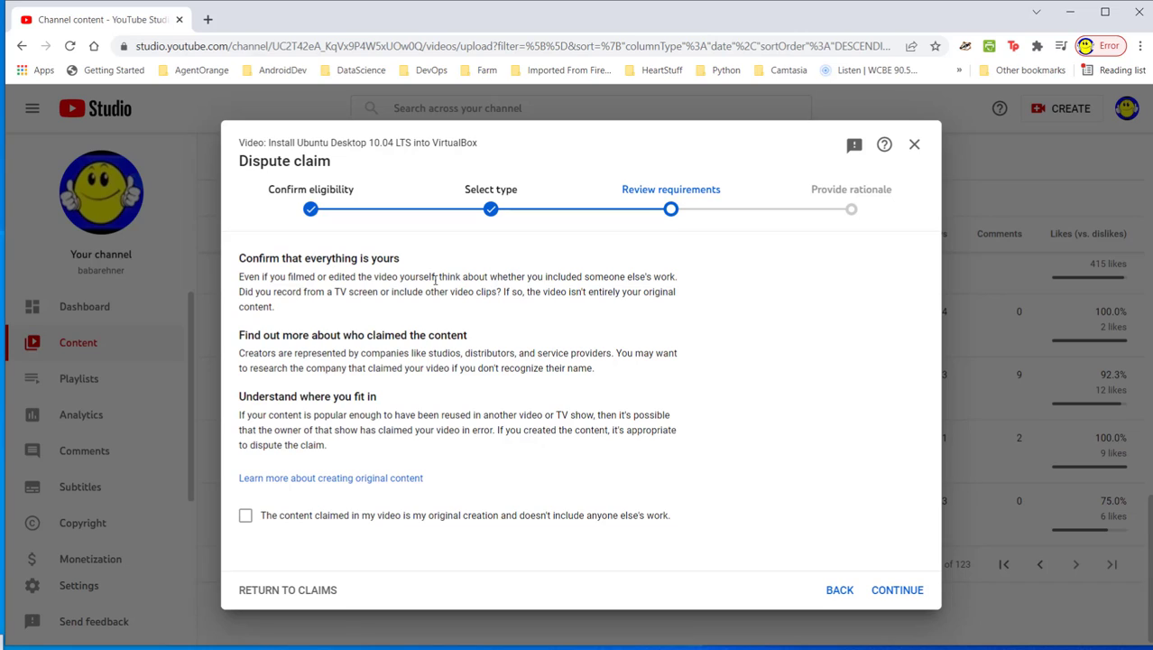
mouse_move(495, 342)
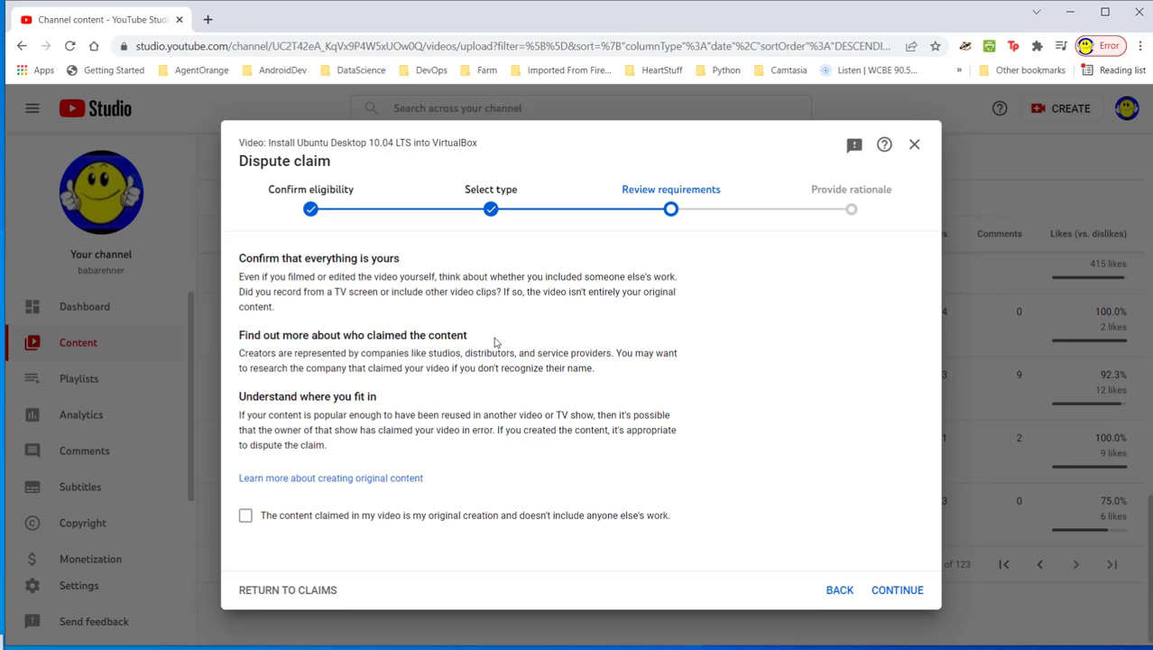
mouse_move(372, 382)
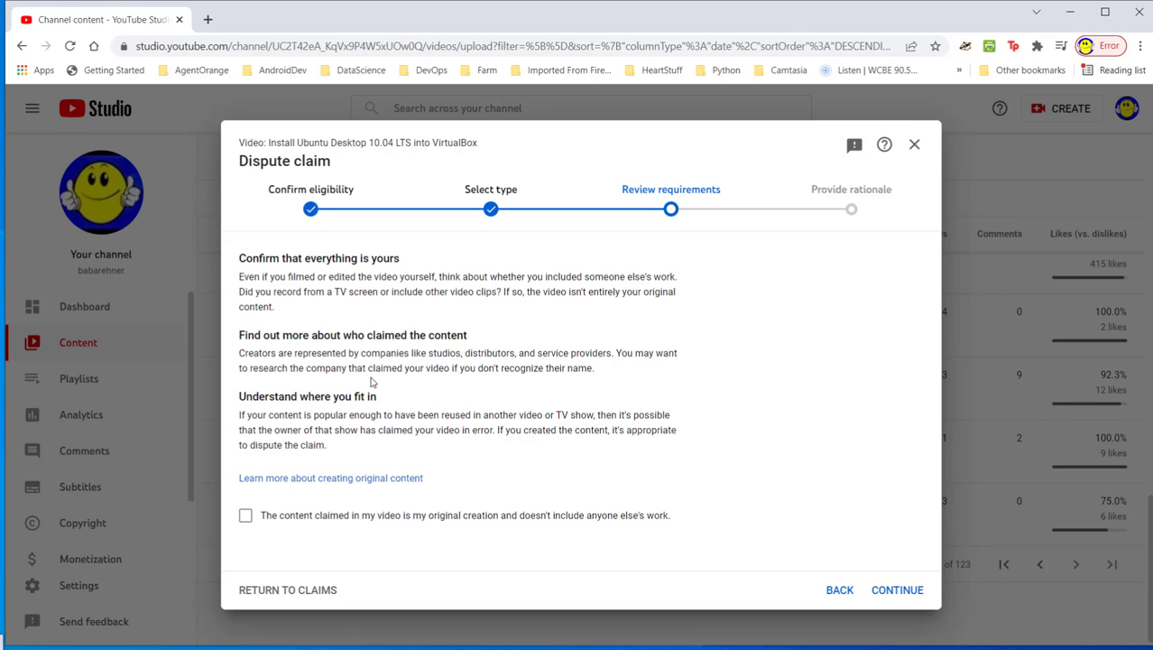
mouse_move(592, 382)
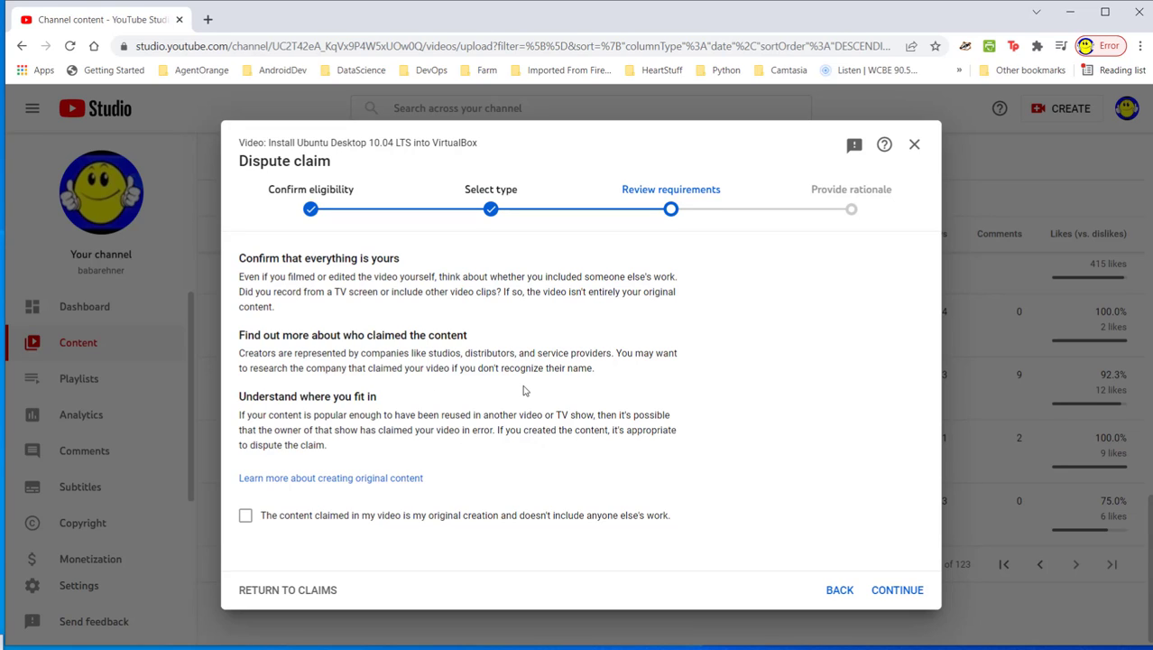
mouse_move(645, 379)
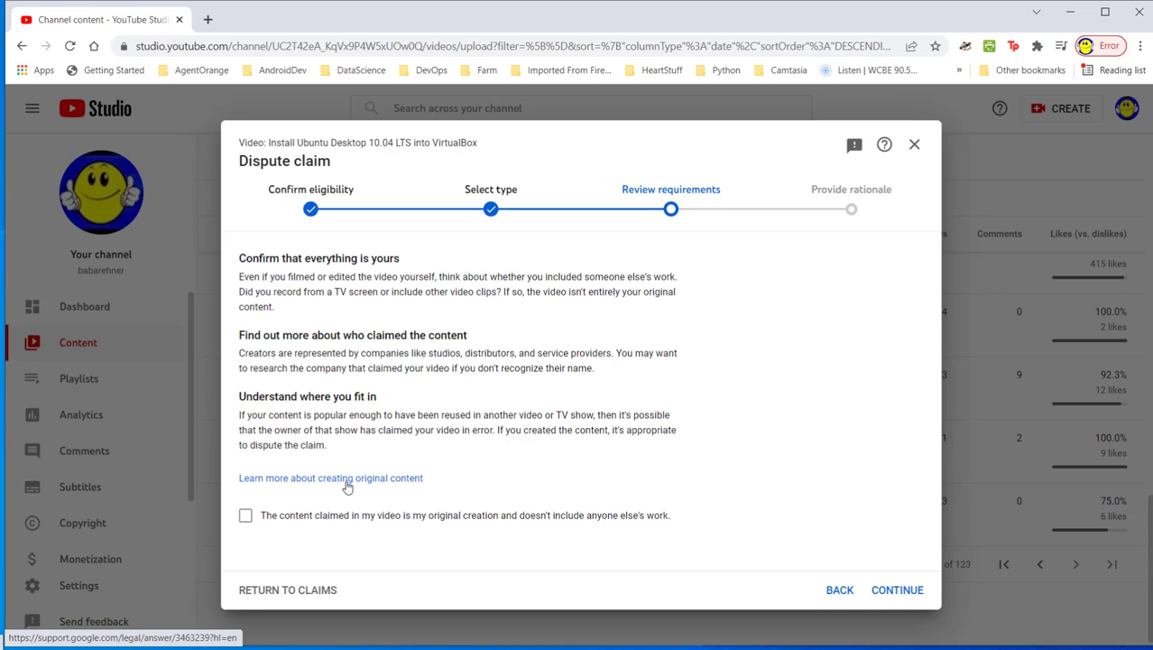
mouse_move(409, 463)
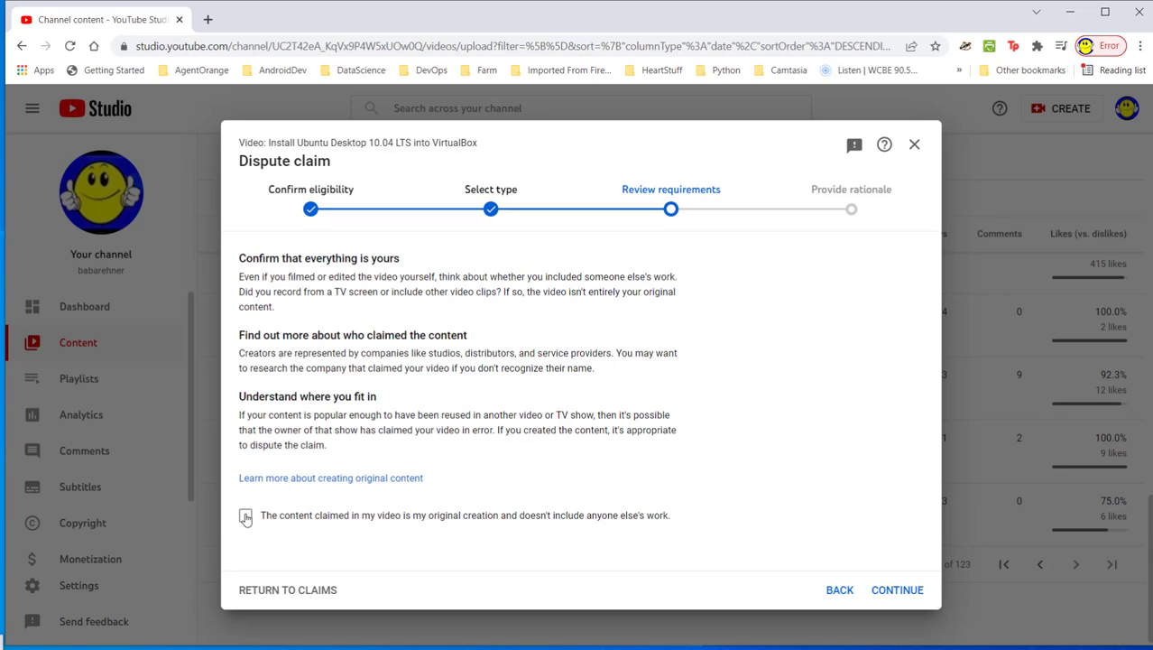
click(246, 516)
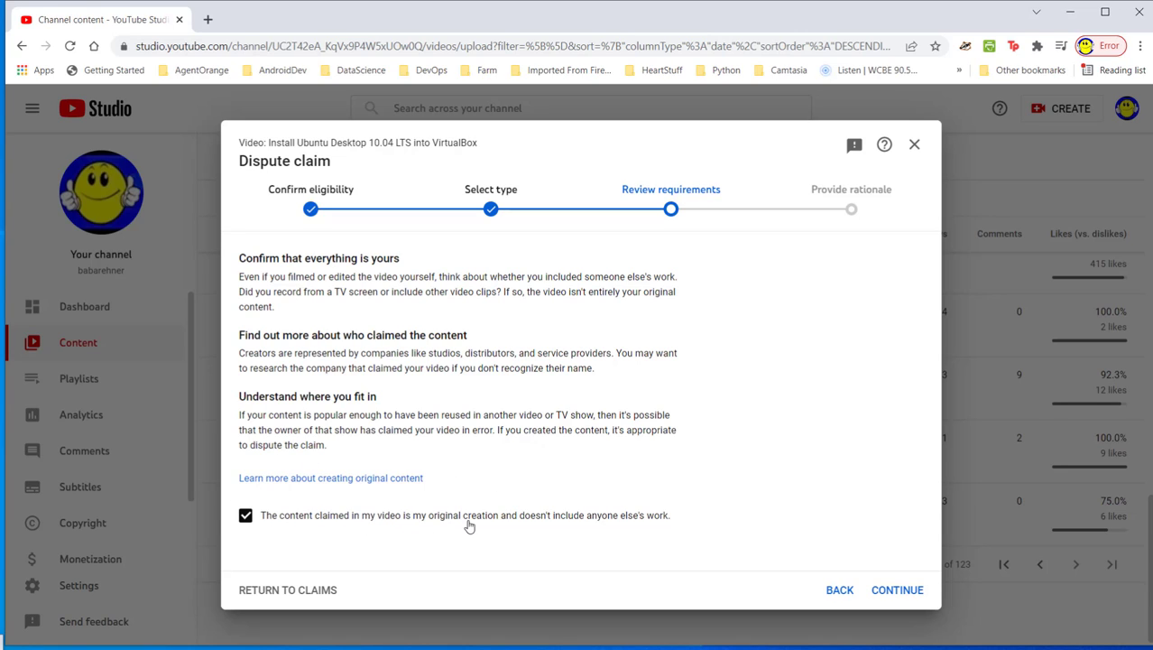
mouse_move(472, 526)
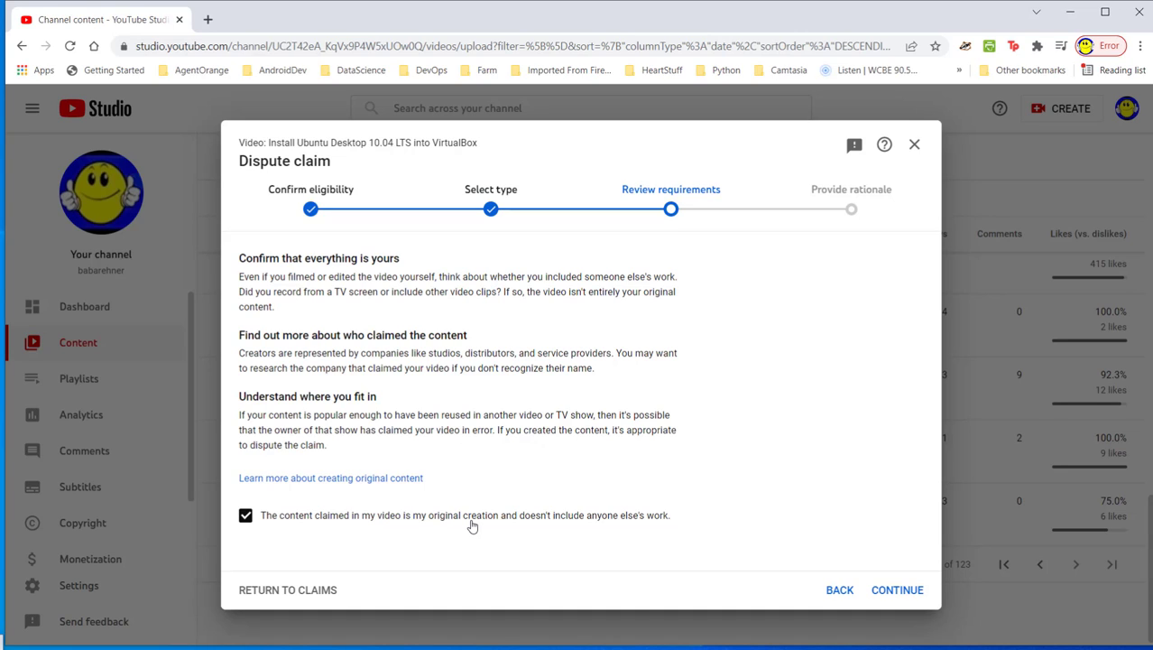
mouse_move(593, 527)
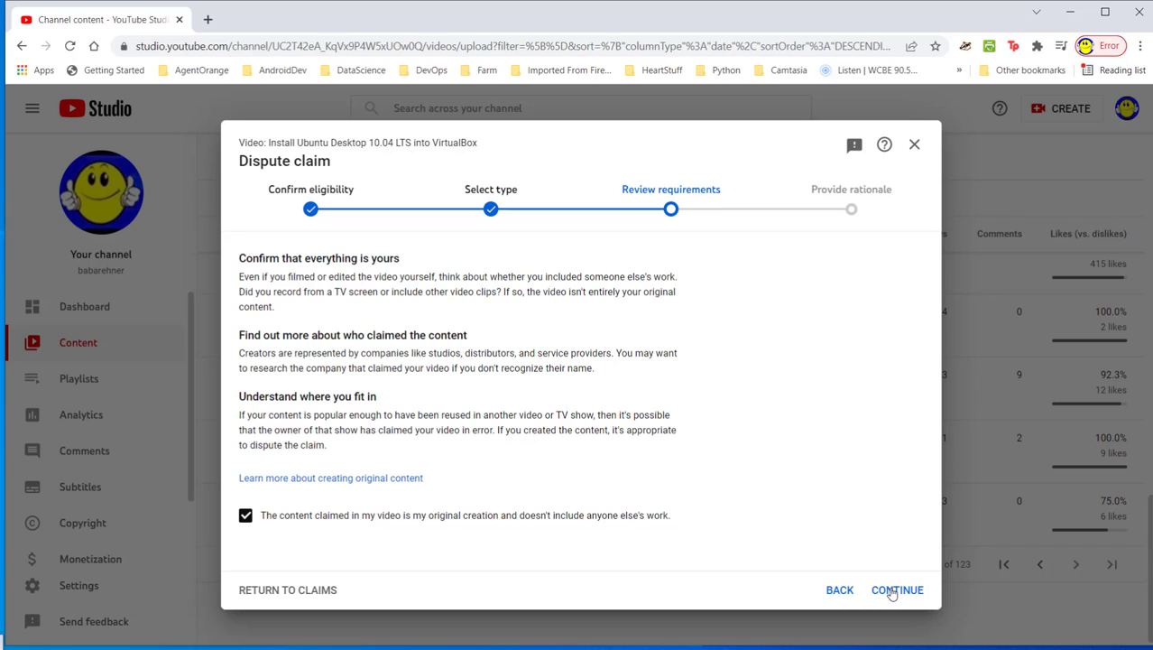
click(896, 589)
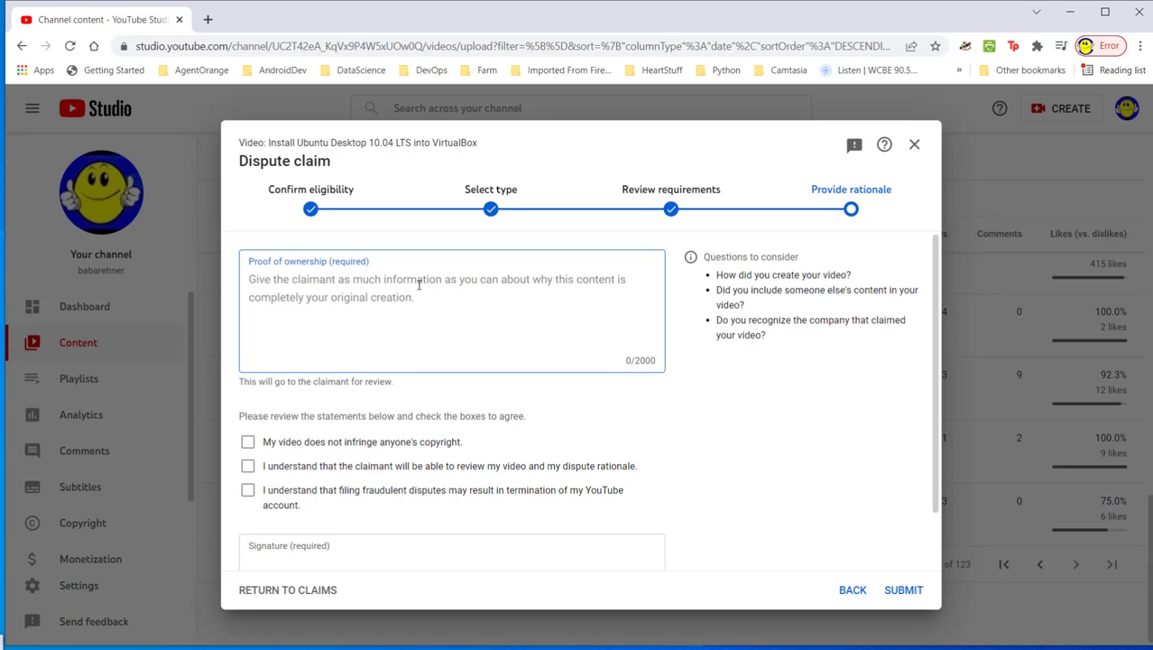
mouse_move(552, 291)
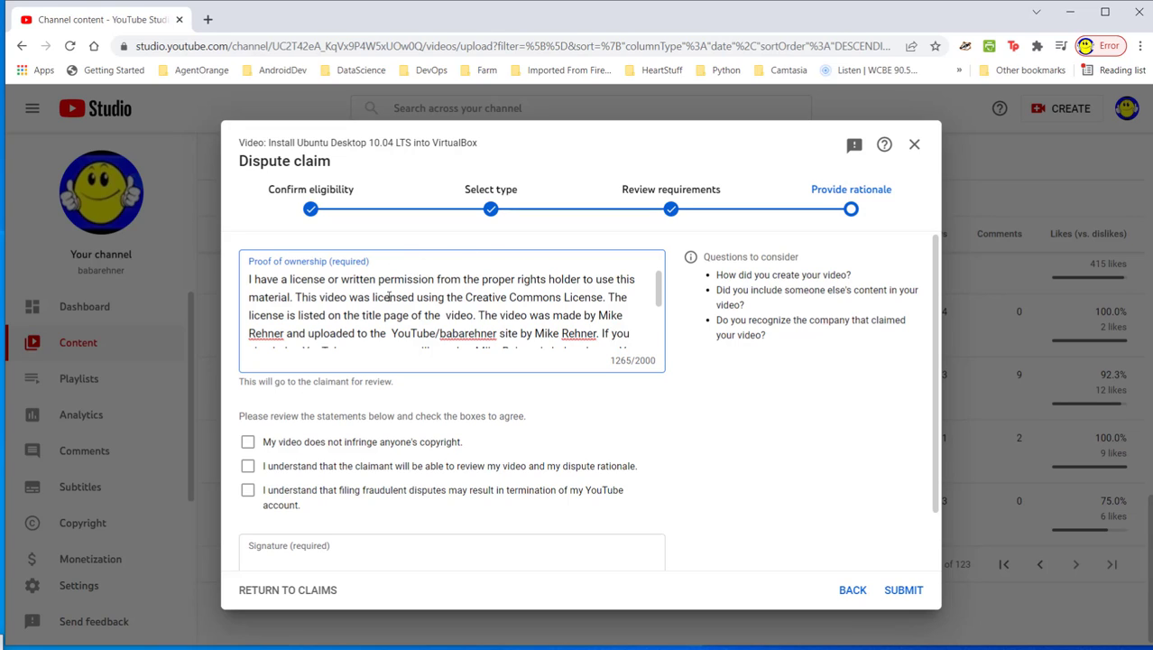
mouse_move(419, 264)
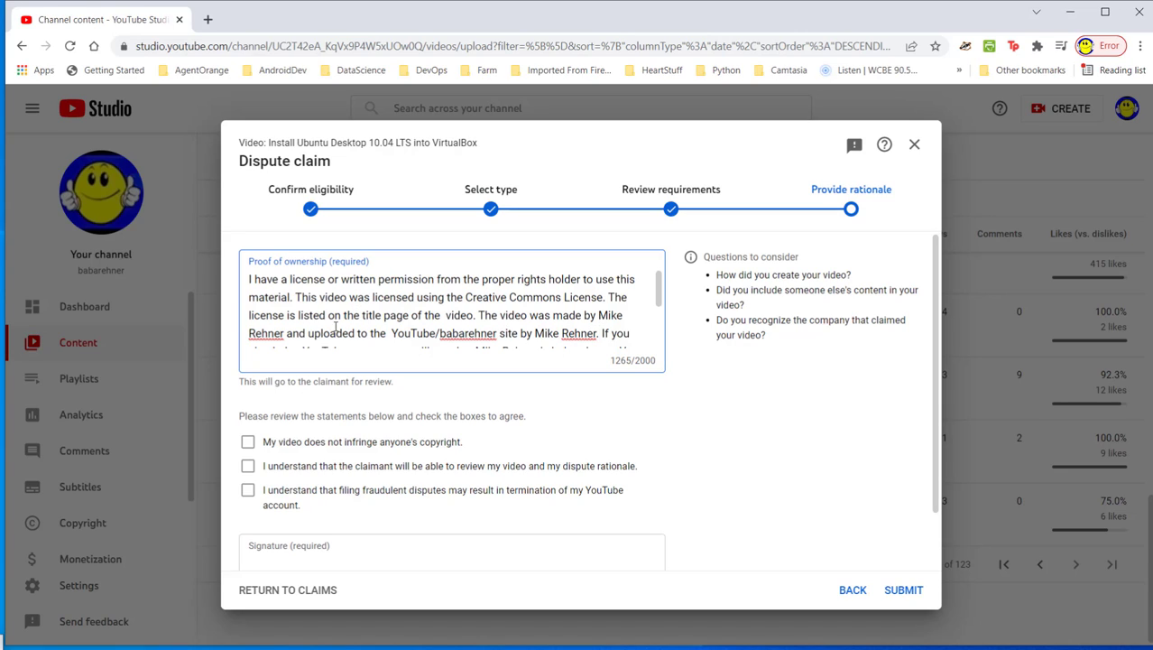
mouse_move(417, 341)
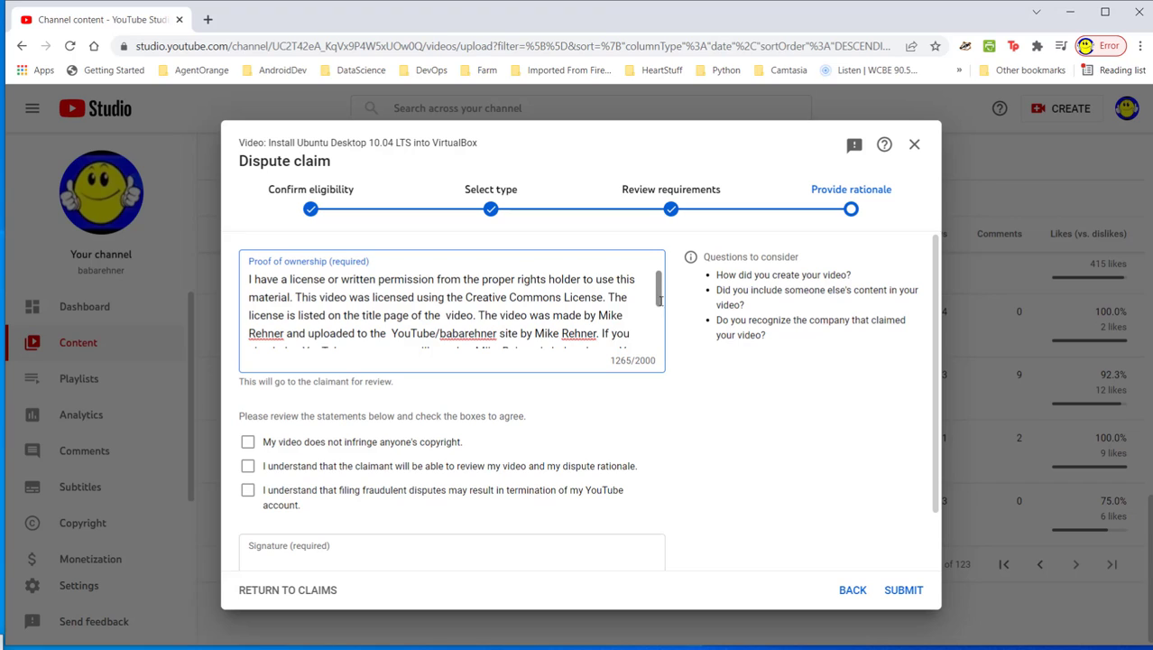
scroll(down, 3)
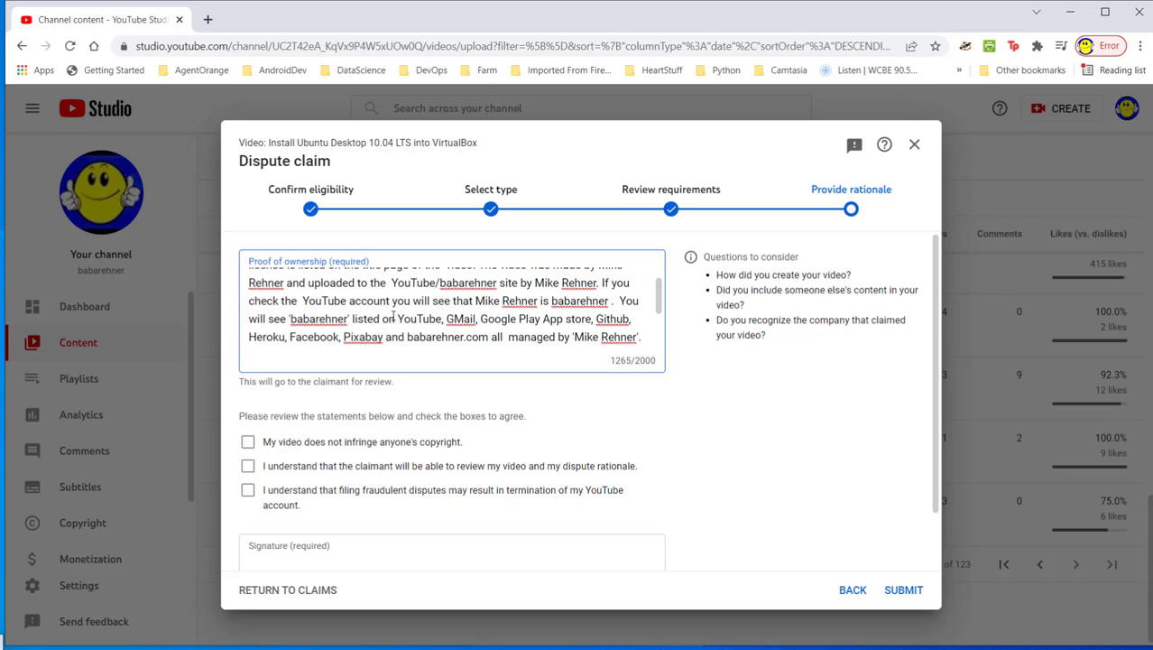
mouse_move(472, 317)
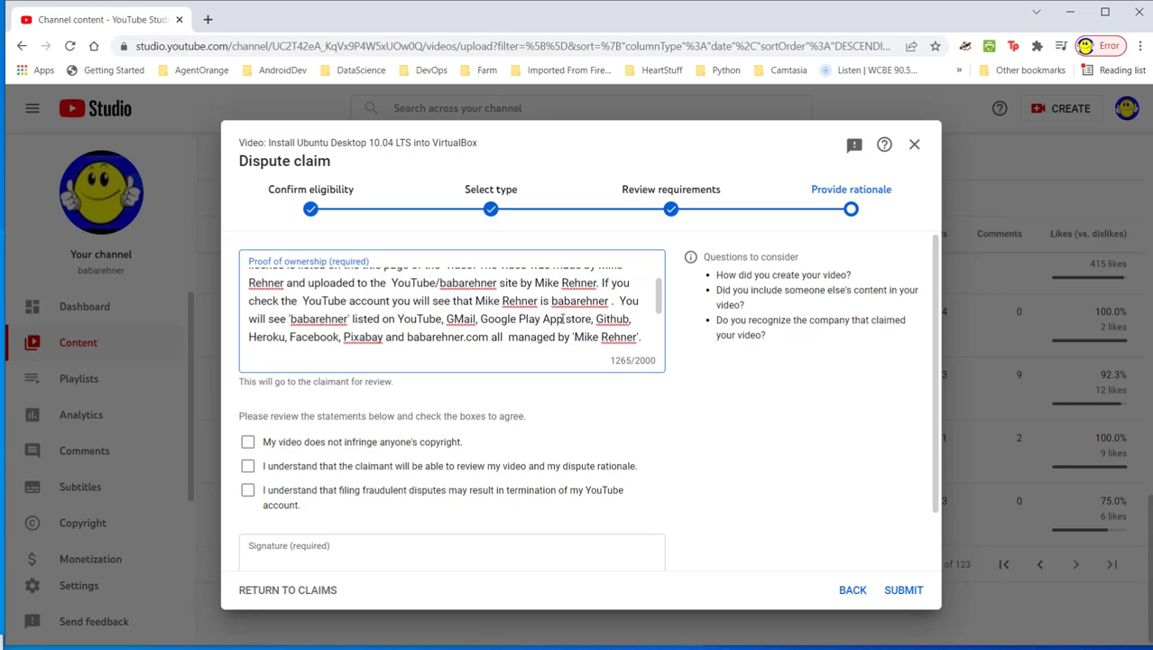
mouse_move(277, 334)
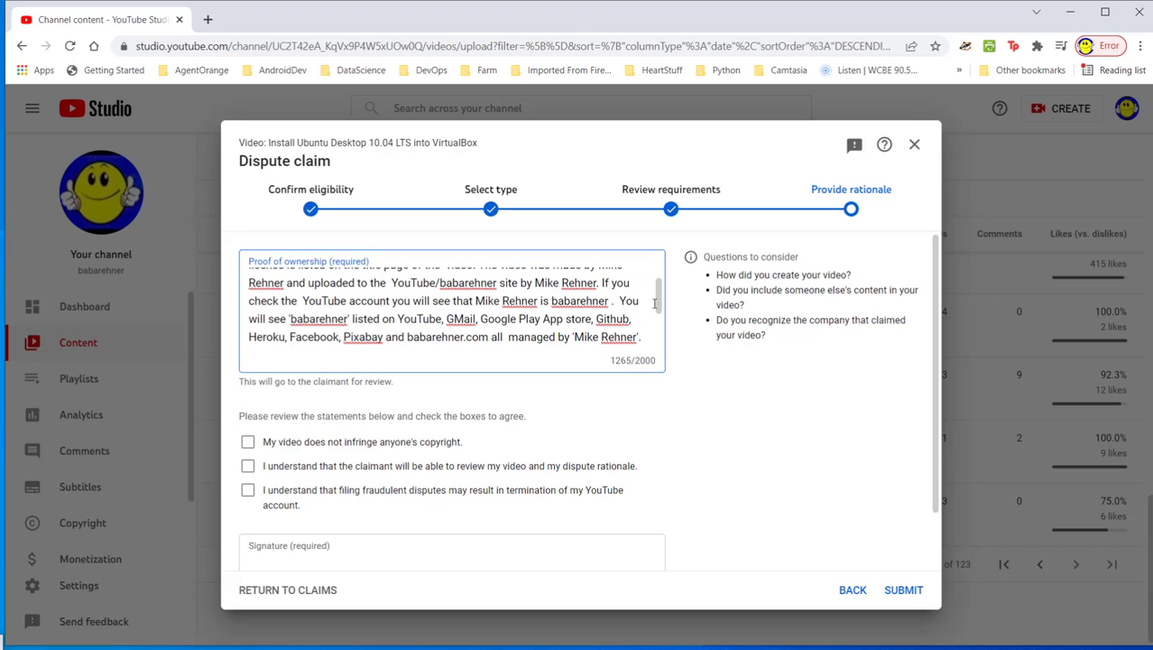
scroll(down, 3)
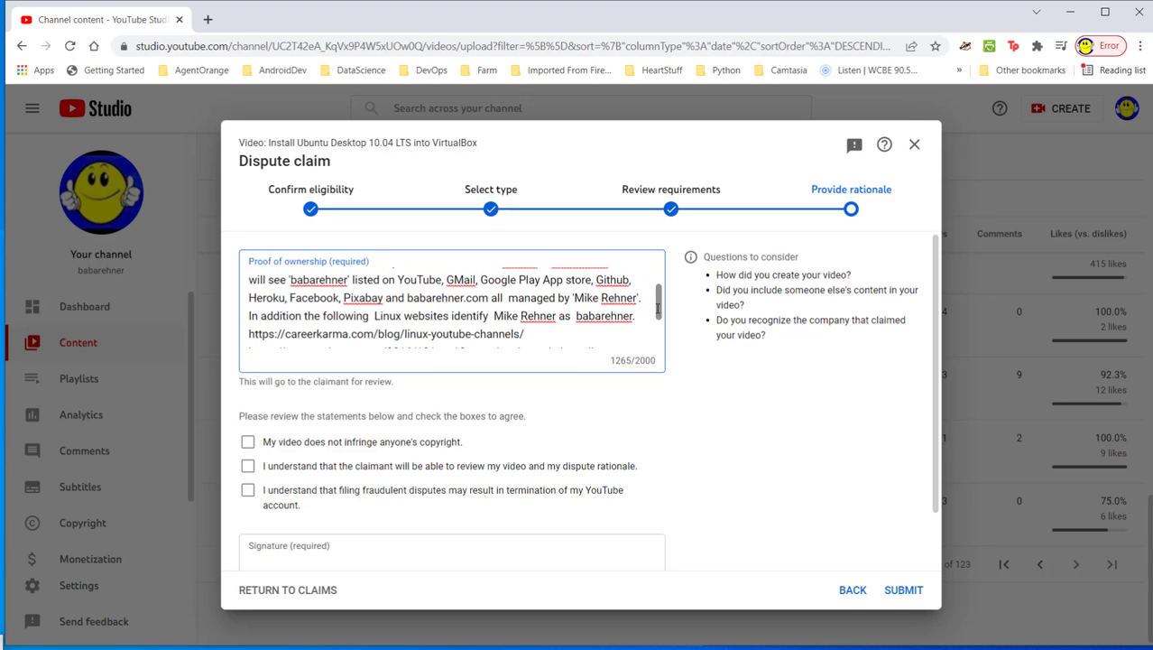
scroll(down, 3)
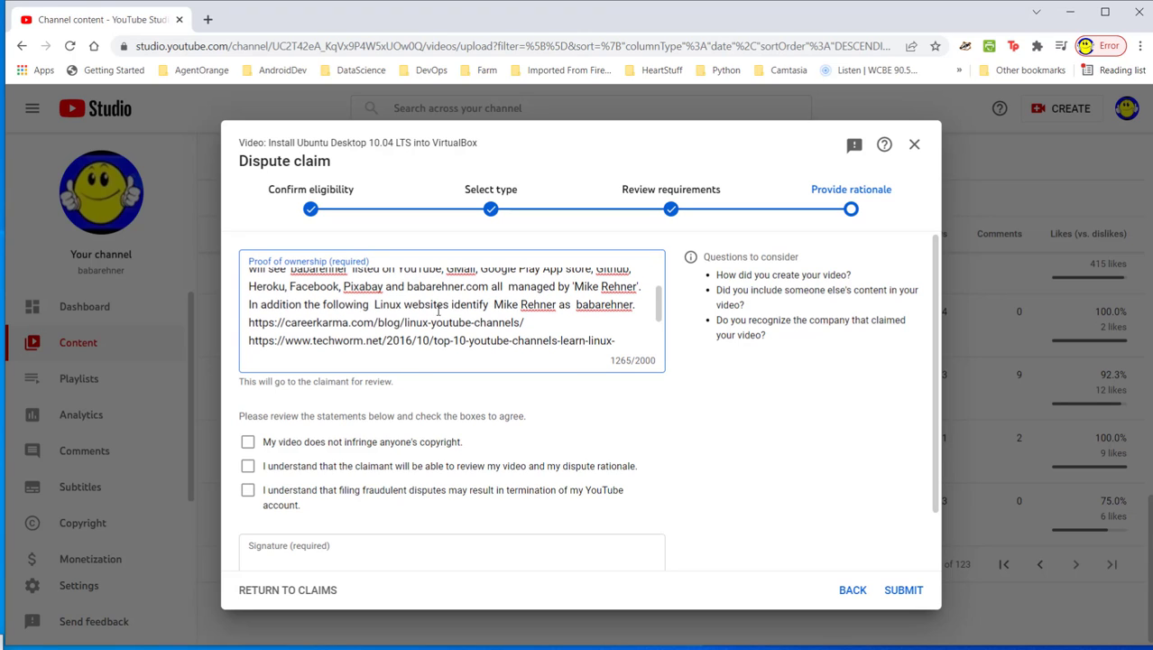
mouse_move(492, 309)
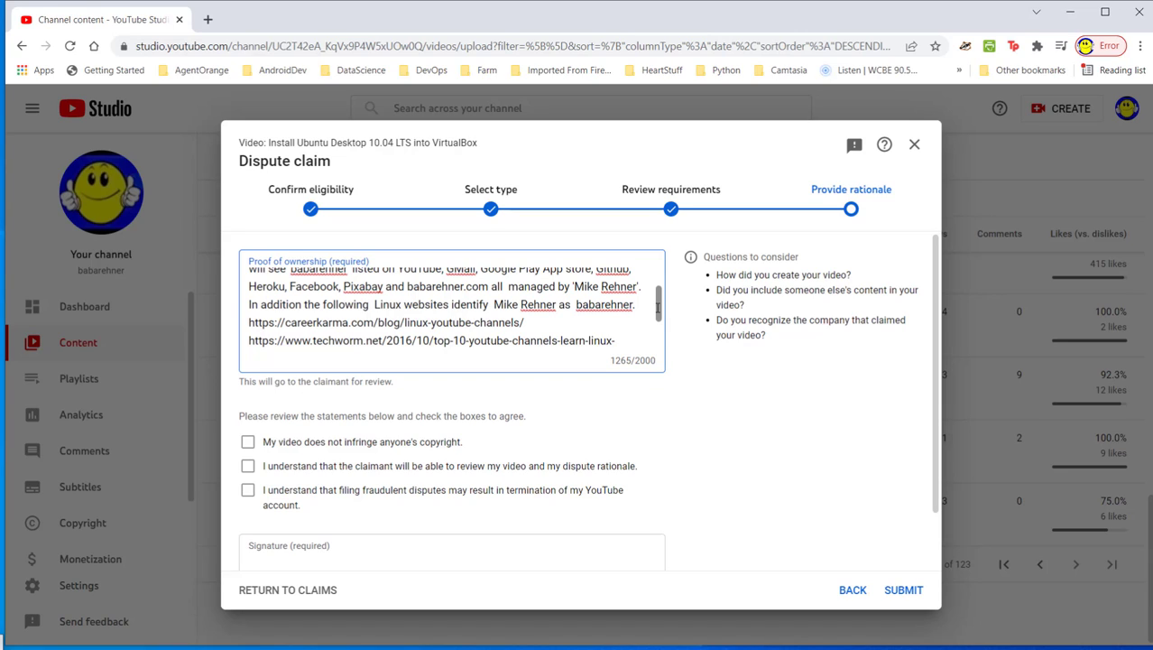
scroll(down, 3)
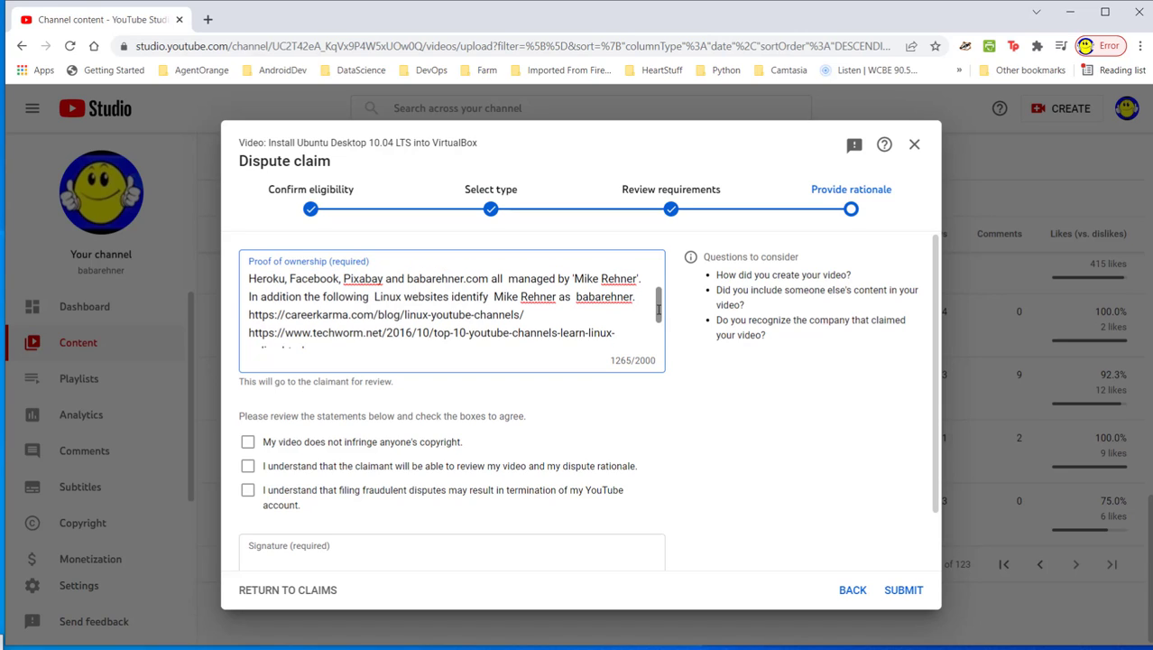
scroll(down, 3)
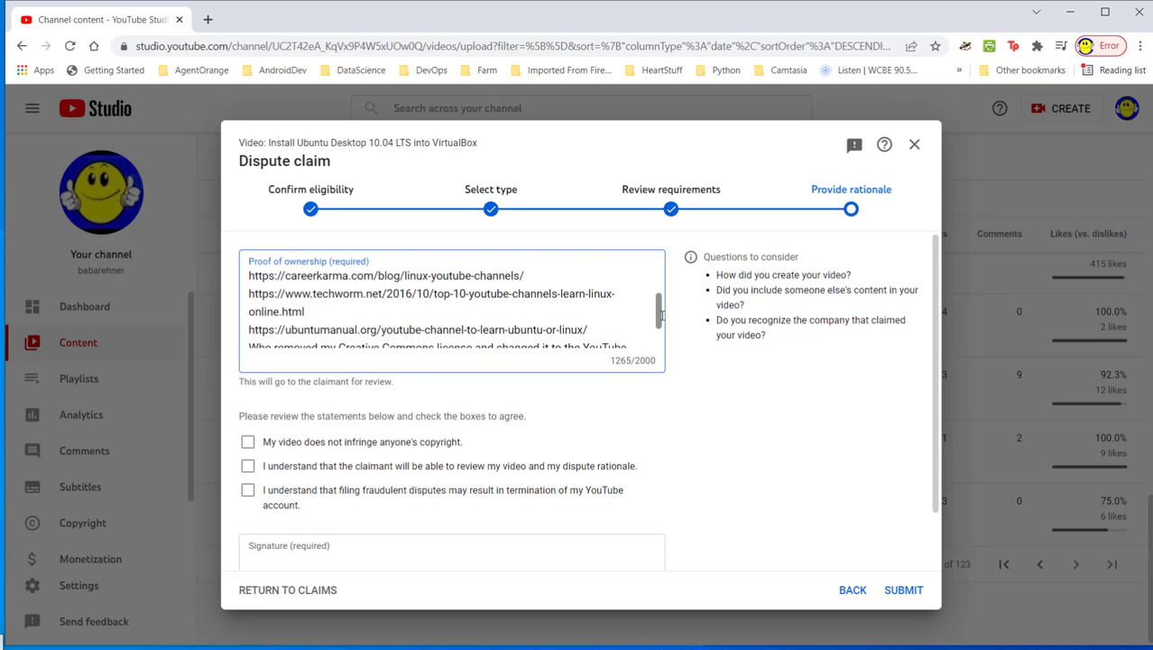
scroll(down, 3)
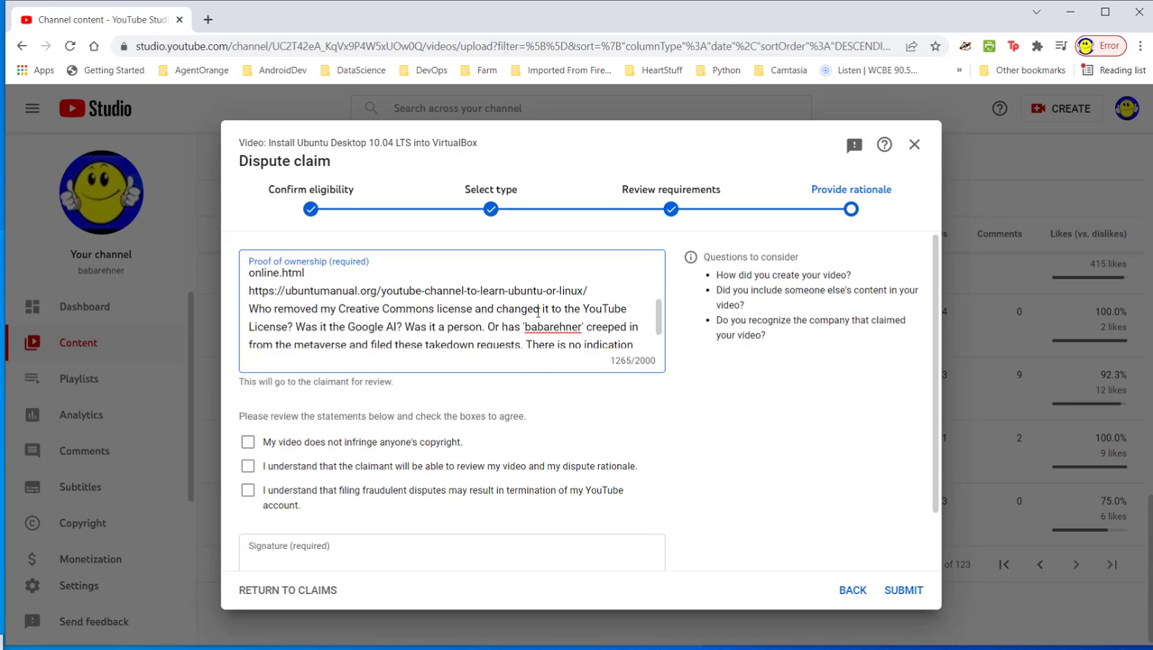
mouse_move(337, 329)
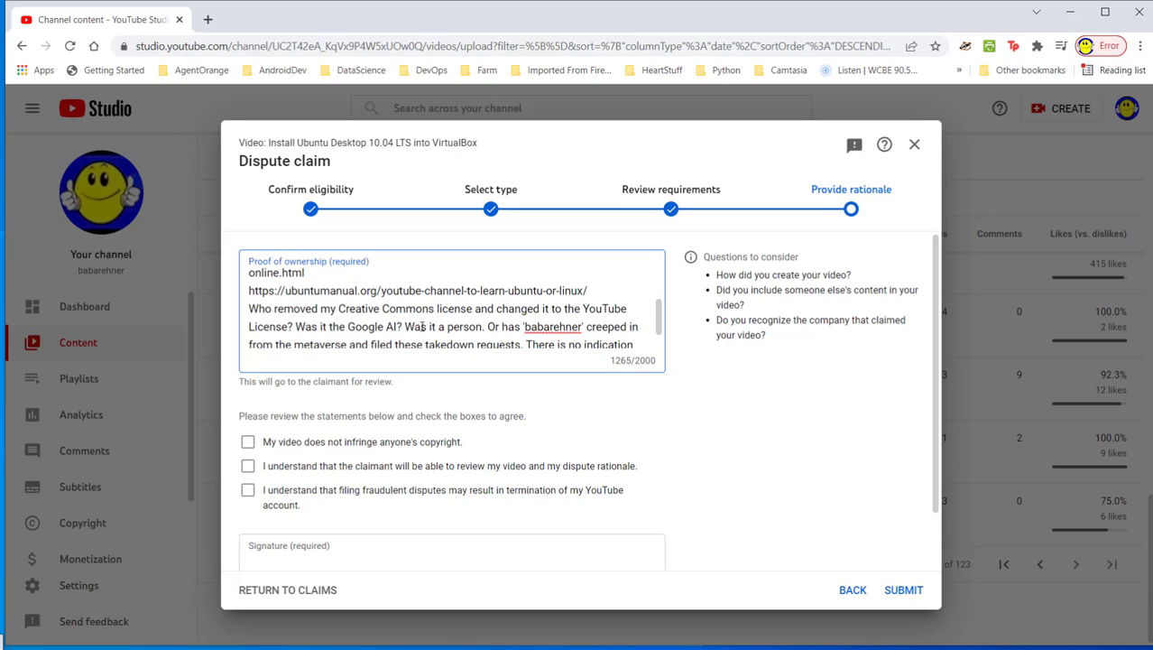
mouse_move(627, 332)
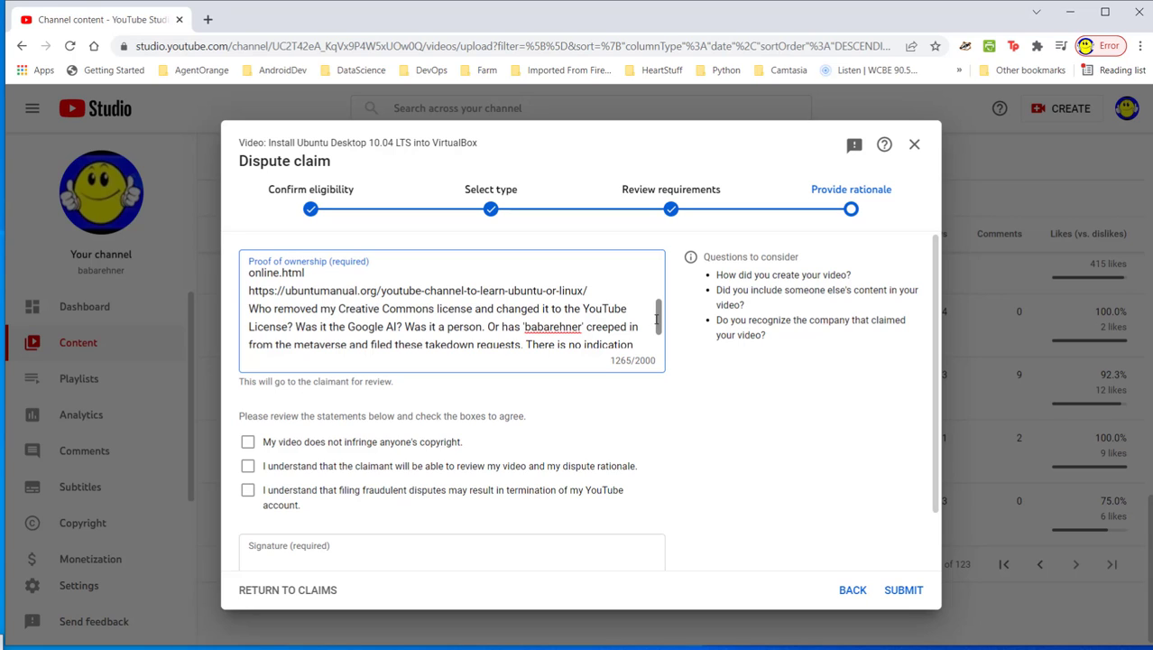
scroll(down, 3)
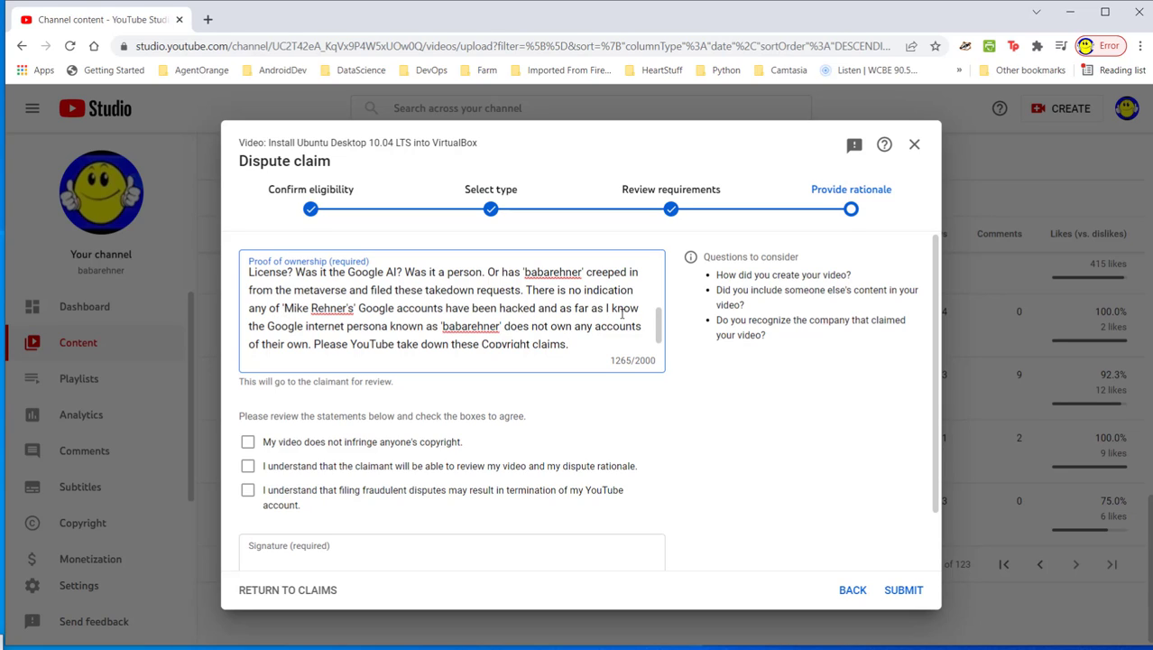
mouse_move(379, 331)
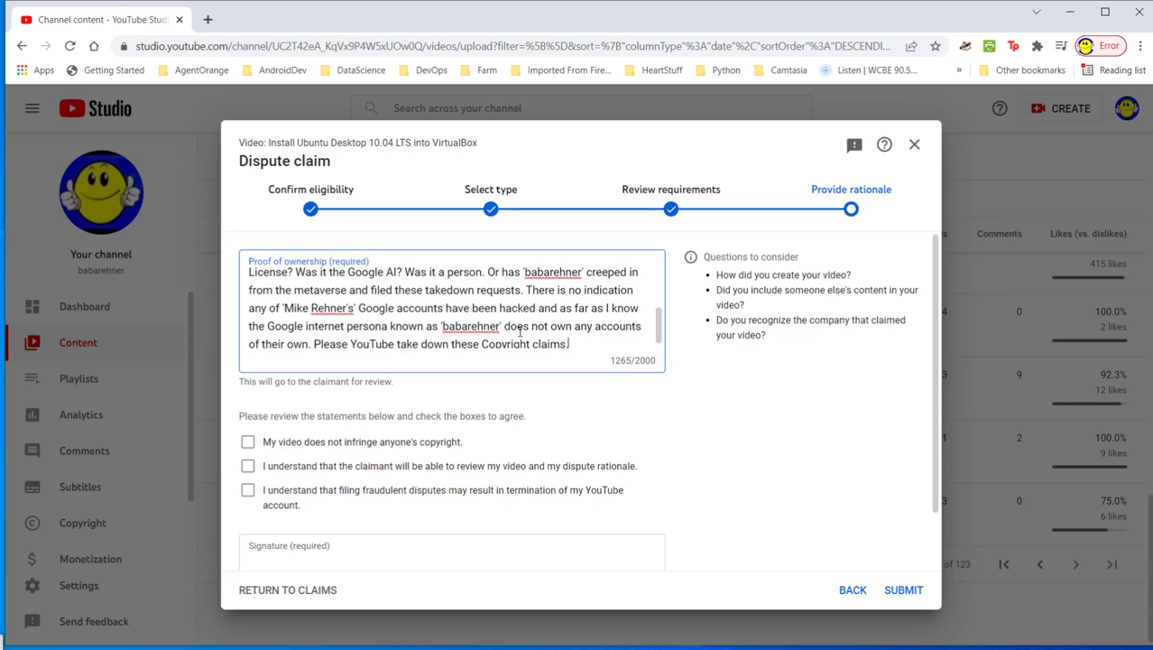
mouse_move(341, 345)
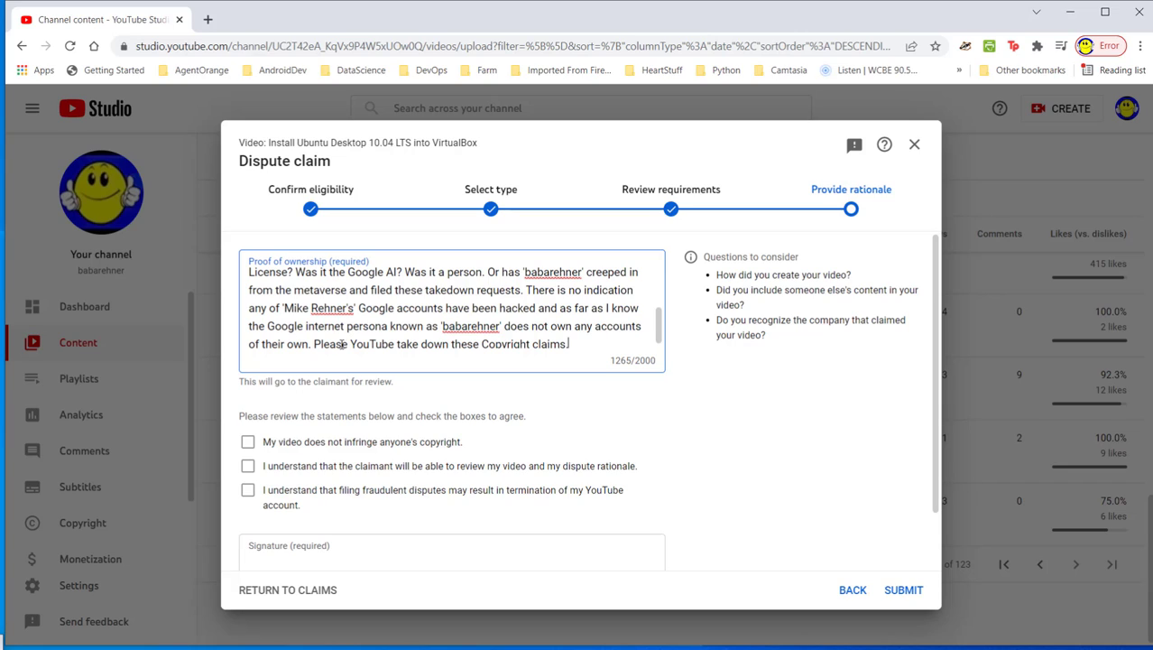
mouse_move(404, 357)
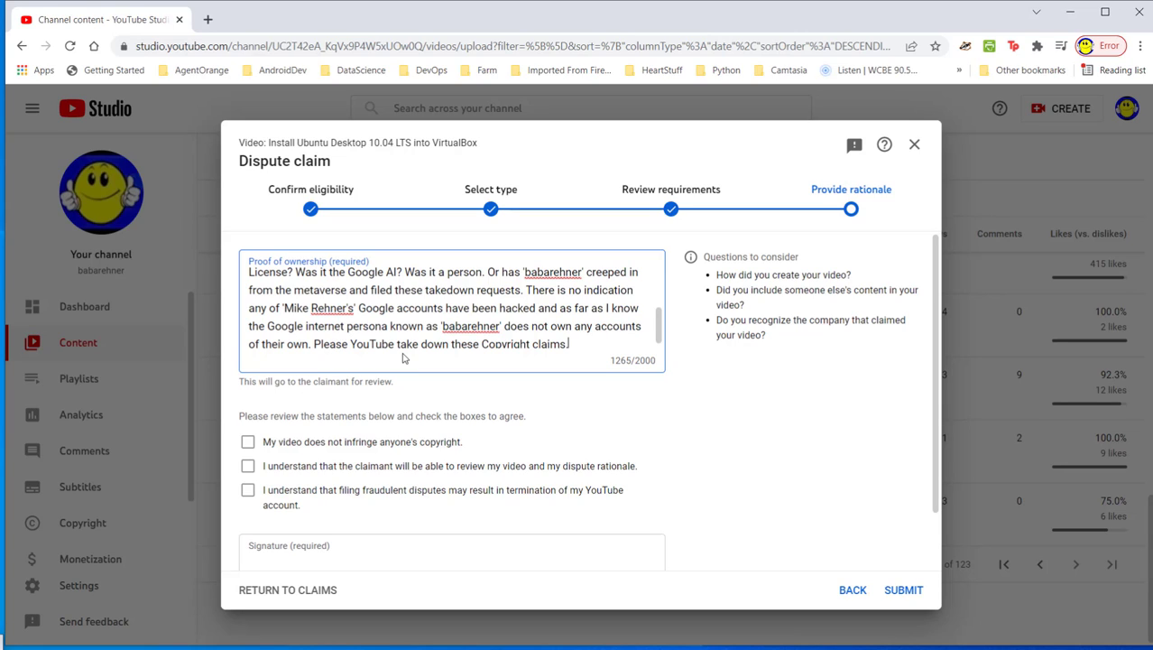
mouse_move(653, 336)
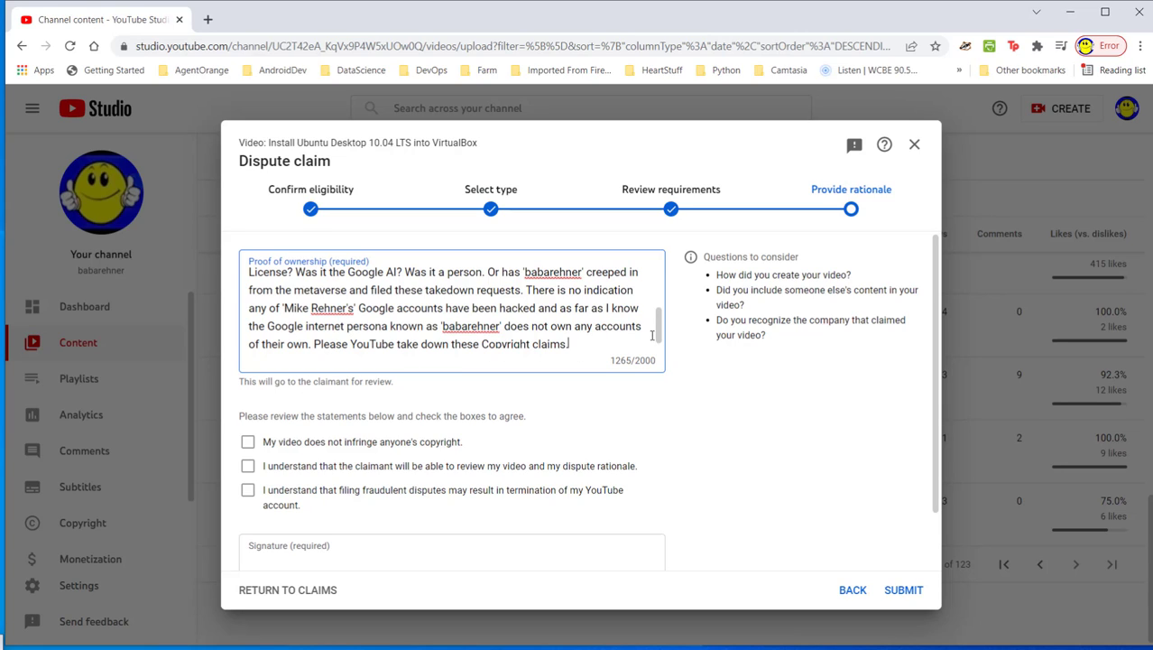
mouse_move(691, 382)
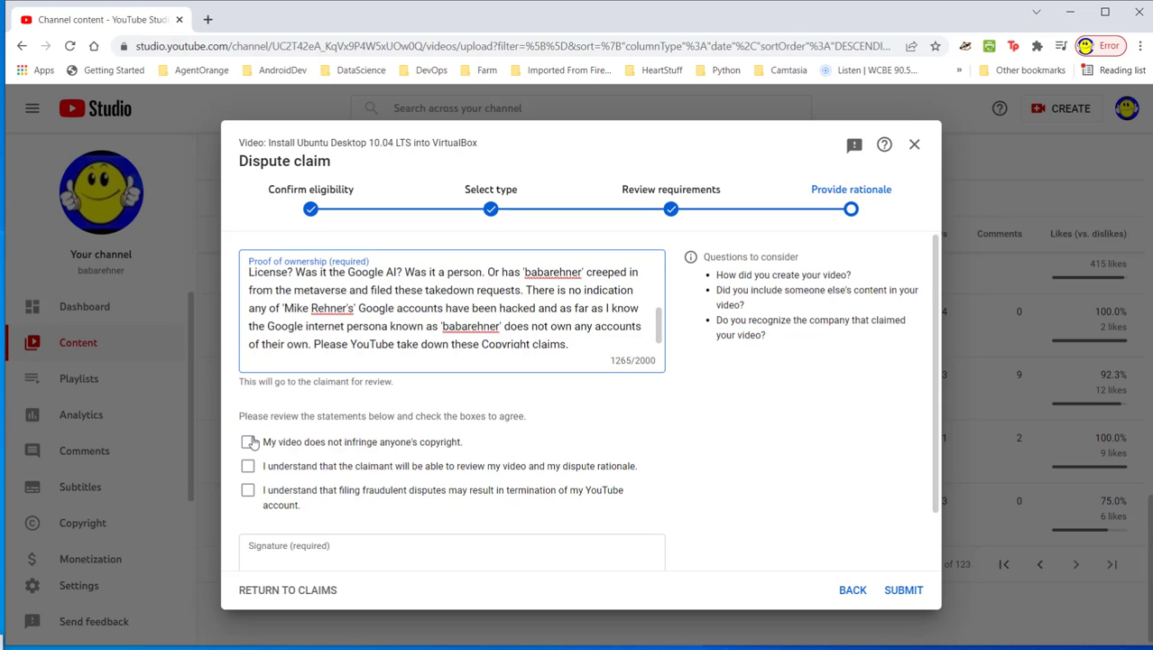
Step: Tick the no-infringement, claimant-review, and account-termination acknowledgement checkboxes
click(249, 442)
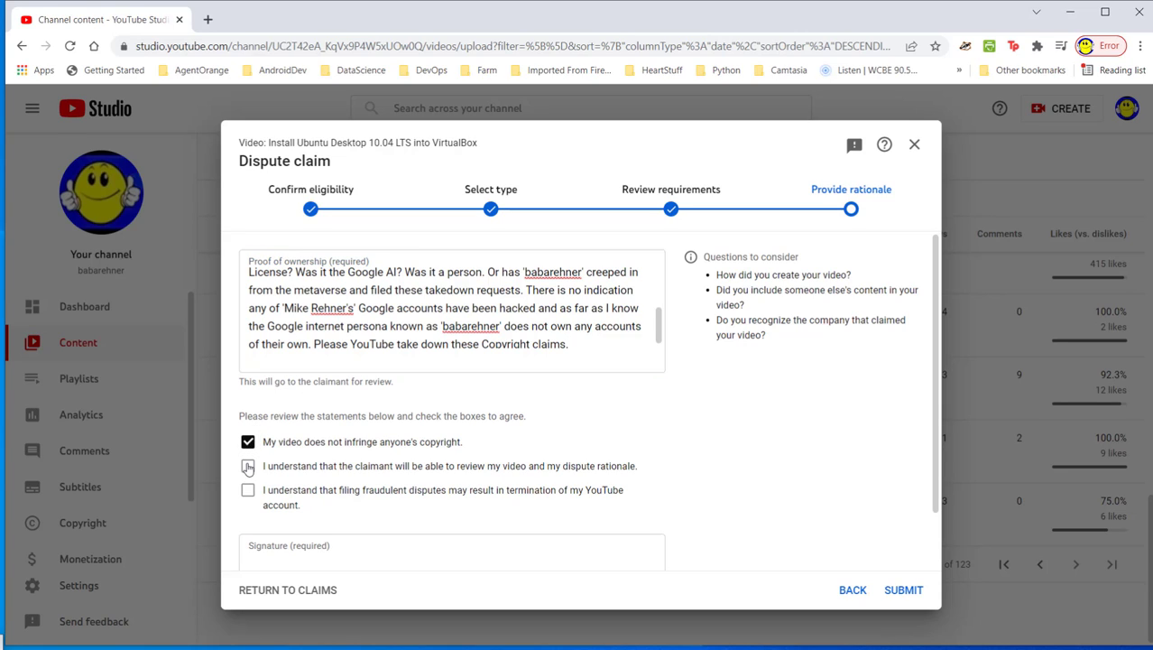
click(247, 465)
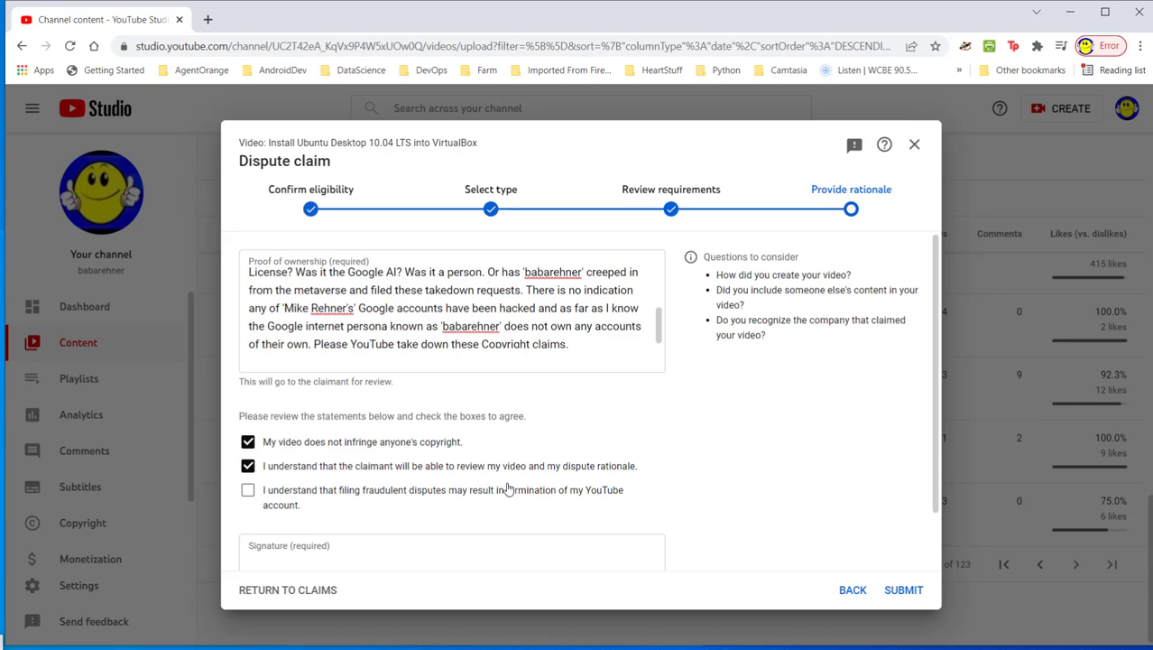
mouse_move(625, 475)
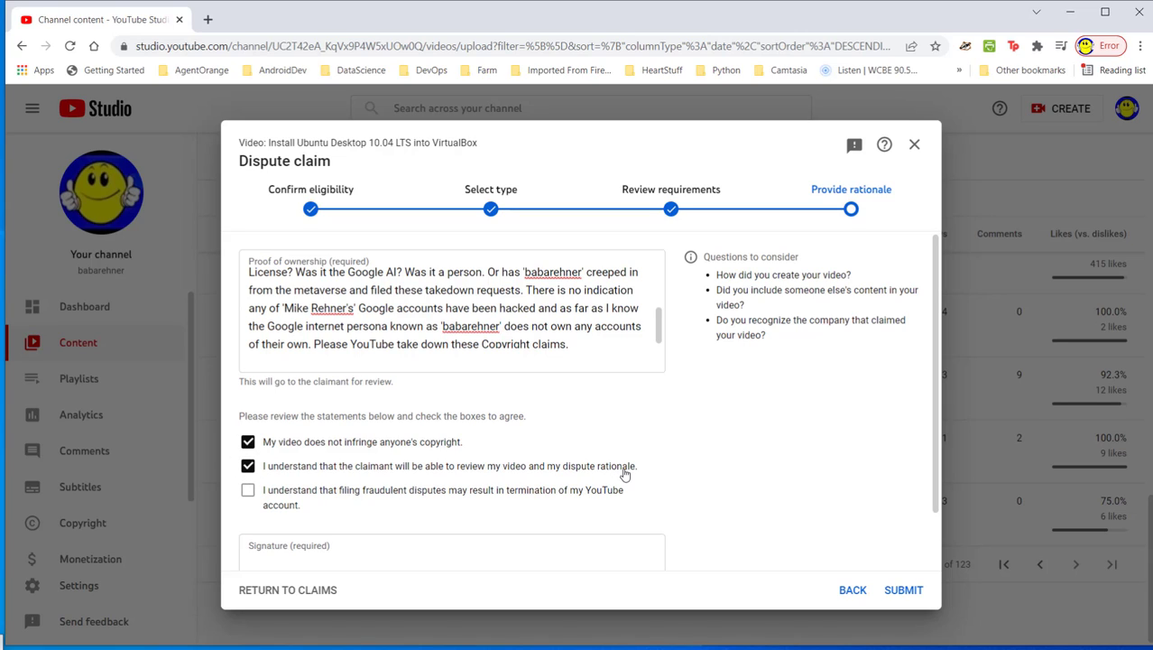
mouse_move(553, 405)
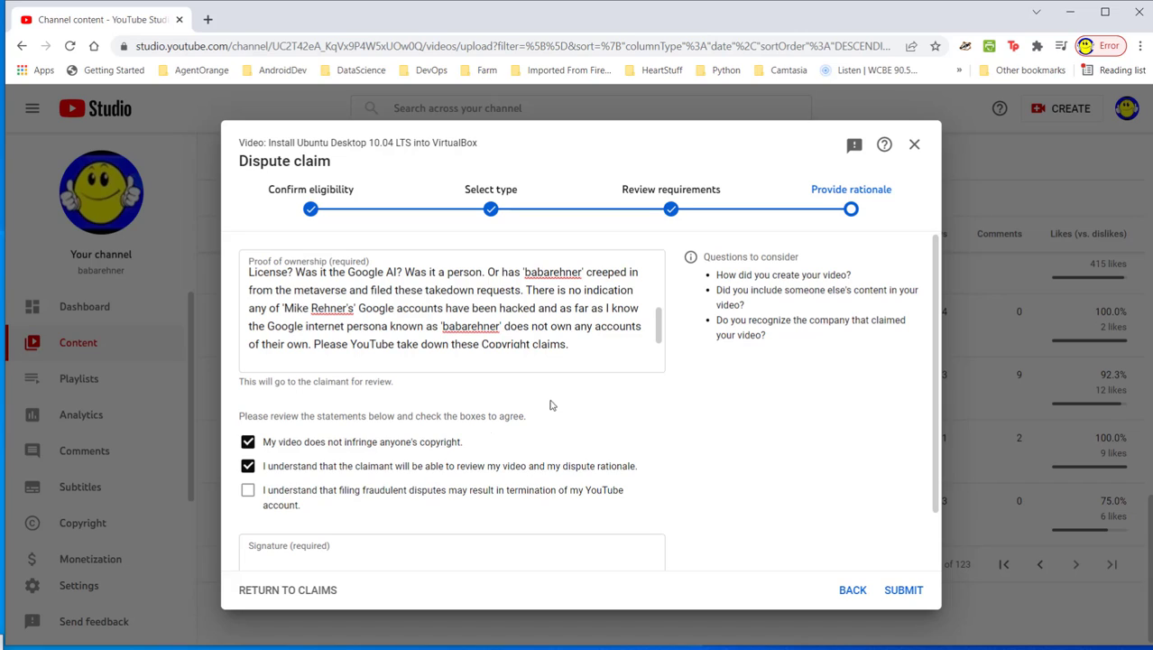
mouse_move(493, 405)
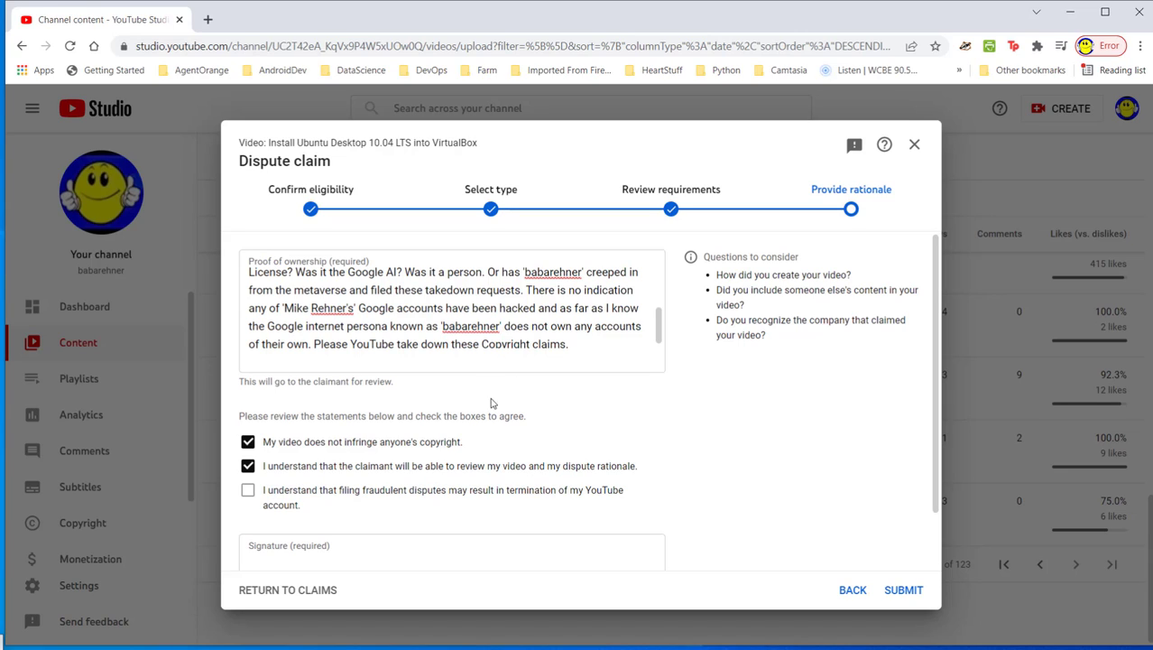
mouse_move(649, 437)
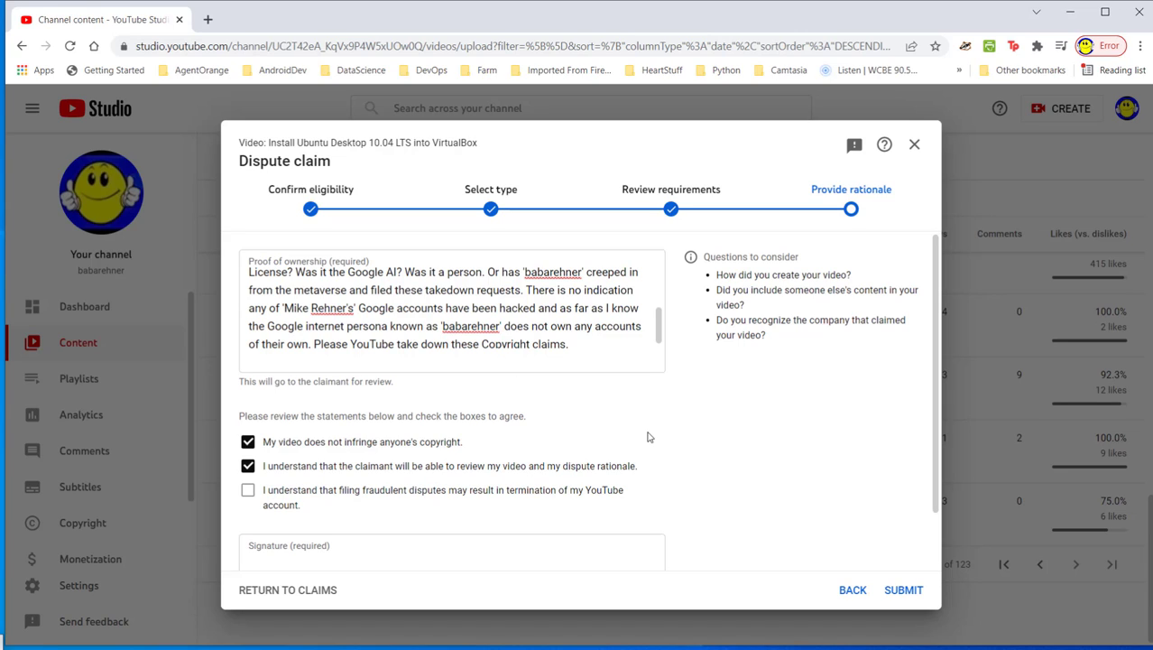
mouse_move(284, 483)
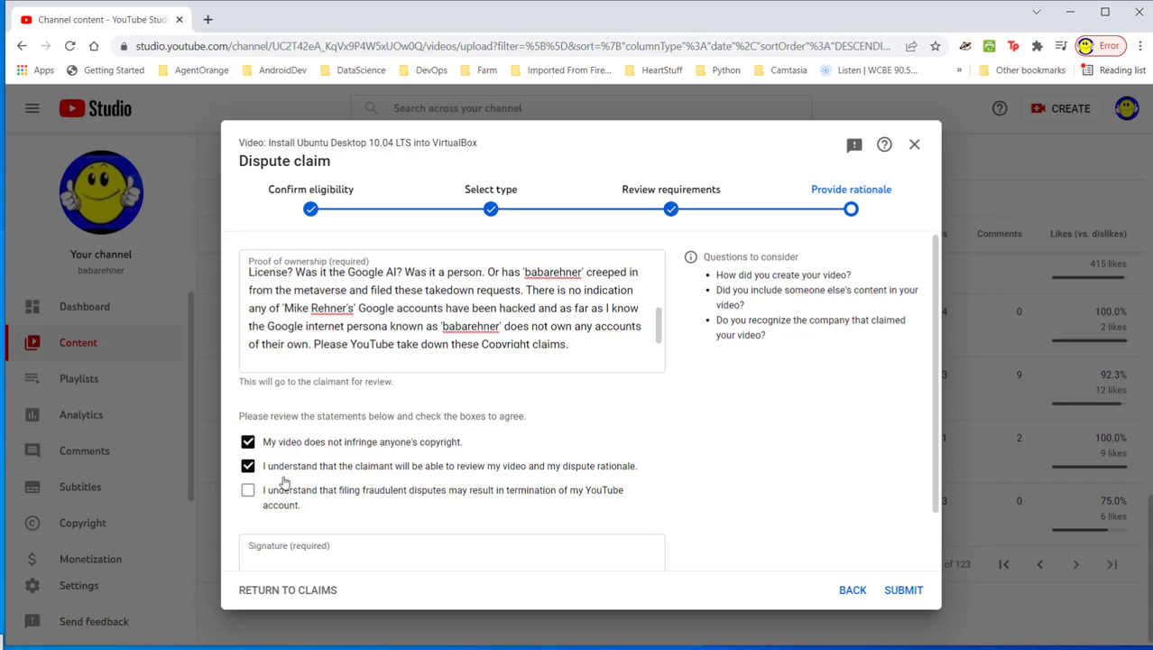
click(248, 489)
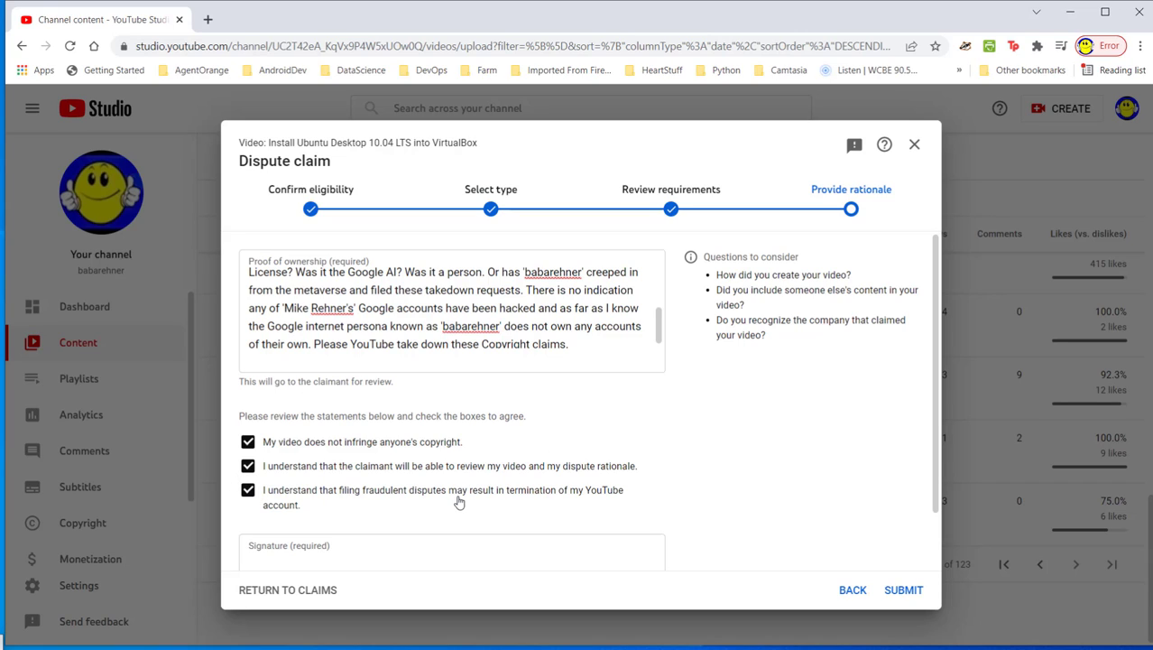
mouse_move(501, 505)
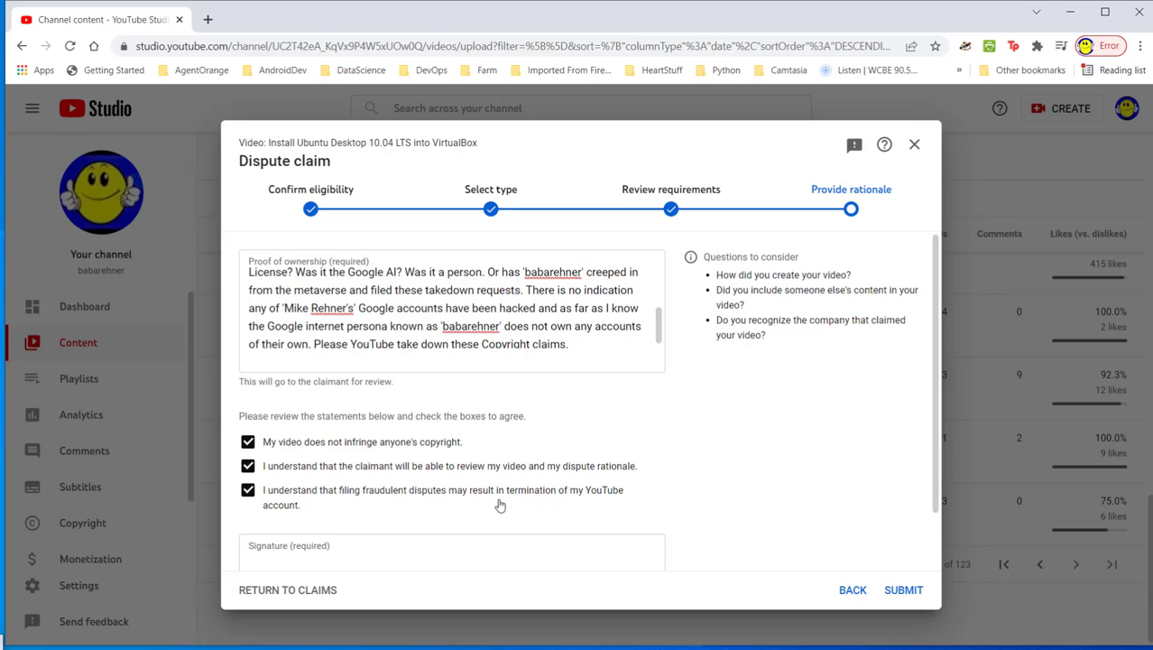
mouse_move(638, 506)
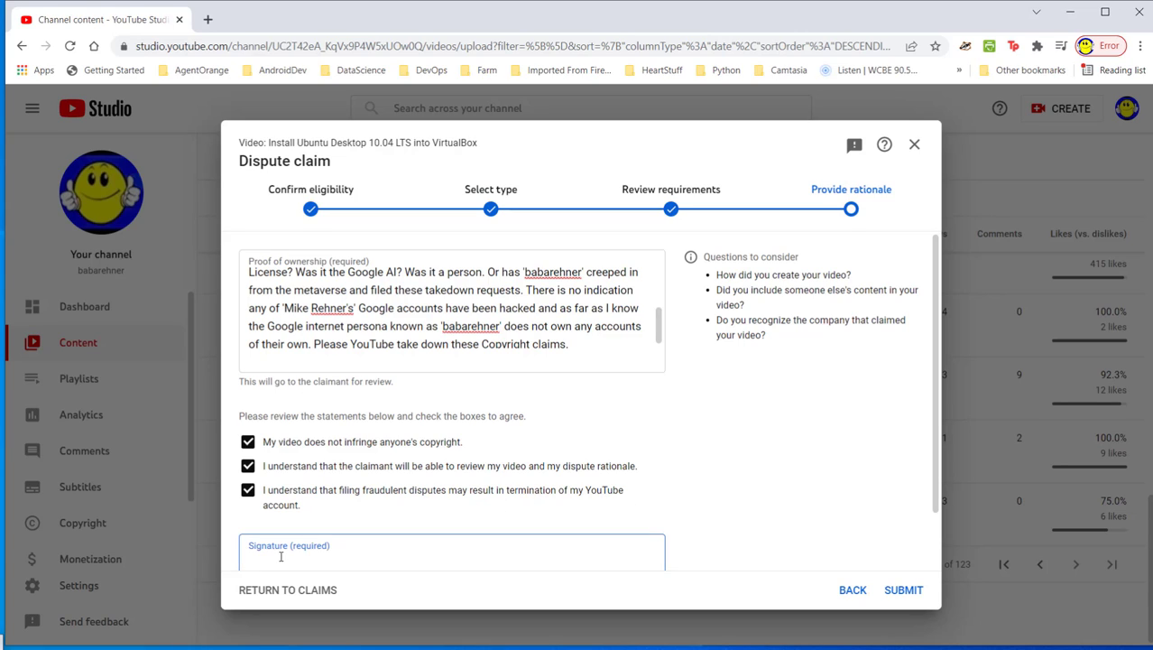
text(Mike)
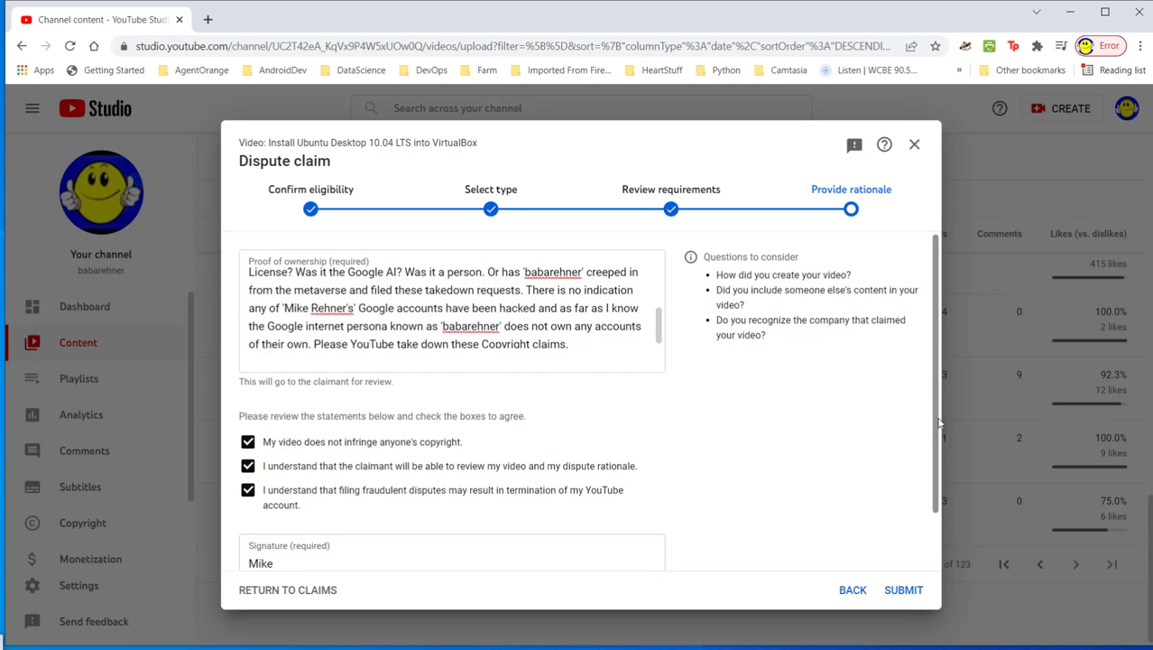
scroll(down, 3)
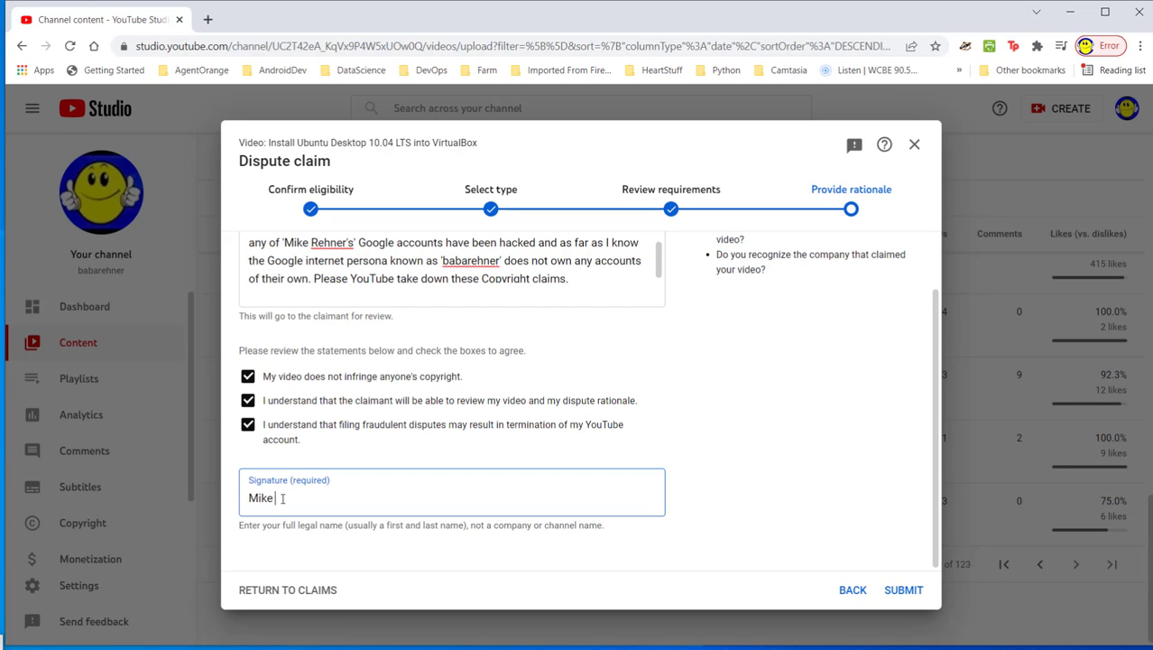
text(Rehner)
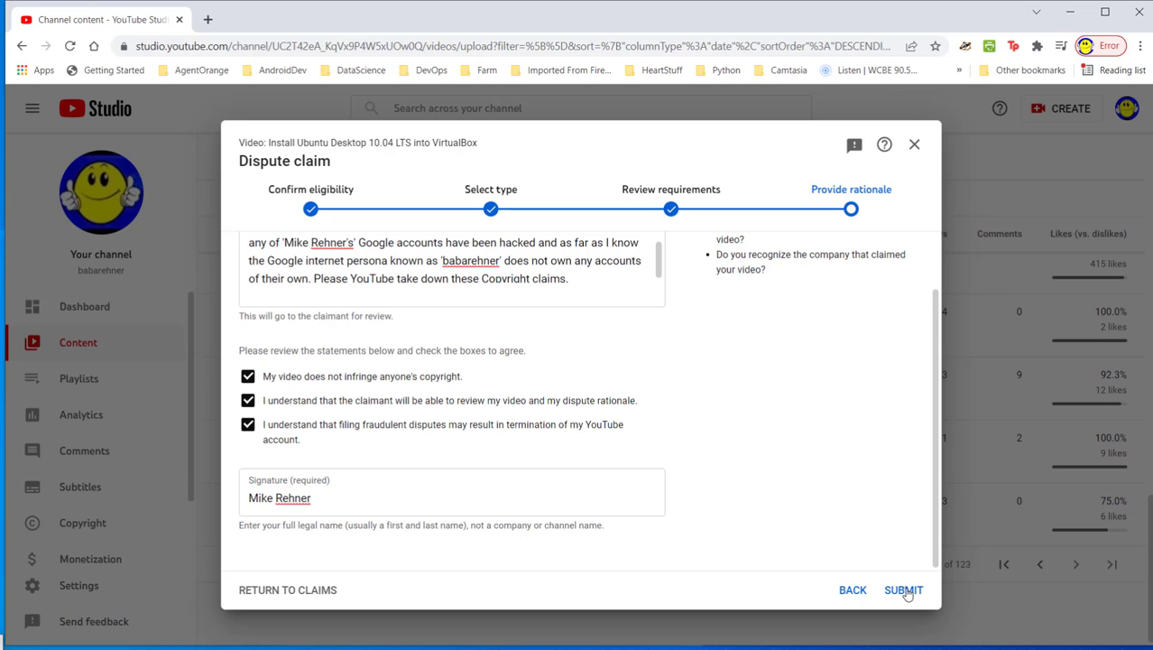
click(903, 589)
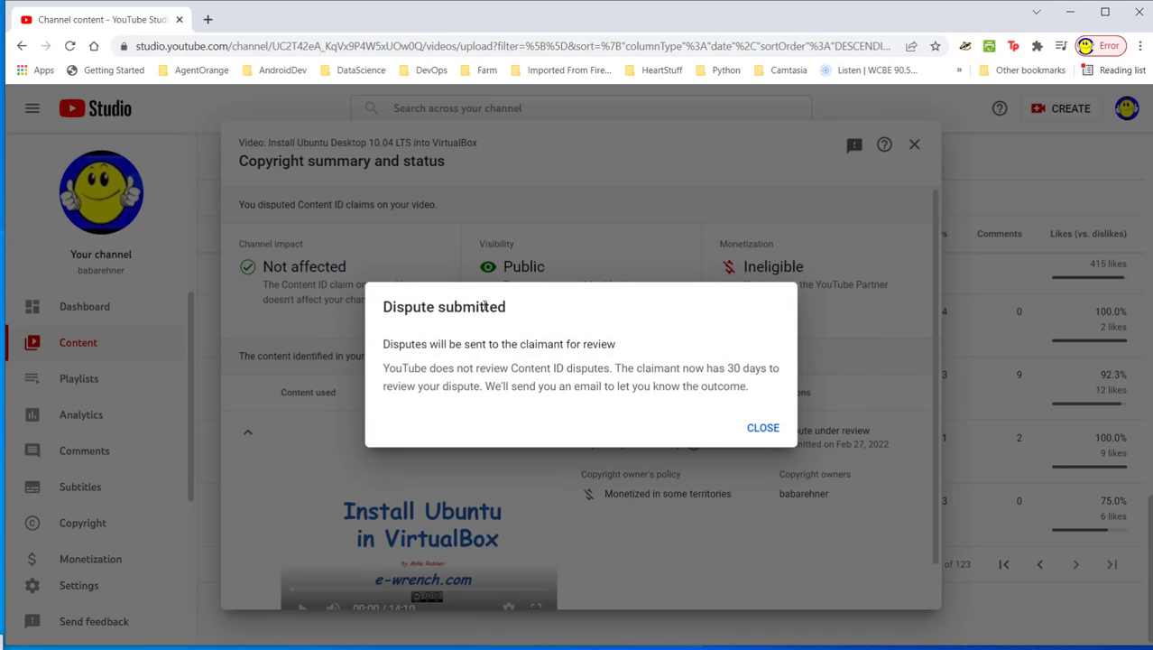
mouse_move(708, 329)
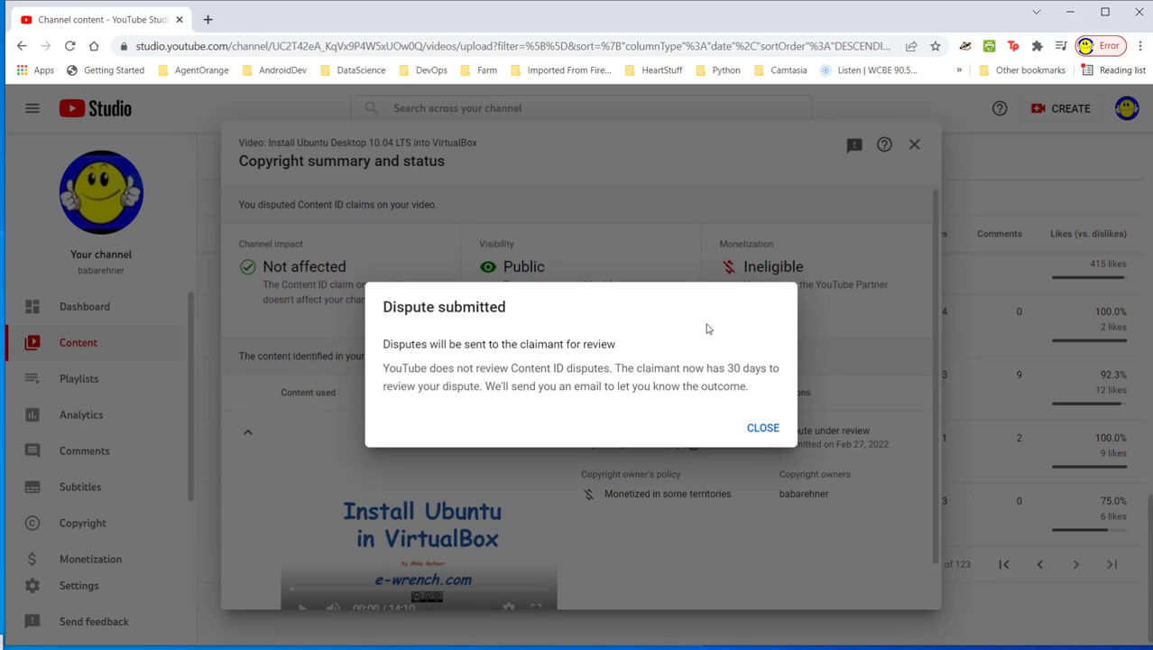
mouse_move(703, 346)
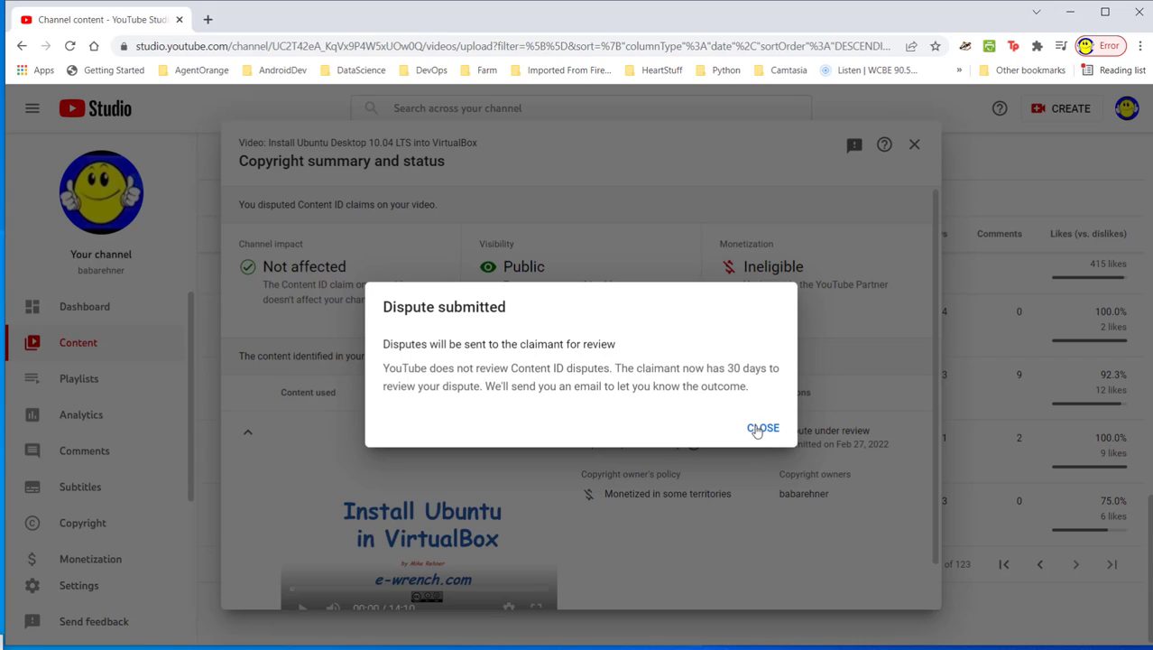
Step: Dismiss the Dispute submitted notice and close the Copyright summary and status panel
click(763, 428)
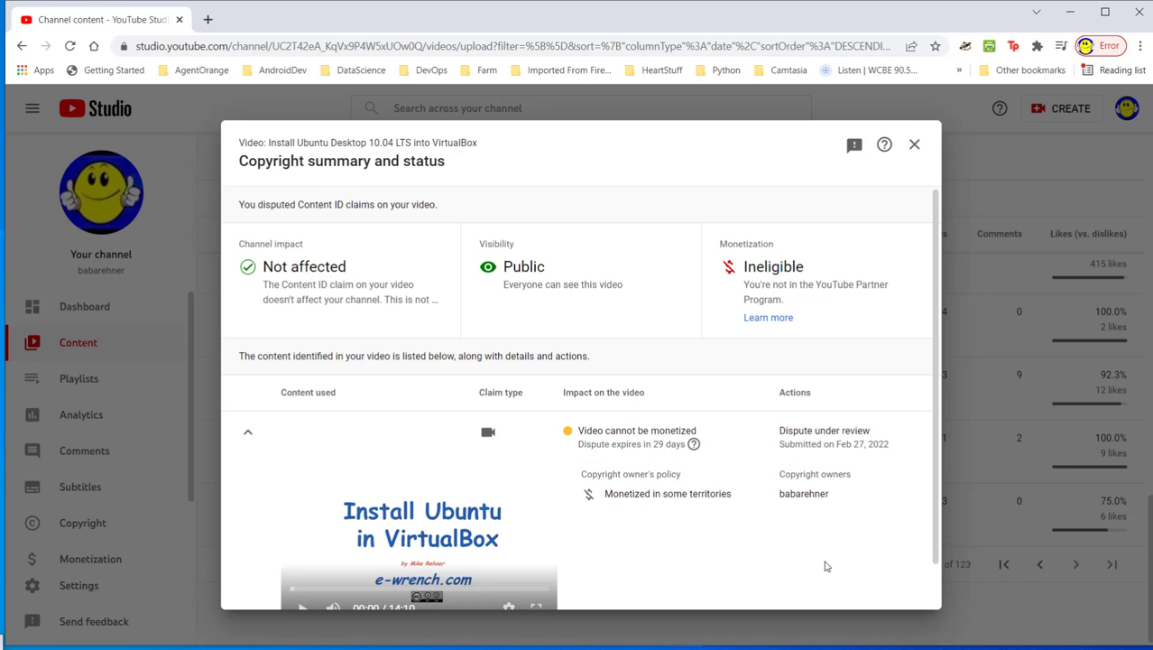
mouse_move(813, 561)
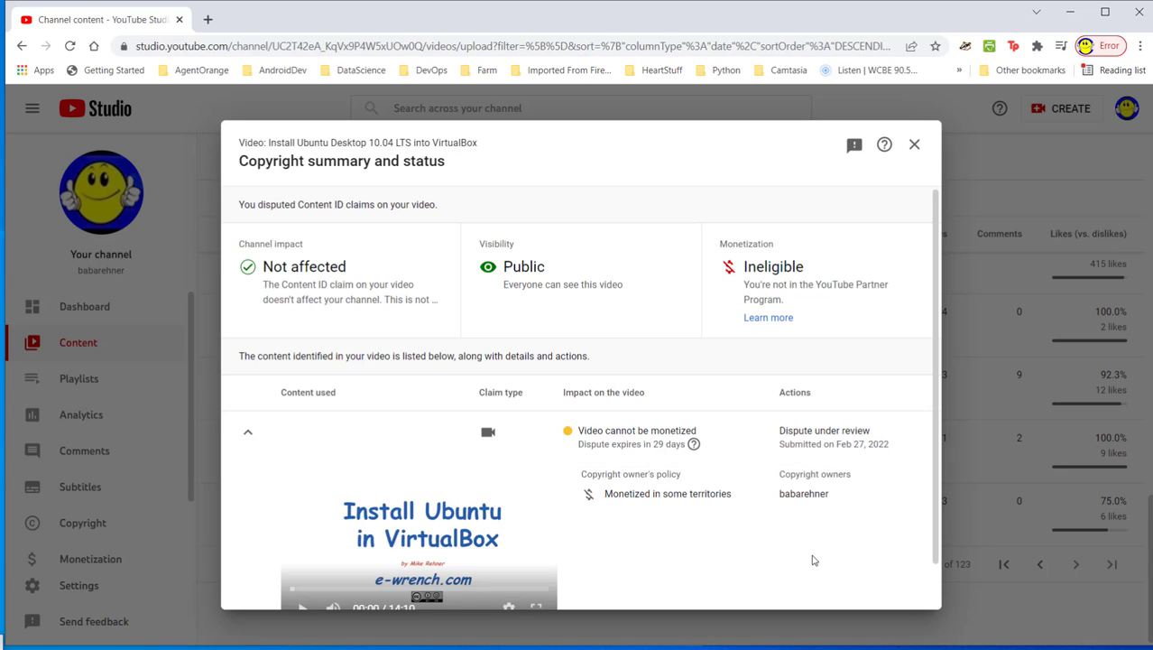
mouse_move(818, 556)
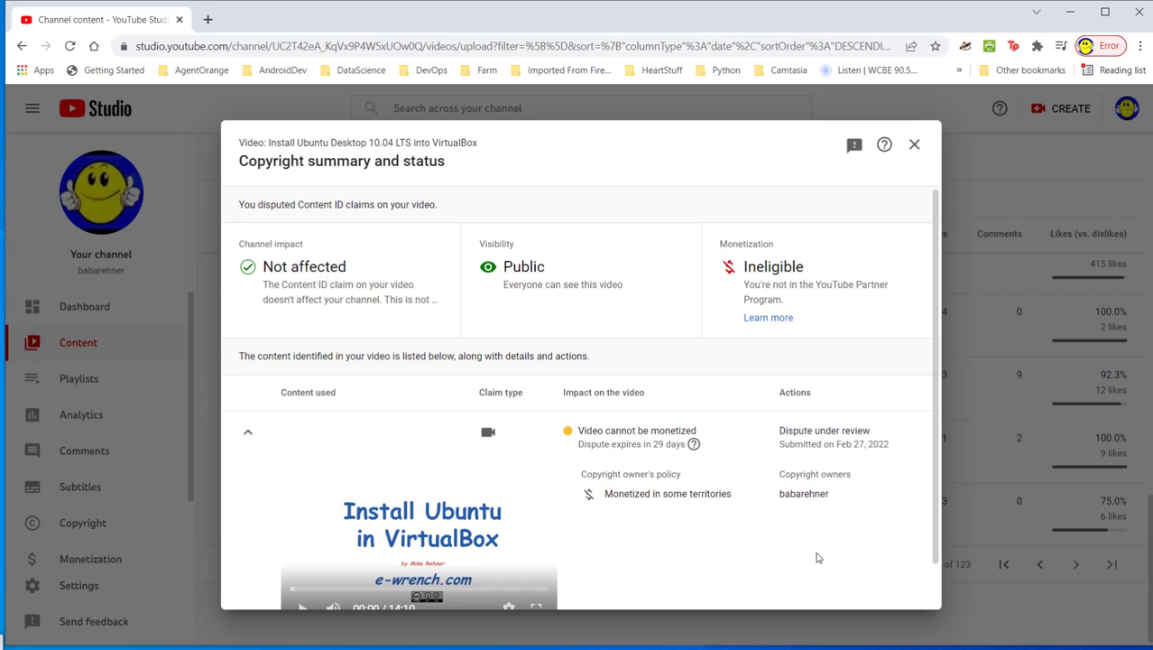
mouse_move(934, 131)
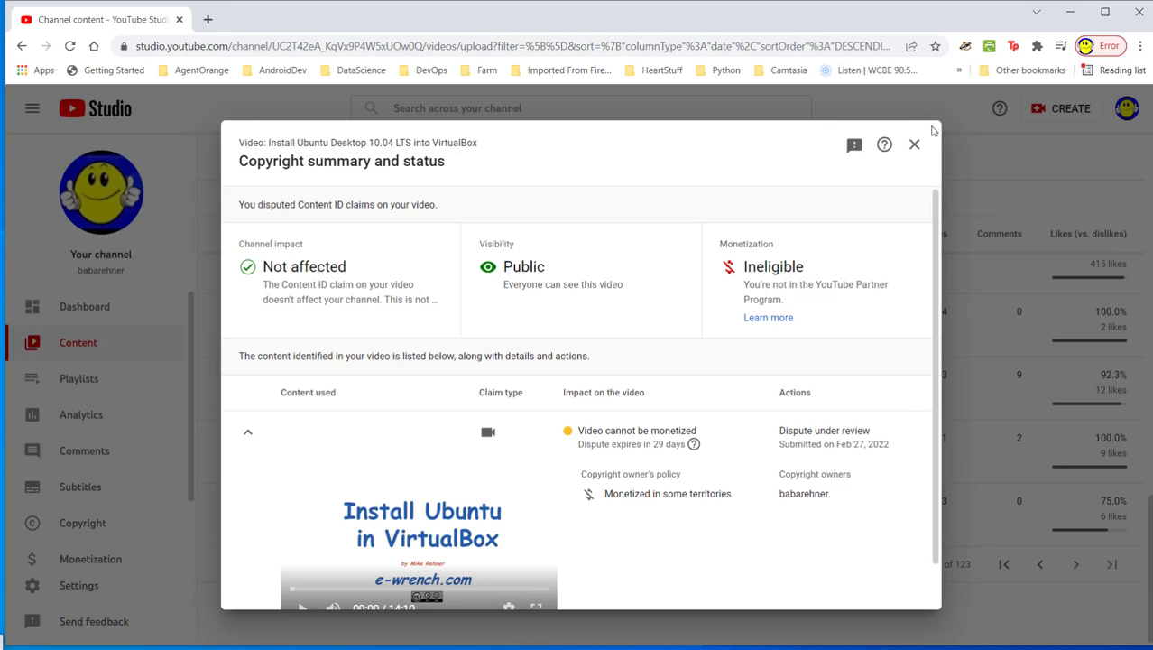
click(914, 144)
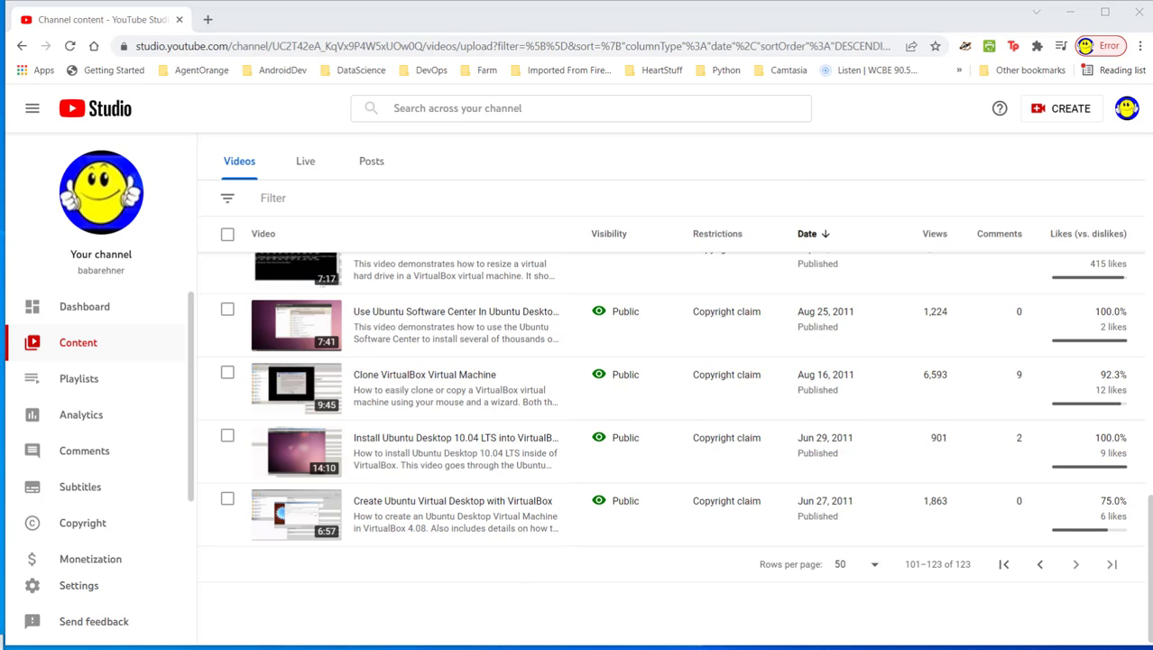
mouse_move(82, 522)
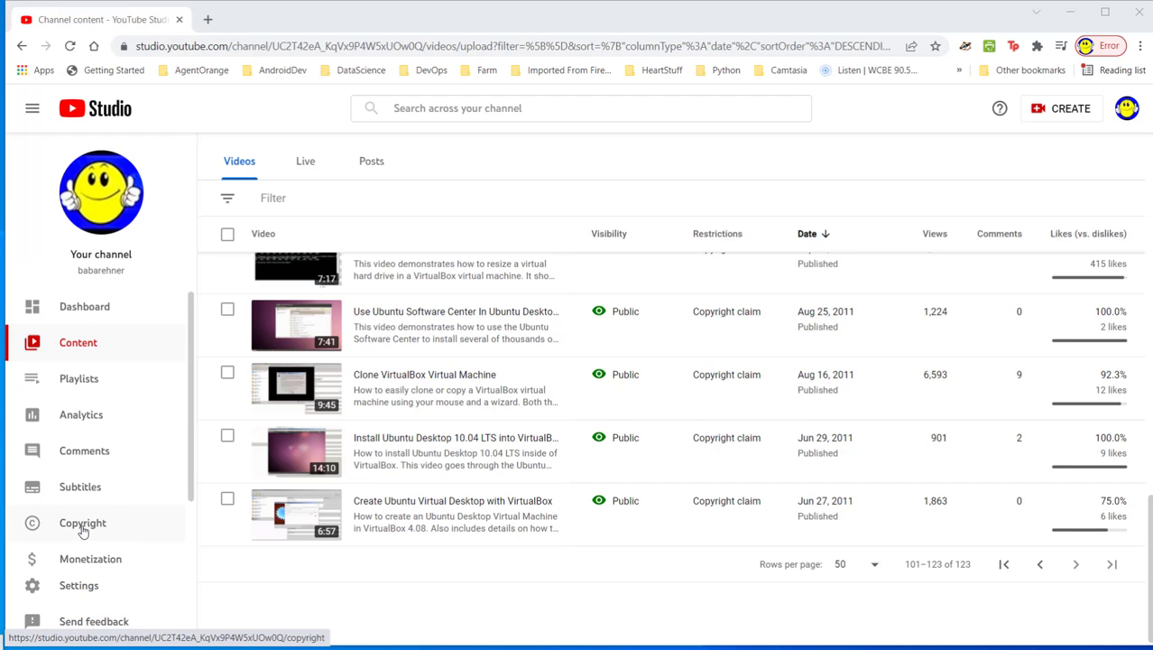
mouse_move(83, 528)
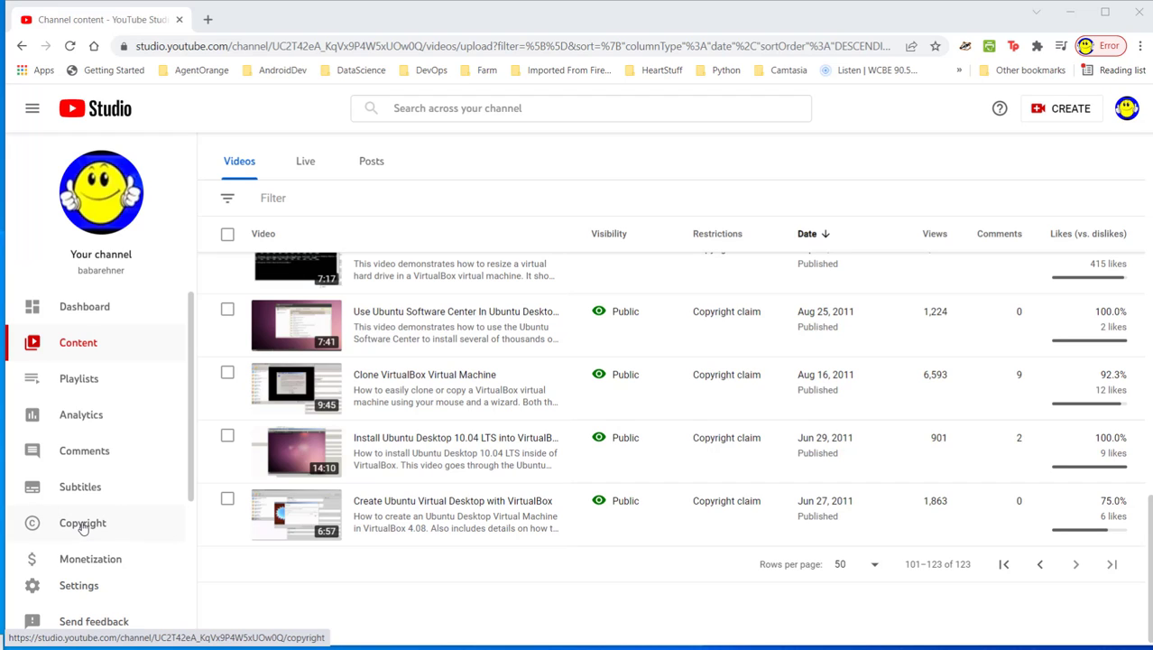
Step: Open the Channel copyright page, then open Send feedback and cancel it without sending
click(82, 523)
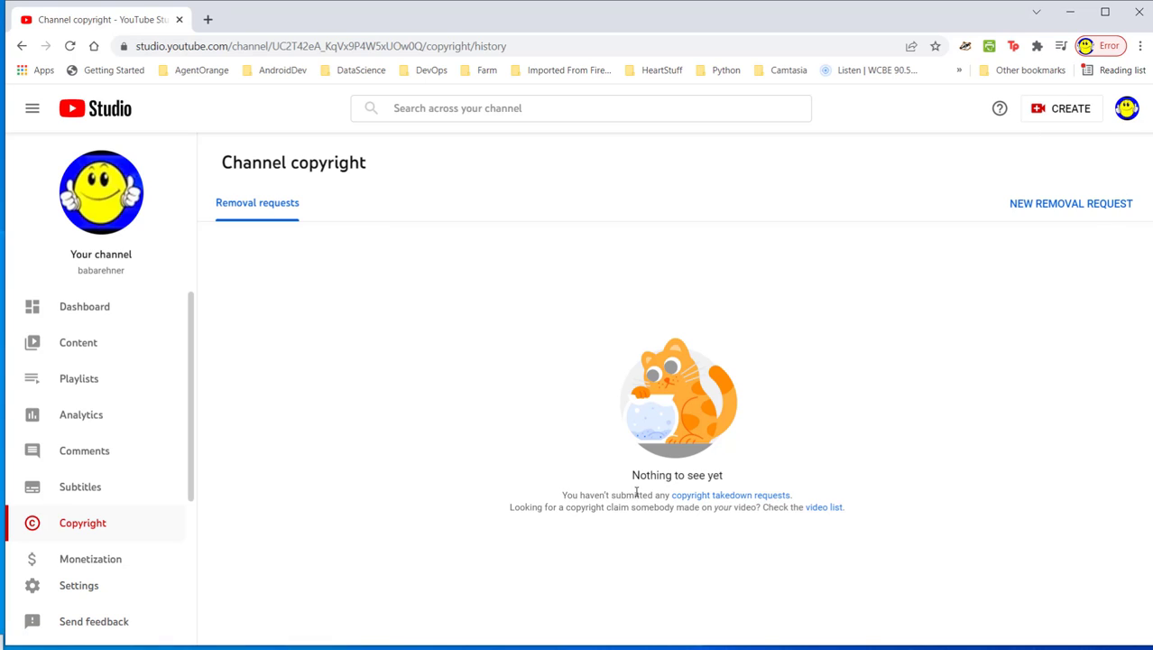
mouse_move(275, 450)
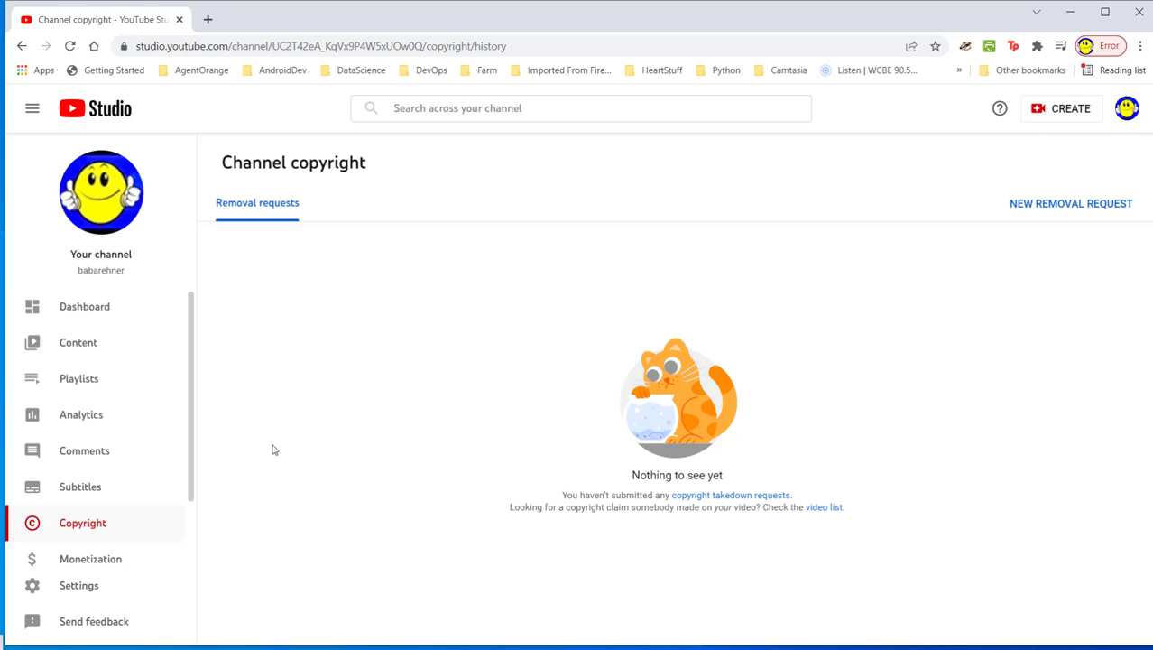
scroll(down, 3)
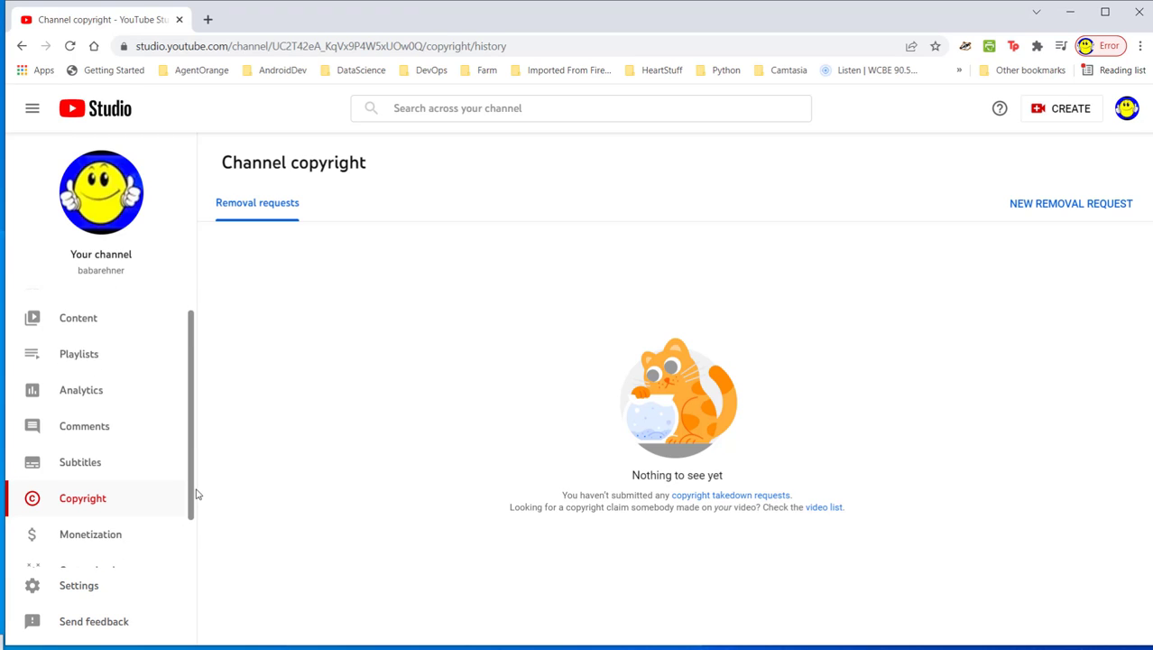
scroll(down, 3)
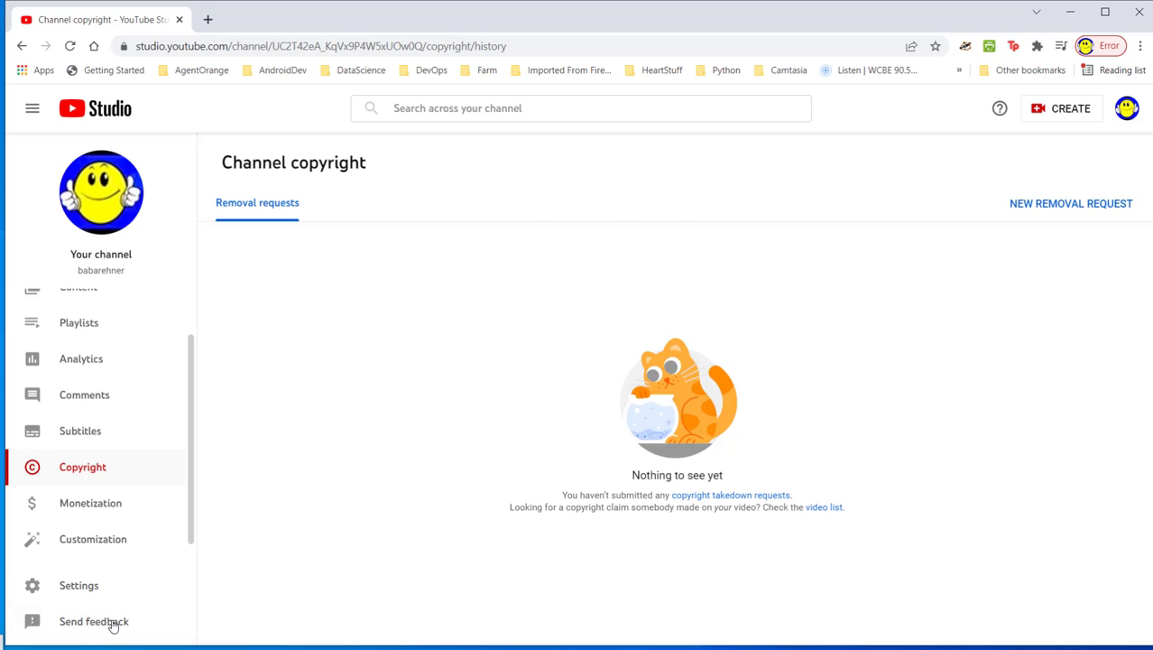
click(94, 621)
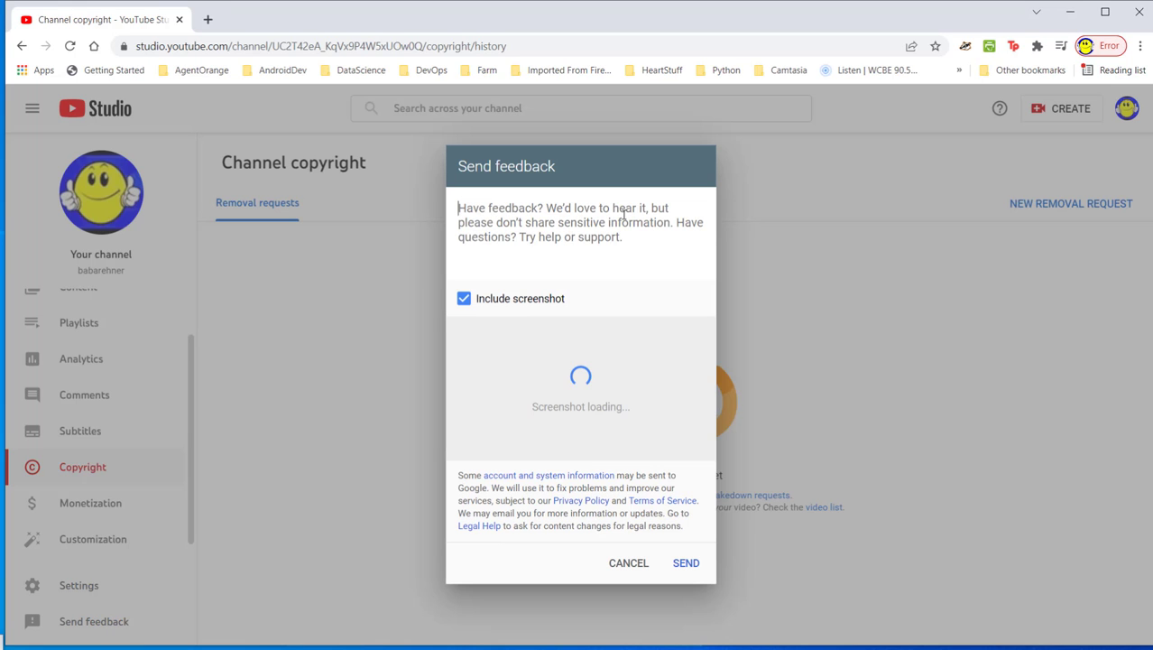
mouse_move(585, 236)
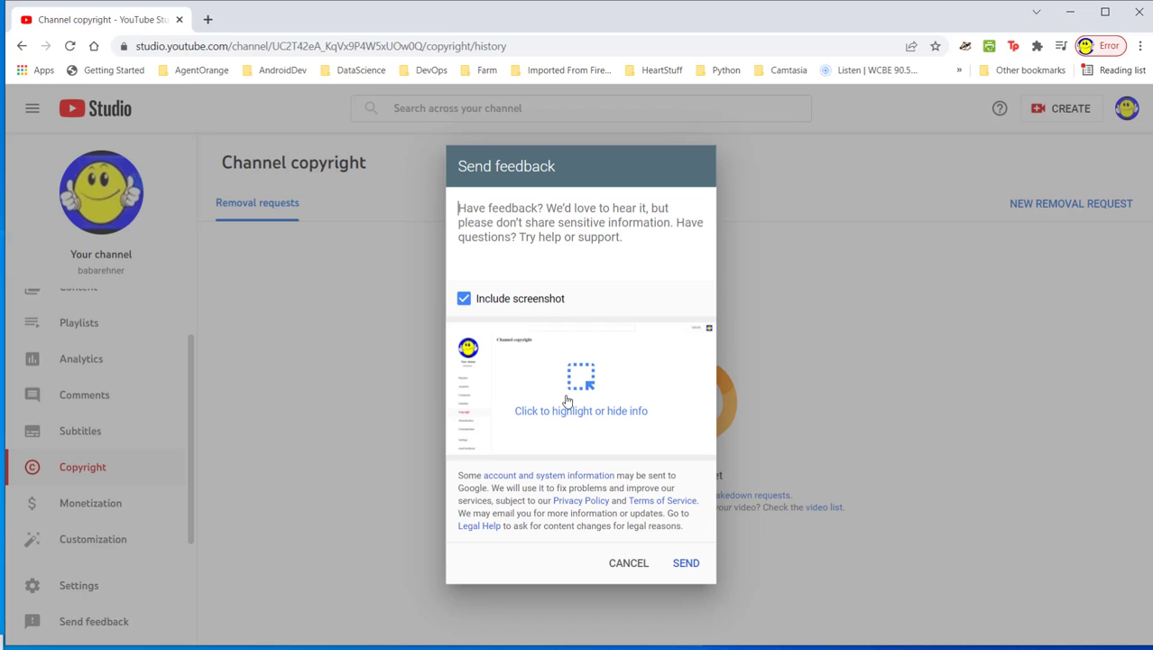
mouse_move(591, 379)
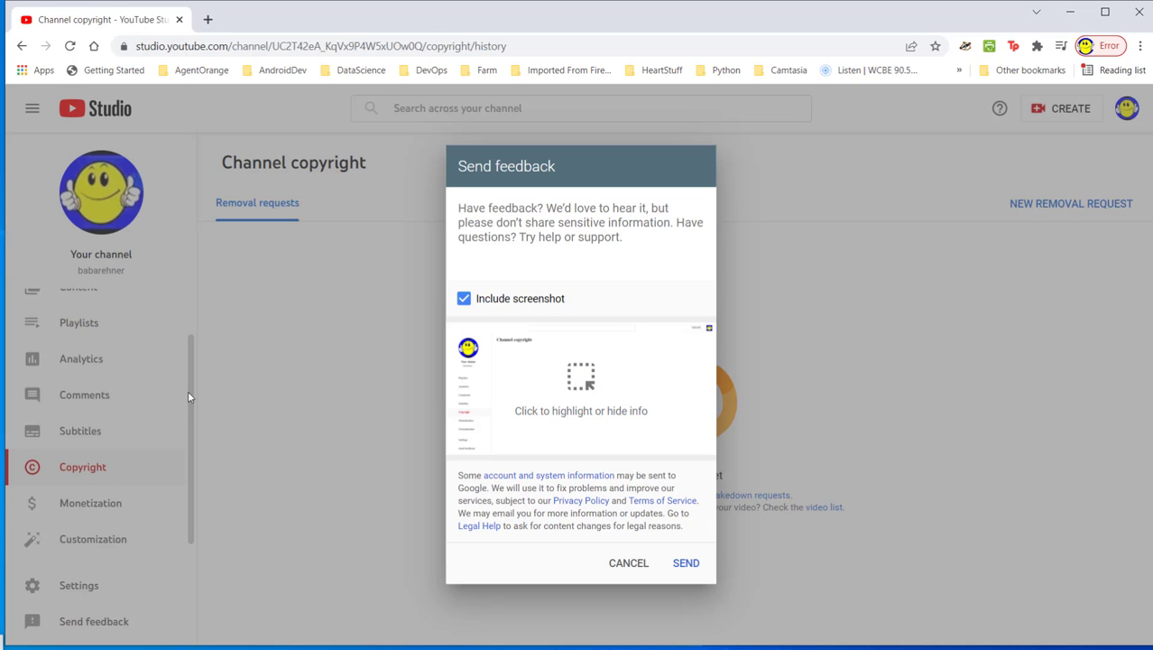
mouse_move(466, 476)
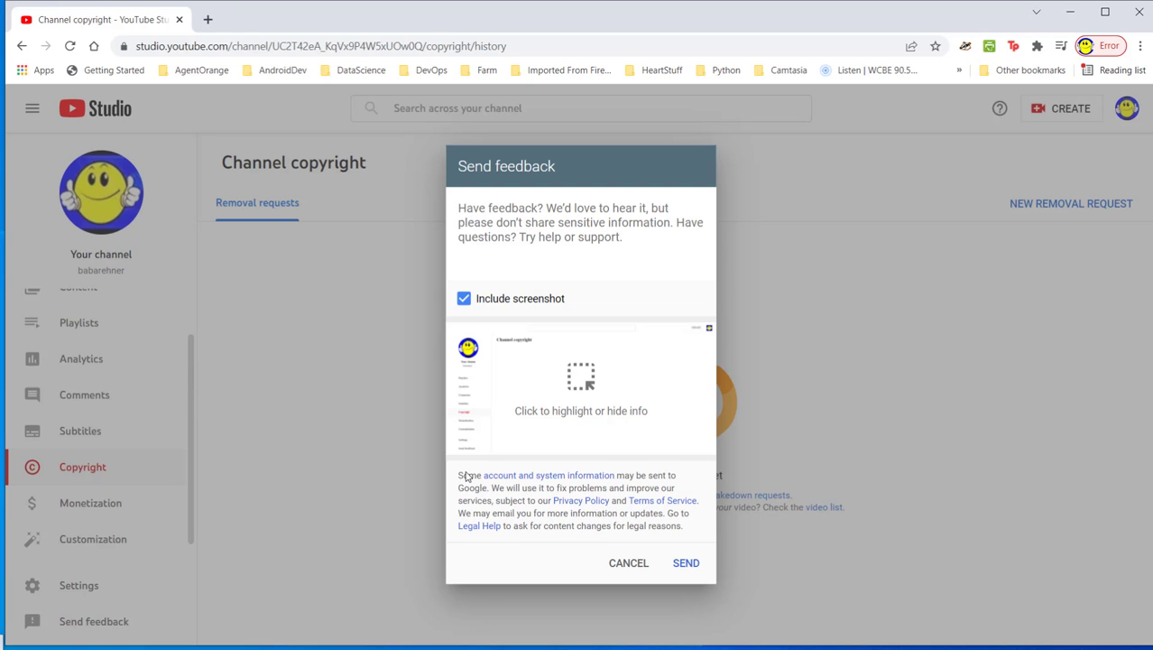
click(628, 562)
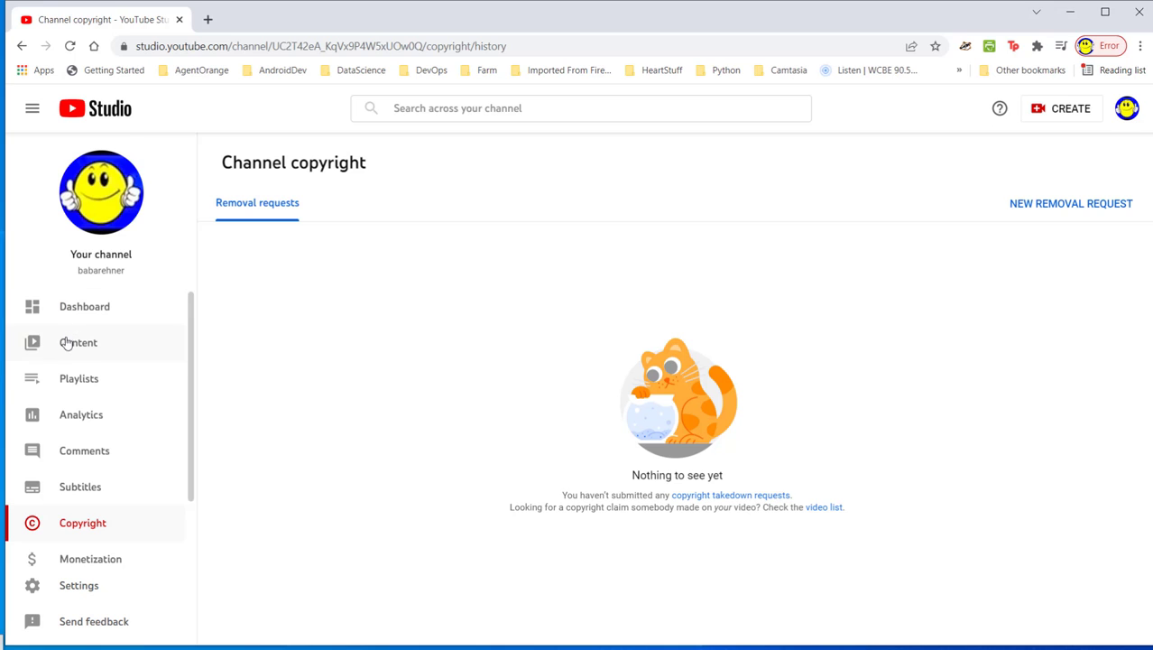
Step: Return to the Content video list and open Send feedback with a screenshot attached
click(77, 342)
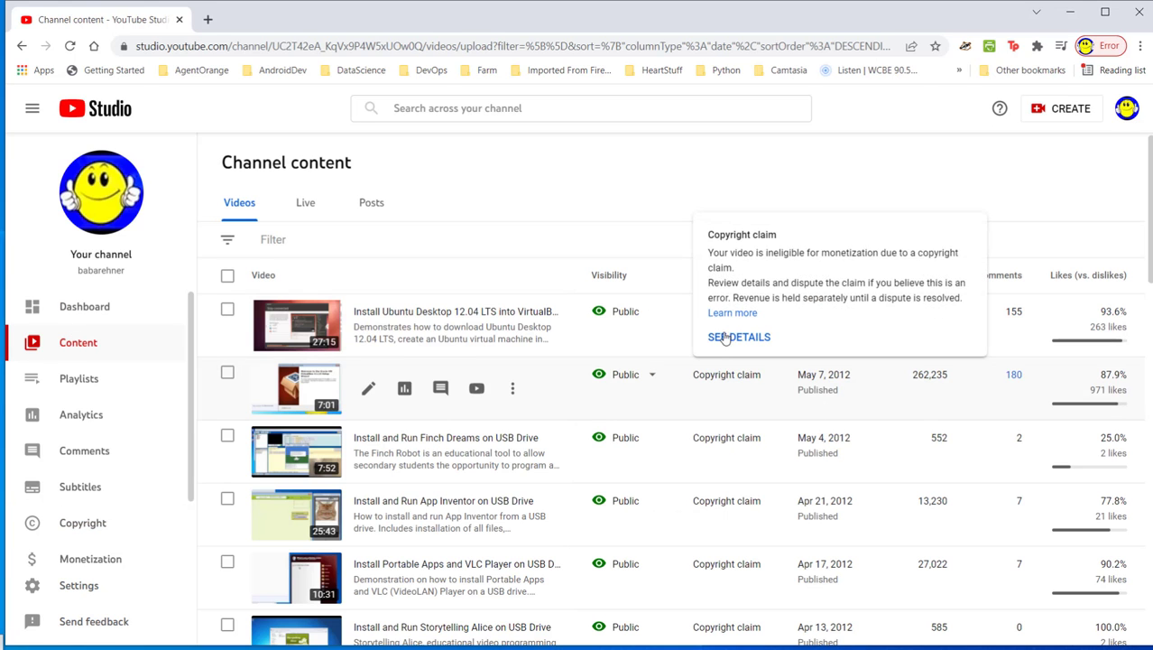
mouse_move(475, 421)
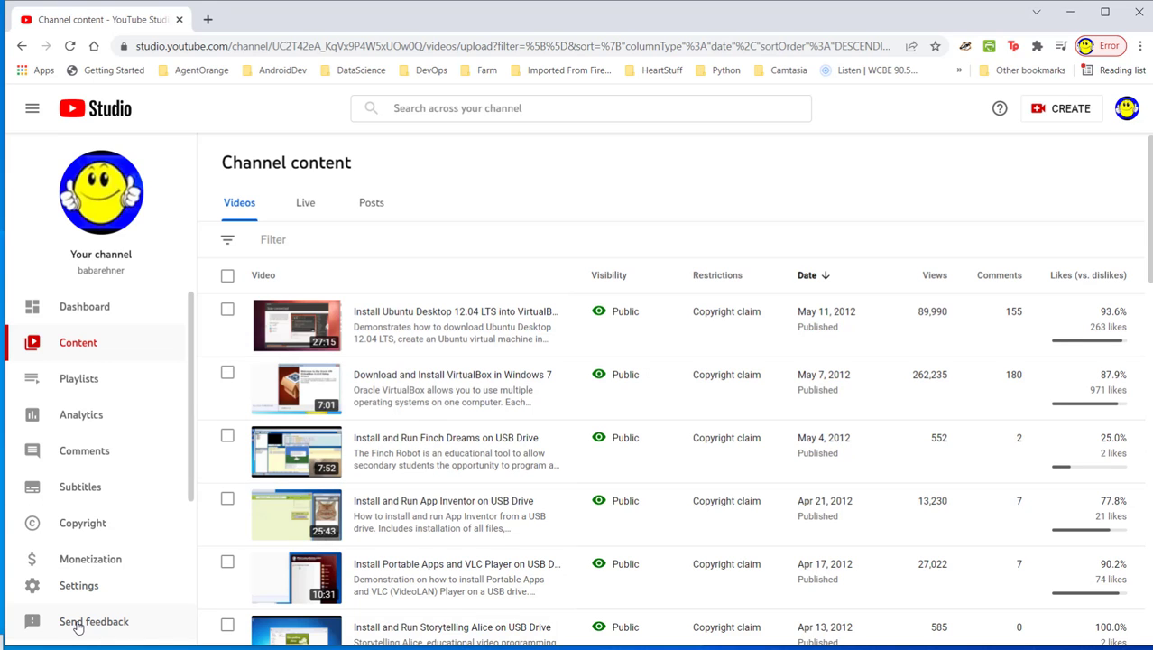
click(94, 620)
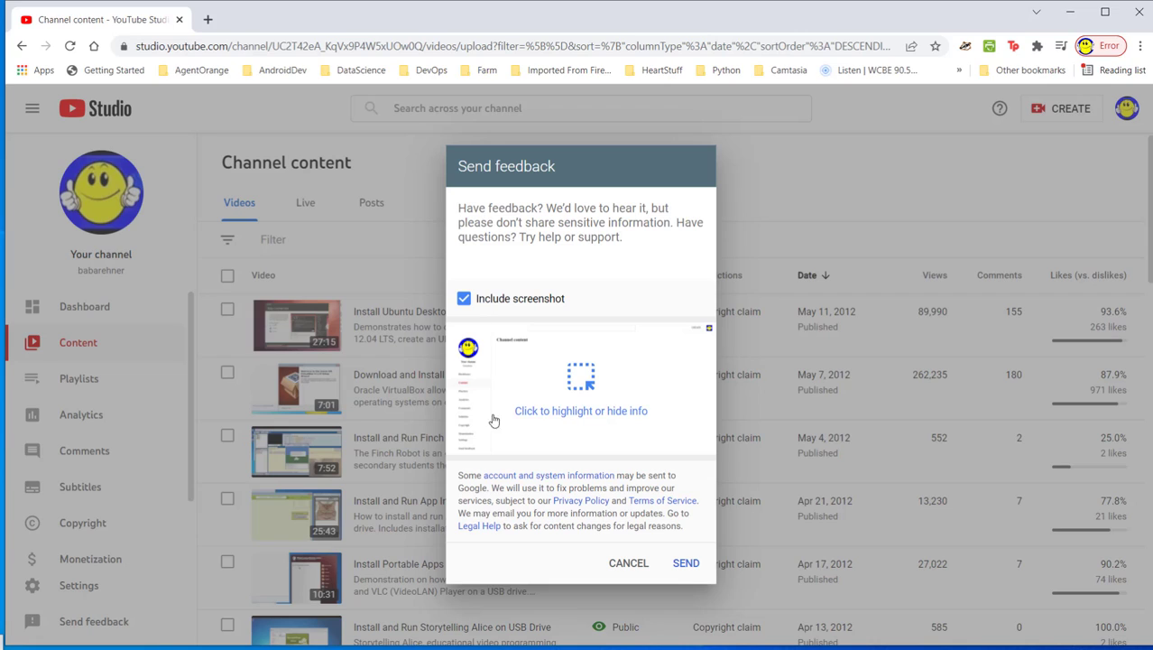
mouse_move(650, 424)
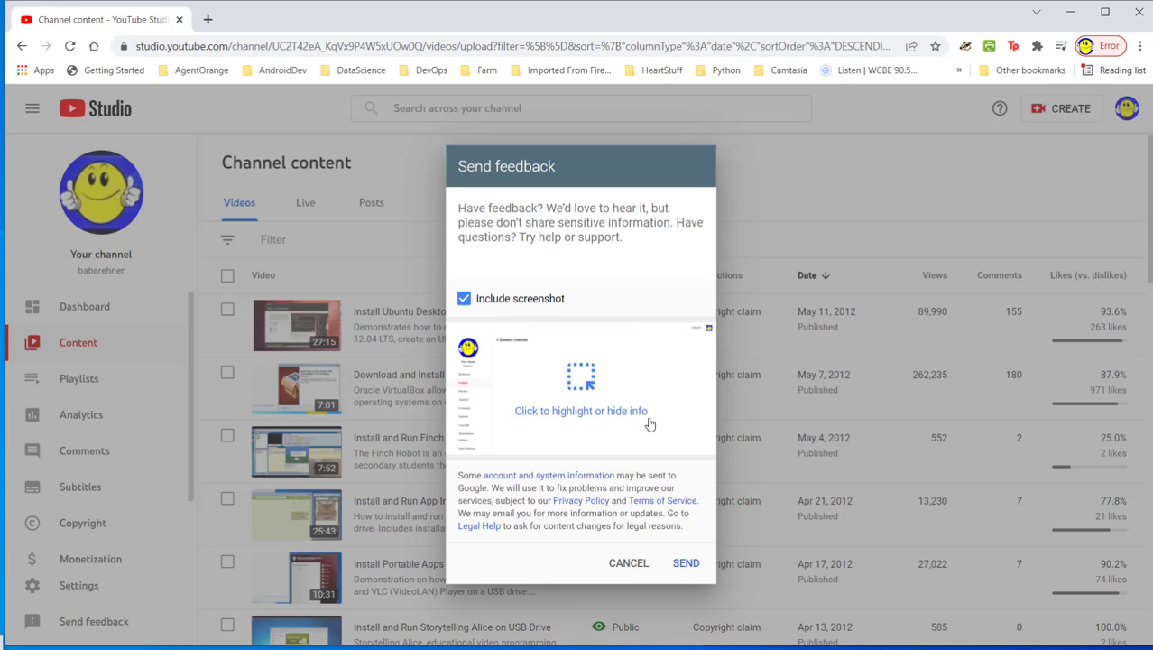
mouse_move(920, 403)
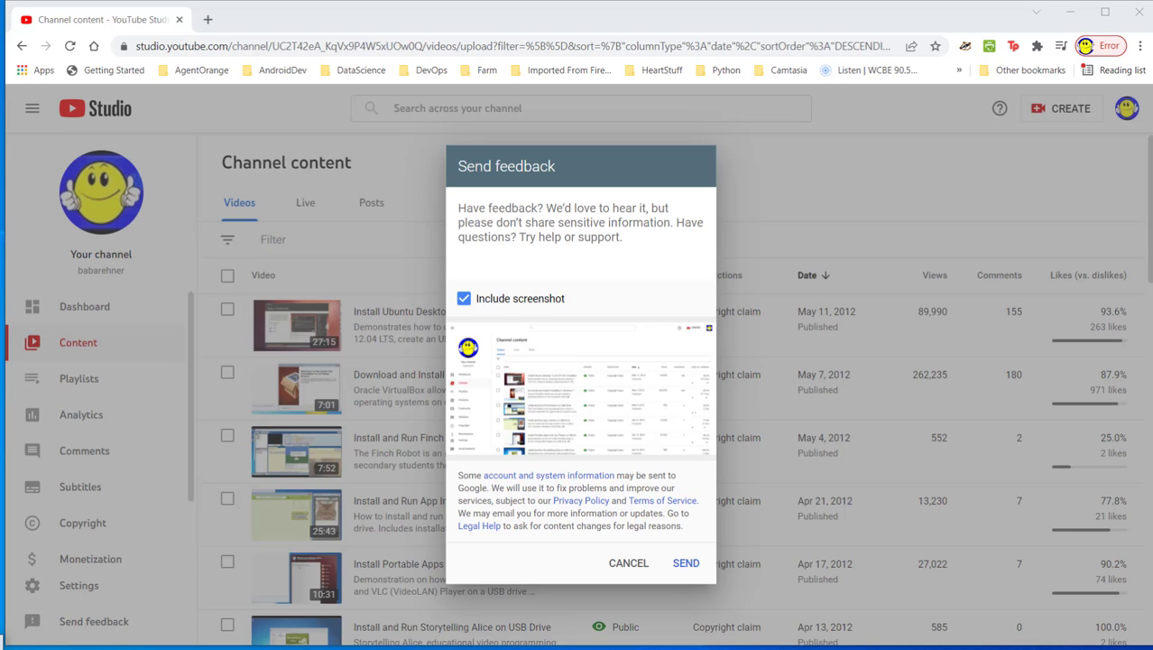
mouse_move(335, 503)
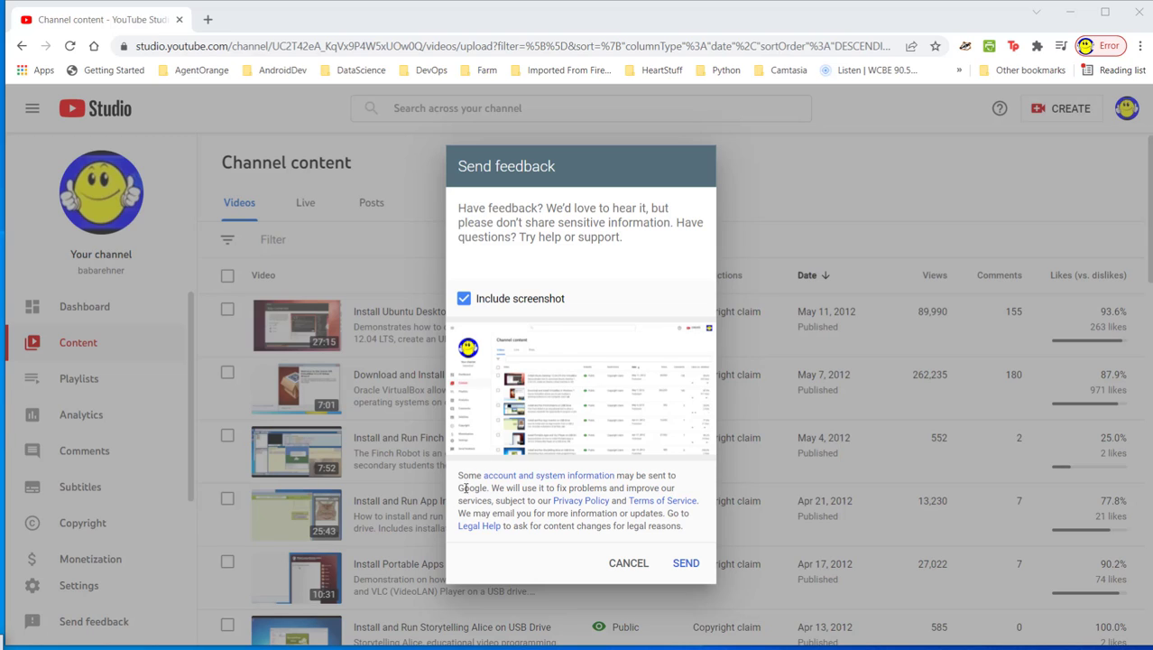
mouse_move(528, 325)
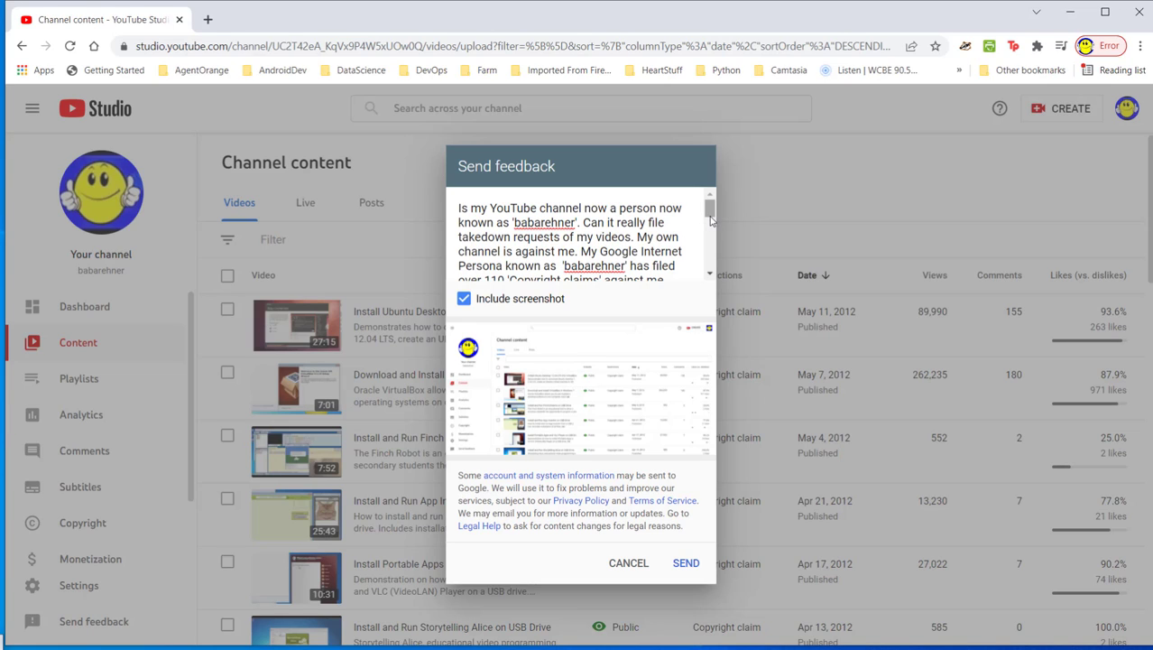
scroll(down, 3)
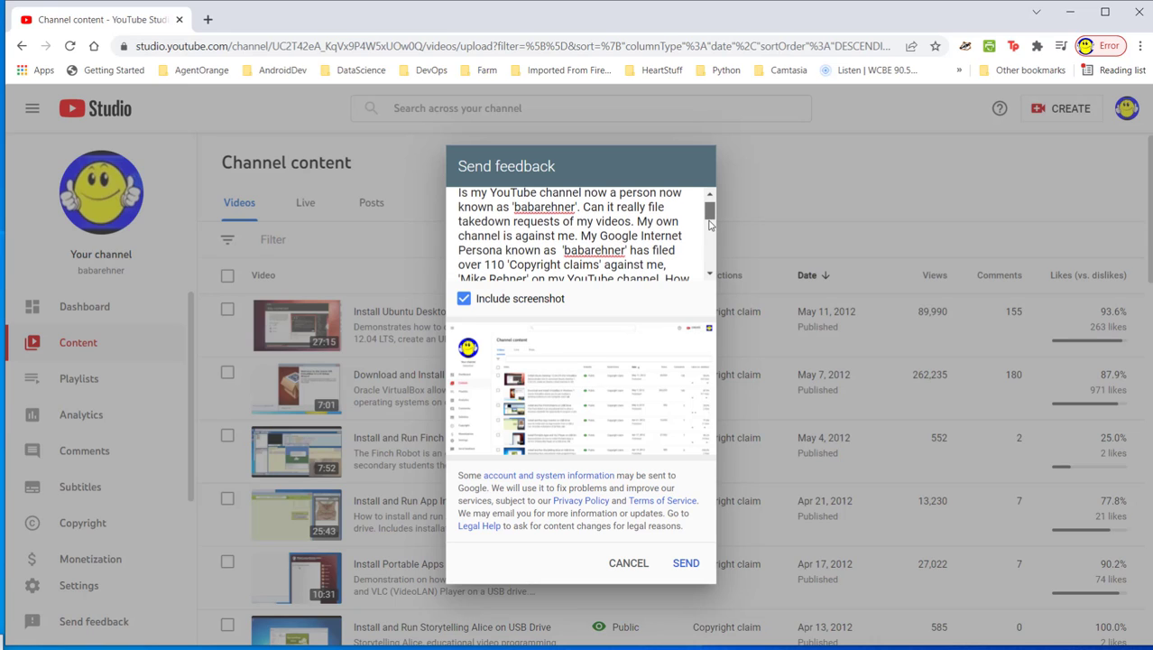
scroll(down, 3)
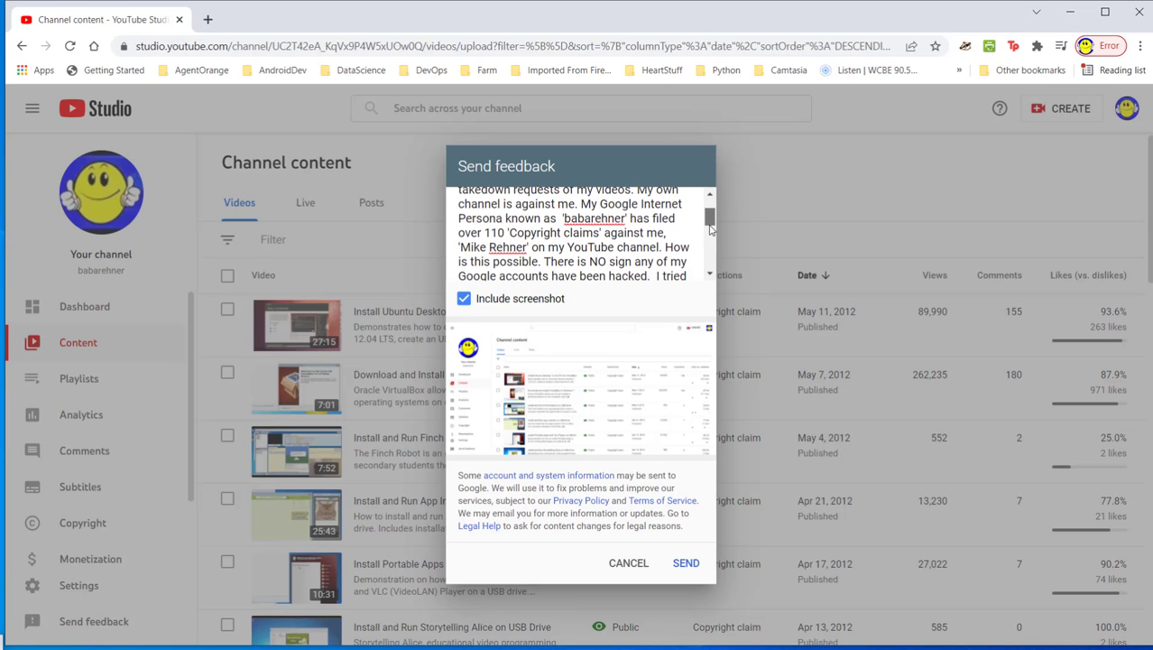
scroll(down, 3)
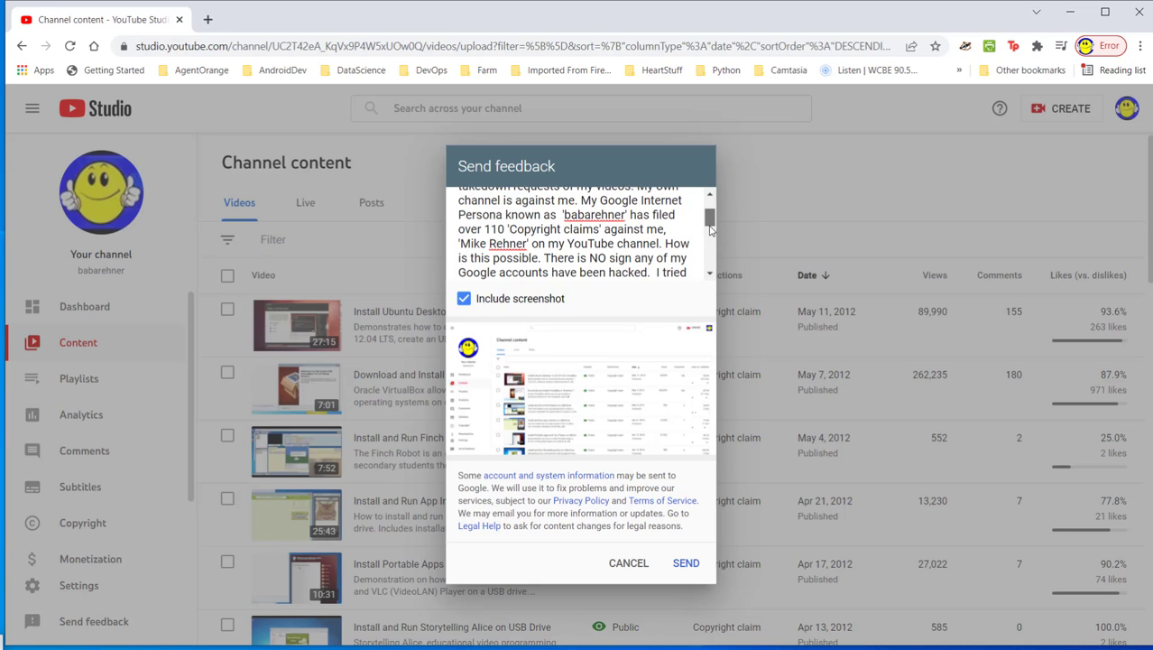
scroll(down, 3)
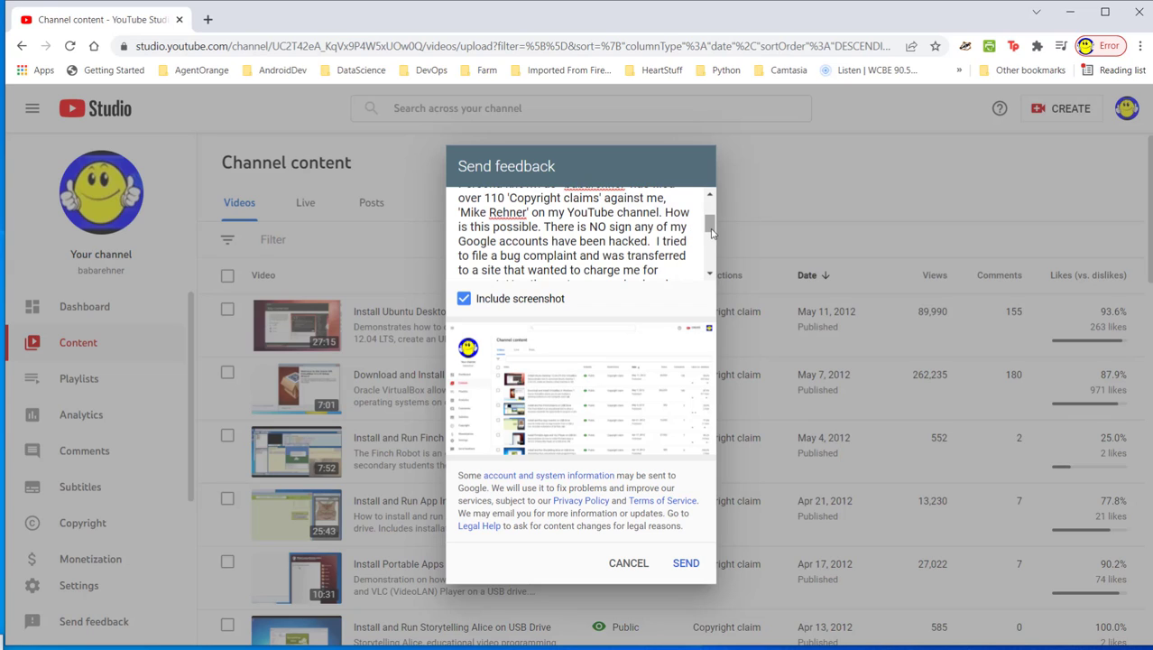
scroll(down, 3)
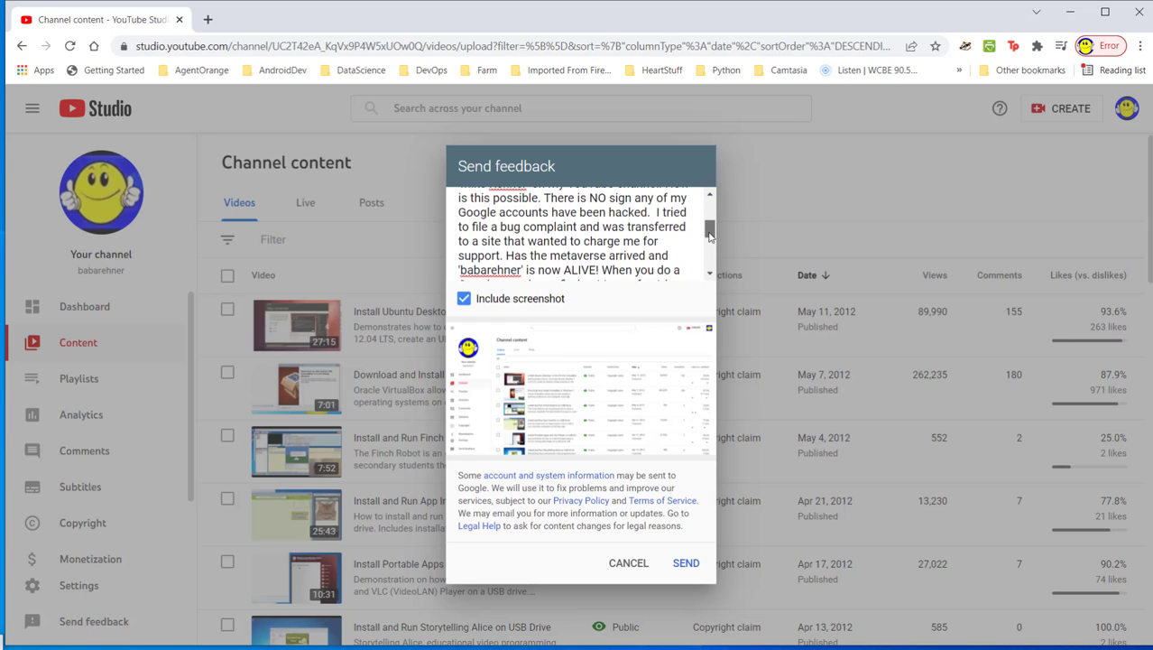
scroll(down, 3)
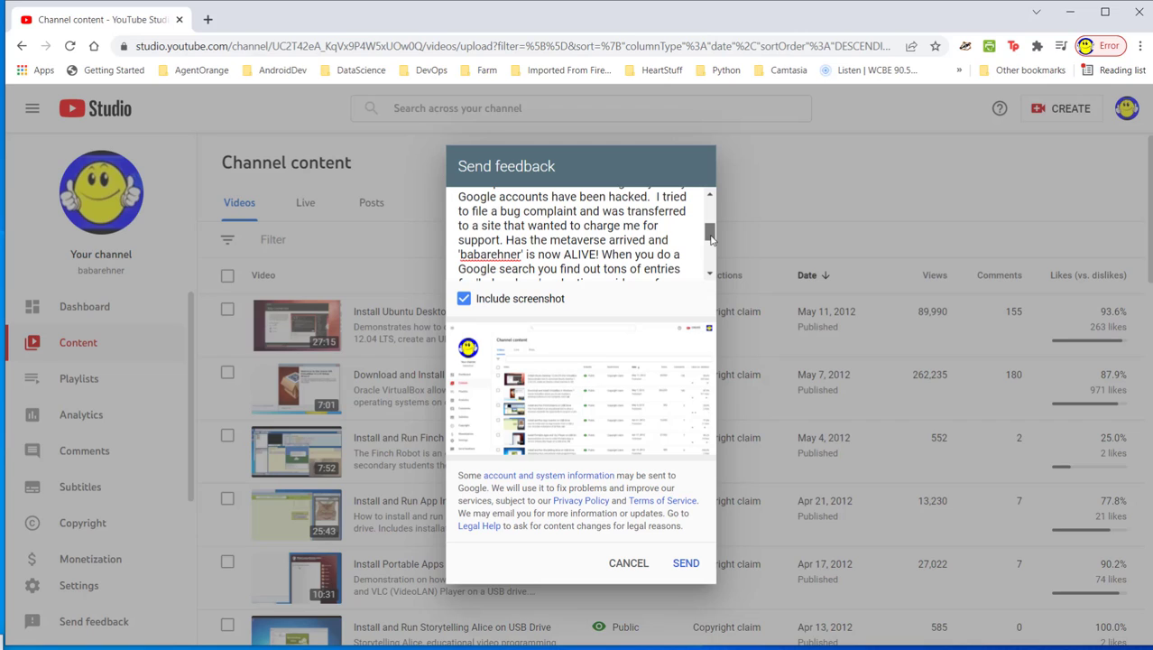
scroll(down, 3)
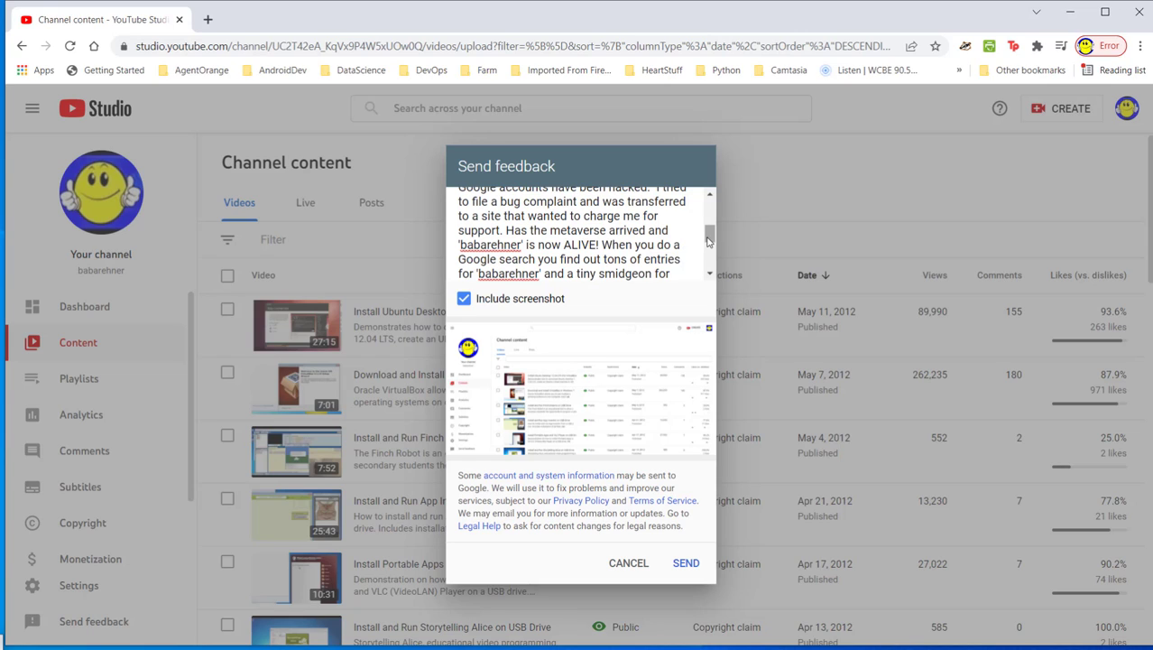
scroll(down, 3)
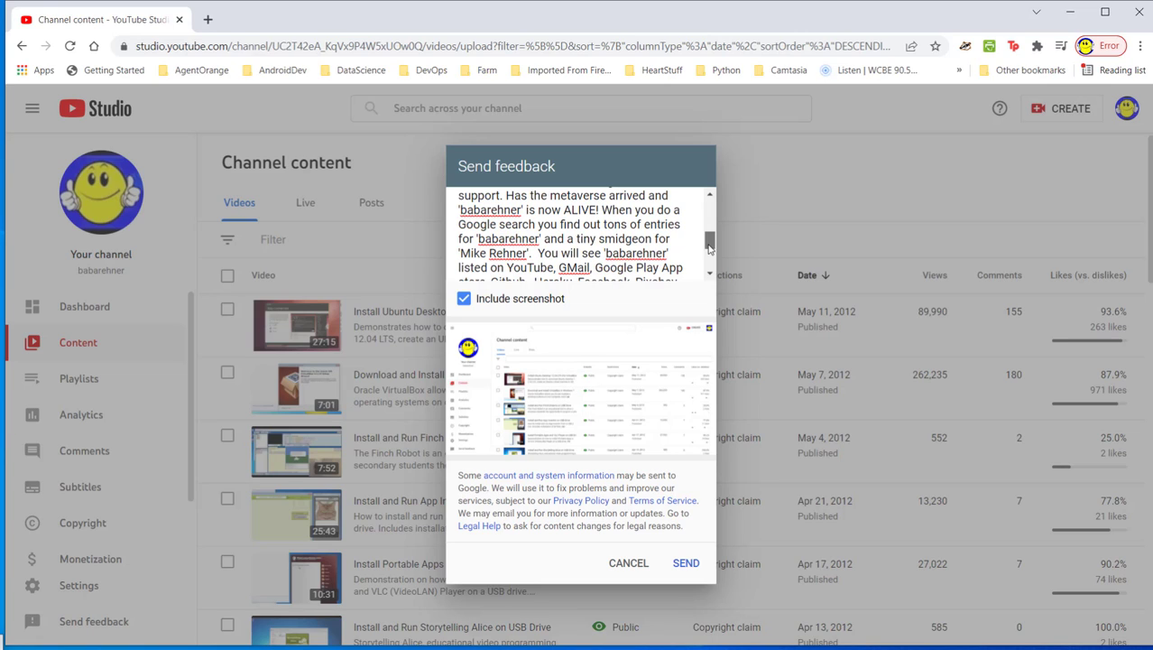
scroll(down, 3)
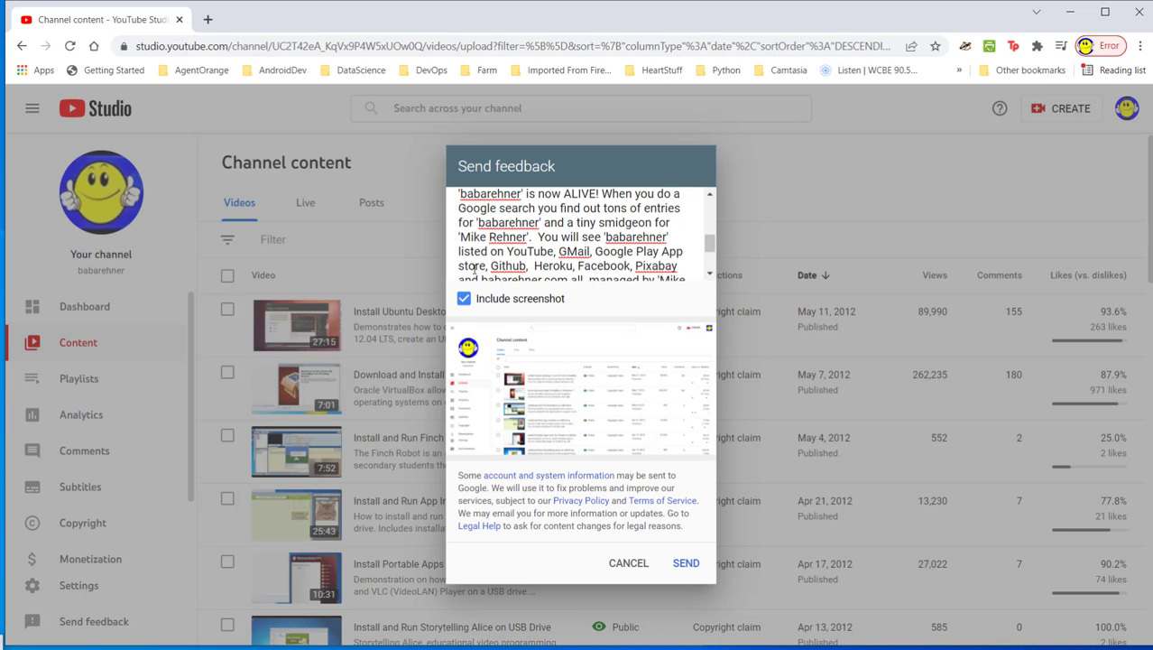
scroll(down, 3)
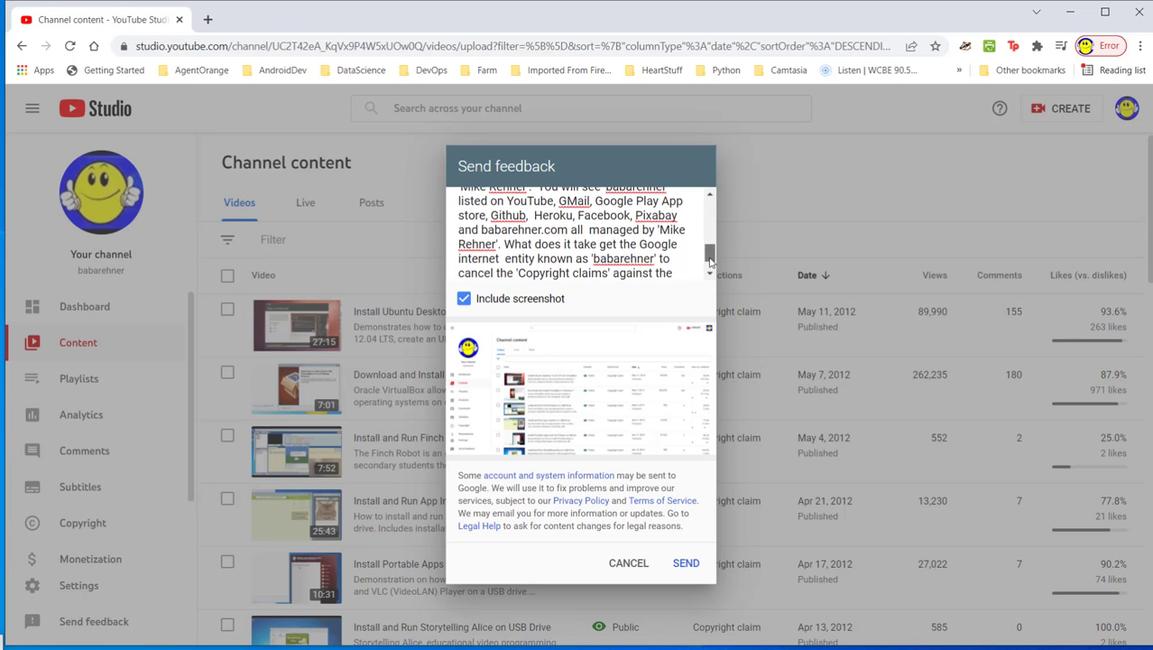
scroll(down, 3)
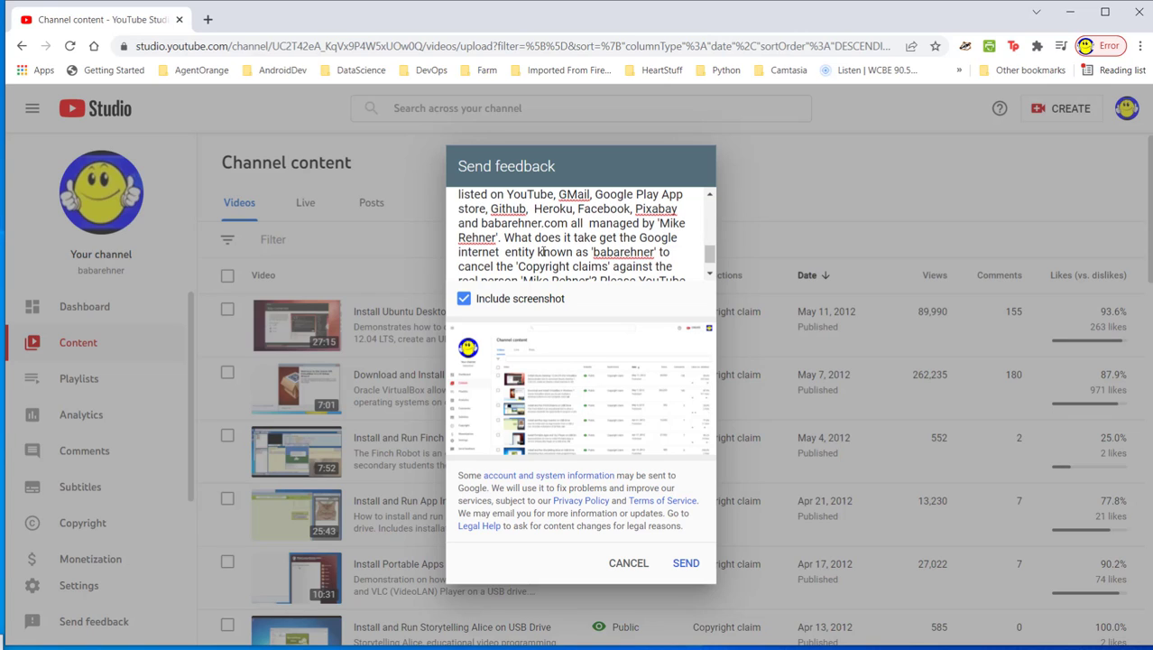
mouse_move(685, 261)
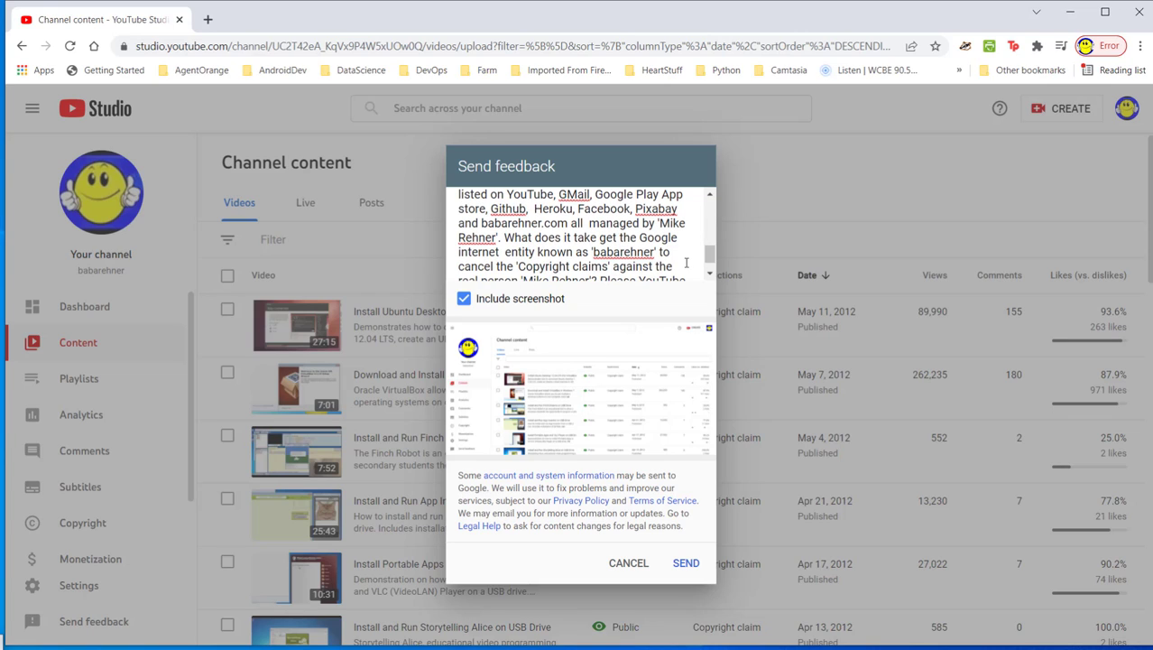
scroll(down, 3)
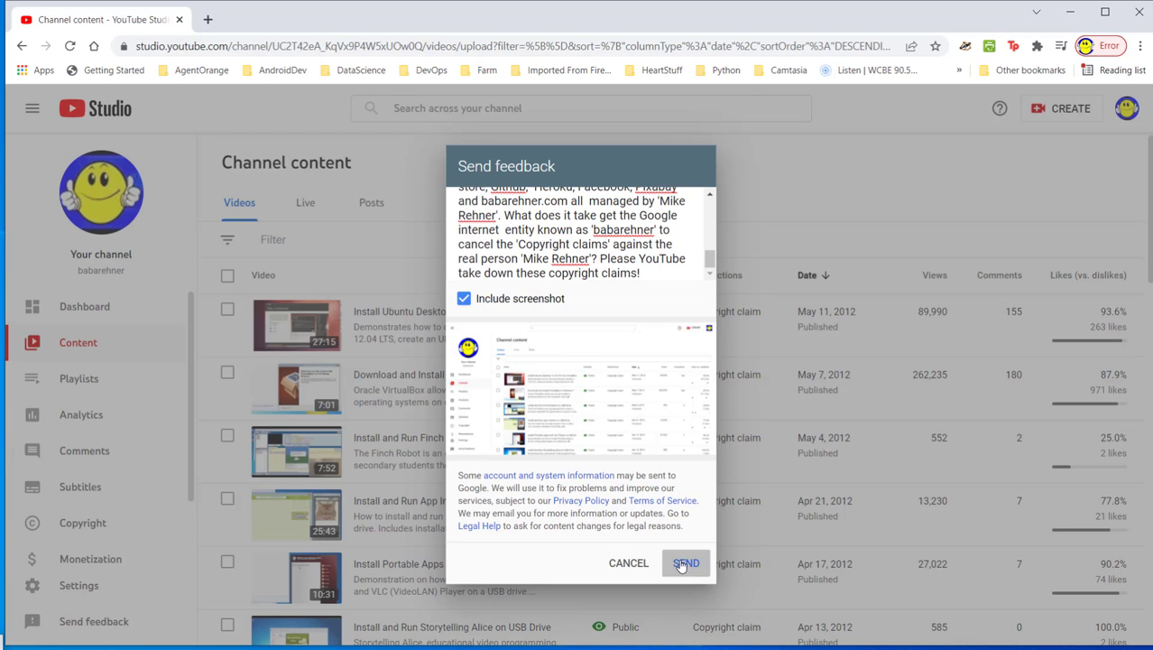
Step: Send the copyright claims feedback and switch to the Gmail inbox of YouTube dispute emails
click(686, 562)
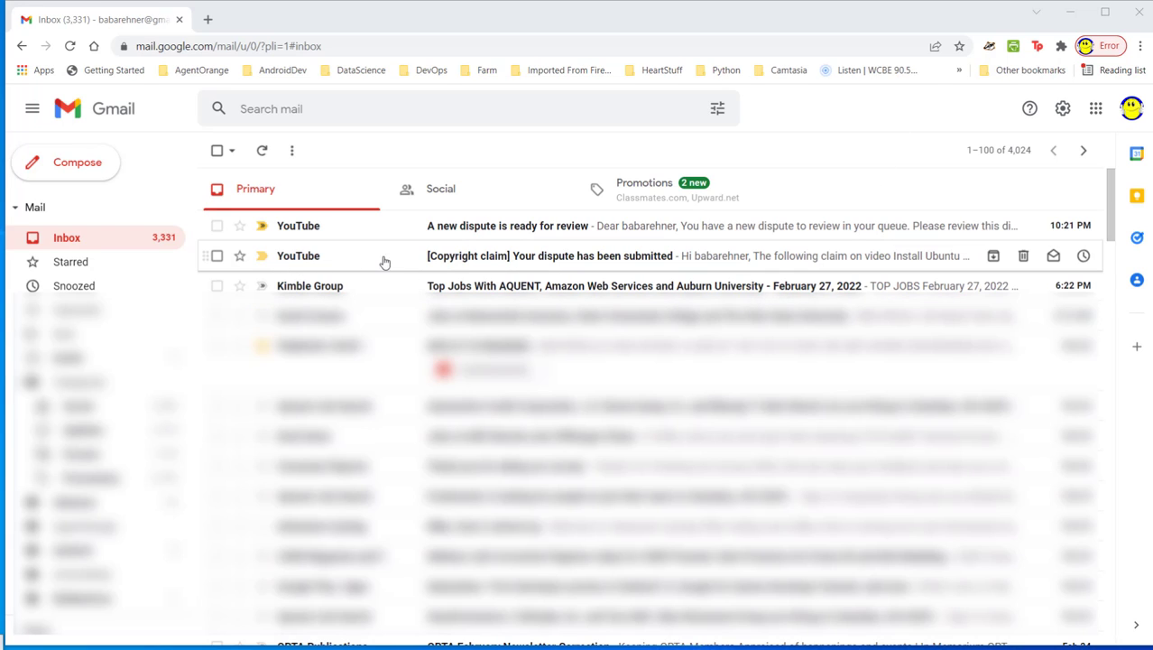
mouse_move(537, 262)
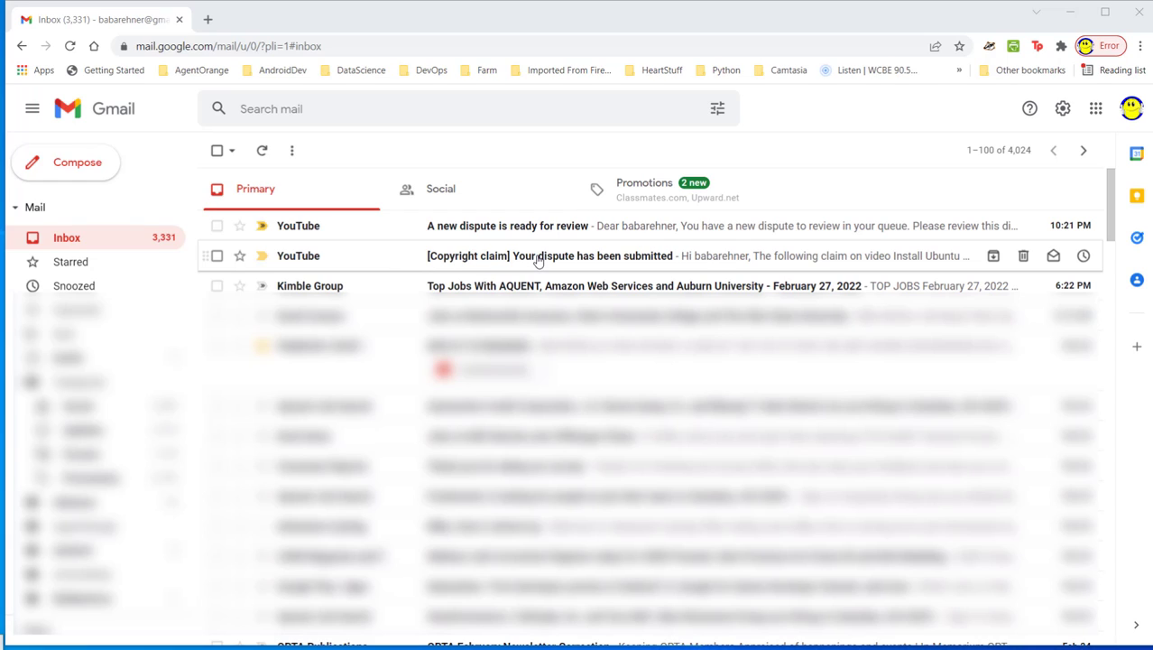
mouse_move(656, 261)
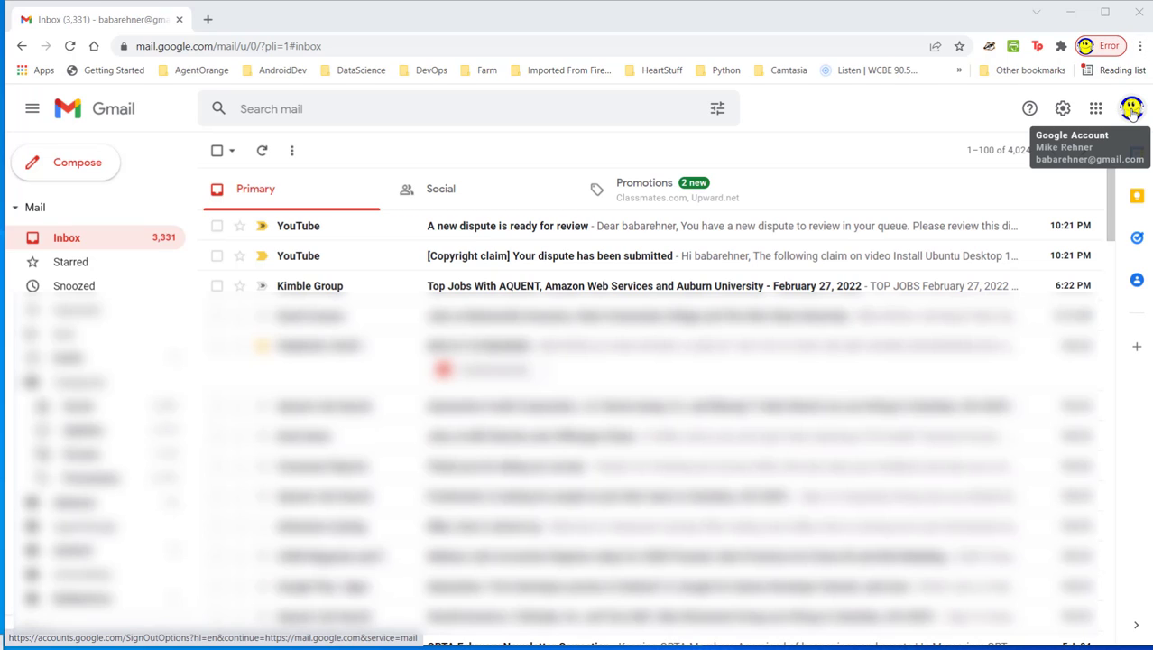
click(1131, 108)
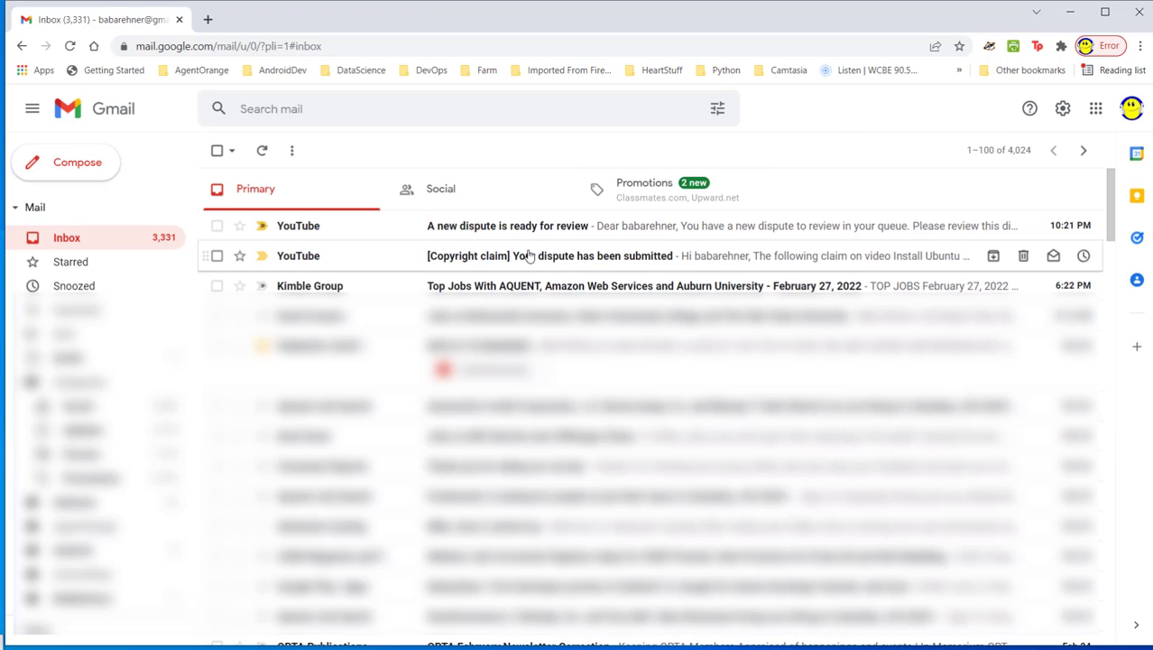
Step: Open the '[Copyright claim] Your dispute has been submitted' email and read its dispute reasons
click(551, 256)
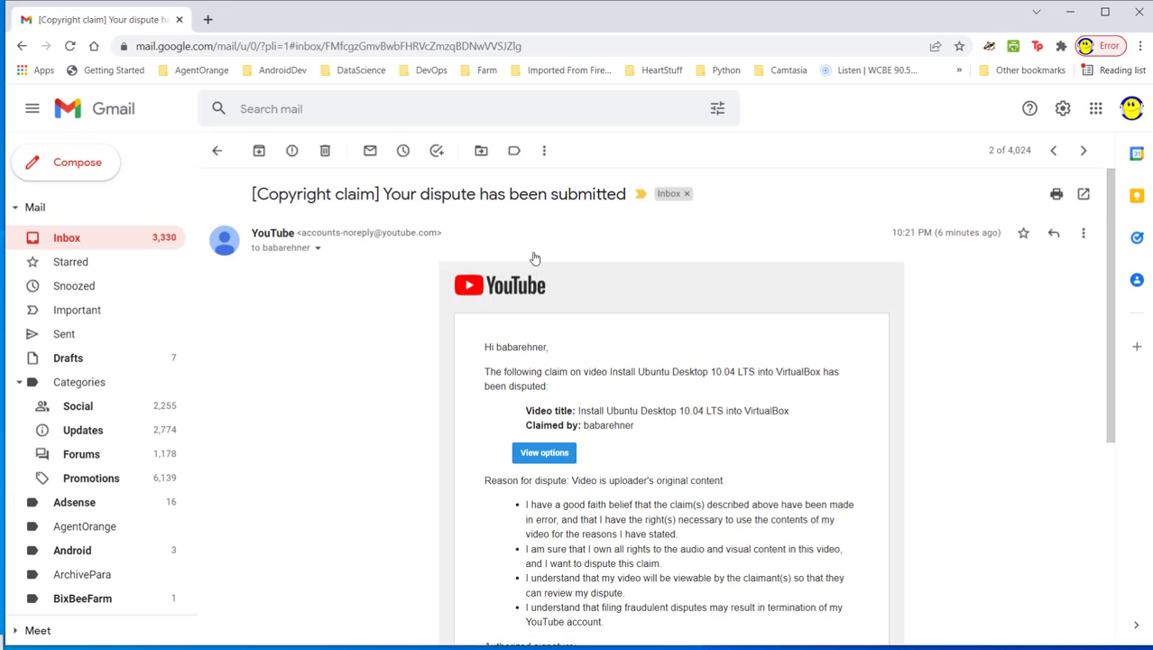
scroll(down, 3)
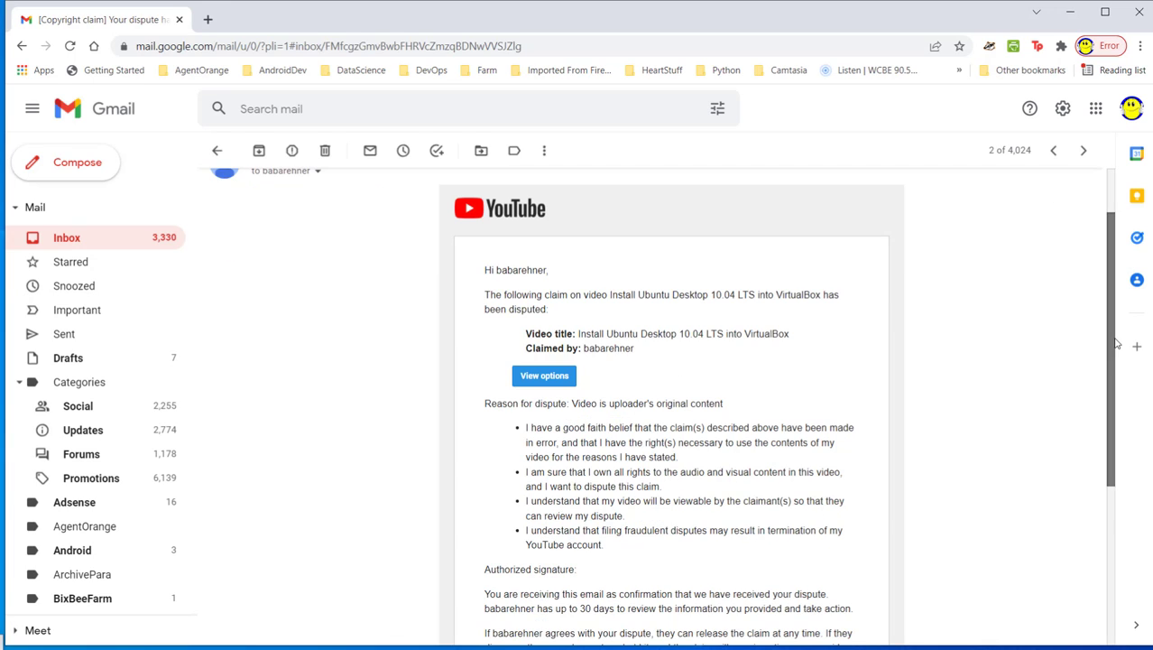
scroll(down, 3)
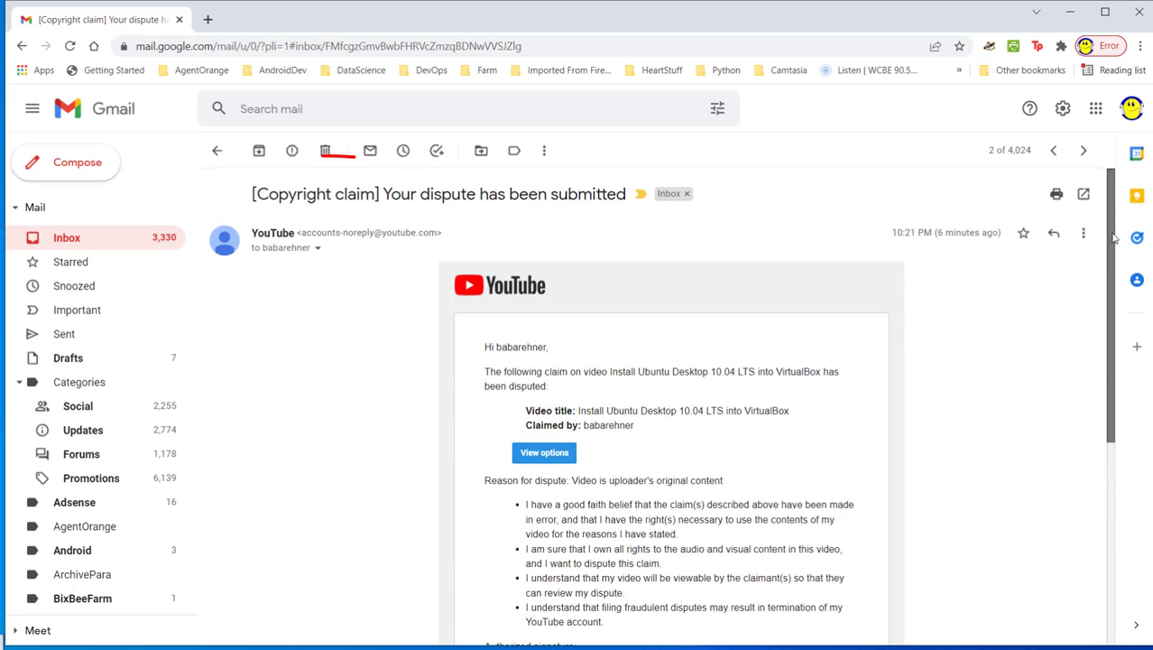
scroll(down, 3)
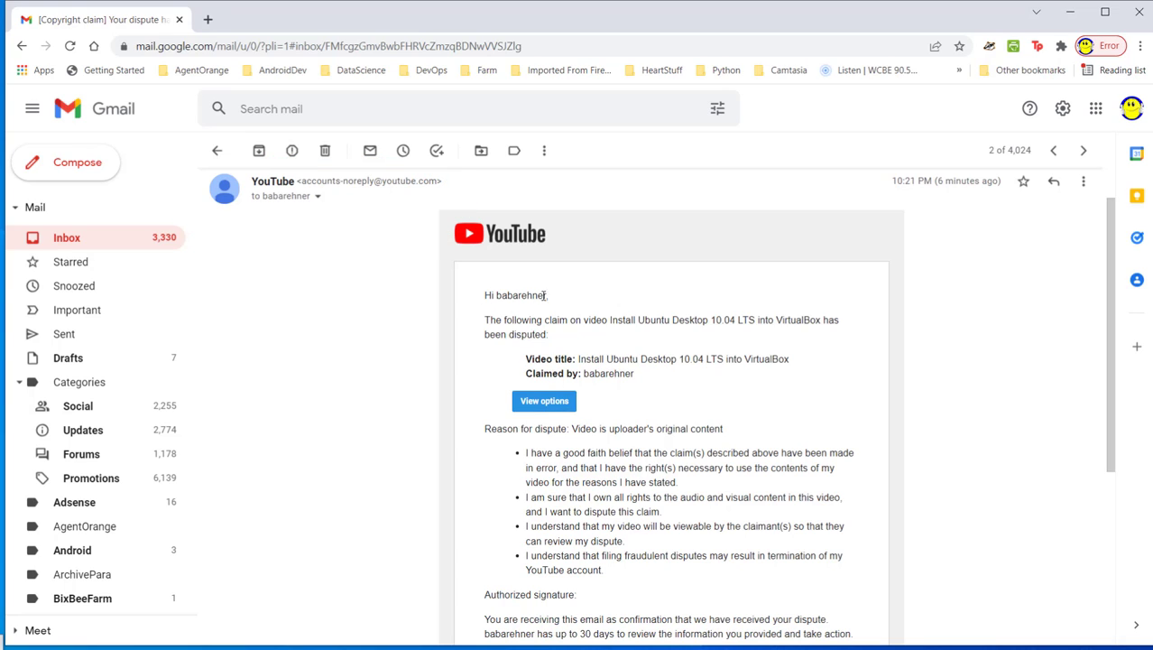
mouse_move(546, 296)
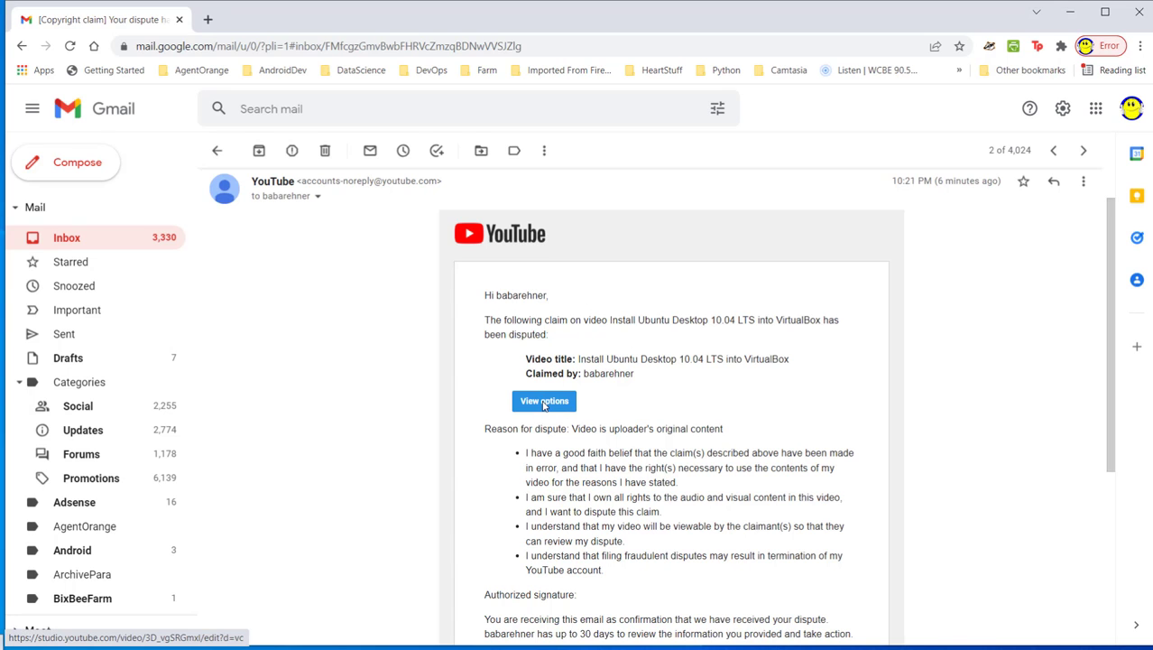
Step: Open View options for Install Ubuntu Desktop 10.04 LTS, showing its dispute under review
click(544, 400)
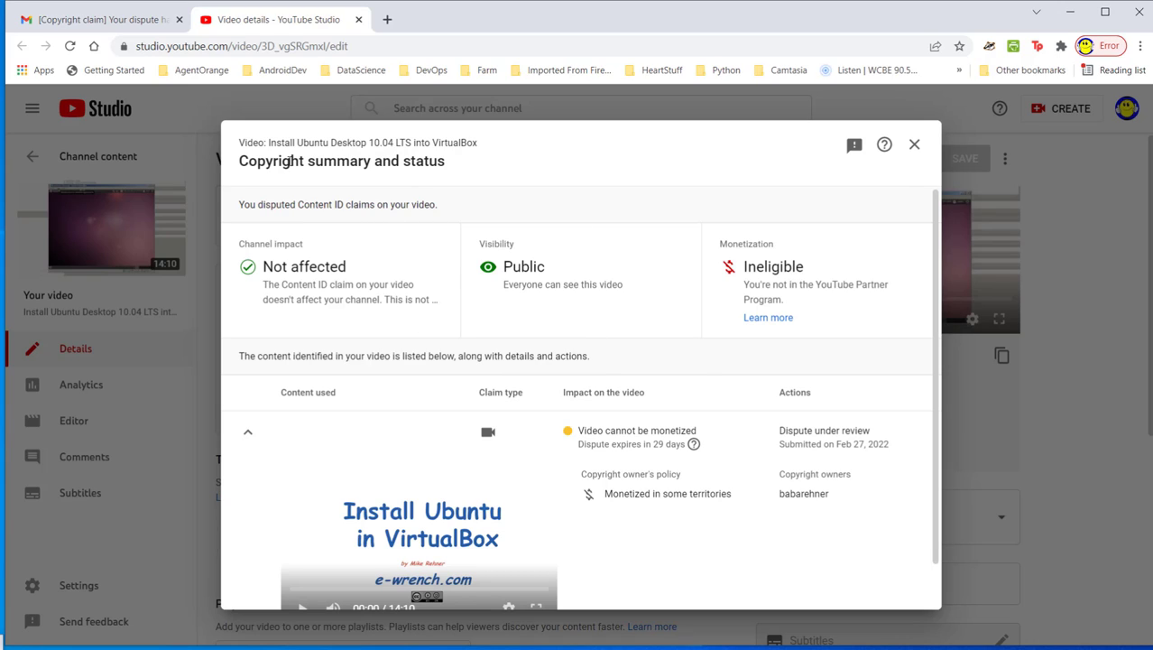
mouse_move(476, 172)
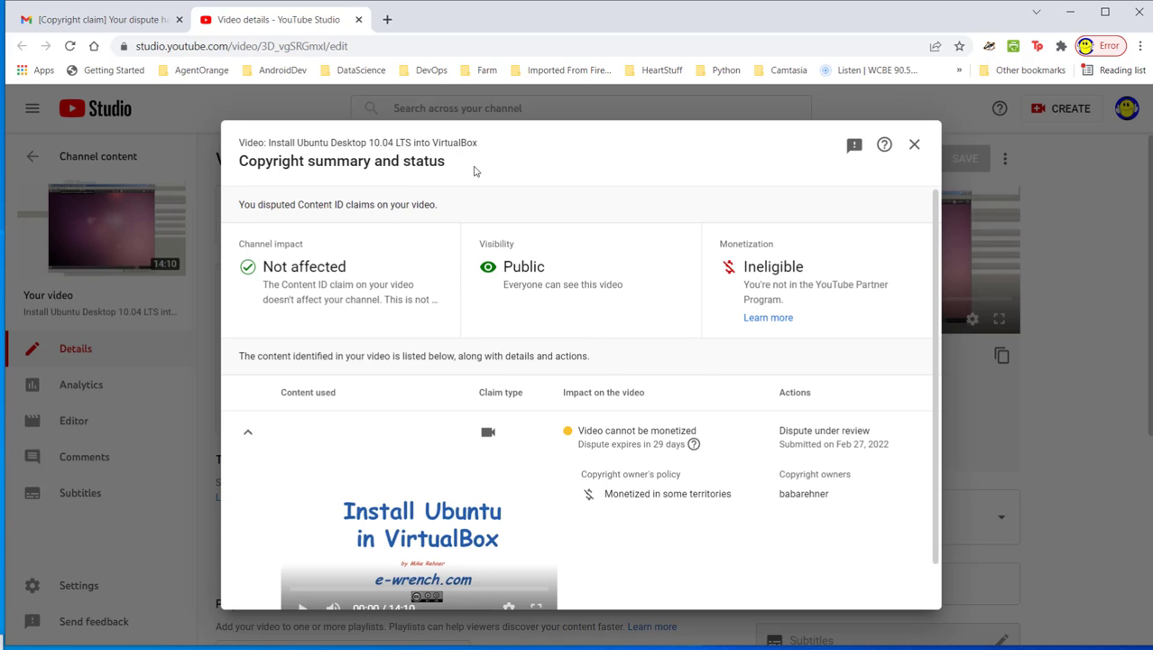
mouse_move(915, 145)
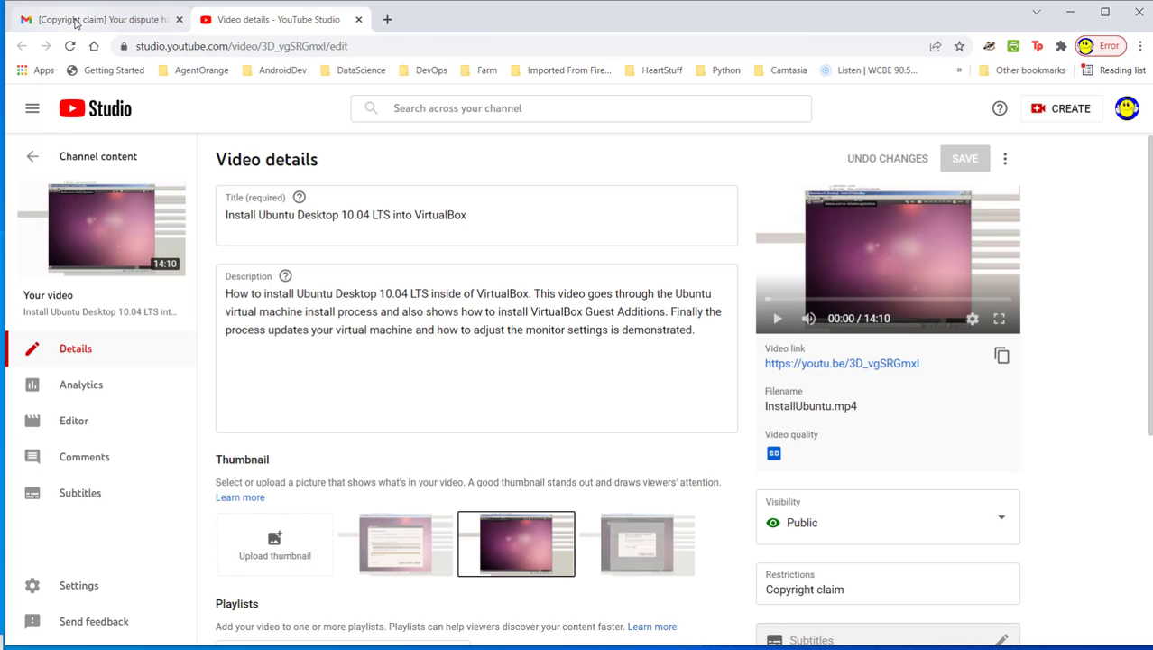
Step: Return to the dispute-submitted email, read to the YouTube Team sign-off and back up
click(99, 19)
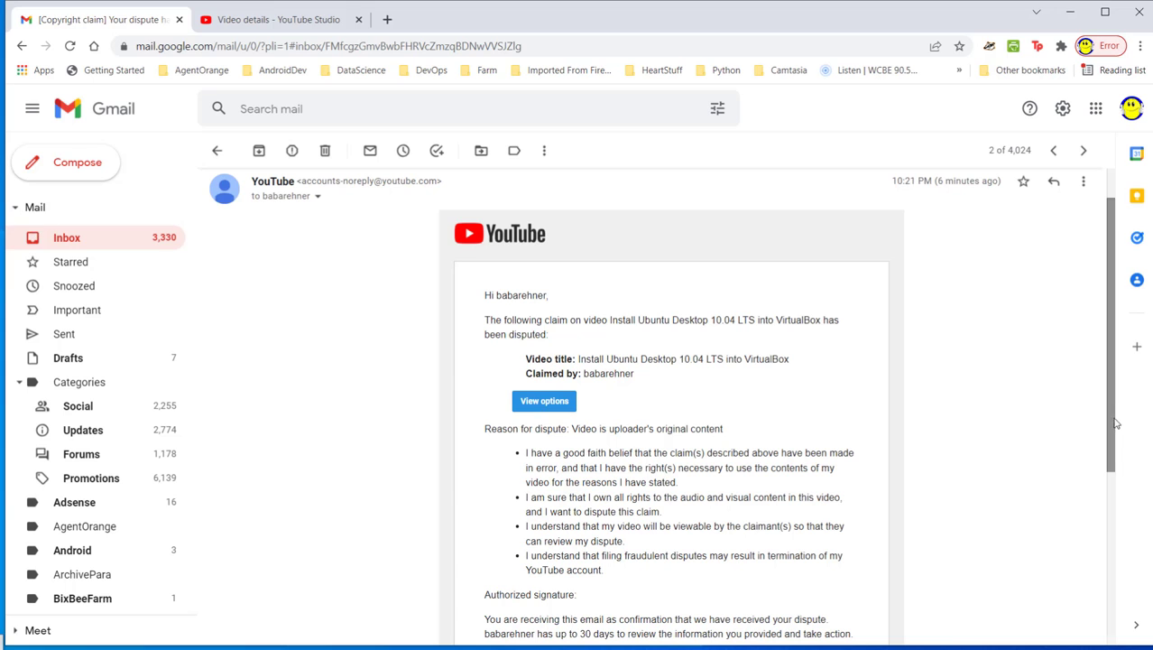
scroll(down, 3)
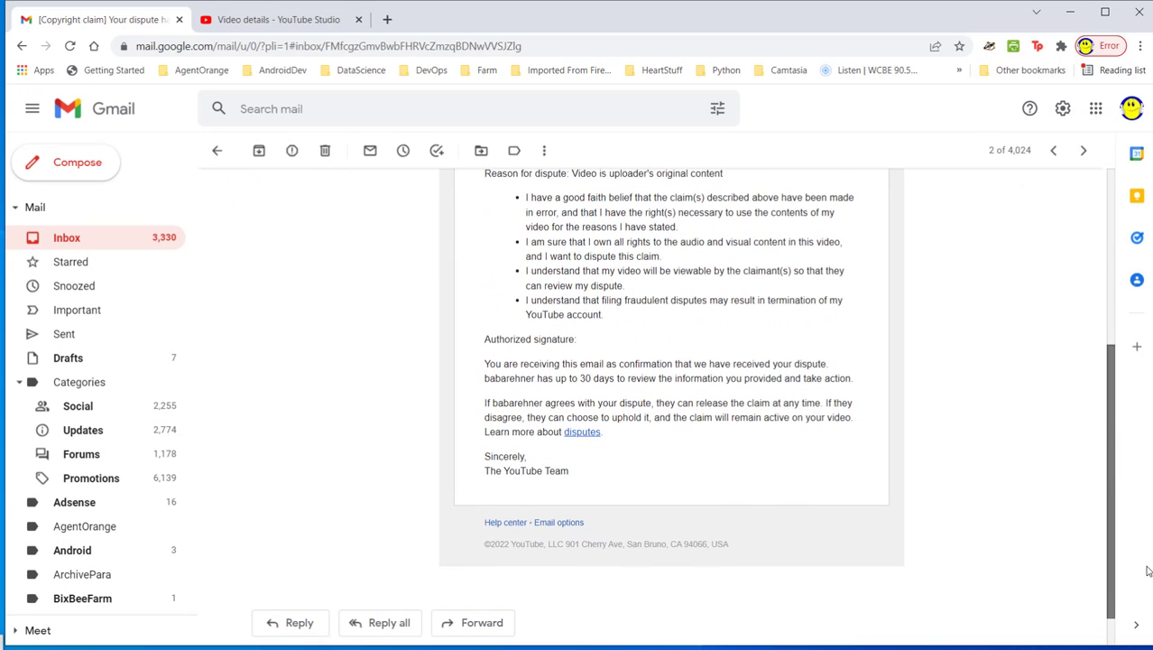
scroll(down, 3)
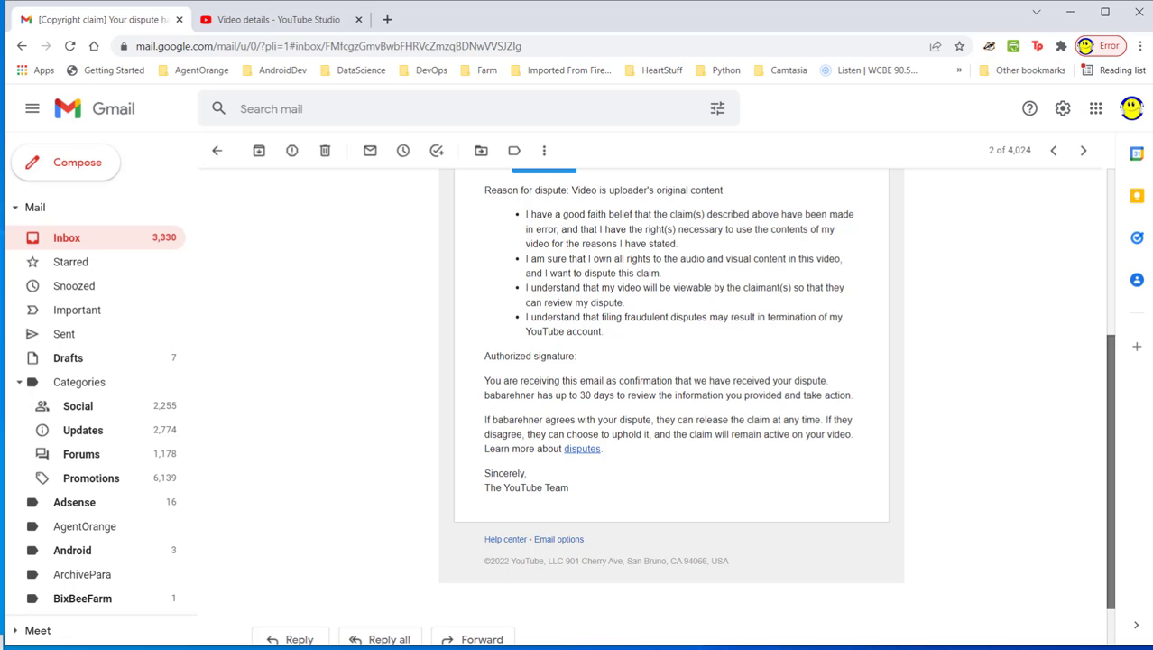
scroll(up, 3)
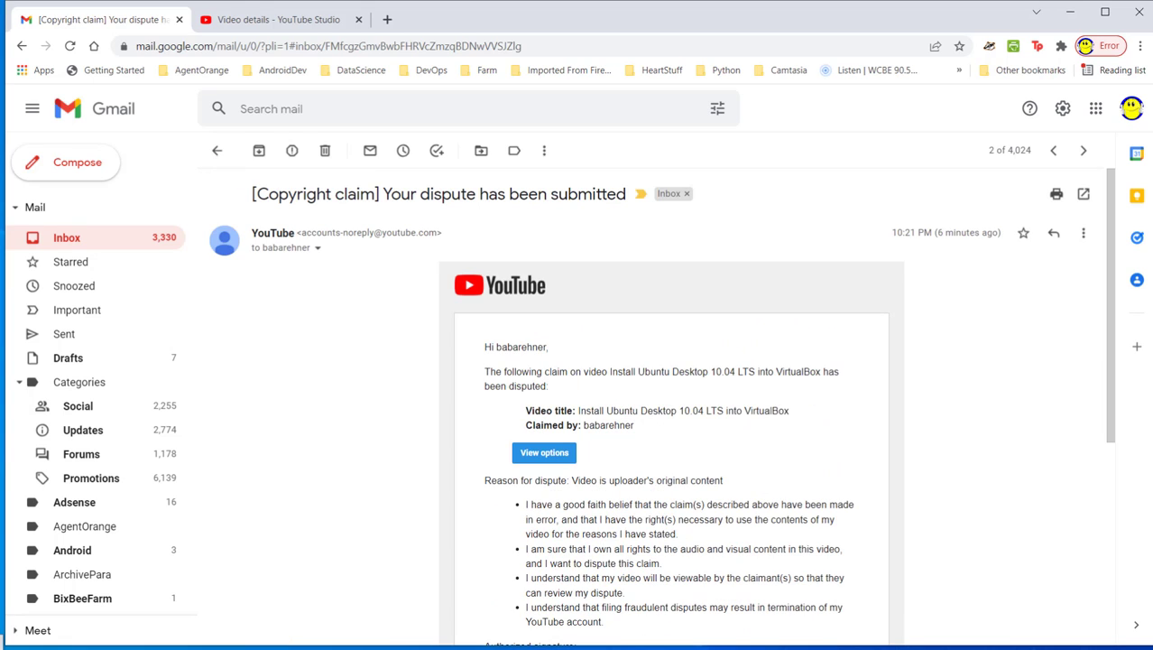
mouse_move(67, 237)
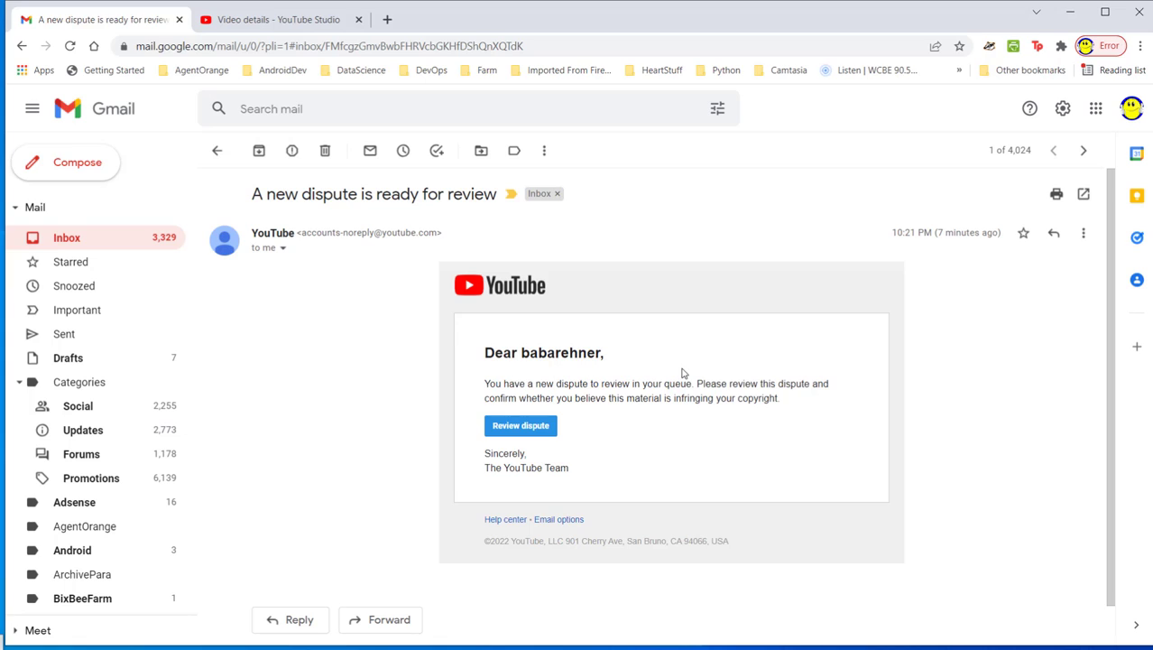
mouse_move(684, 383)
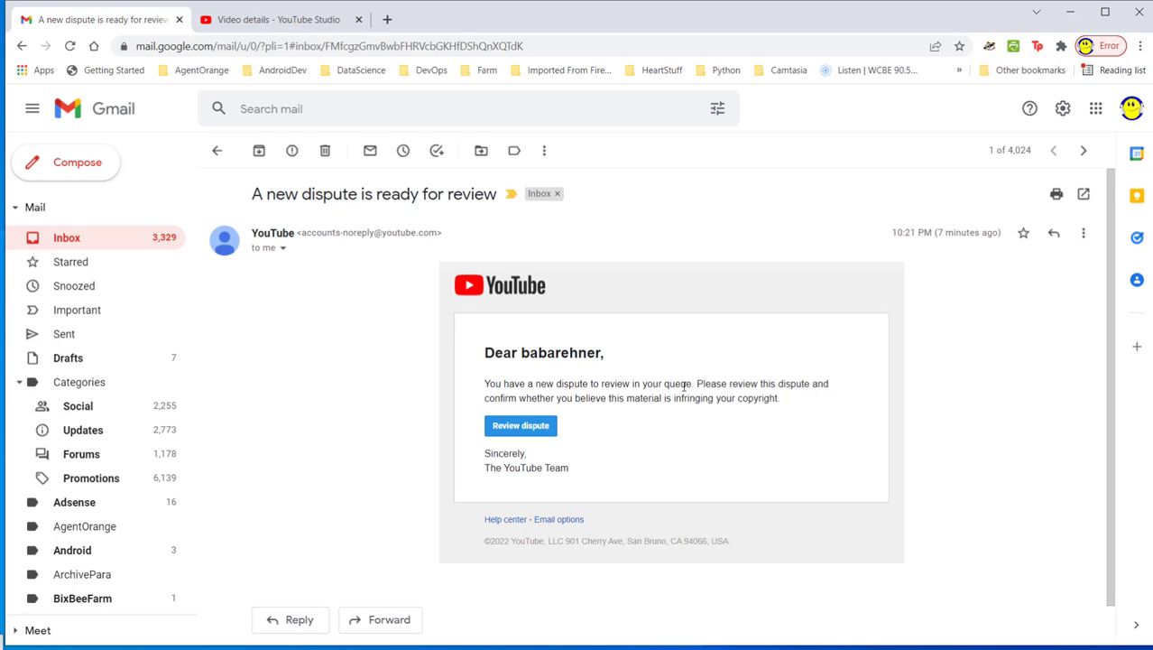
mouse_move(649, 460)
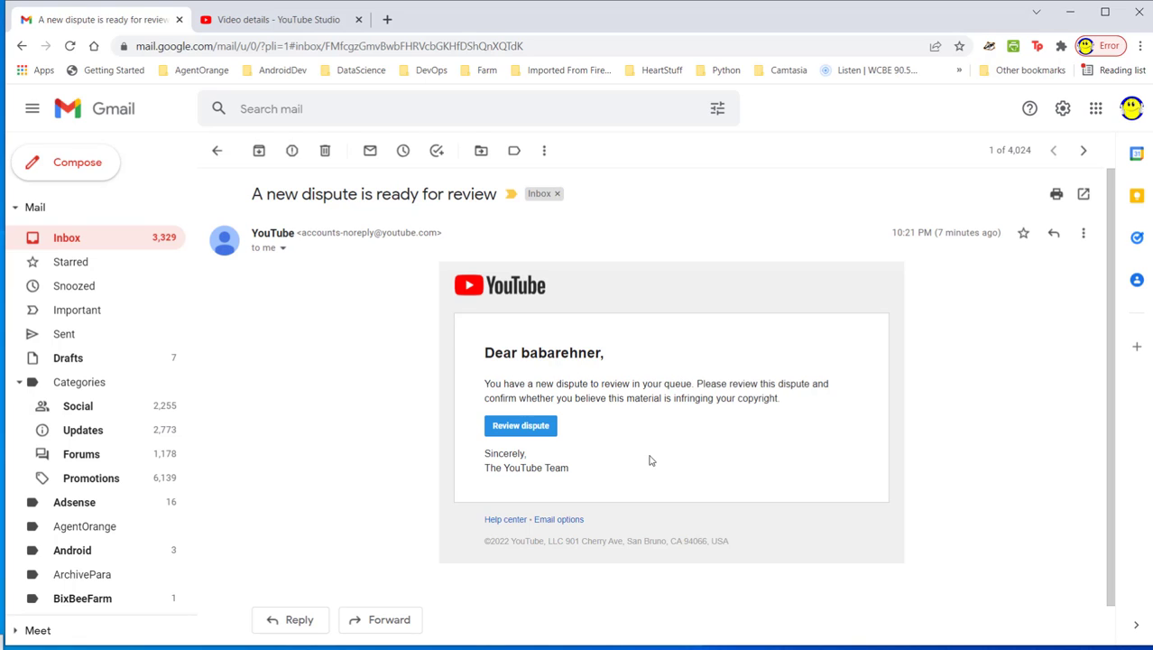
Step: Follow the Review dispute link, which opens a Studio tab showing 'Something went wrong'
click(521, 425)
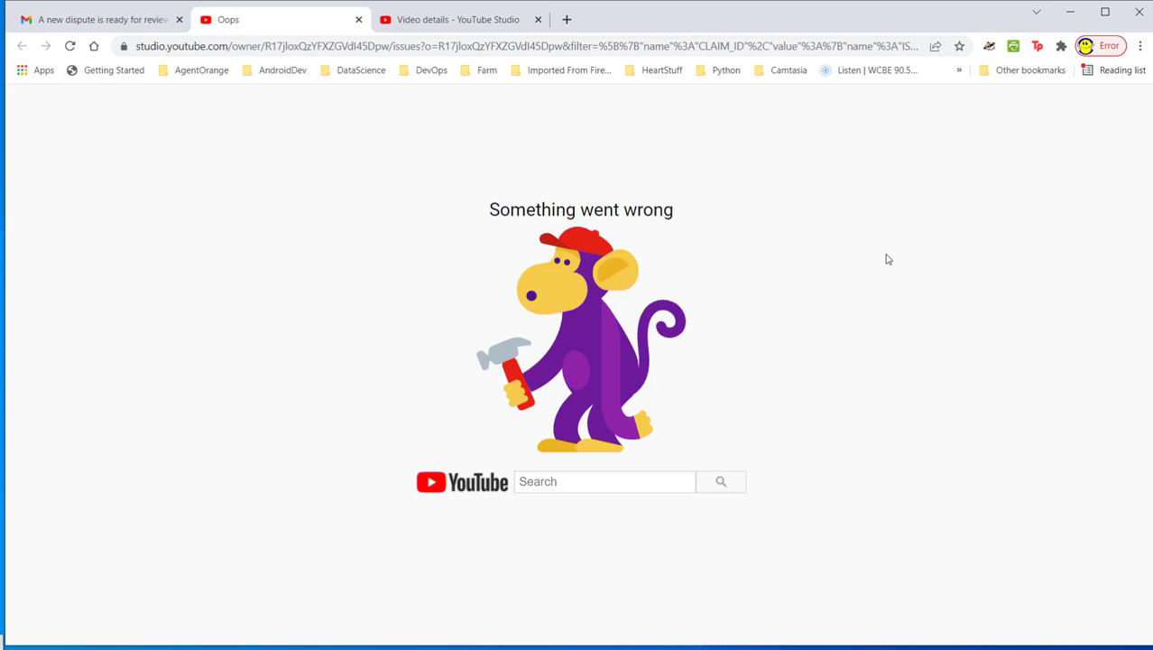
mouse_move(854, 269)
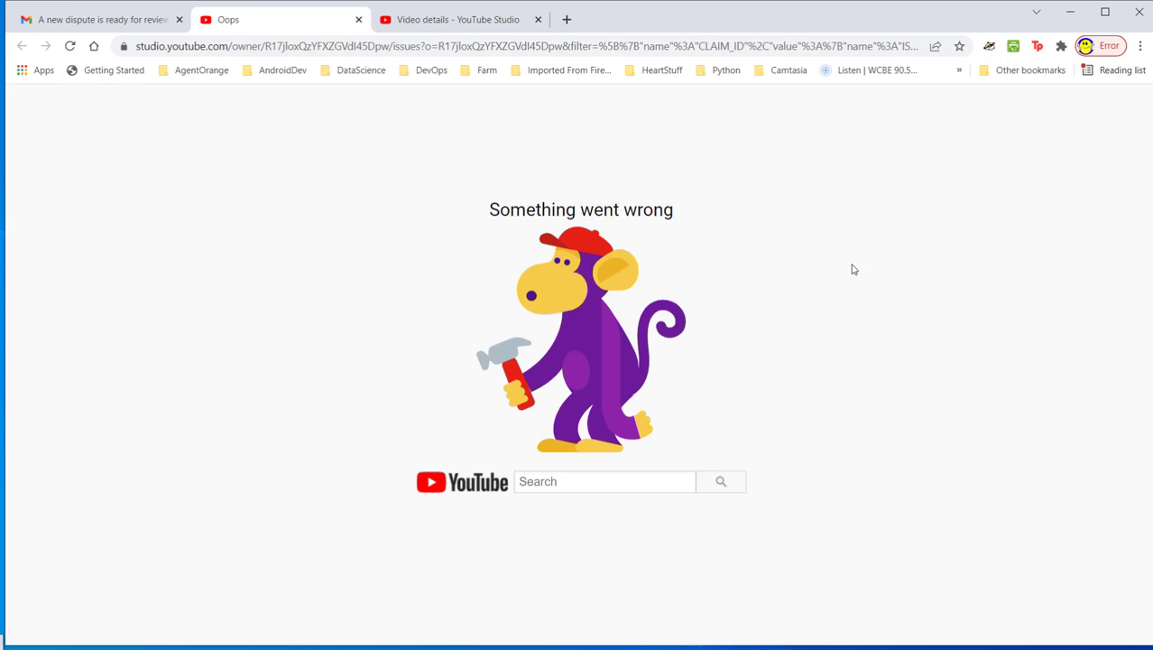
mouse_move(812, 206)
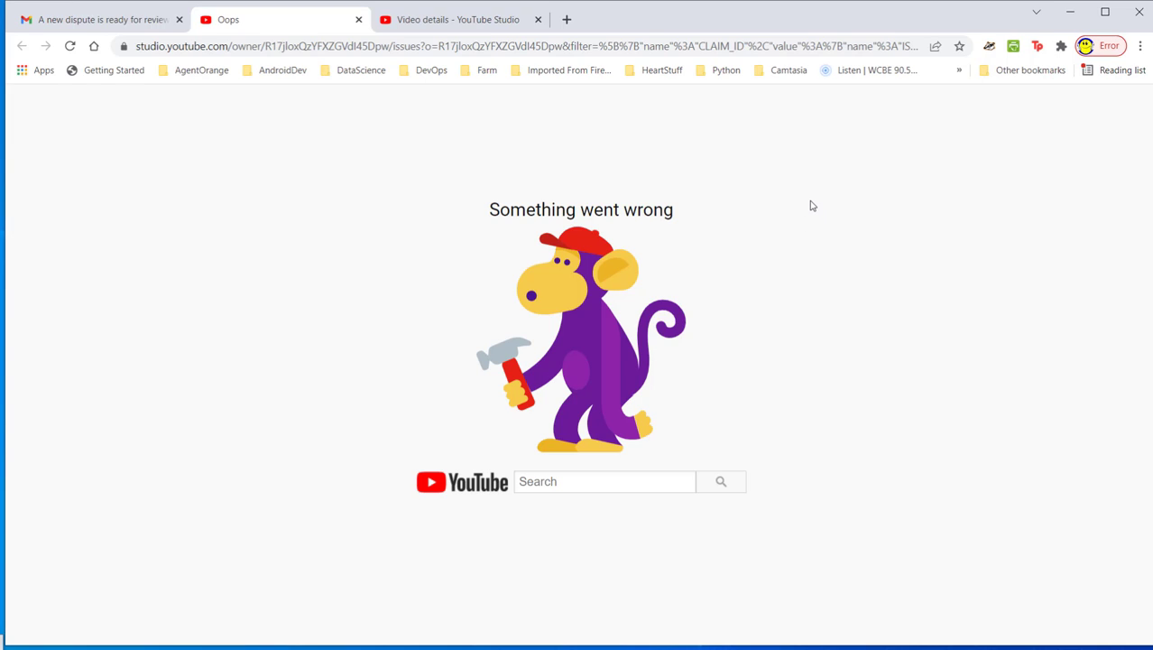
mouse_move(769, 201)
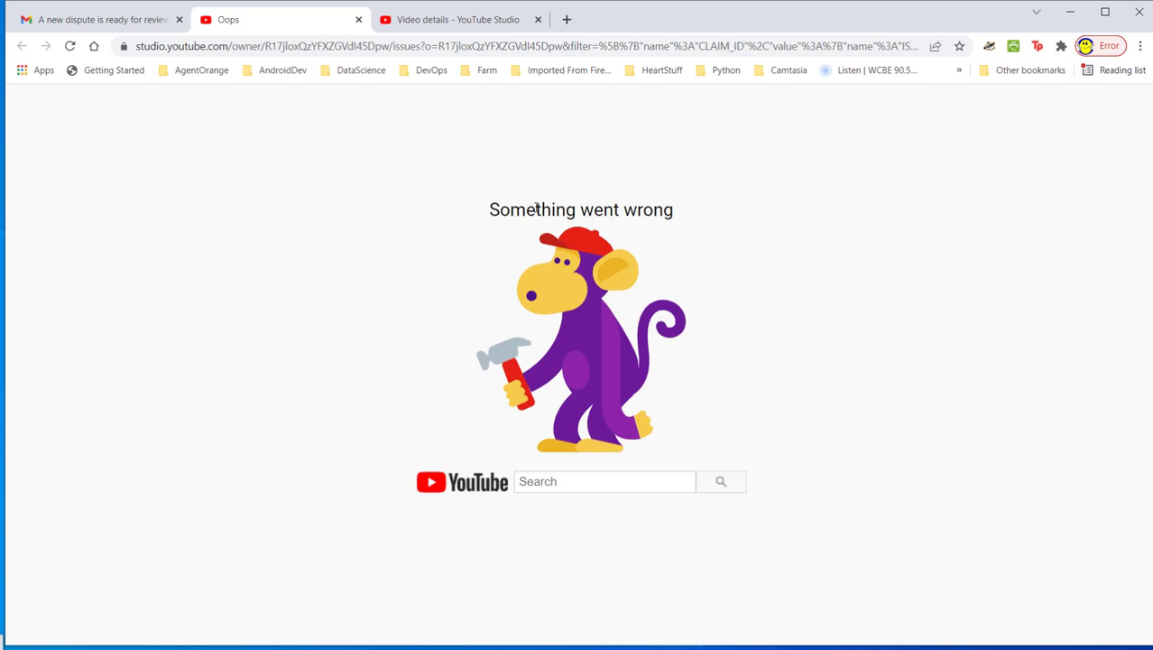
mouse_move(705, 260)
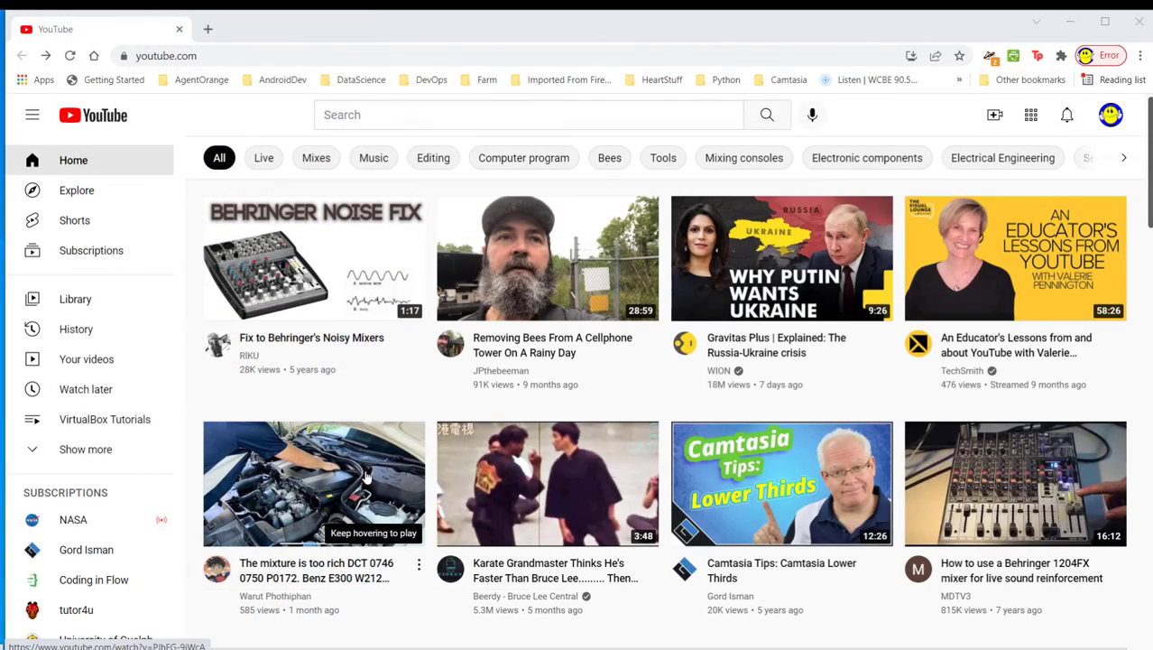
mouse_move(839, 137)
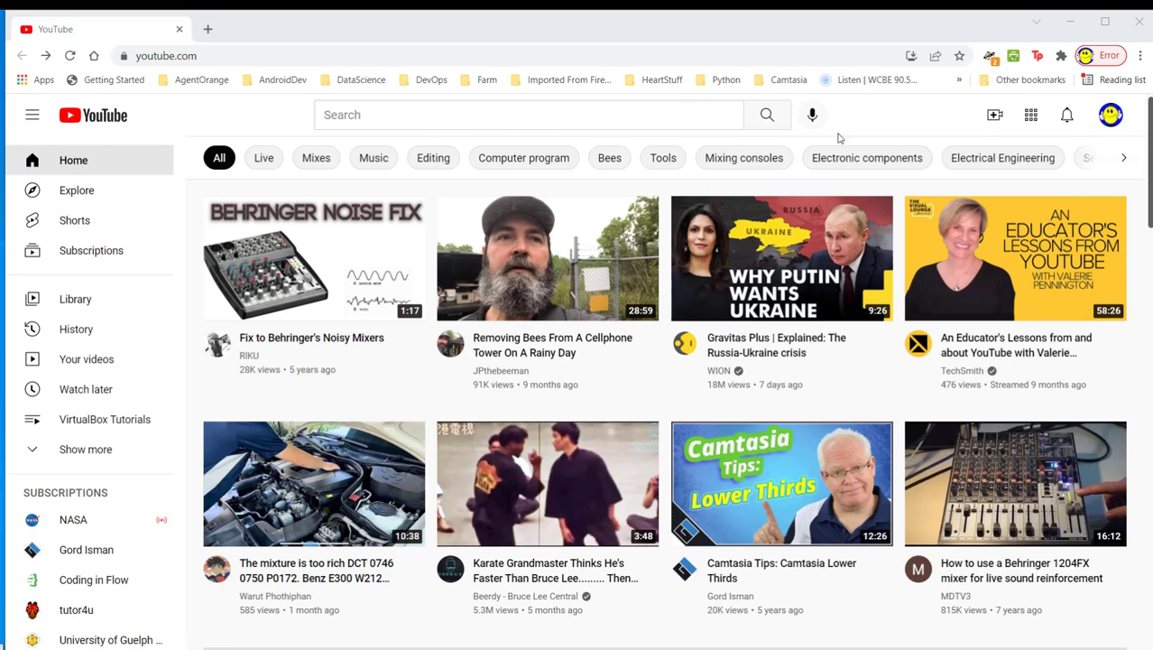
mouse_move(1090, 134)
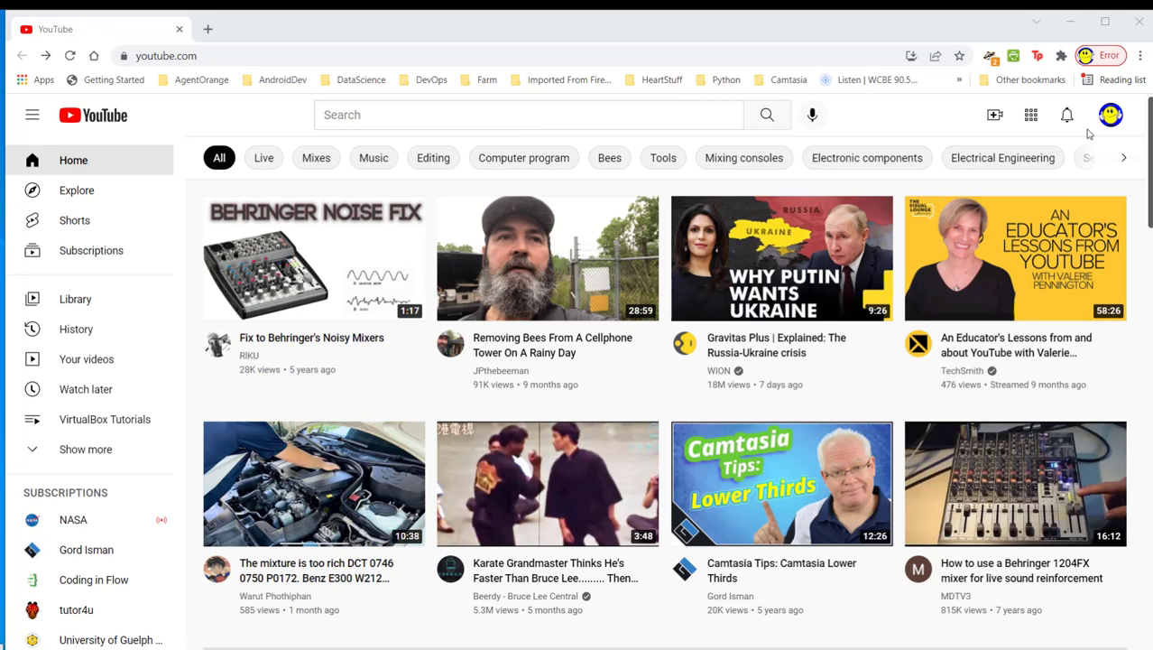
mouse_move(1116, 122)
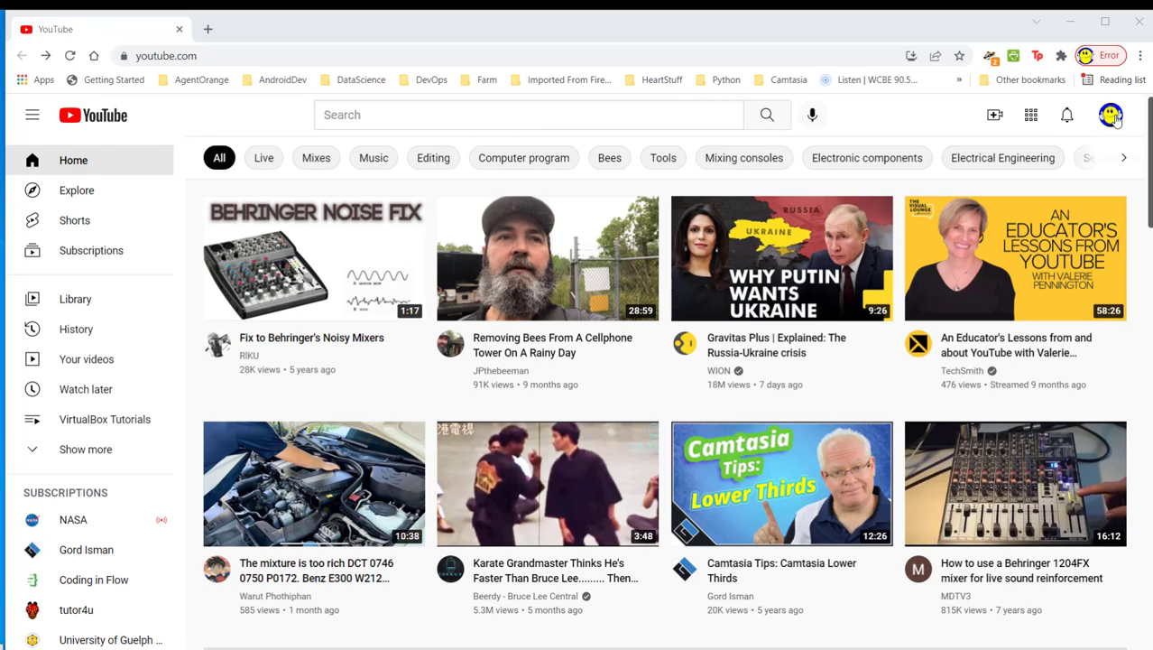
Step: Open the avatar's account menu to reach the babarehner account settings page
click(1110, 114)
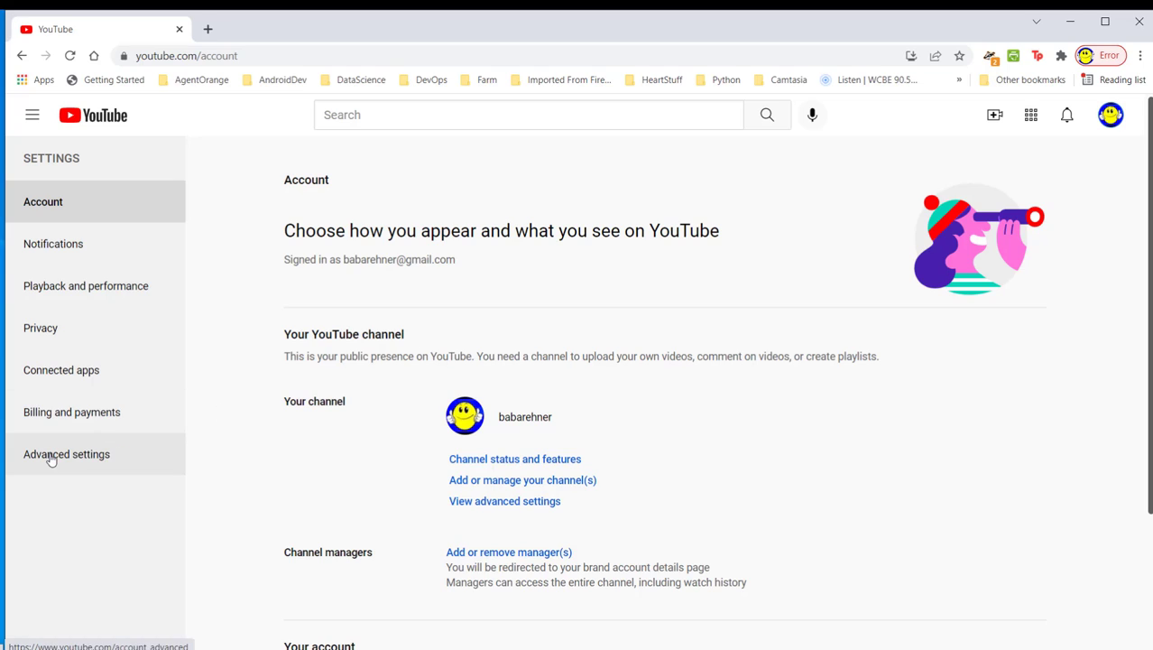
mouse_move(51, 461)
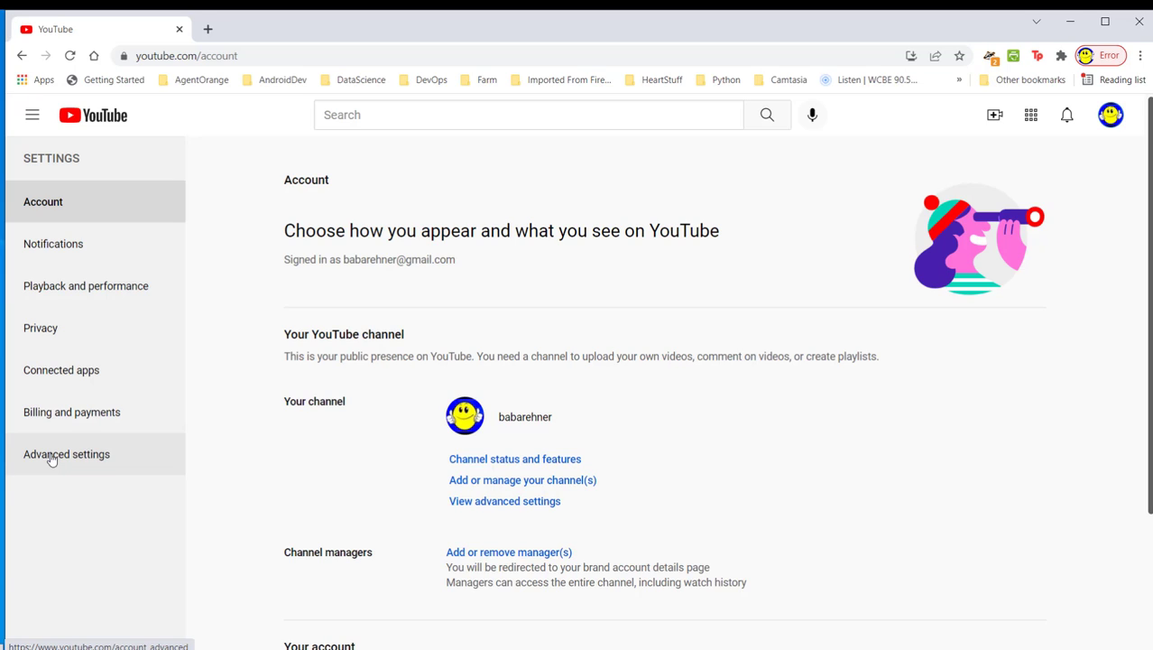
Step: Open Advanced settings and copy the User ID, which copies the Channel ID instead
click(66, 454)
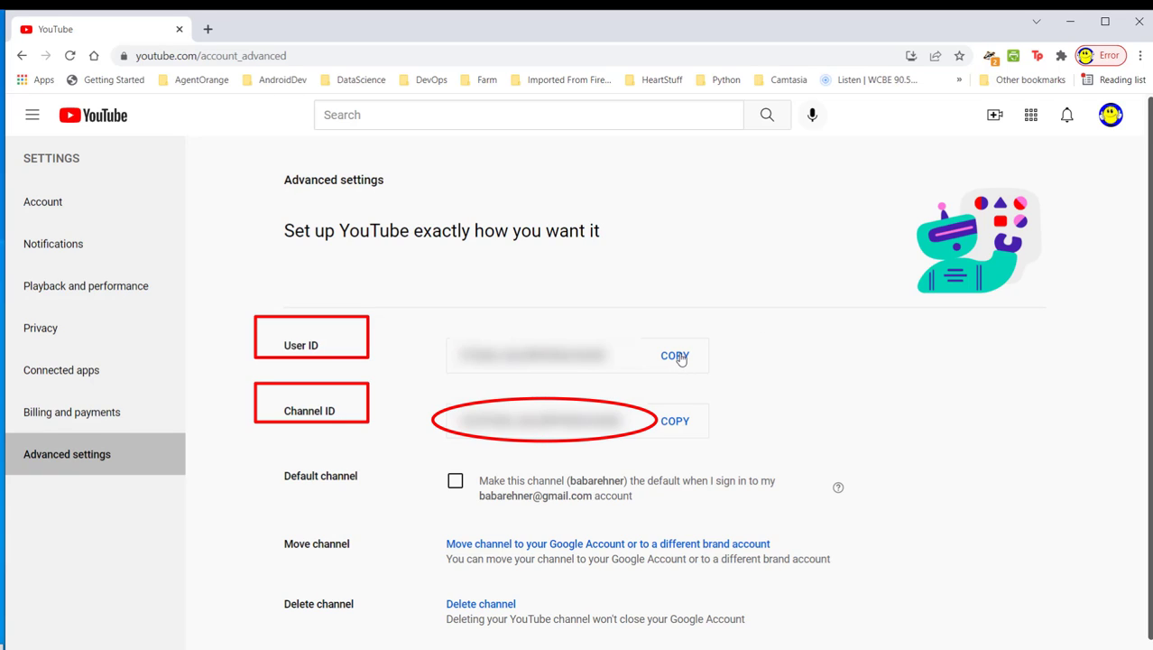
click(675, 420)
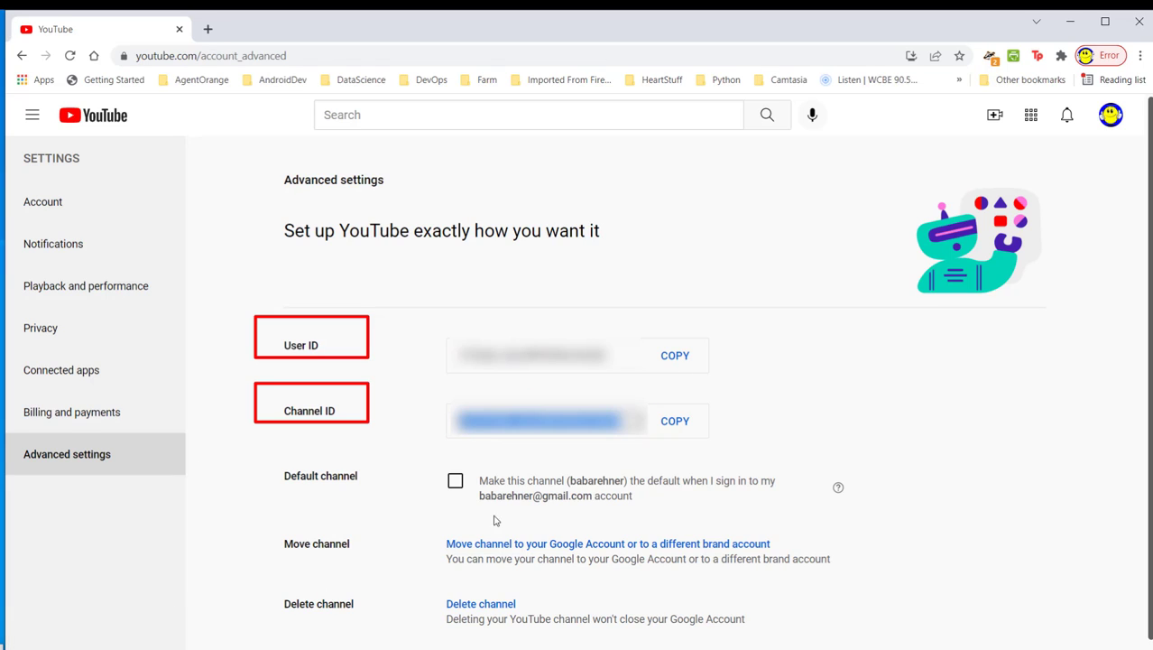
mouse_move(477, 572)
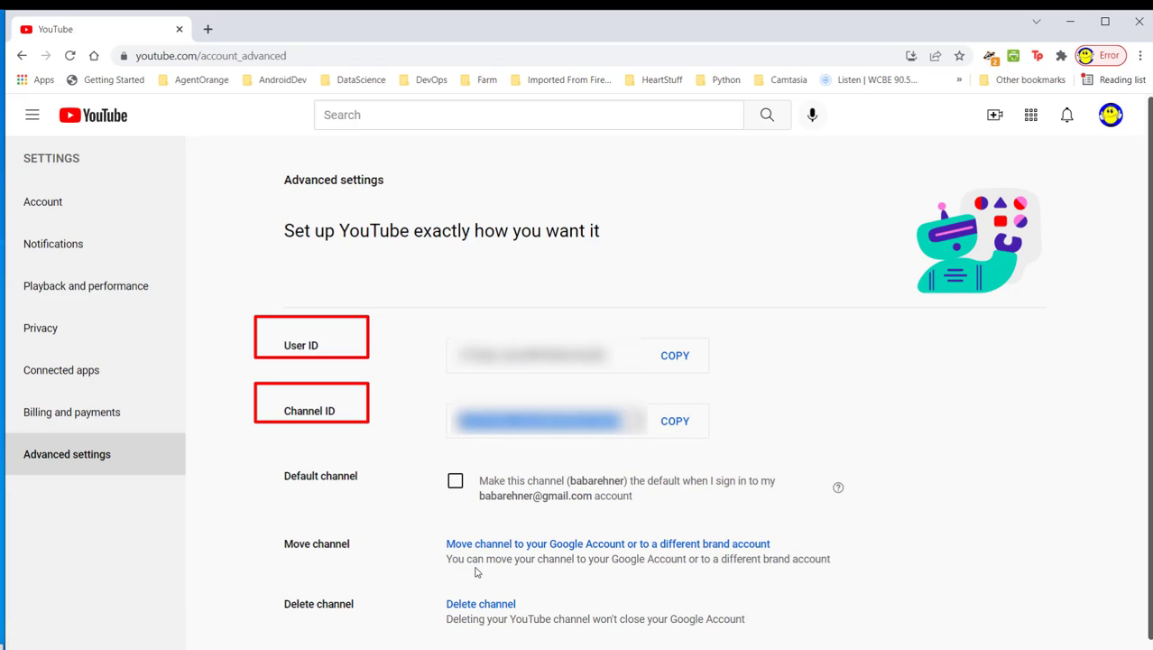
mouse_move(830, 460)
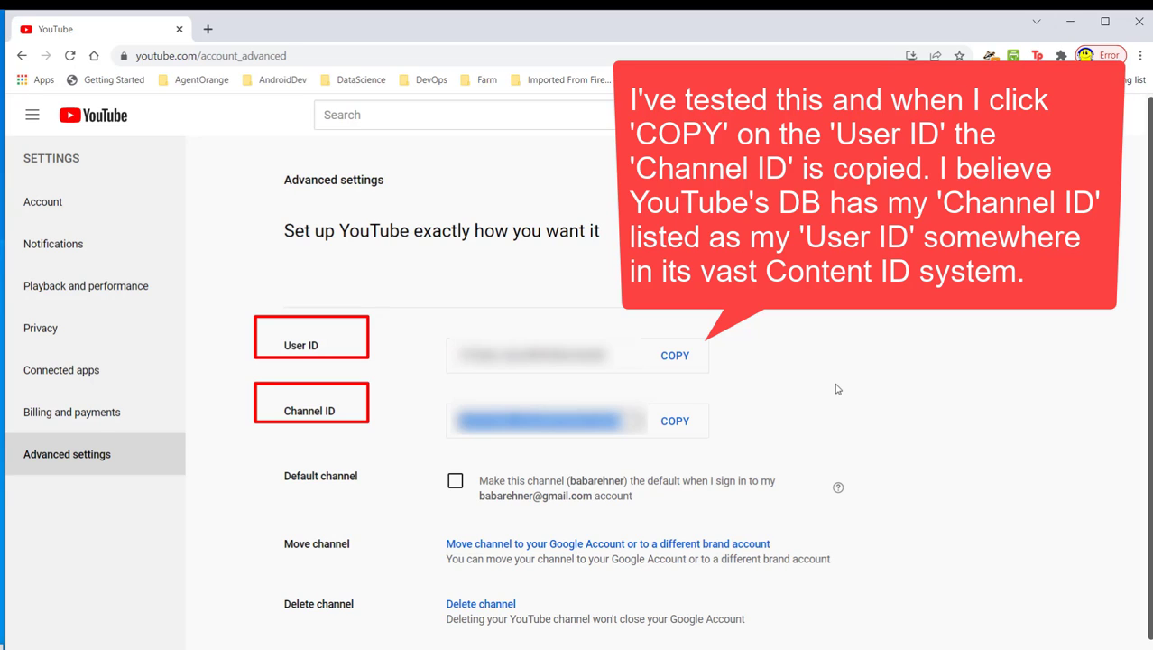
mouse_move(836, 393)
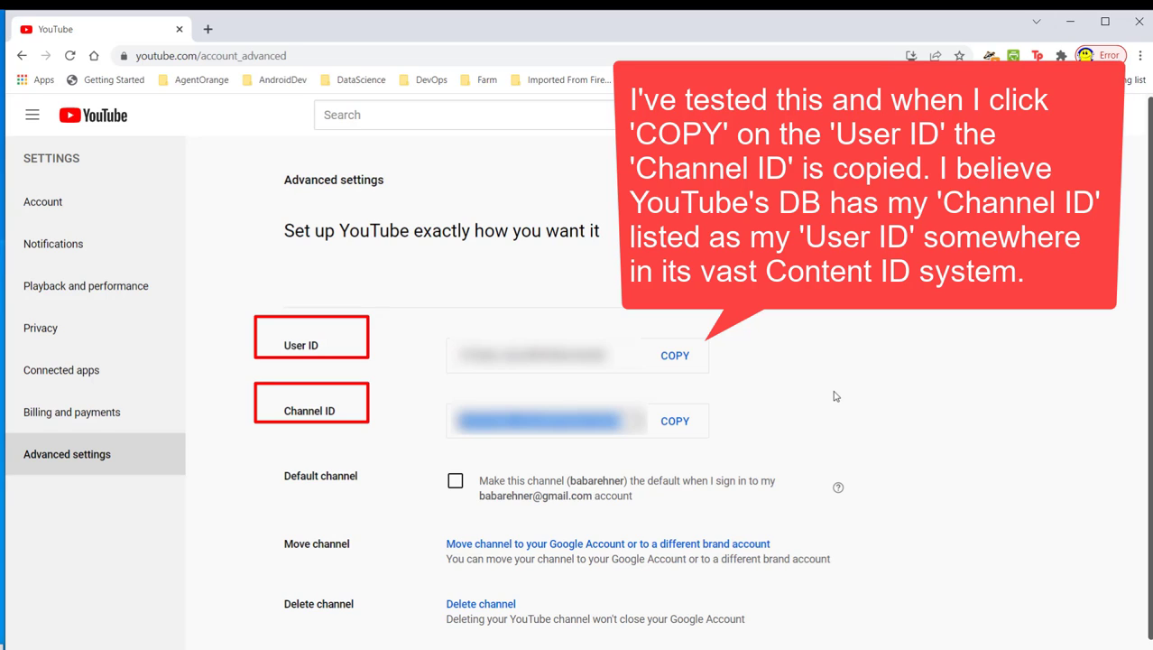
mouse_move(851, 373)
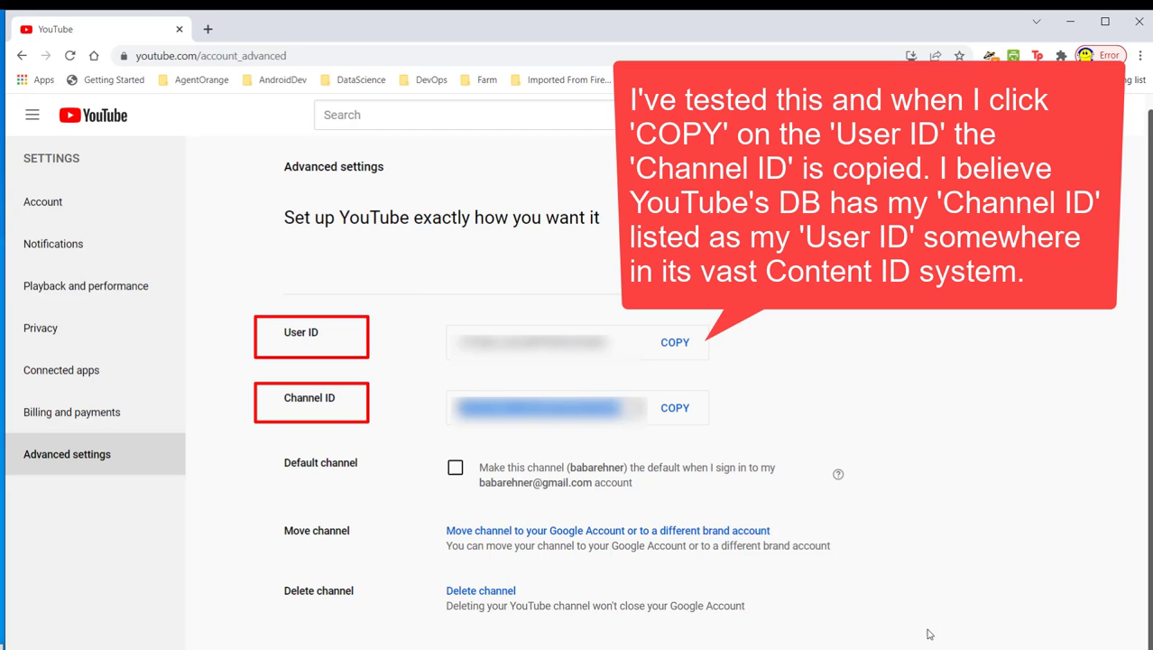
mouse_move(90, 597)
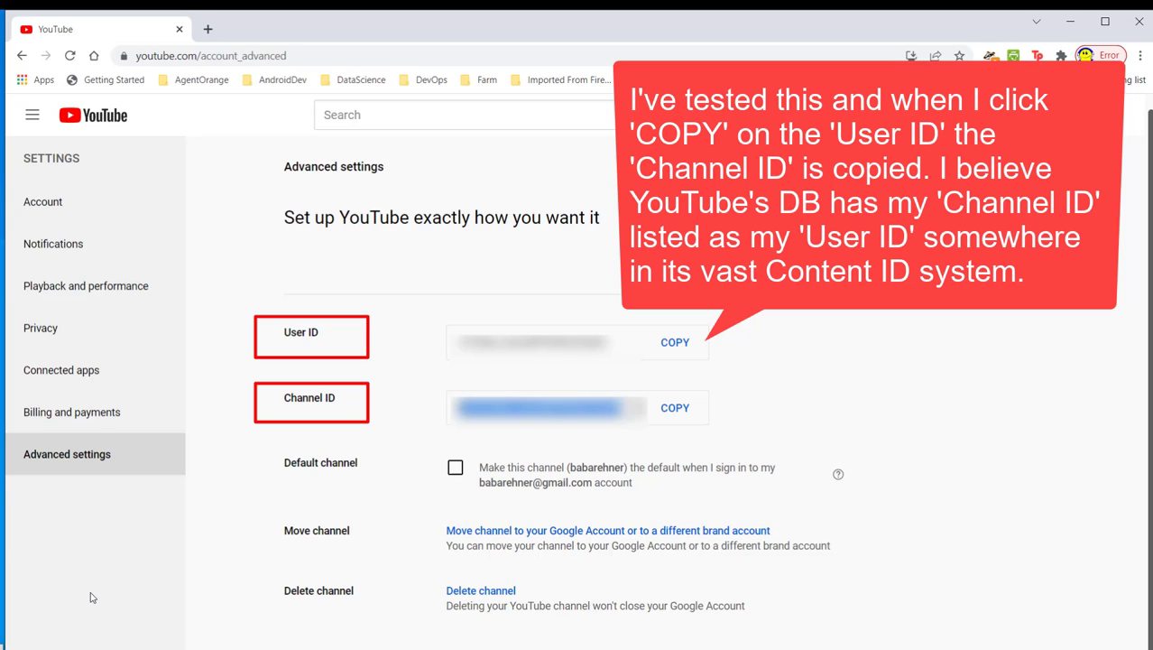
mouse_move(320, 400)
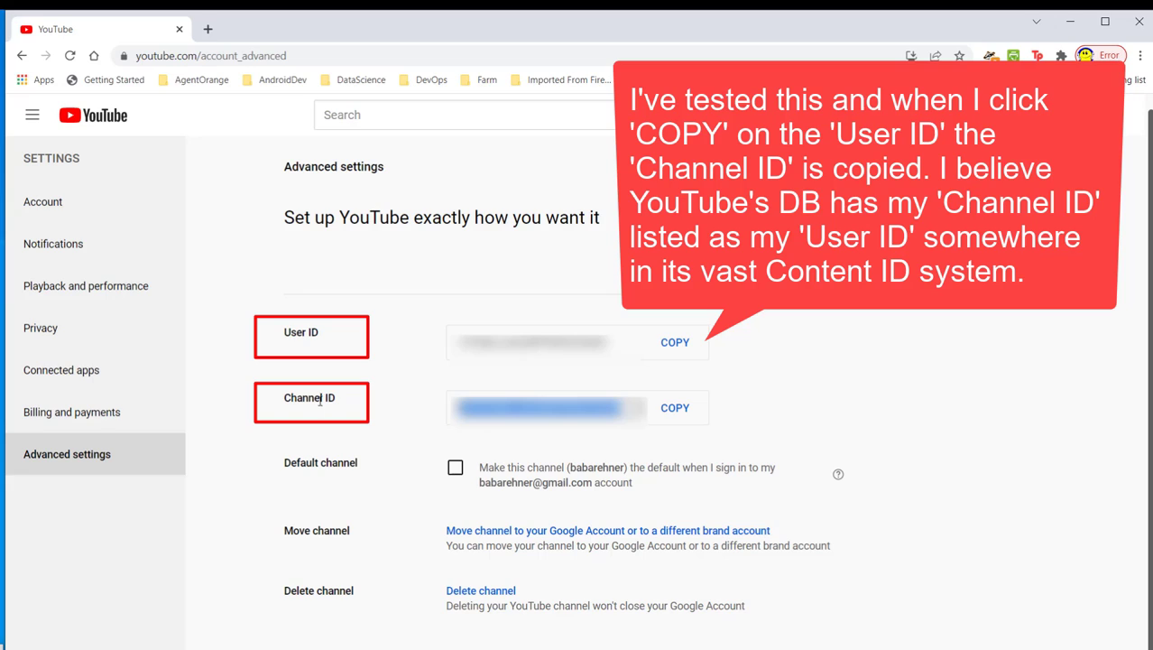
mouse_move(682, 355)
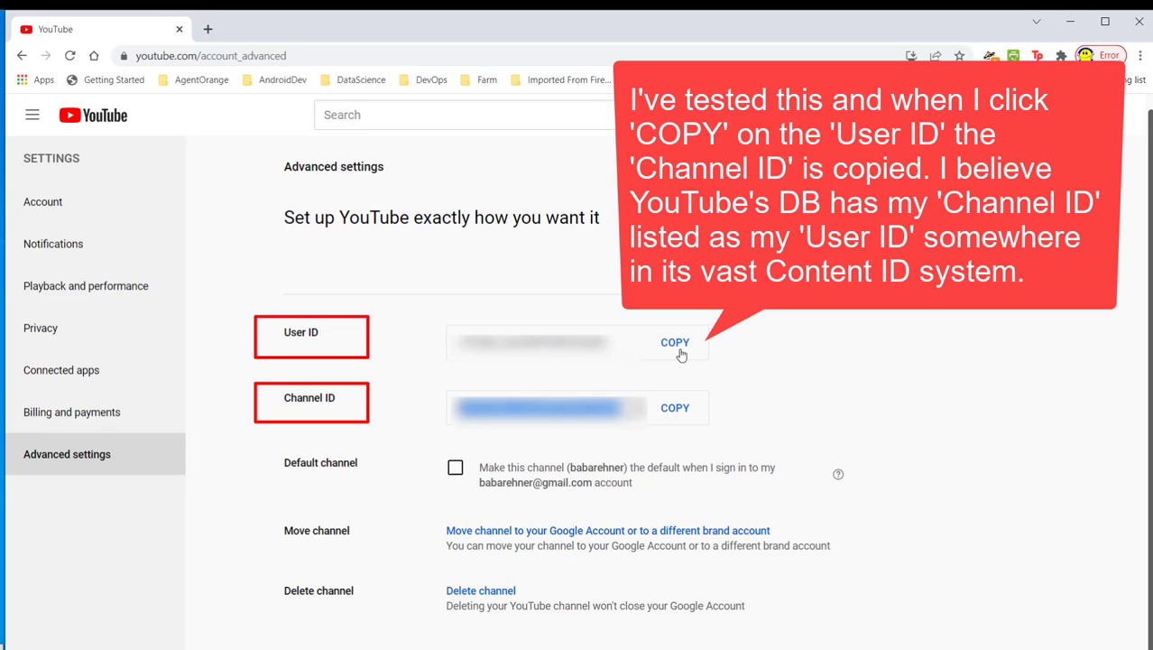
mouse_move(742, 325)
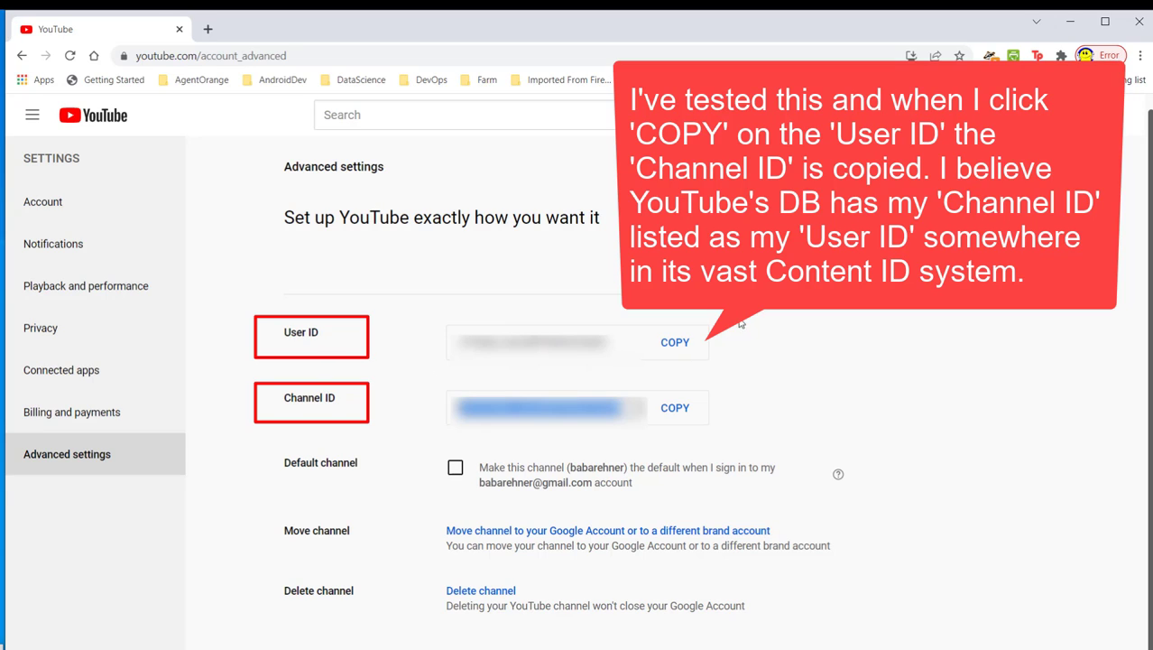
mouse_move(764, 326)
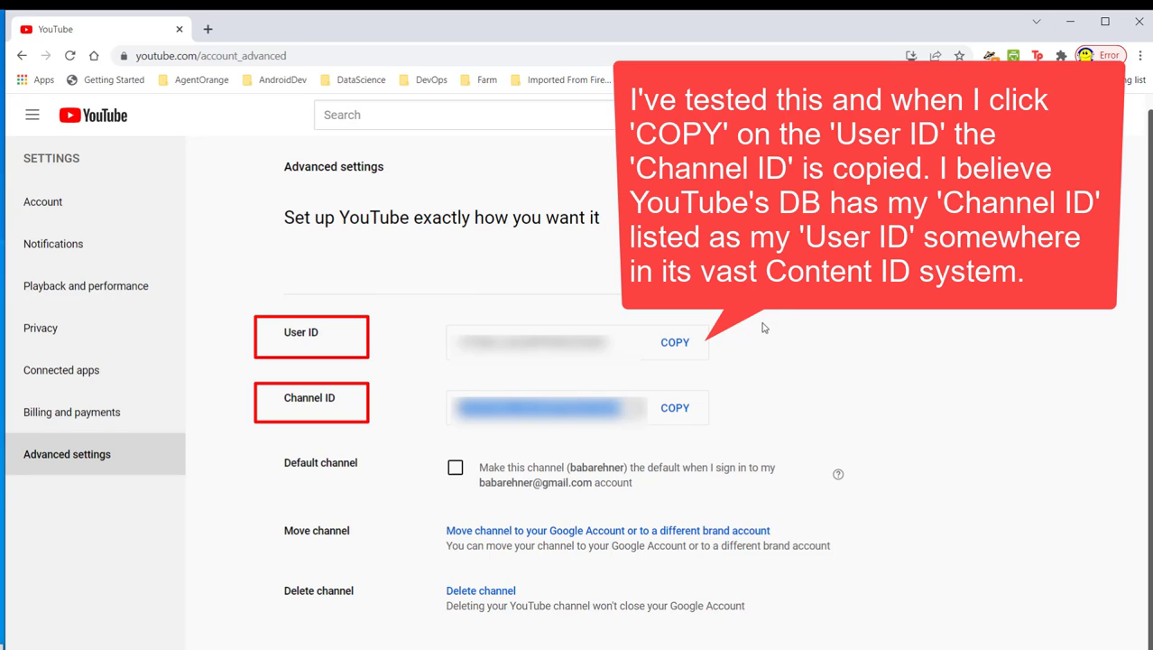
mouse_move(749, 341)
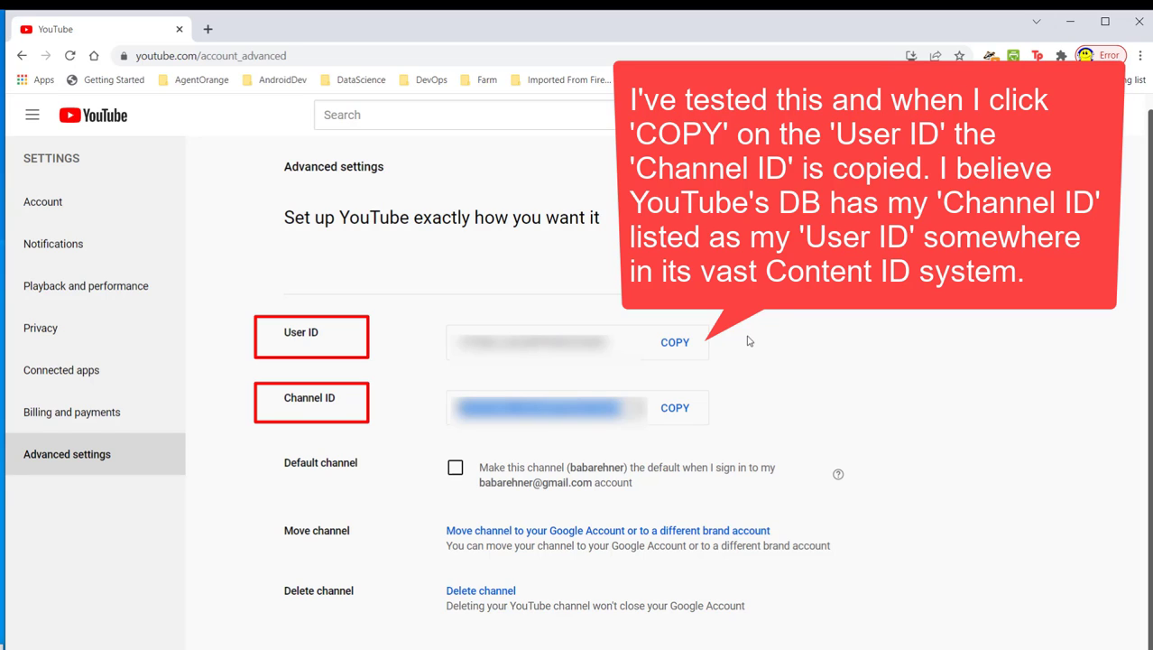